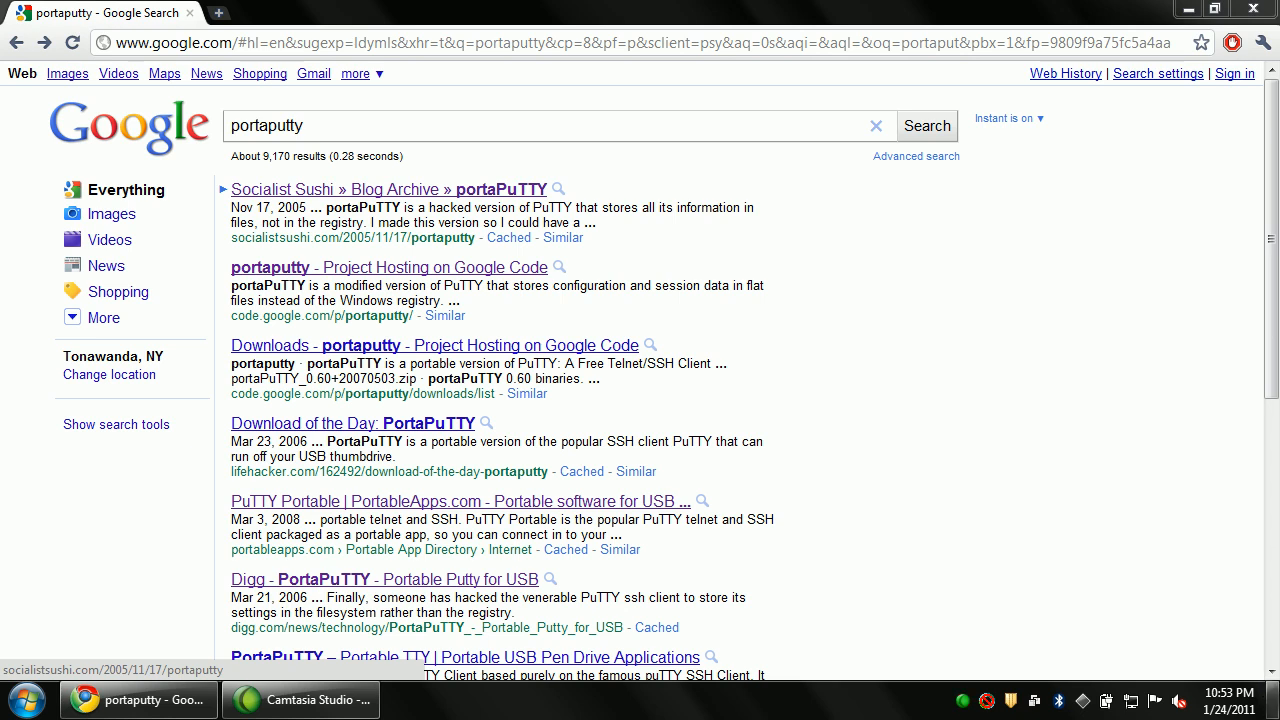
{"action": "mouse_move", "coordinate": [862, 232]}
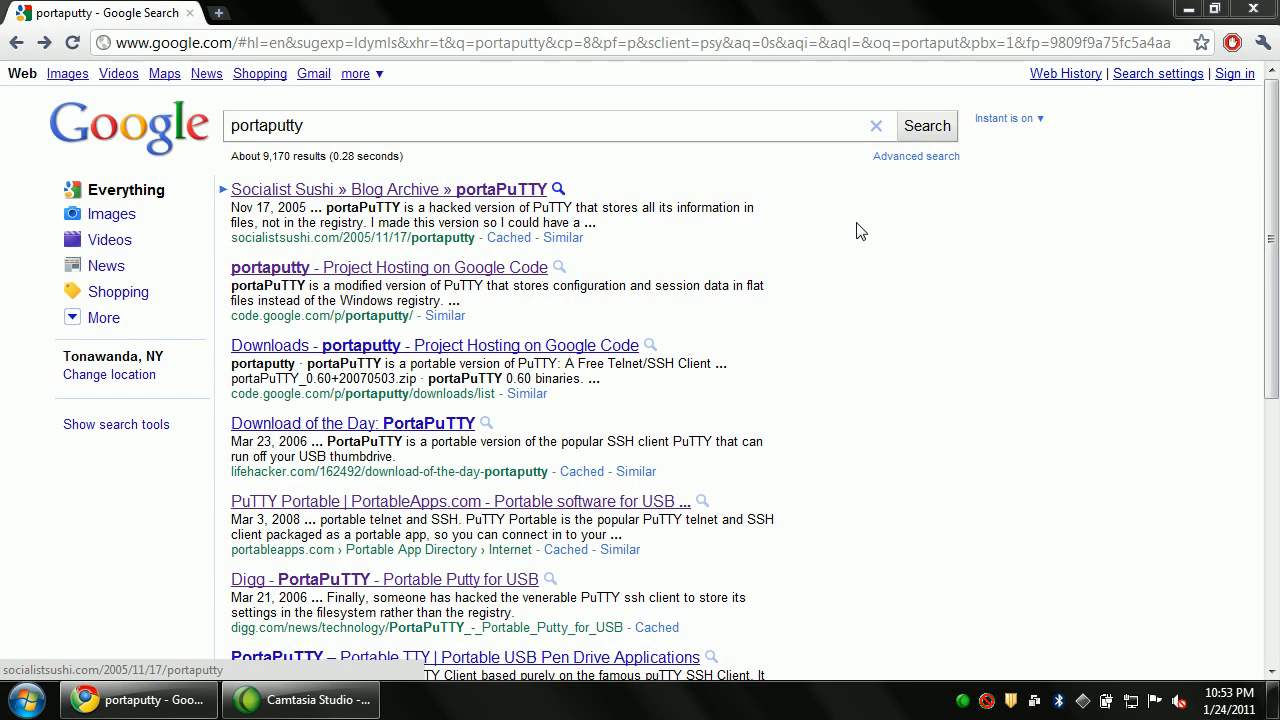
{"action": "mouse_move", "coordinate": [316, 196]}
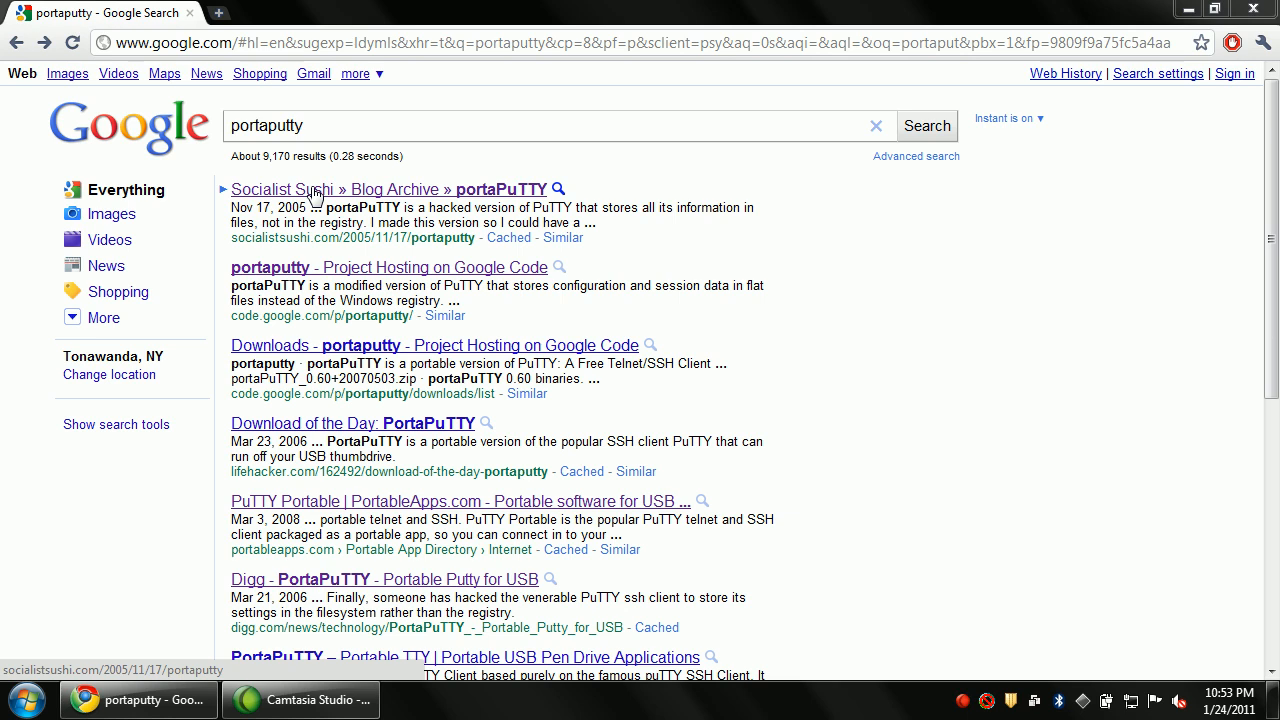
- Download portaputty.zip from the Socialist Sushi portaPuTTY blog post
{"action": "left_click", "coordinate": [390, 188]}
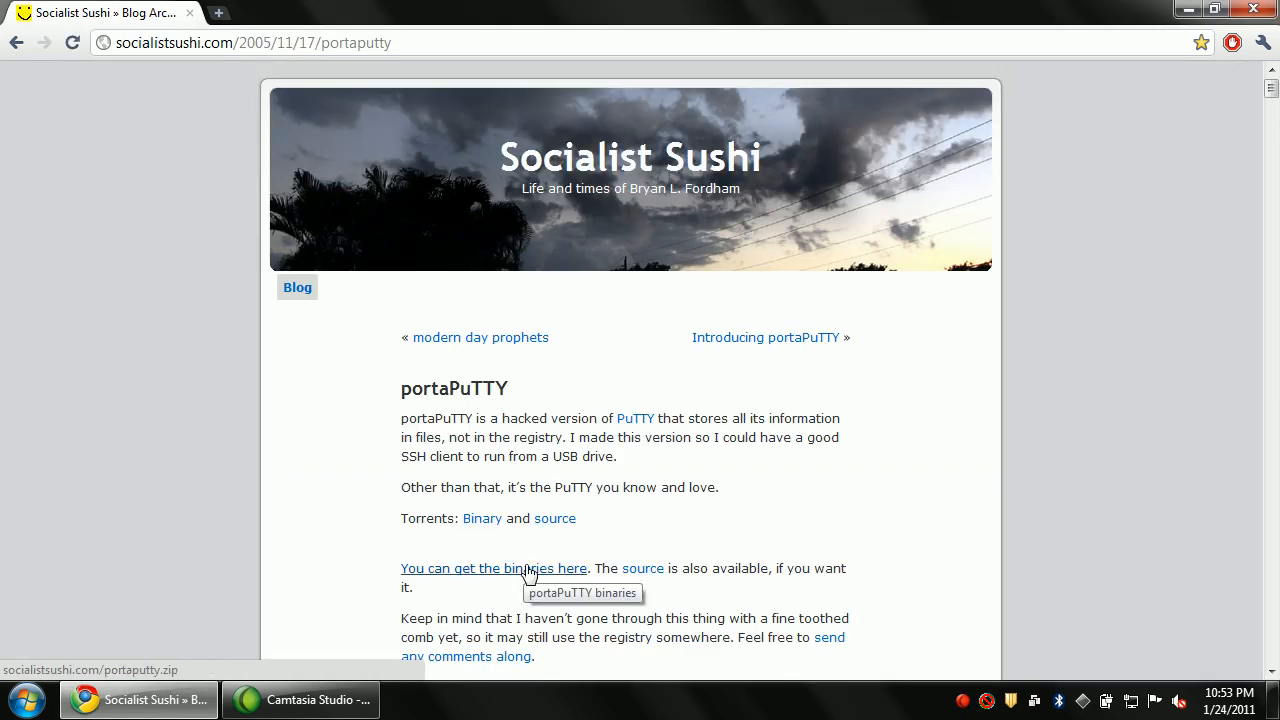
{"action": "left_click", "coordinate": [492, 568]}
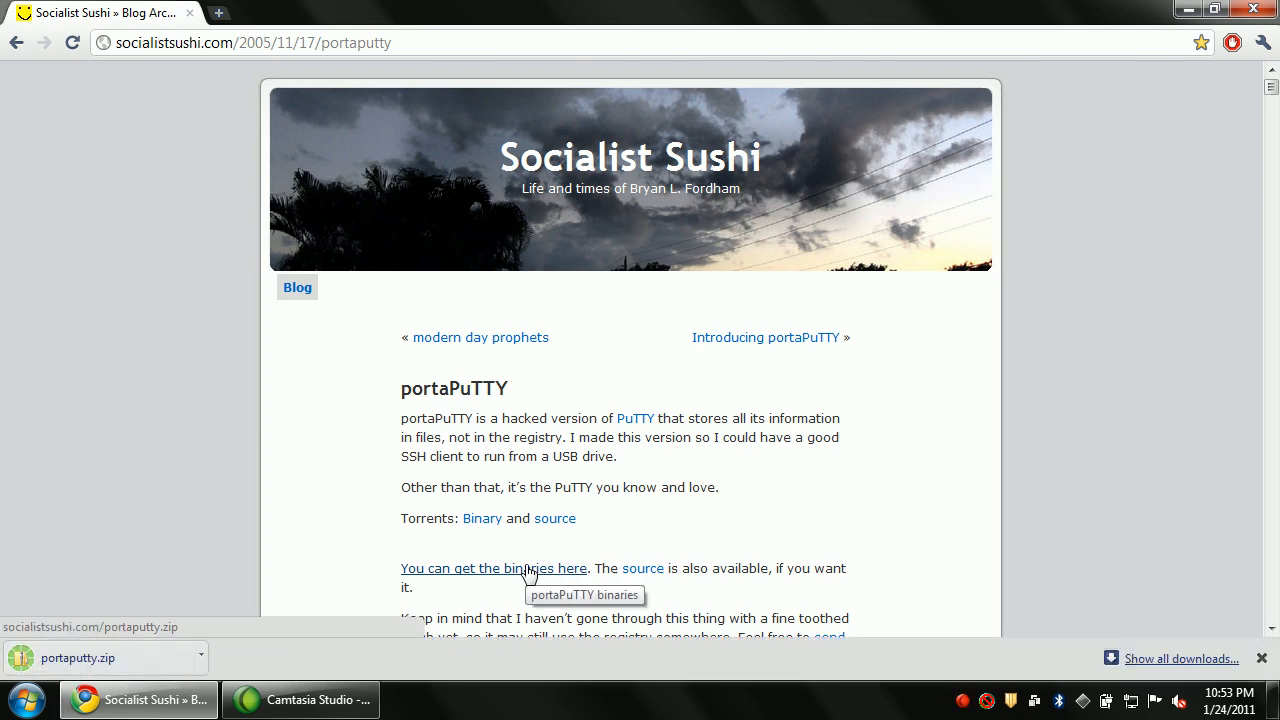
{"action": "left_click", "coordinate": [18, 700]}
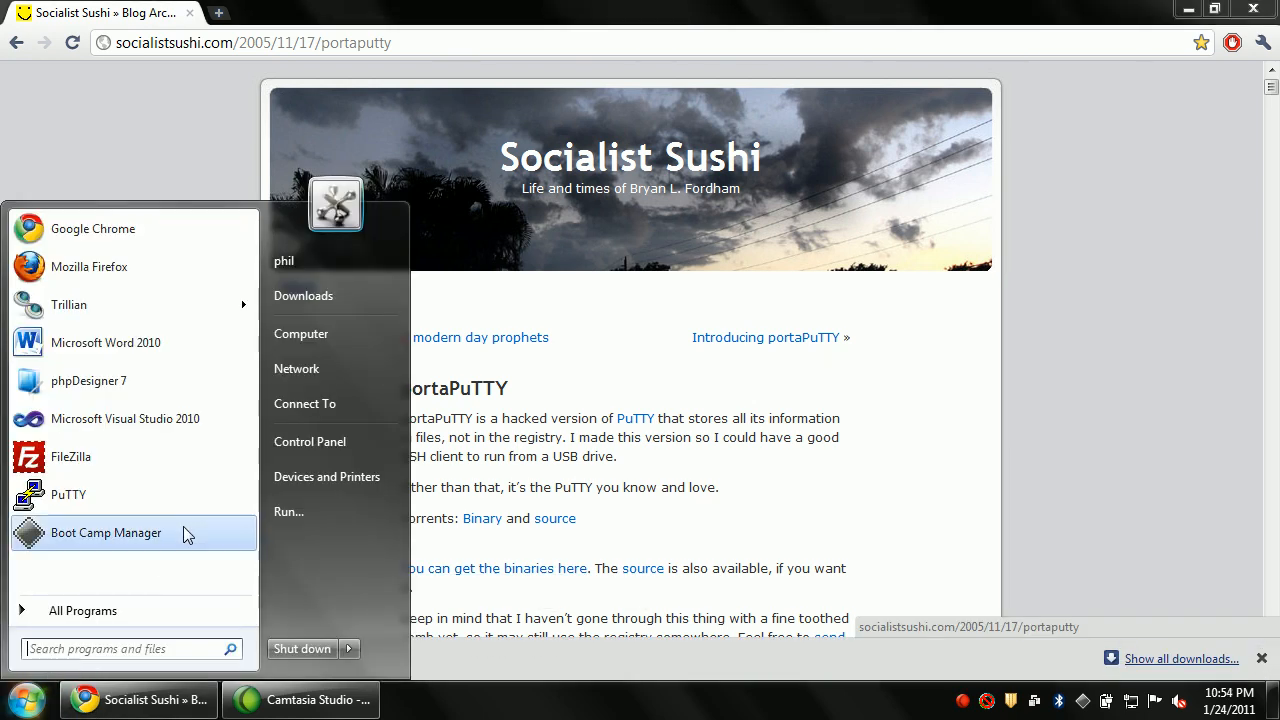
- Extract portaputty.zip with 7-Zip from Downloads and move the portaputty folder to the Desktop
{"action": "left_click", "coordinate": [304, 296]}
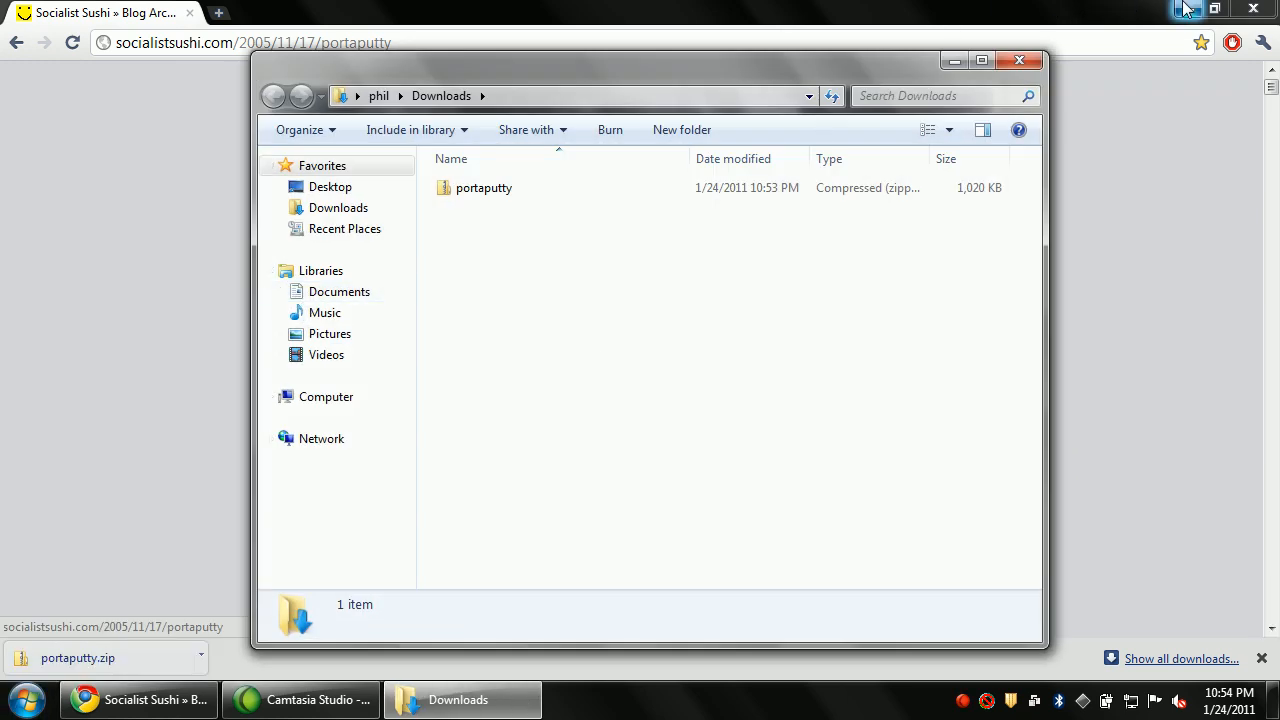
{"action": "left_click", "coordinate": [1186, 8]}
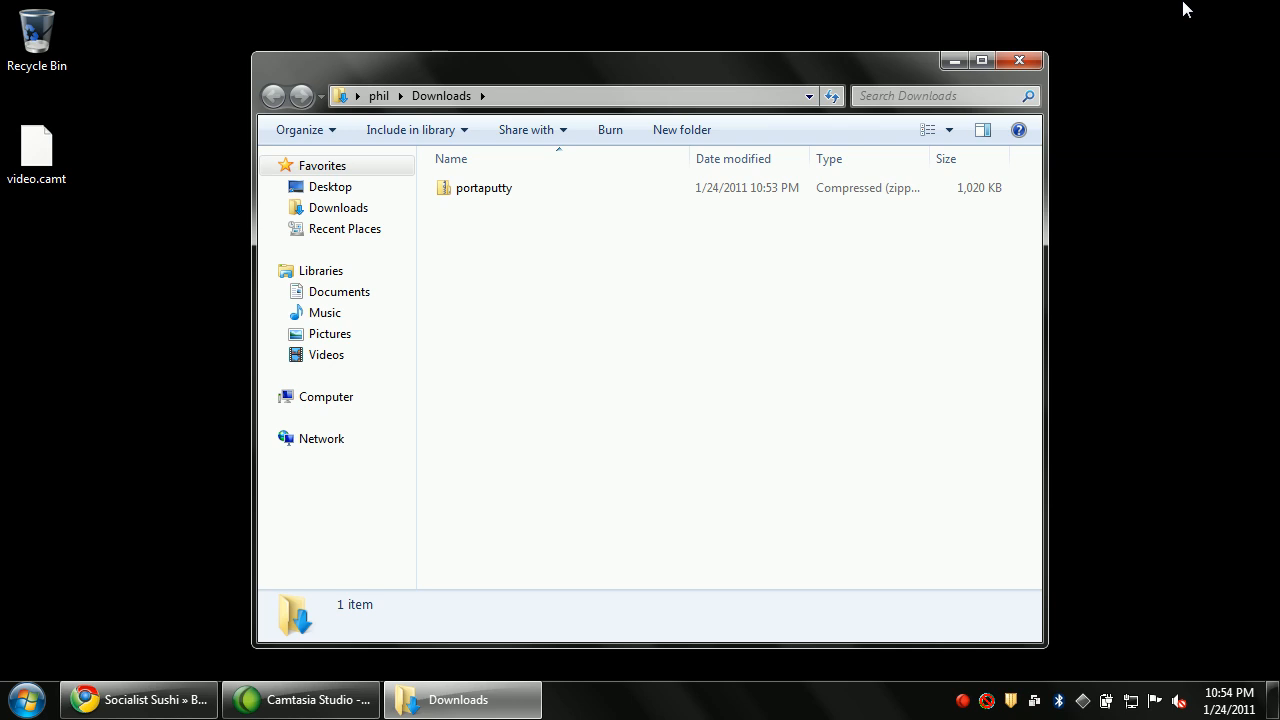
{"action": "mouse_move", "coordinate": [476, 210]}
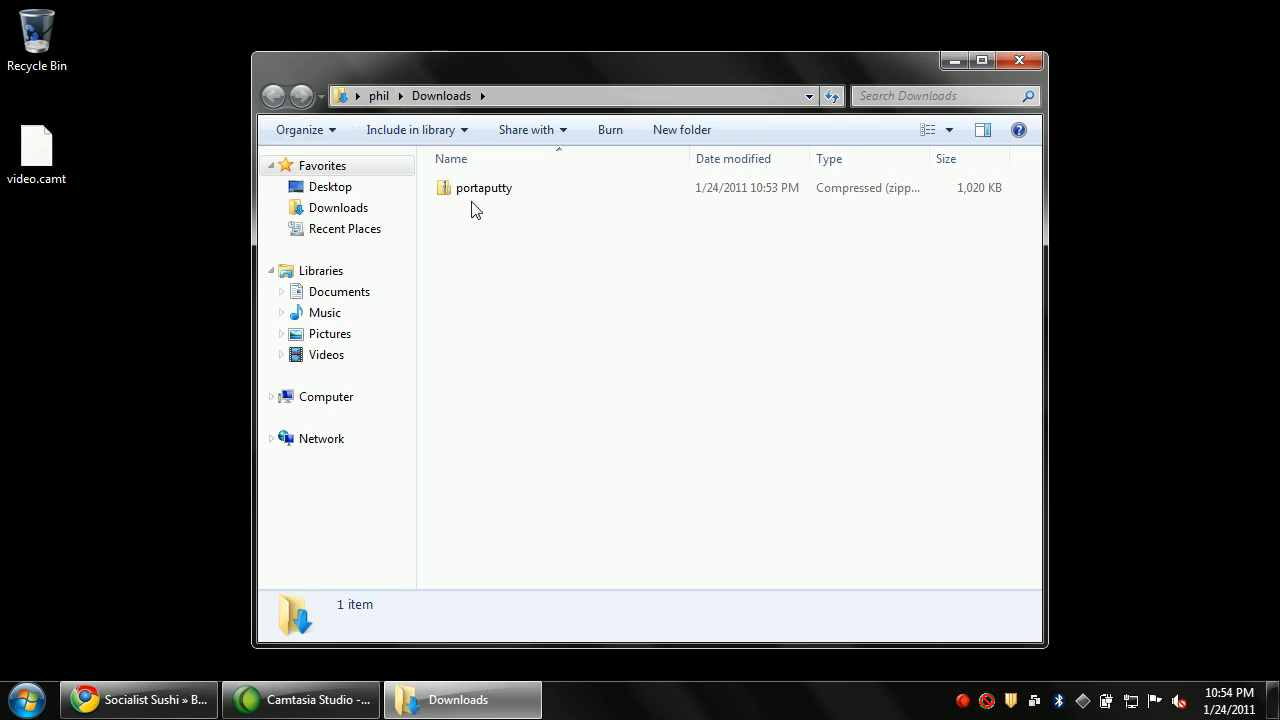
{"action": "right_click", "coordinate": [484, 188]}
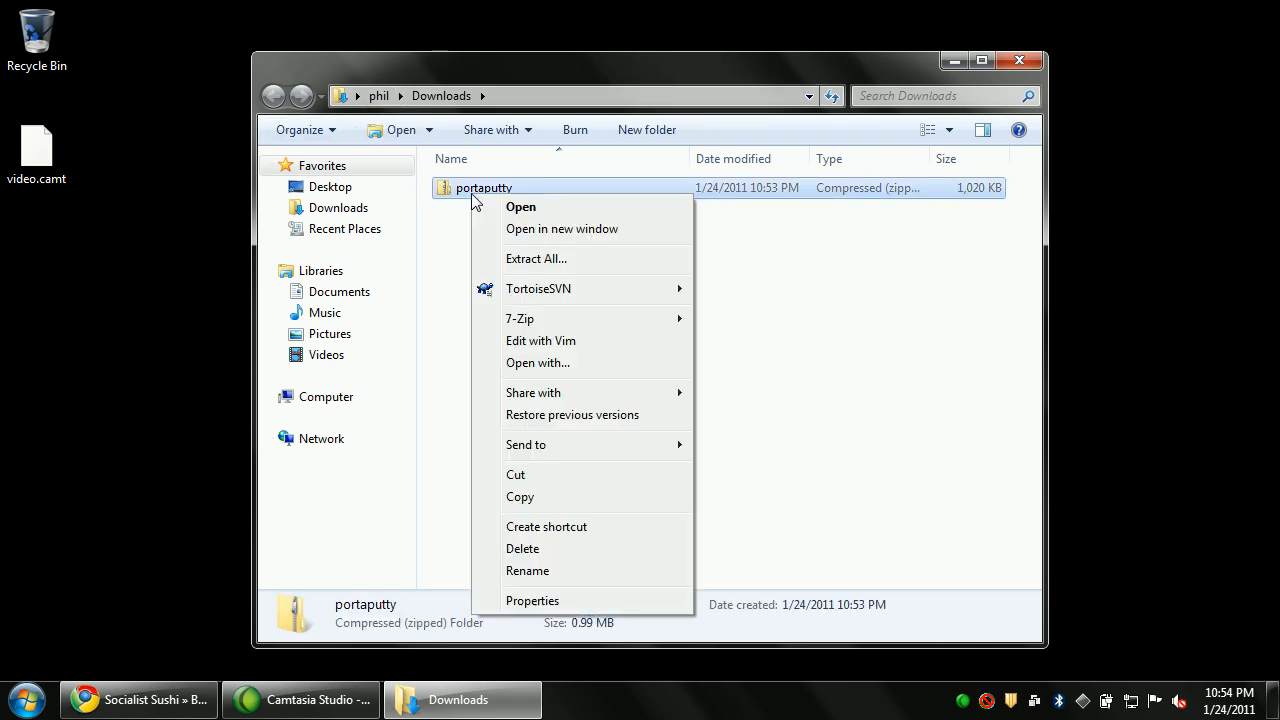
{"action": "mouse_move", "coordinate": [520, 318]}
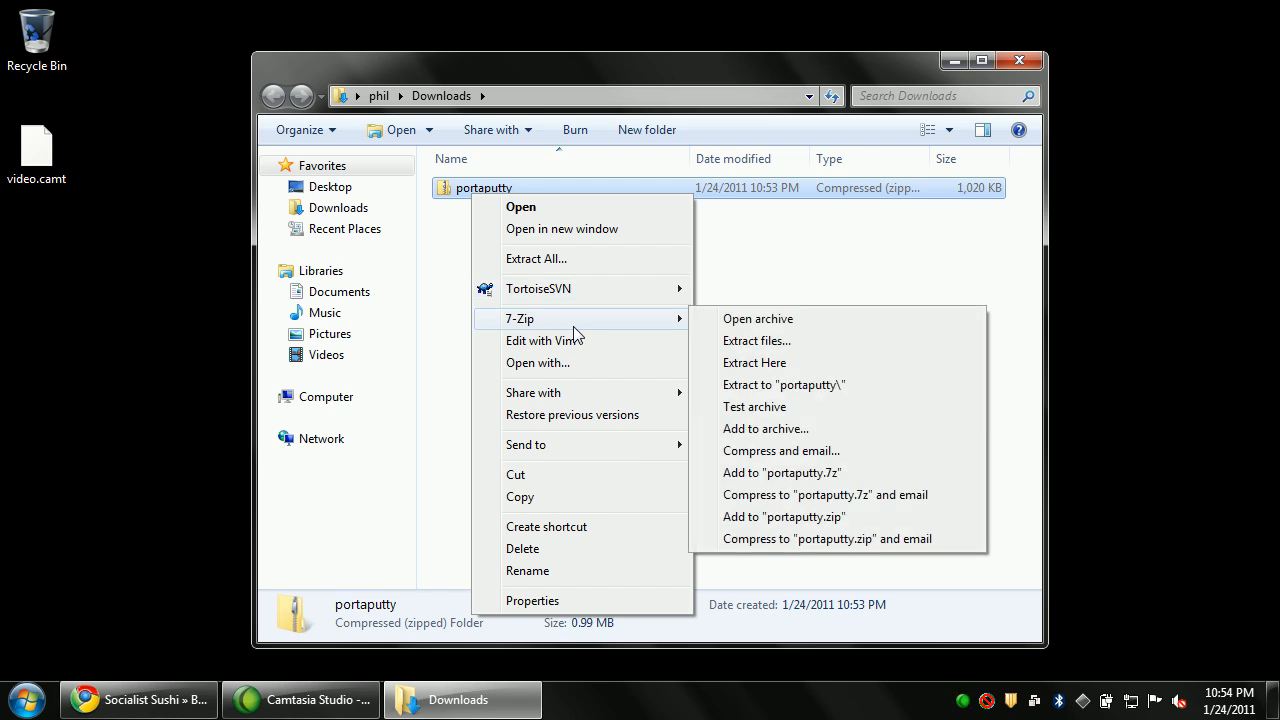
{"action": "mouse_move", "coordinate": [836, 384]}
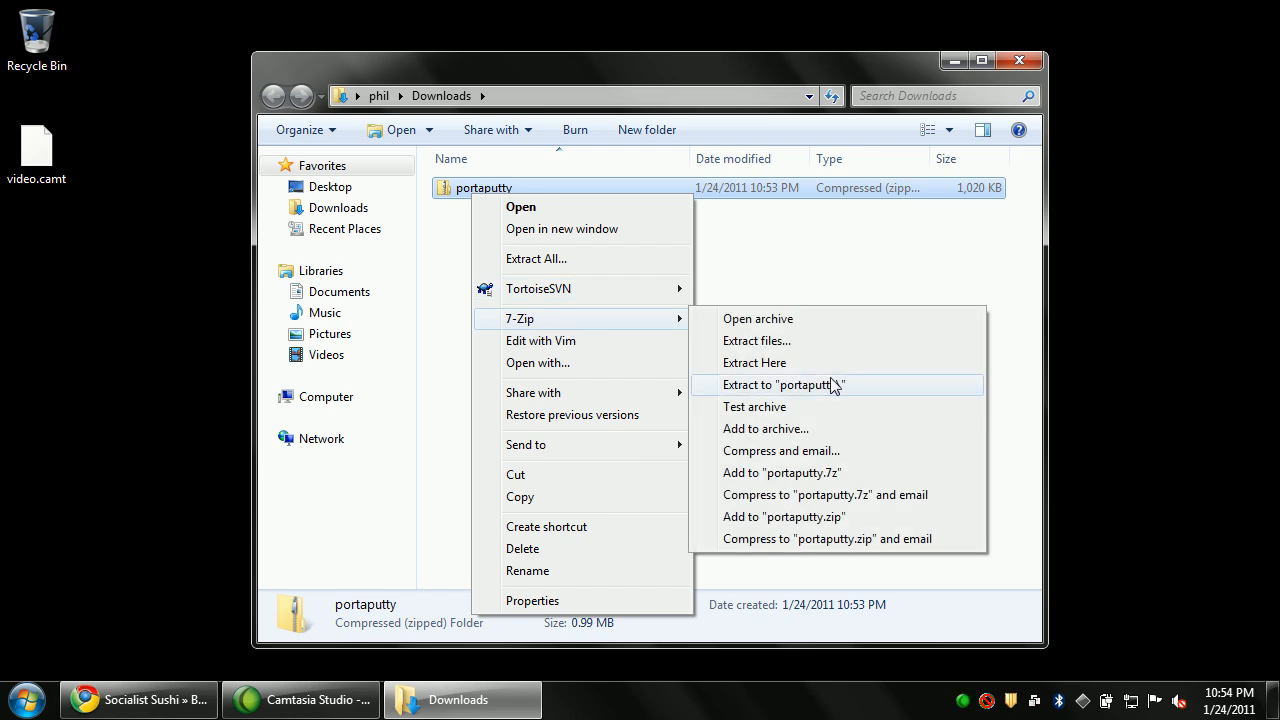
{"action": "mouse_move", "coordinate": [836, 390]}
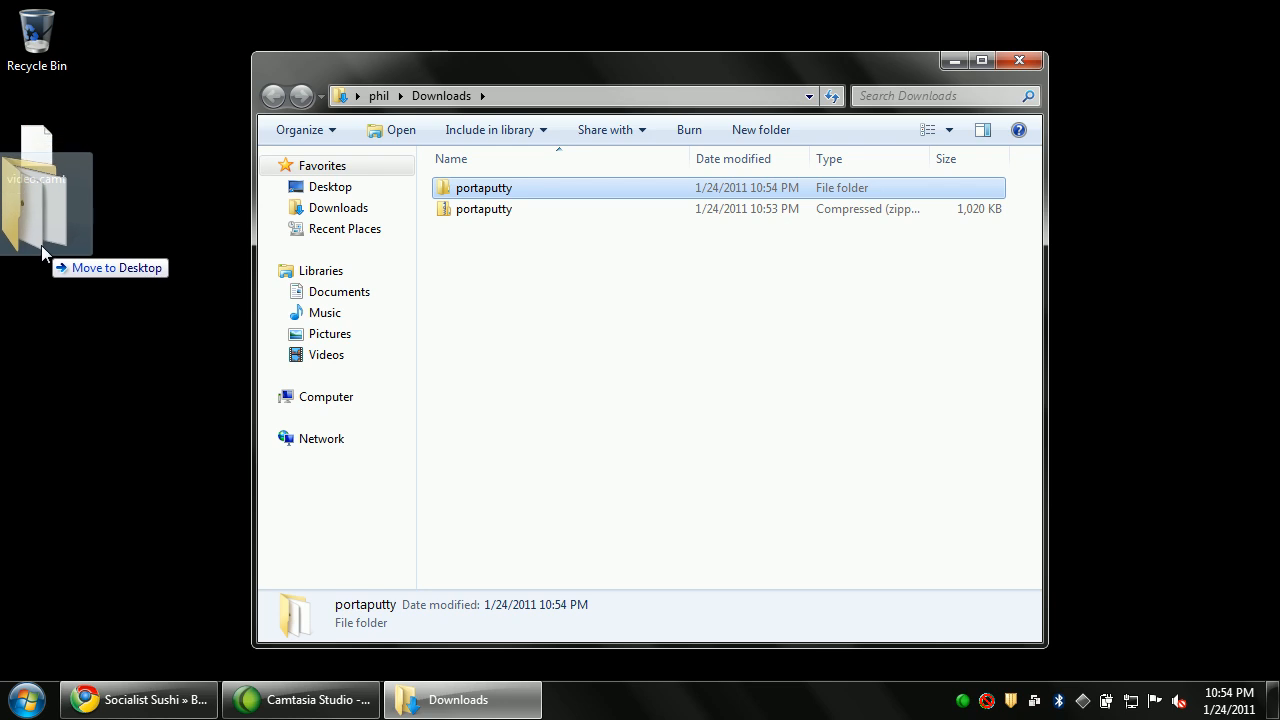
{"action": "left_click_drag", "start_coordinate": [484, 188], "coordinate": [36, 250]}
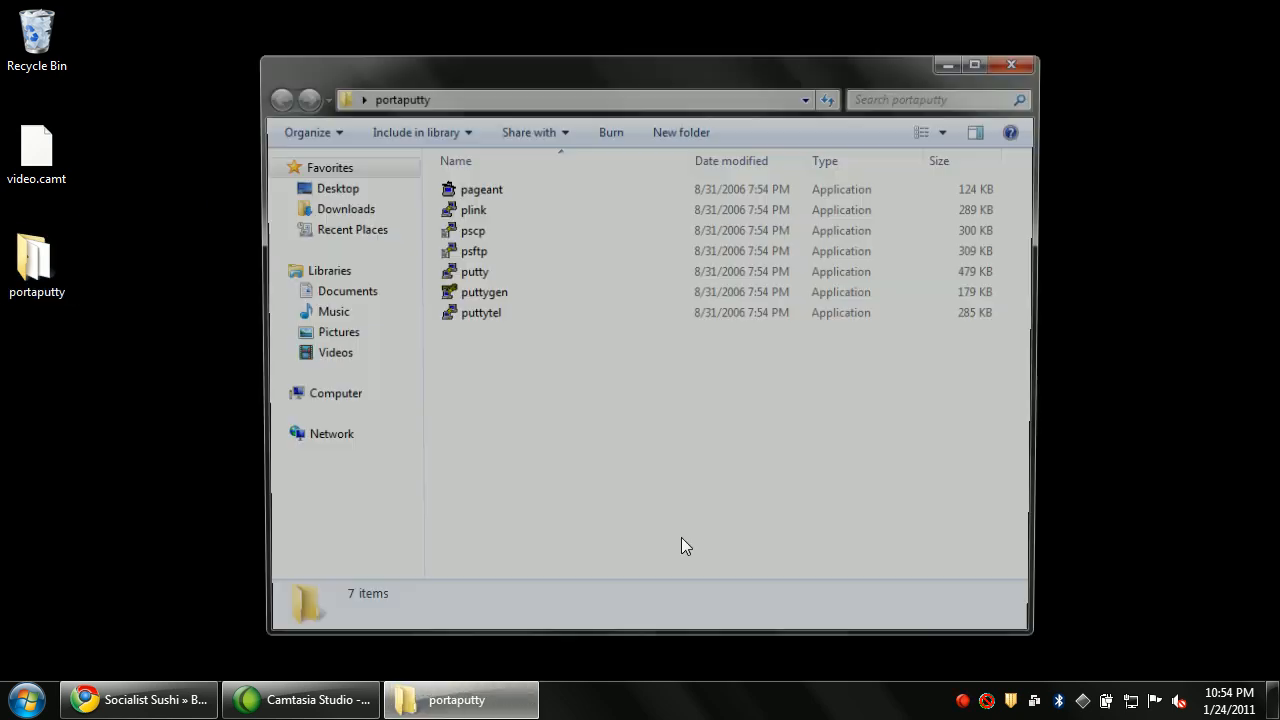
{"action": "double_click", "coordinate": [474, 272]}
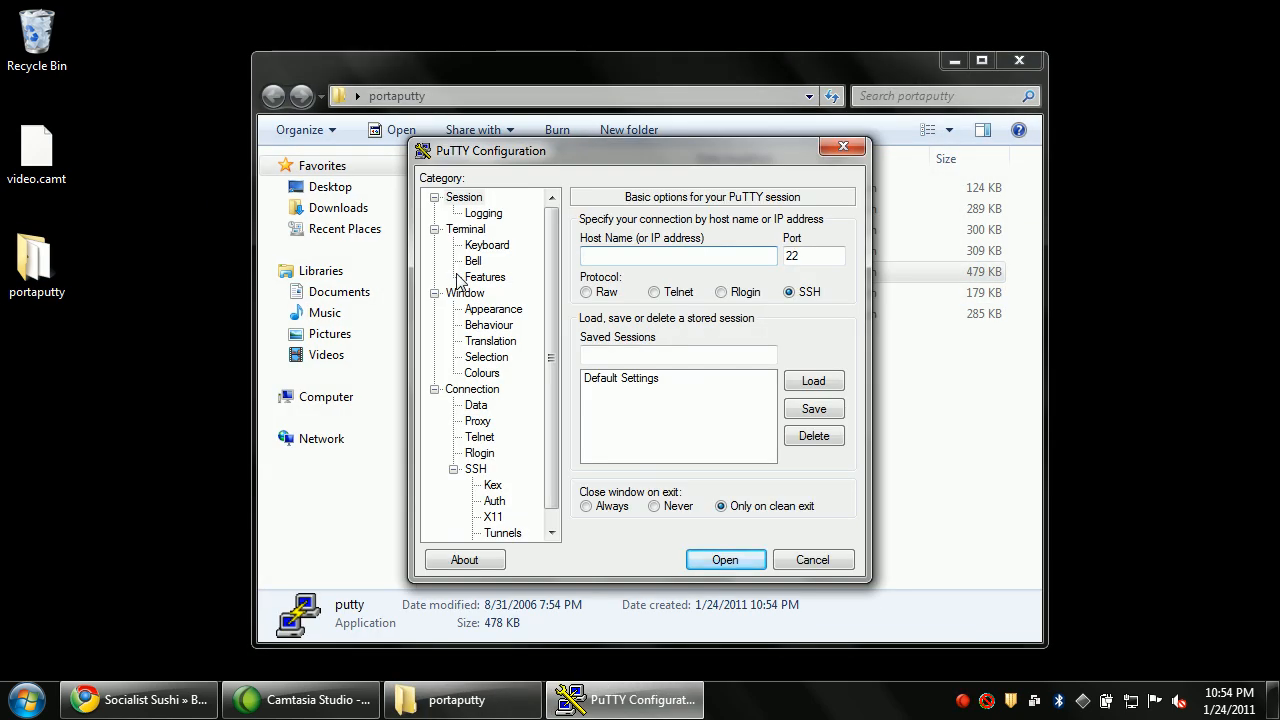
{"action": "type", "text": "phil@"}
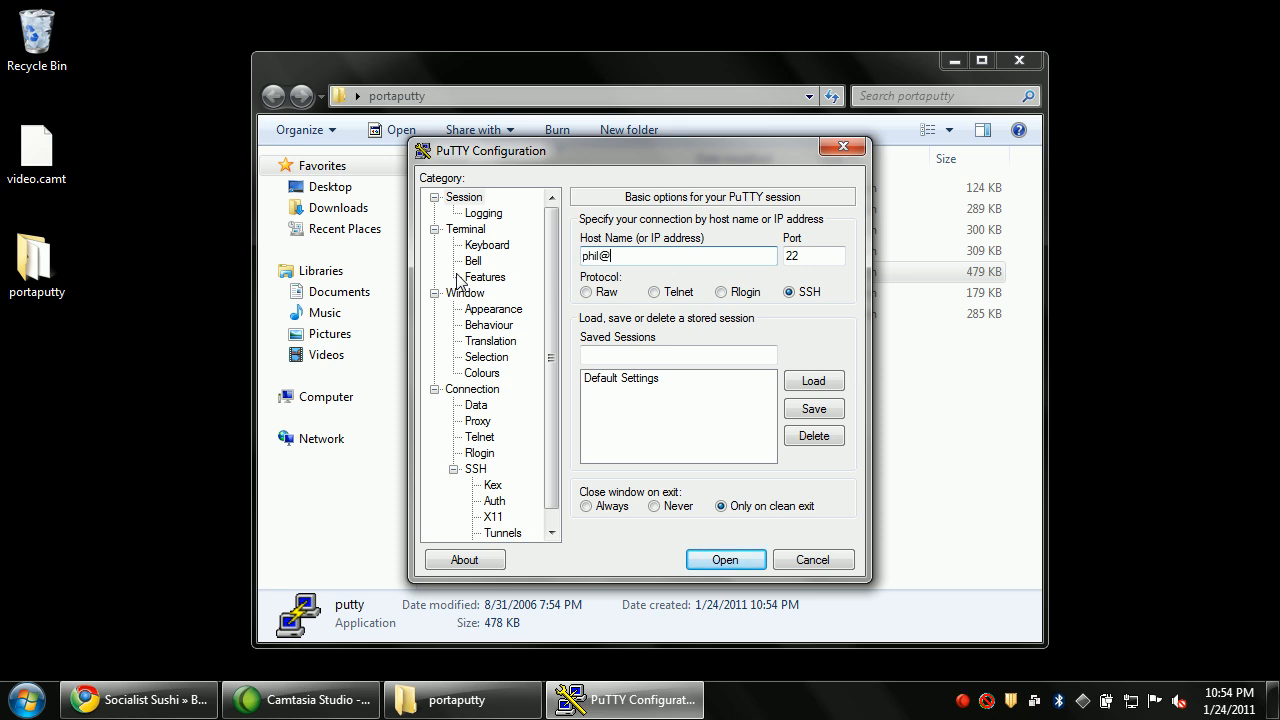
{"action": "type", "text": "short"}
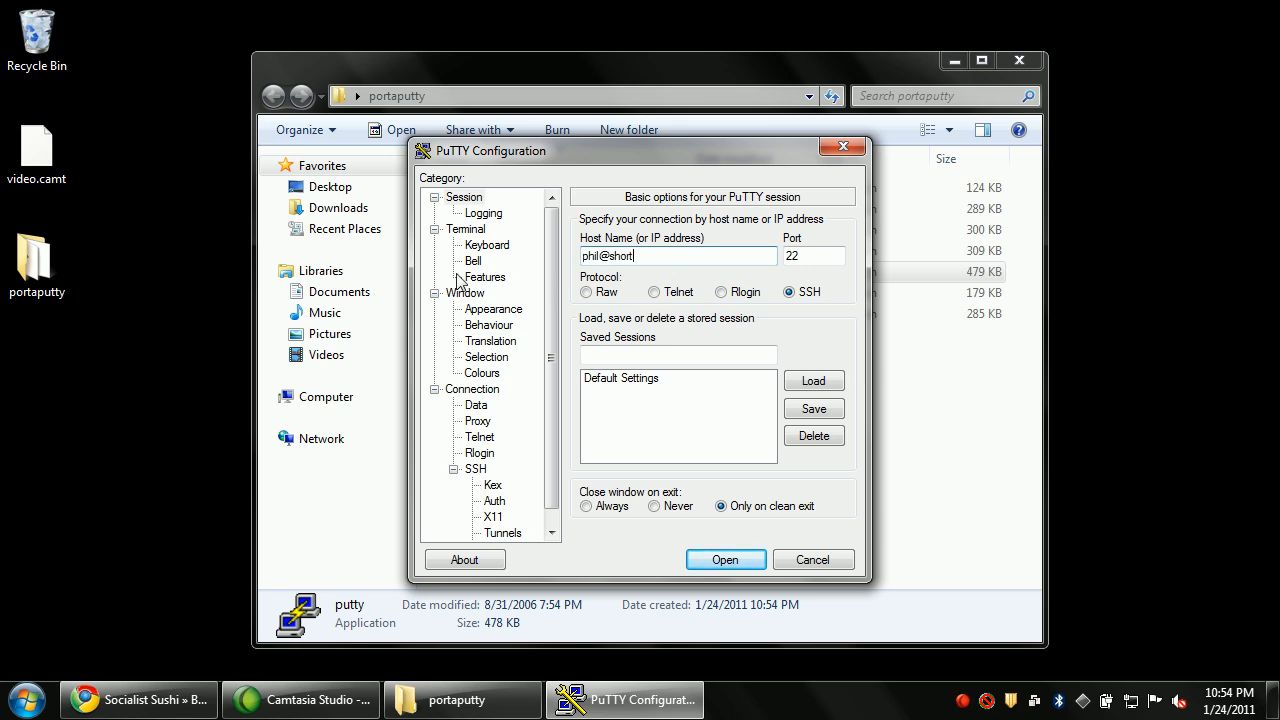
{"action": "type", "text": ".matthouse."}
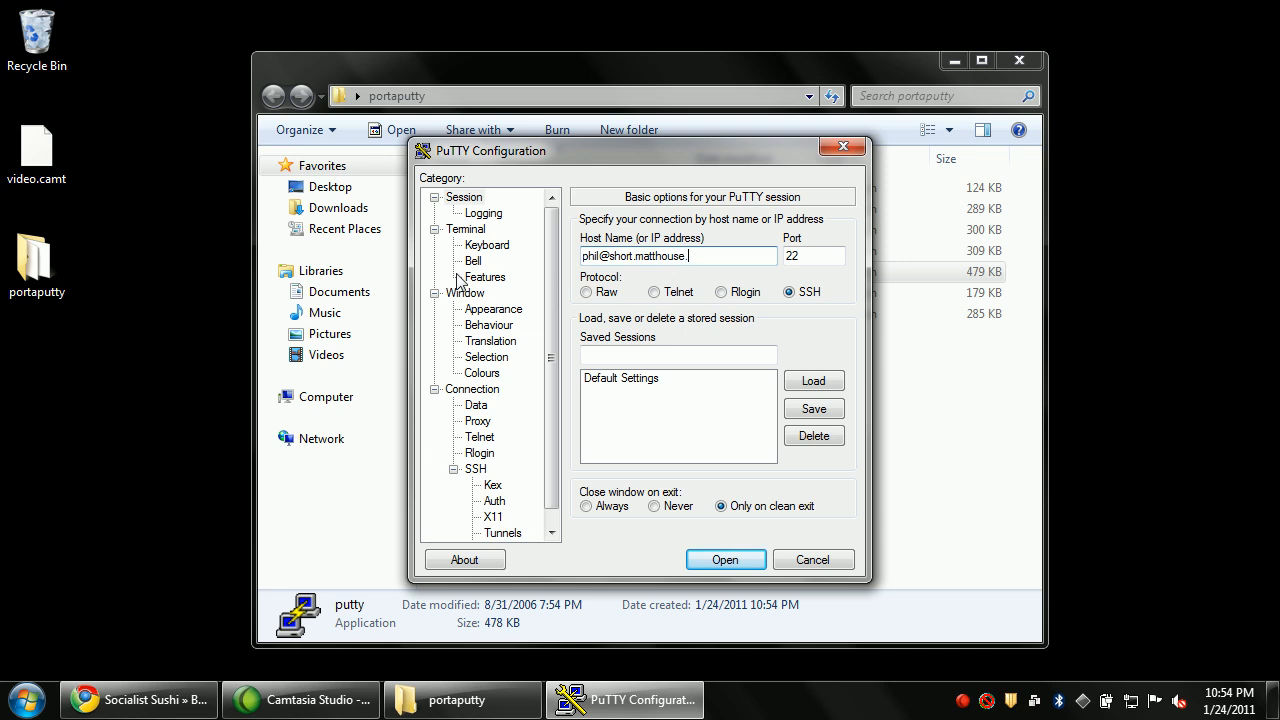
{"action": "type", "text": "us"}
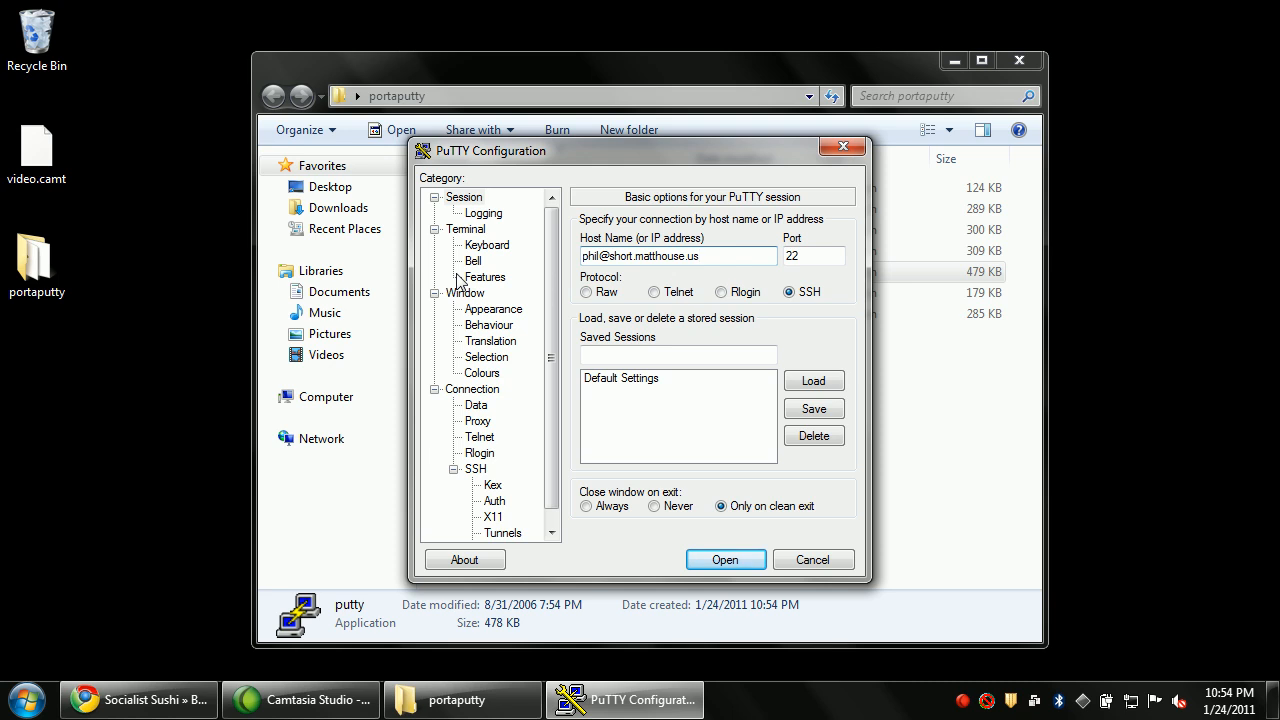
{"action": "mouse_move", "coordinate": [700, 592]}
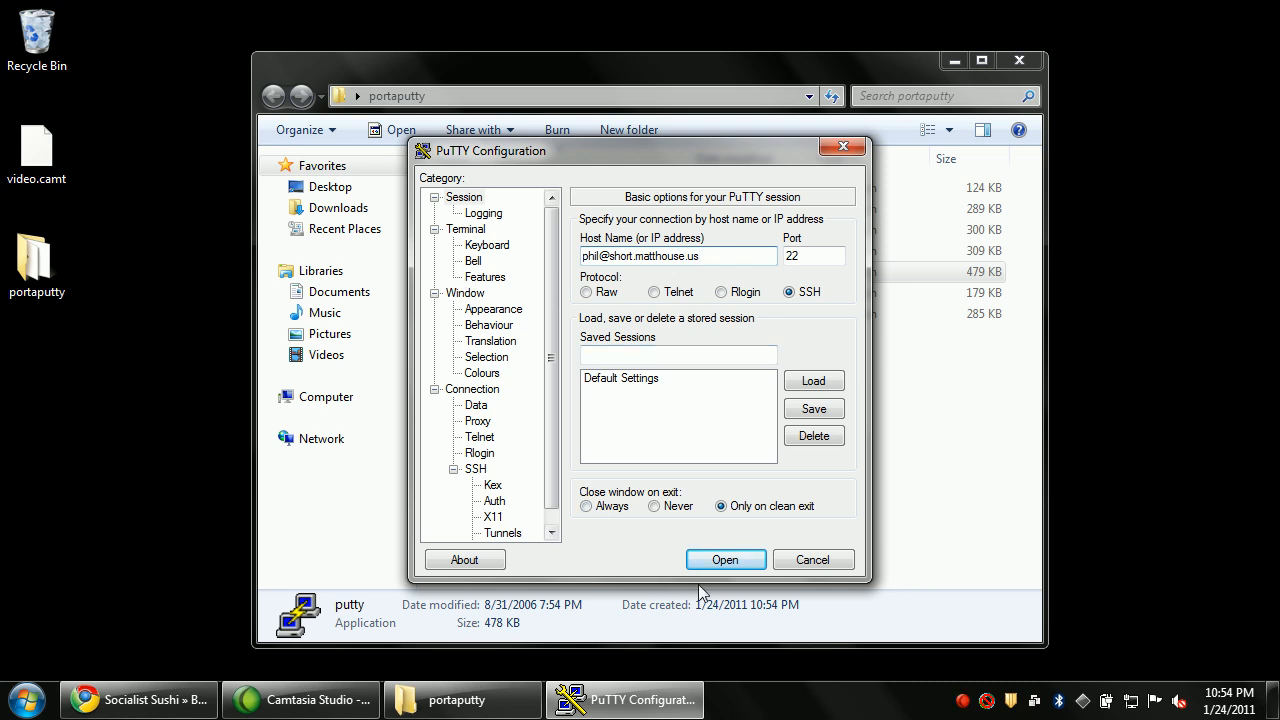
{"action": "left_click", "coordinate": [724, 560]}
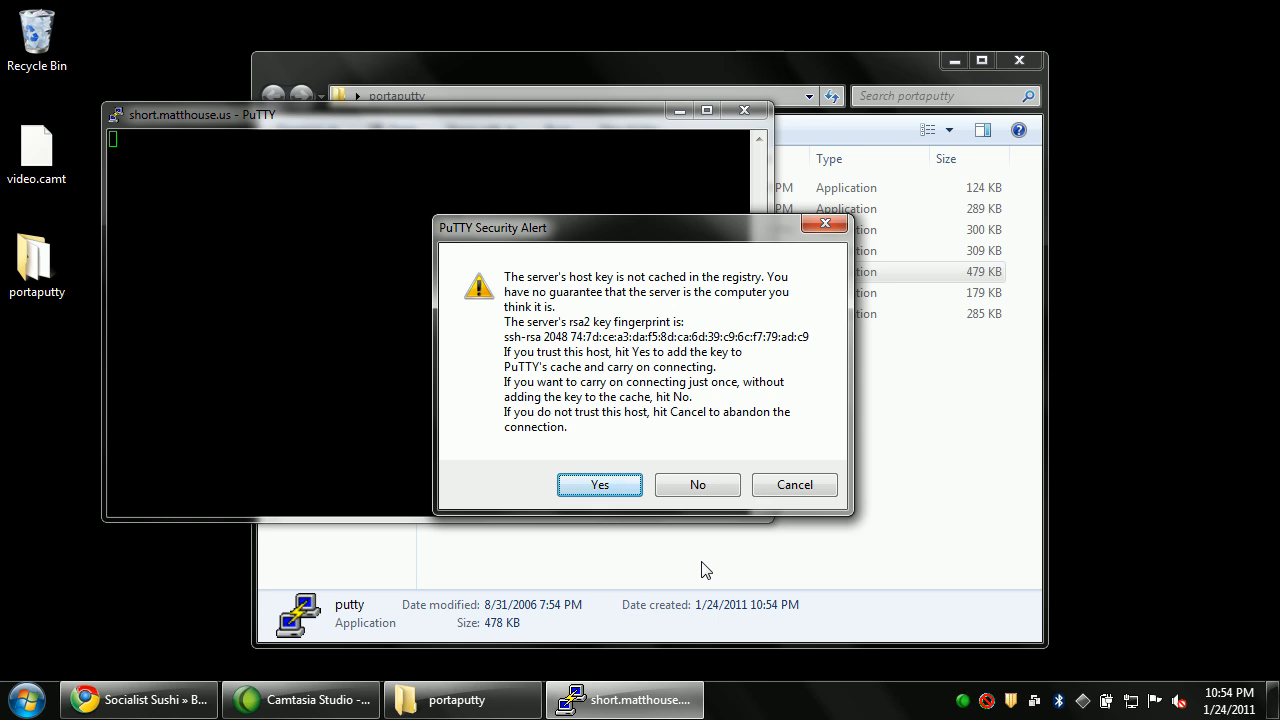
- Accept the server's host key and log in with the account password
{"action": "left_click", "coordinate": [600, 484]}
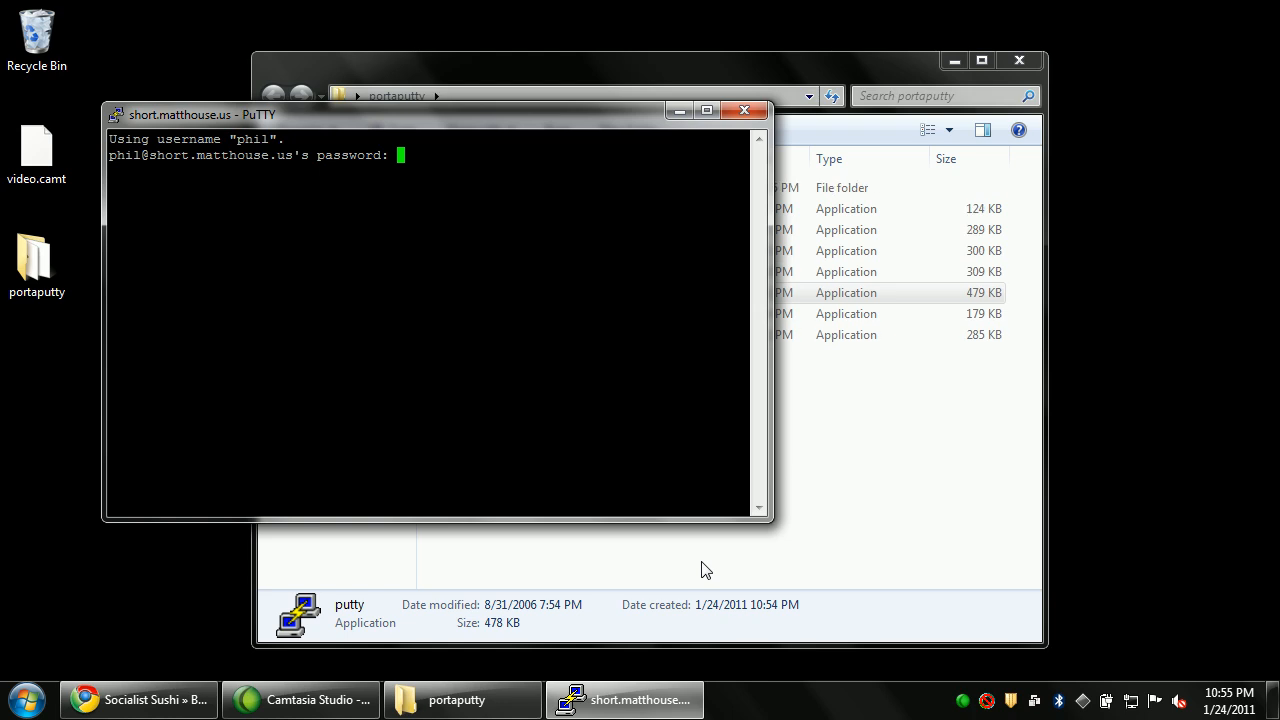
{"action": "key", "text": "Return"}
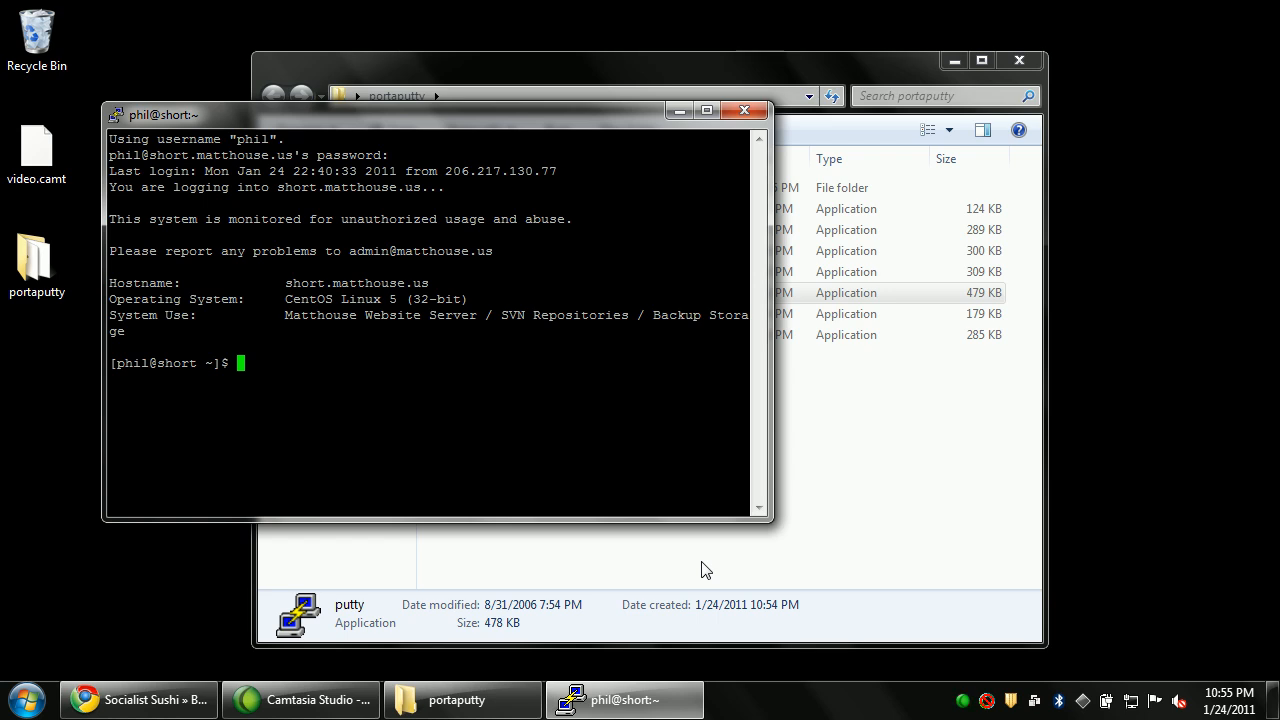
- Run ssh-keygen -t rsa with the default key path and an empty passphrase
{"action": "type", "text": "ssh"}
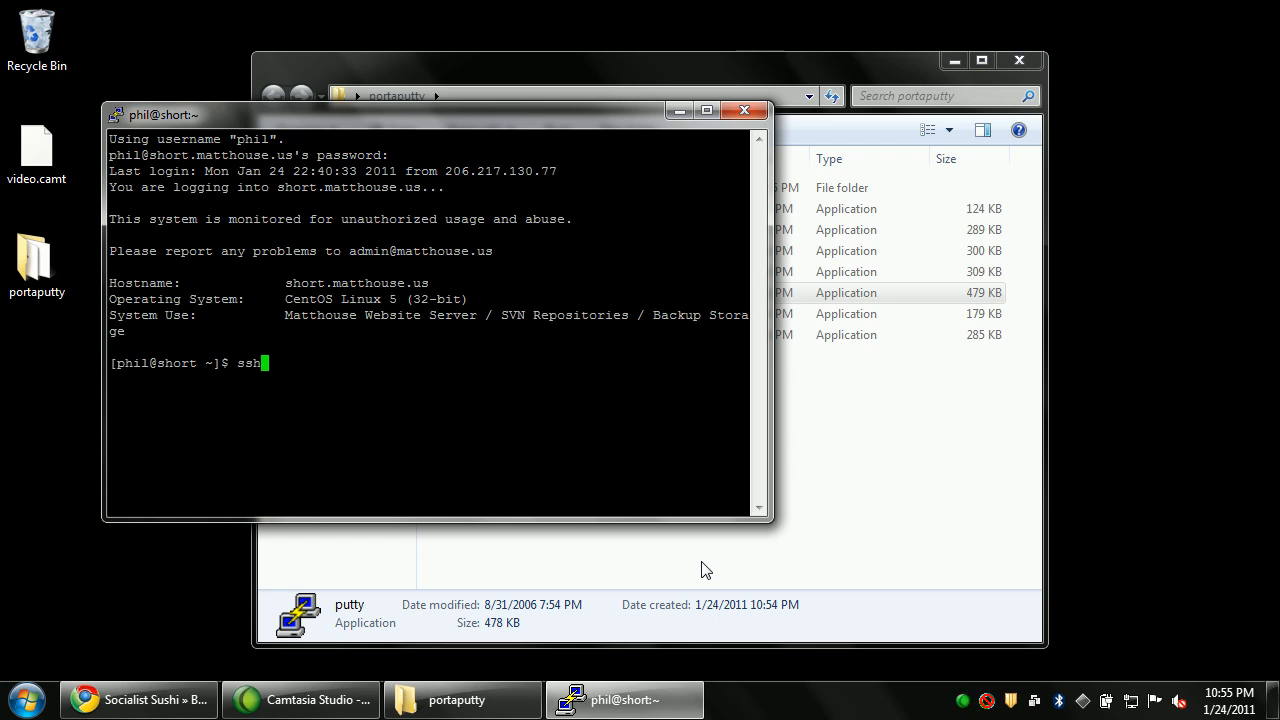
{"action": "type", "text": "-keygen -"}
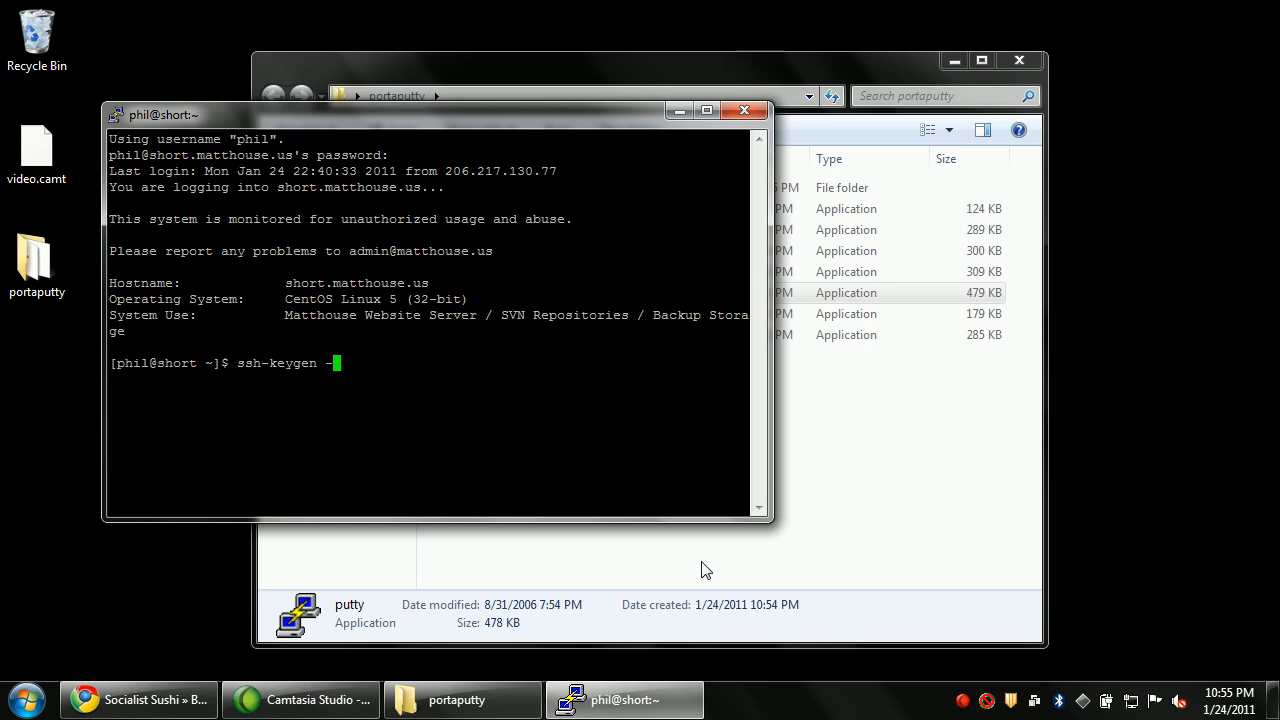
{"action": "type", "text": "t rsa"}
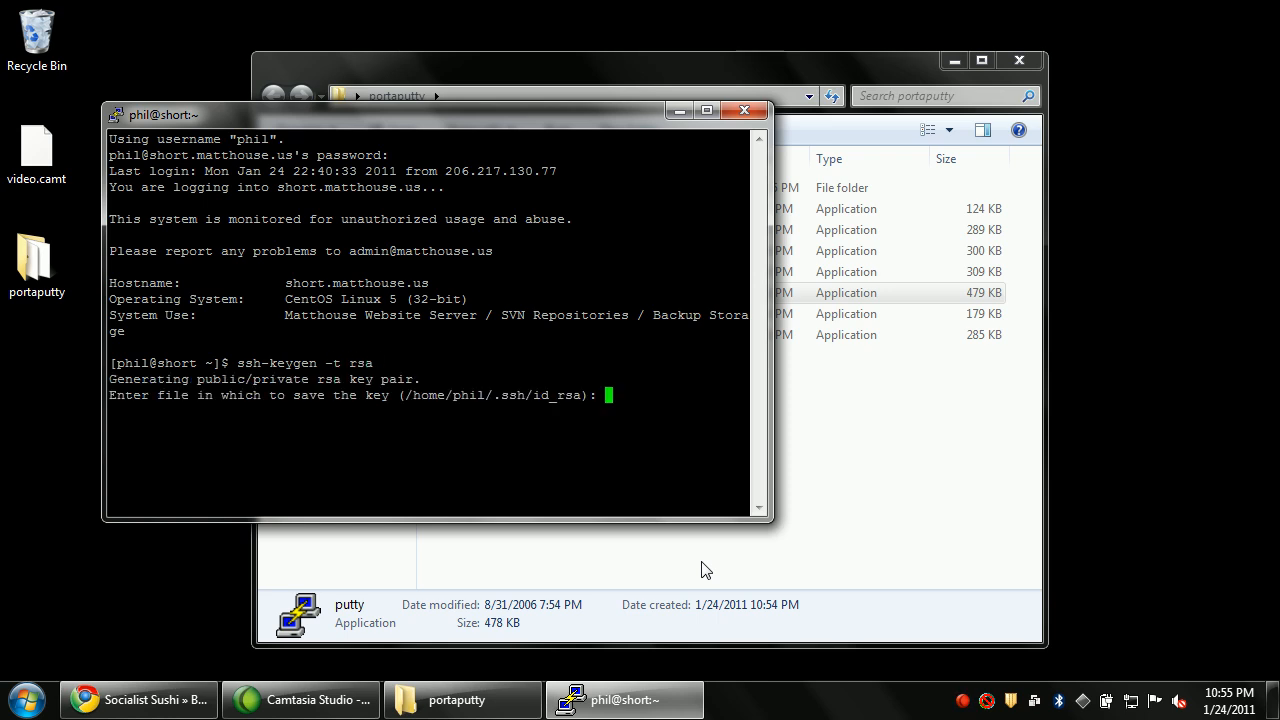
{"action": "key", "text": "Return"}
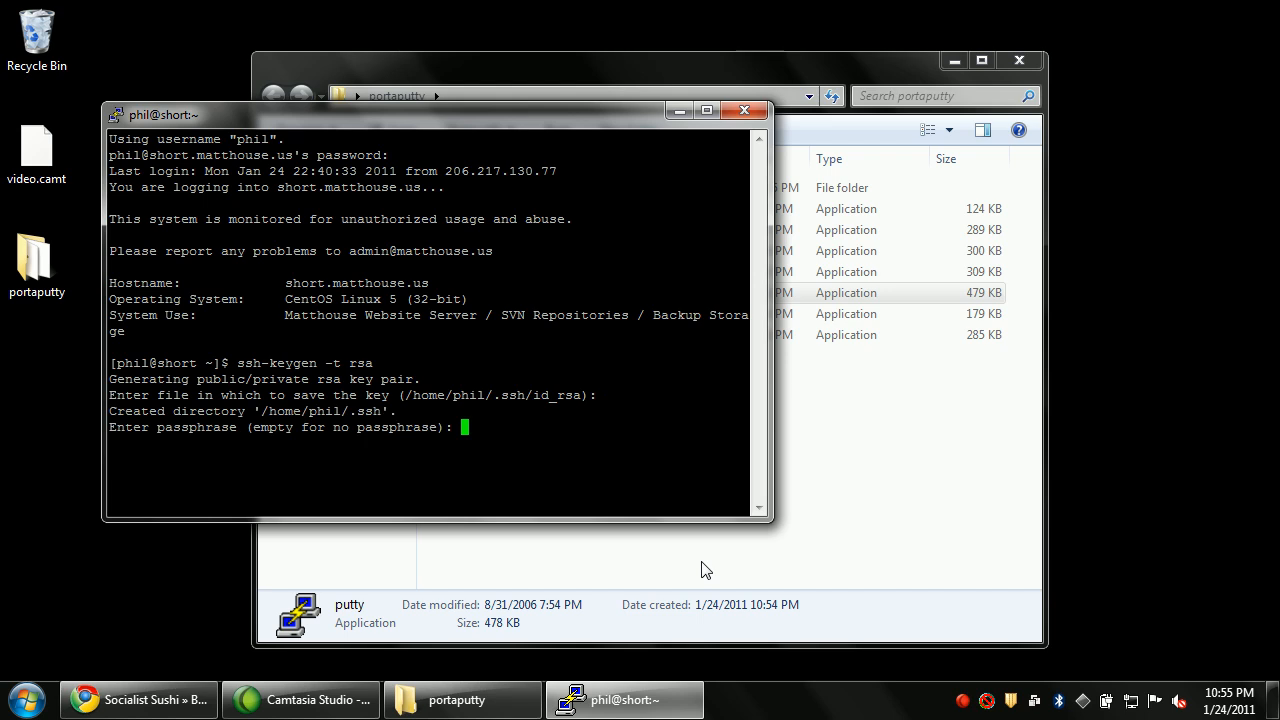
{"action": "key", "text": "Return"}
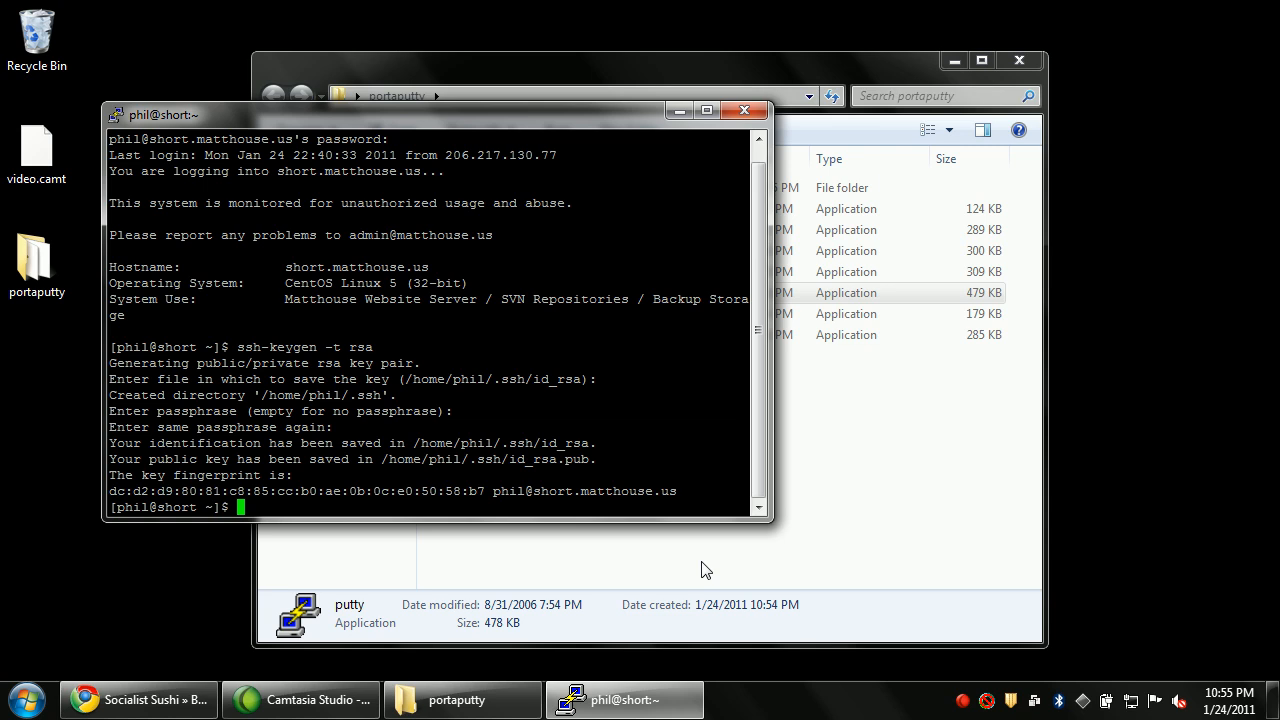
- Change into the .ssh directory and list its key files
{"action": "type", "text": "cd .ss"}
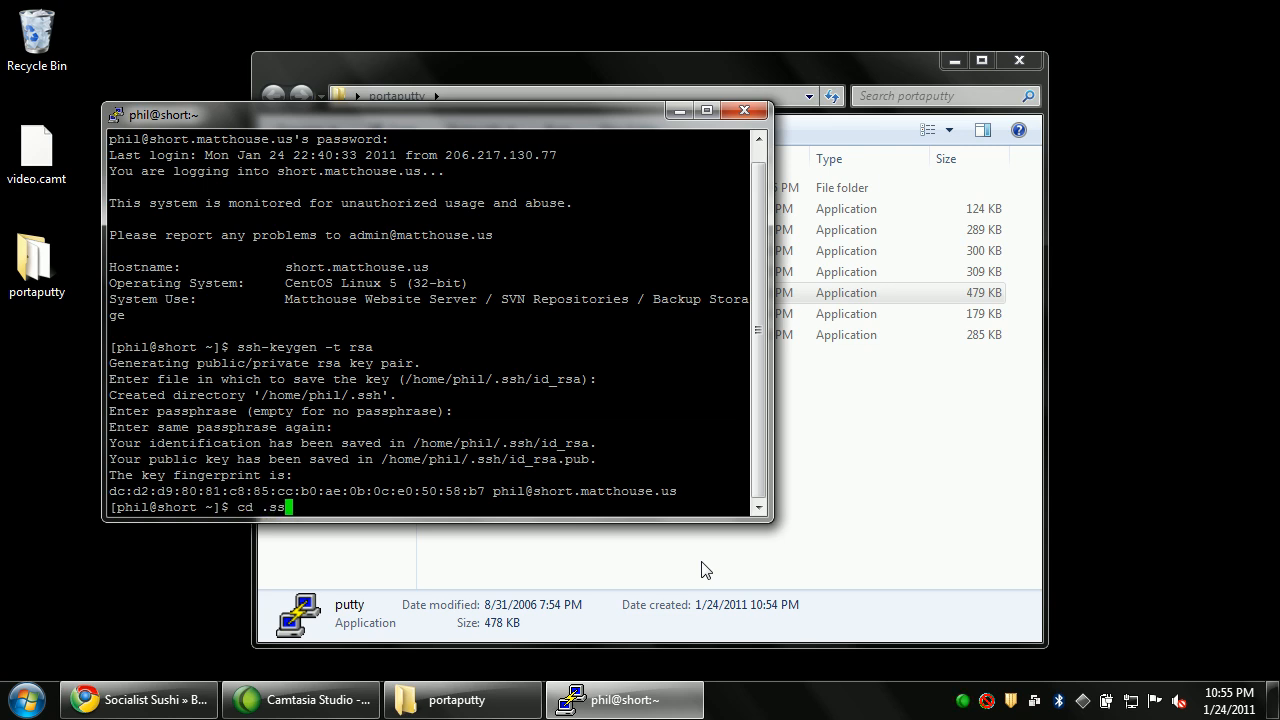
{"action": "key", "text": "Return"}
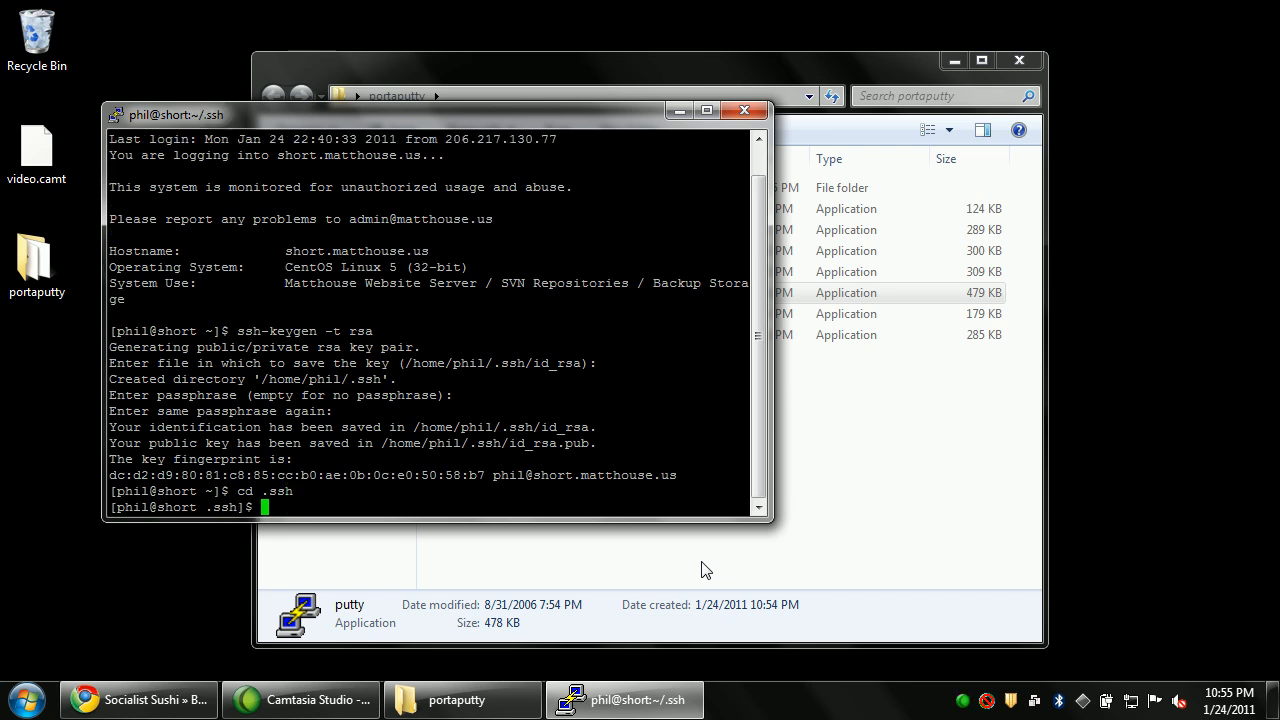
{"action": "type", "text": "ls"}
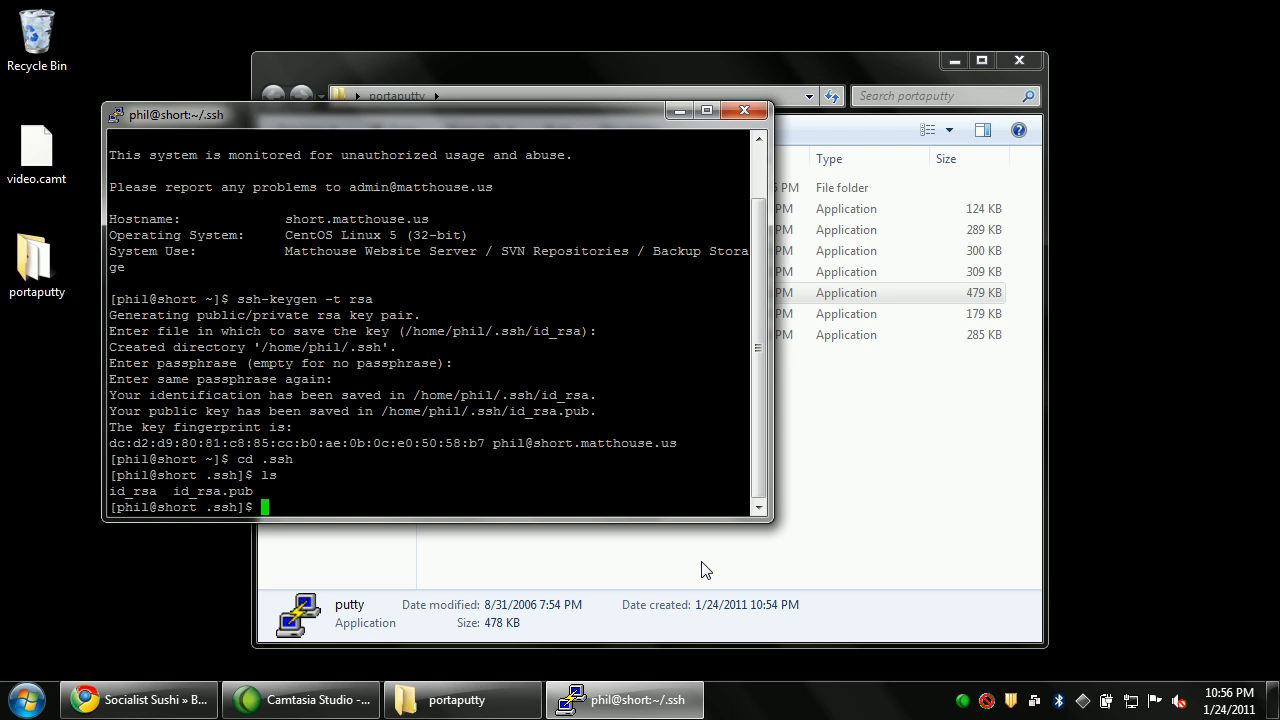
- Rename id_rsa.pub to authorized_keys2 and list the folder to confirm
{"action": "type", "text": "mv"}
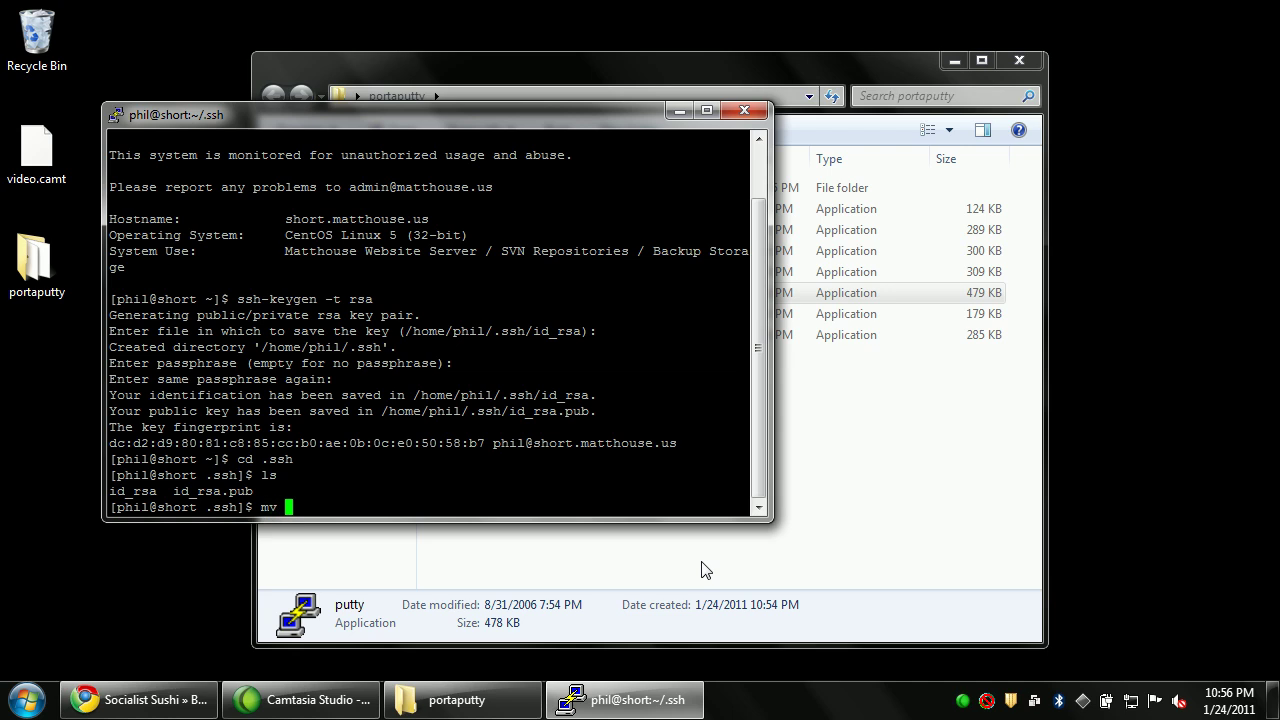
{"action": "type", "text": "id_rsa.pub"}
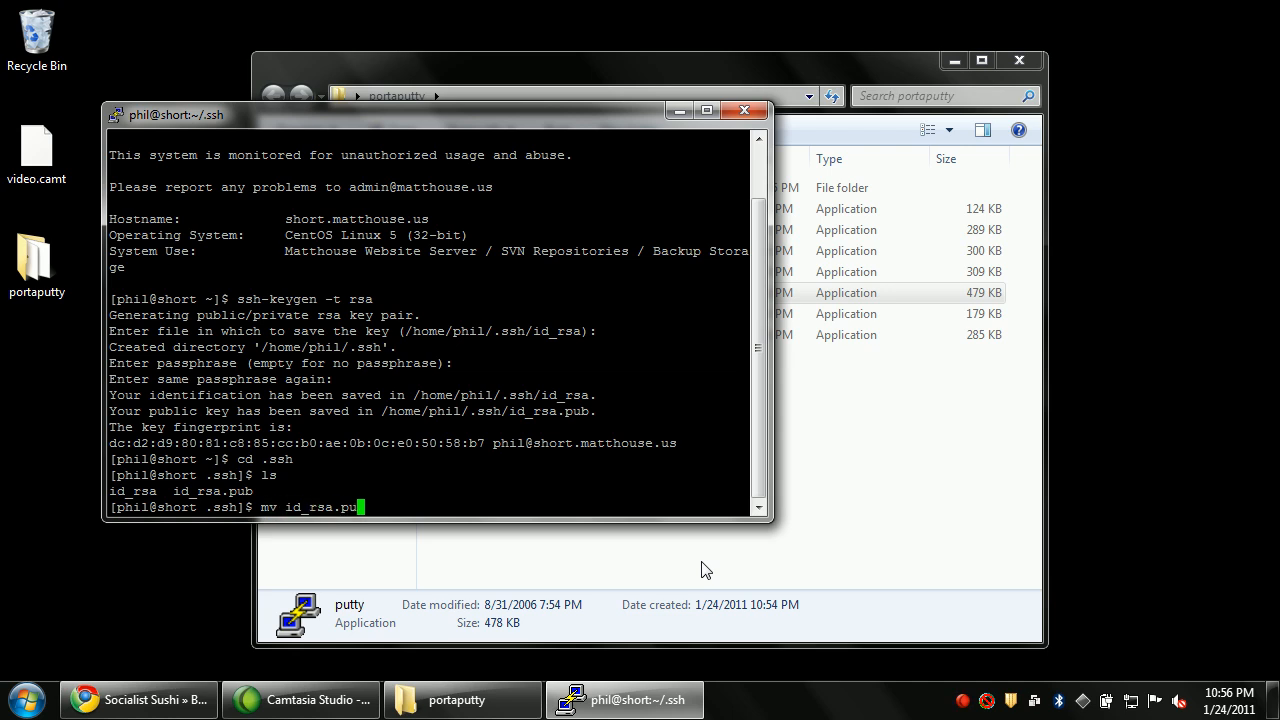
{"action": "type", "text": "authorized_"}
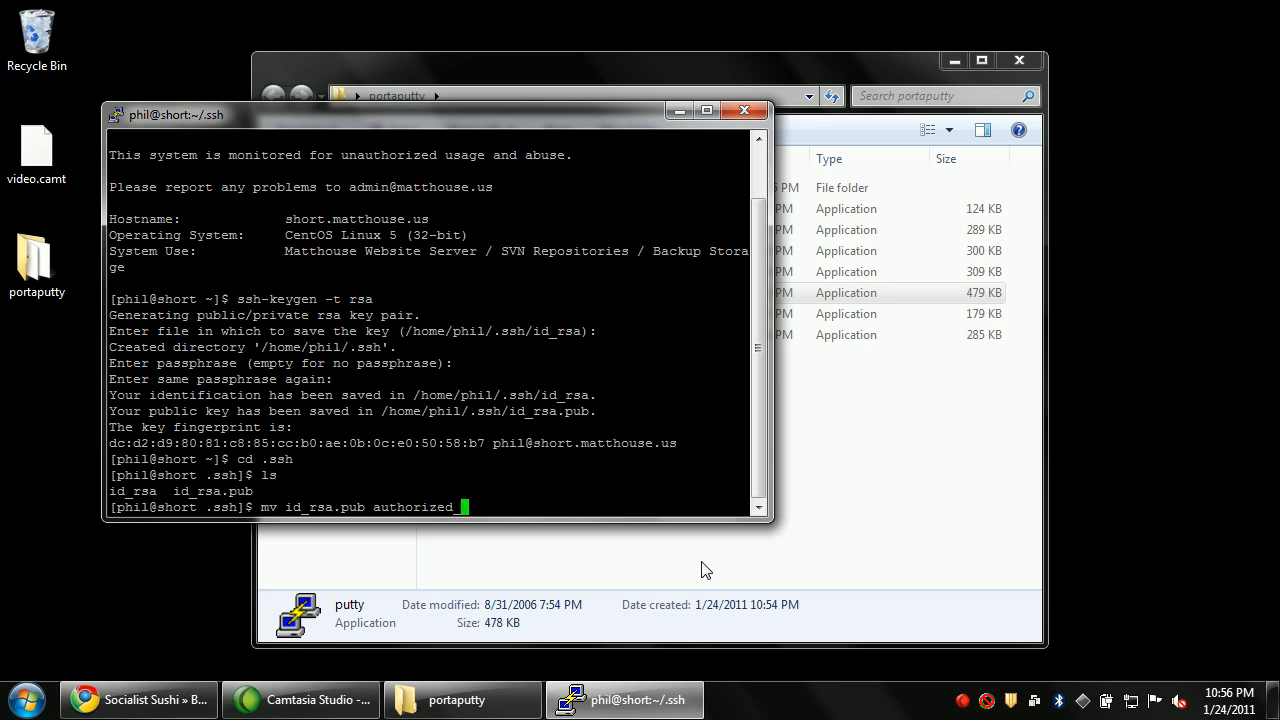
{"action": "key", "text": "Return"}
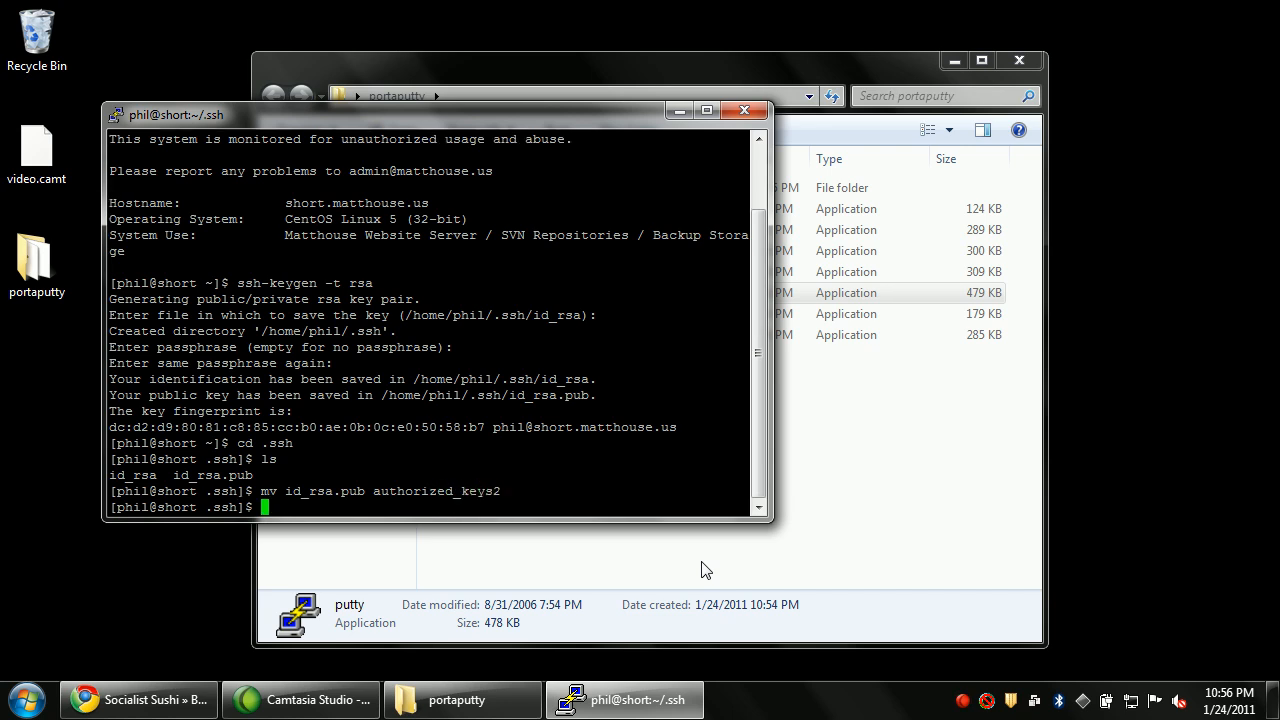
{"action": "type", "text": "ls"}
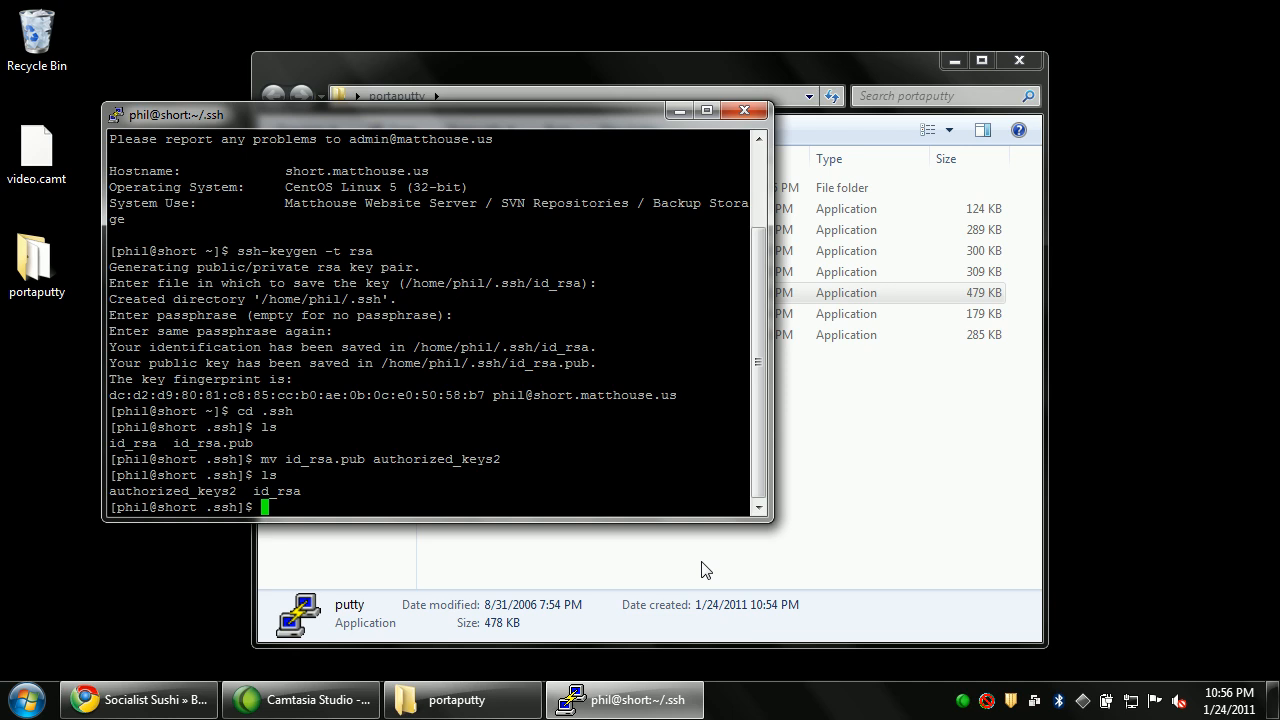
- Display authorized_keys2 with more, showing the ssh-rsa public key line
{"action": "type", "text": "more"}
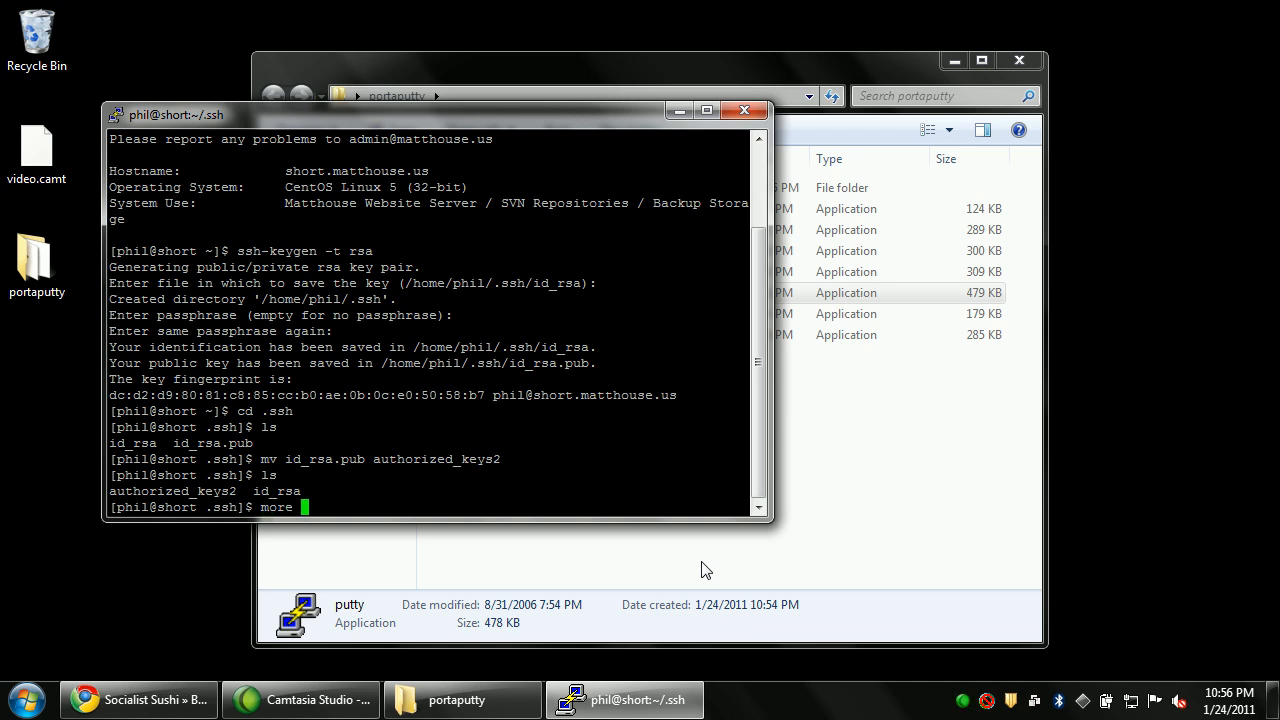
{"action": "key", "text": "Return"}
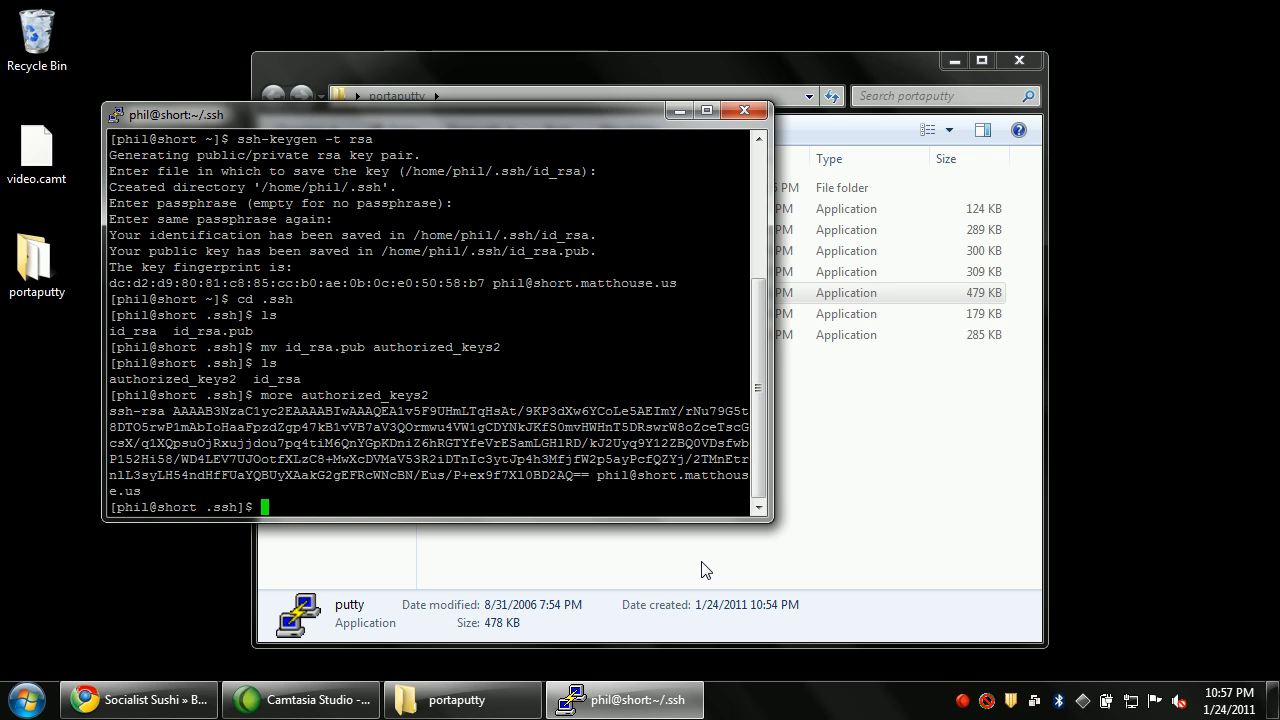
- View and copy the id_rsa private key in vim, quit with :q and minimize PuTTY
{"action": "type", "text": "vim id_rsa"}
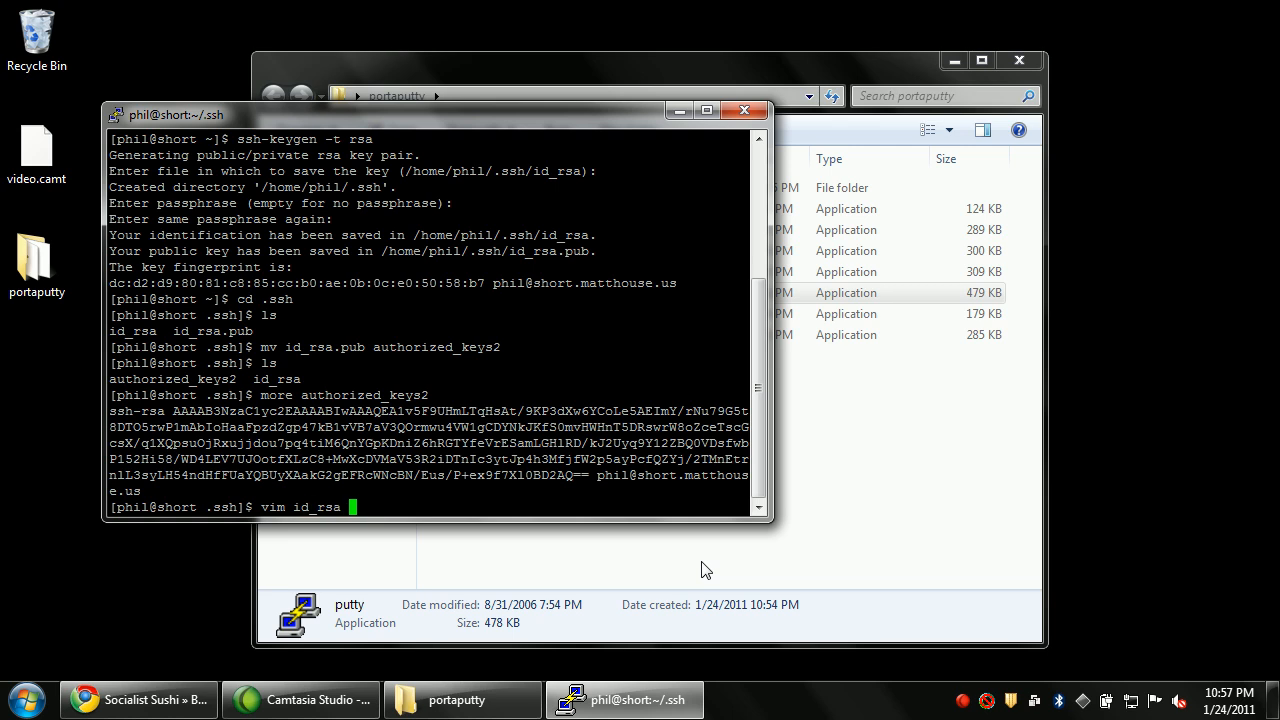
{"action": "key", "text": "Return"}
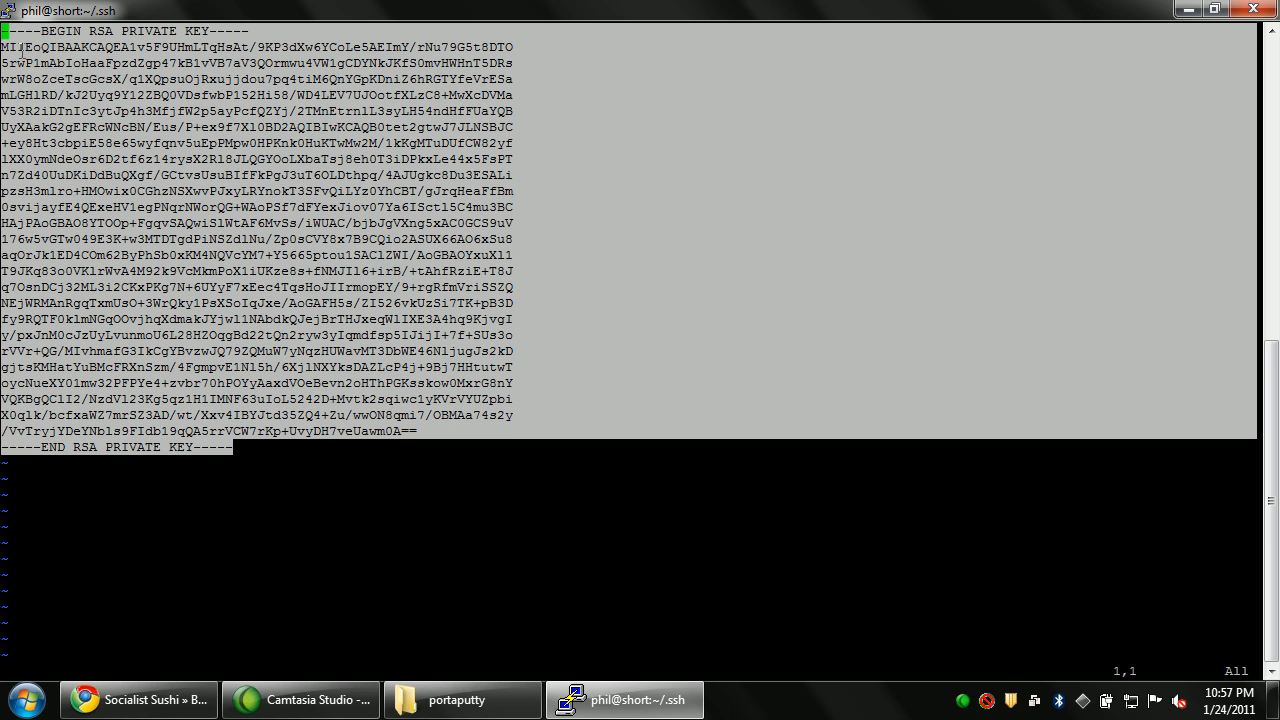
{"action": "mouse_move", "coordinate": [436, 496]}
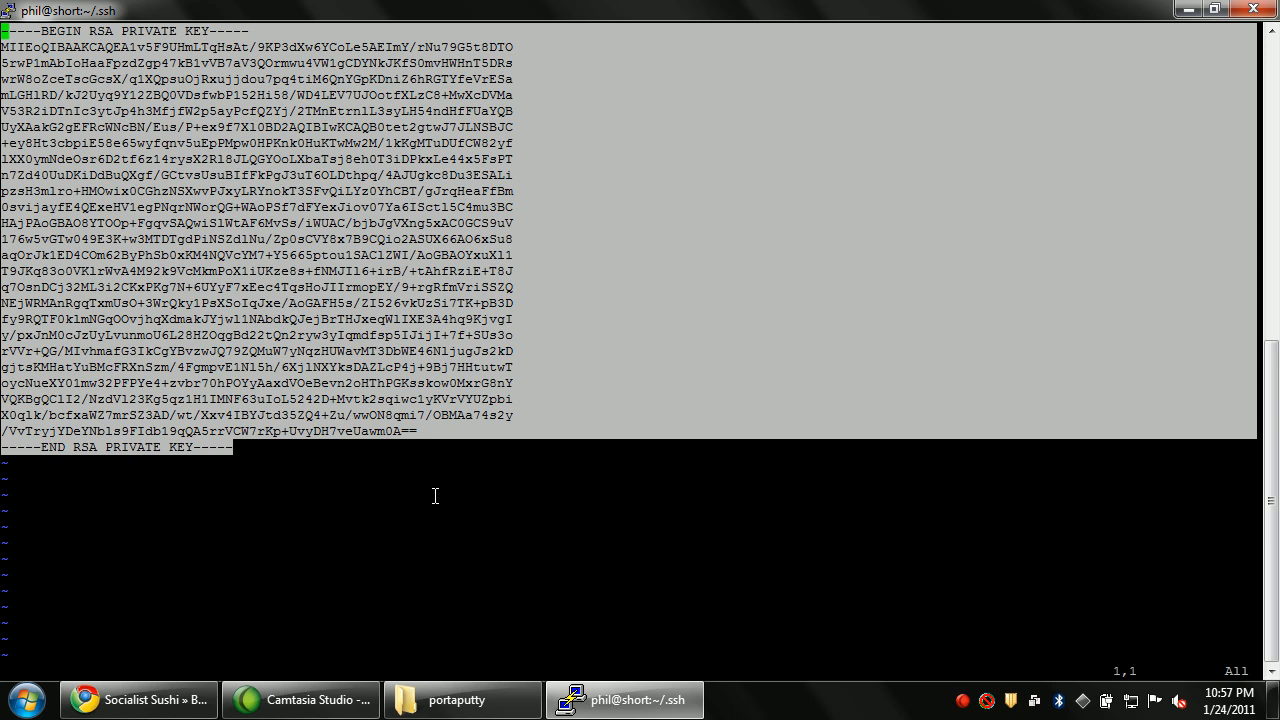
{"action": "type", "text": ":q"}
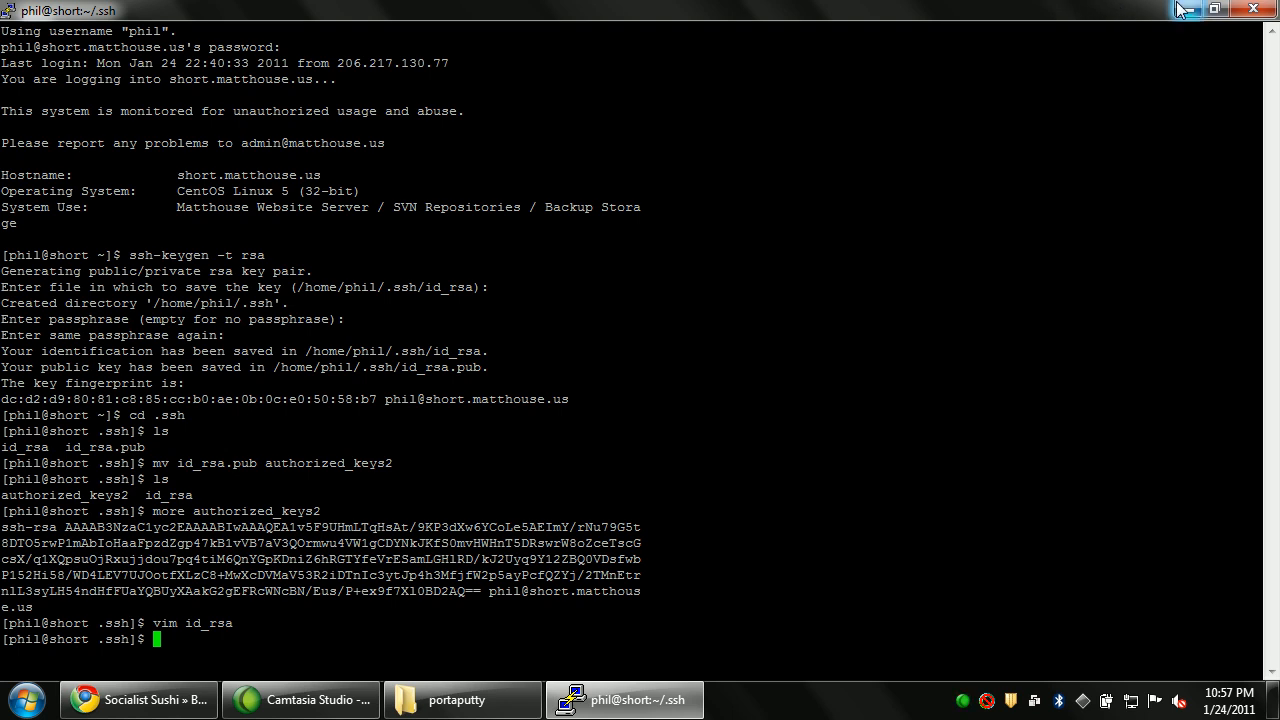
{"action": "left_click", "coordinate": [456, 700]}
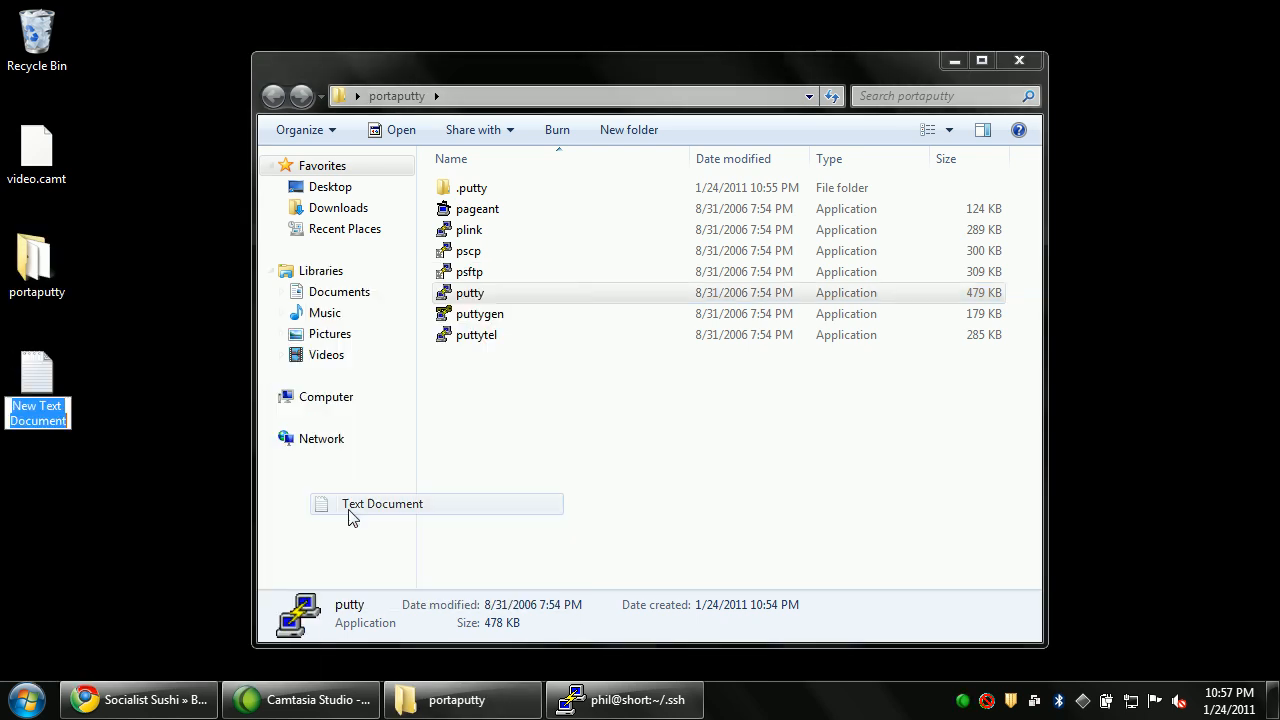
- Create New Text Document on the desktop and open it in Notepad for the key
{"action": "left_click", "coordinate": [108, 392]}
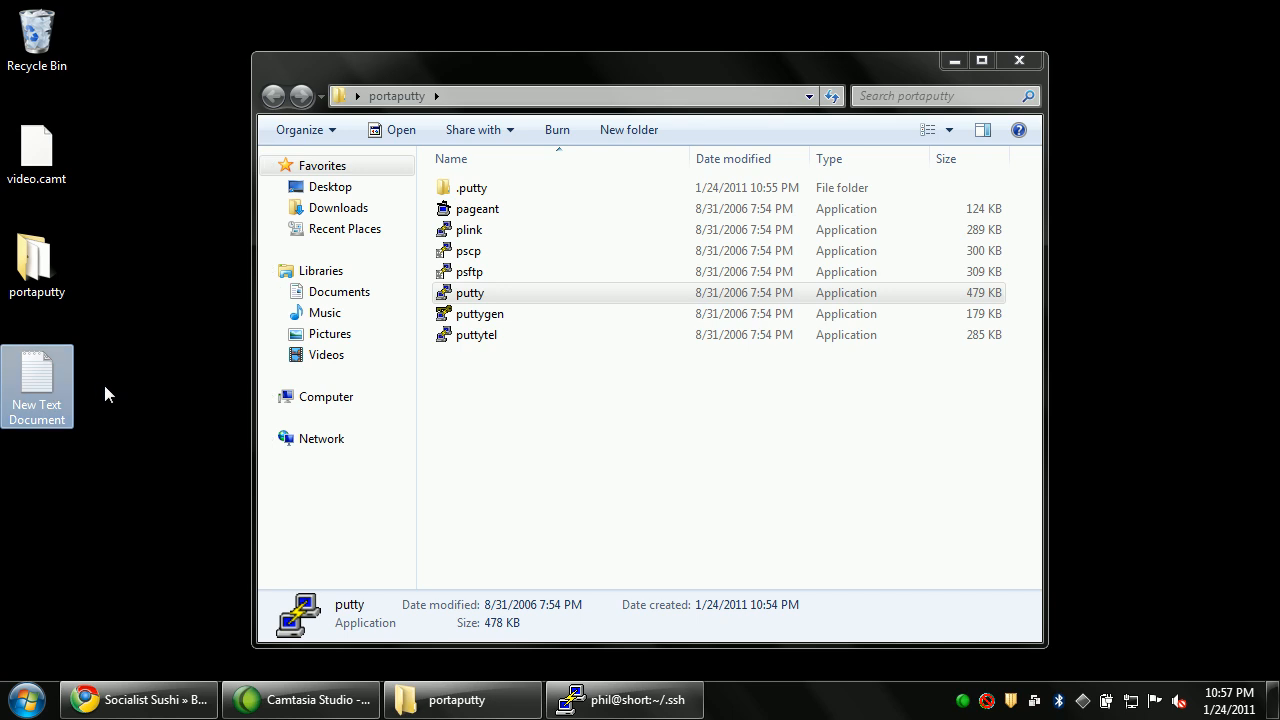
{"action": "double_click", "coordinate": [36, 376]}
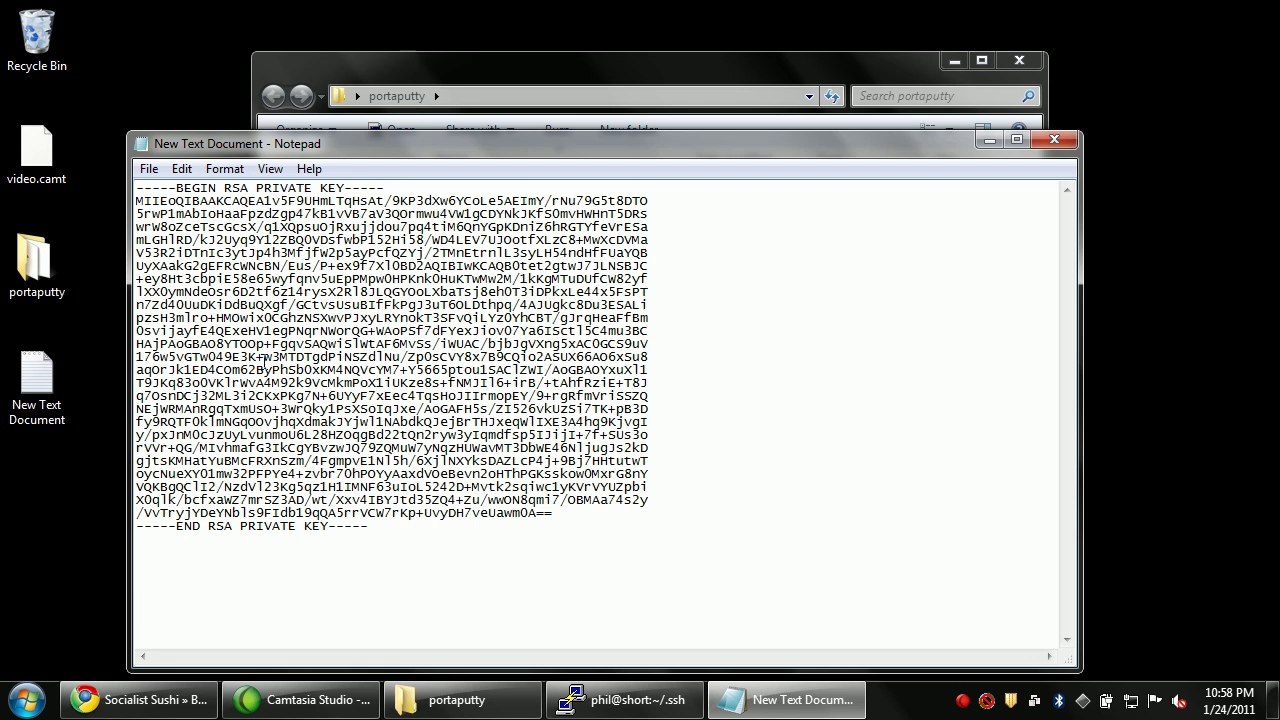
{"action": "mouse_move", "coordinate": [36, 30]}
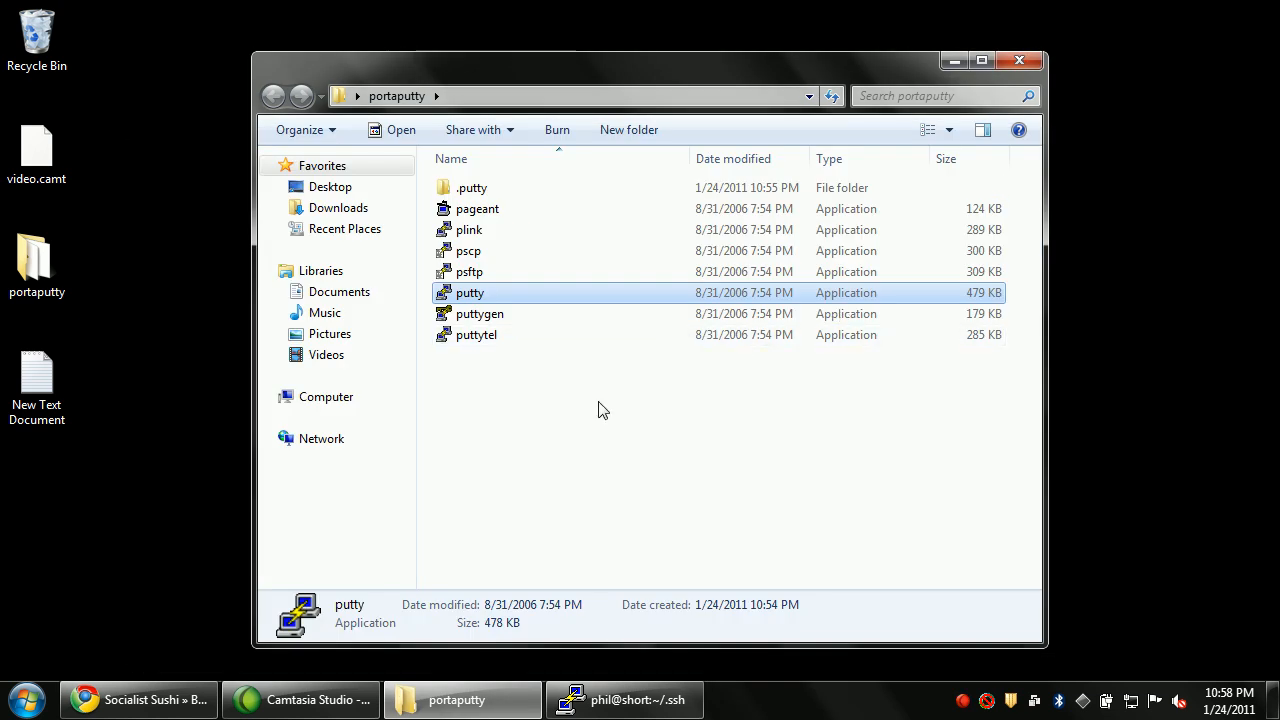
- Launch puttygen.exe and import New Text Document via Conversions > Import key
{"action": "left_click", "coordinate": [480, 312]}
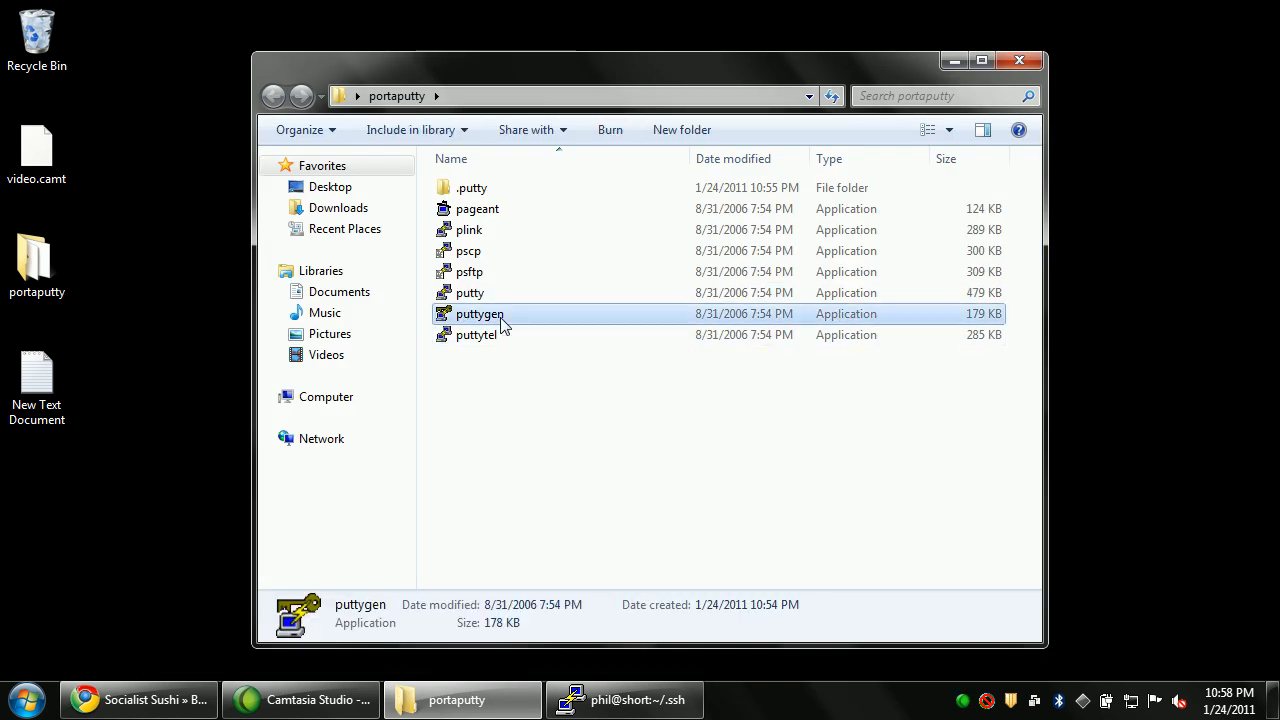
{"action": "double_click", "coordinate": [480, 312]}
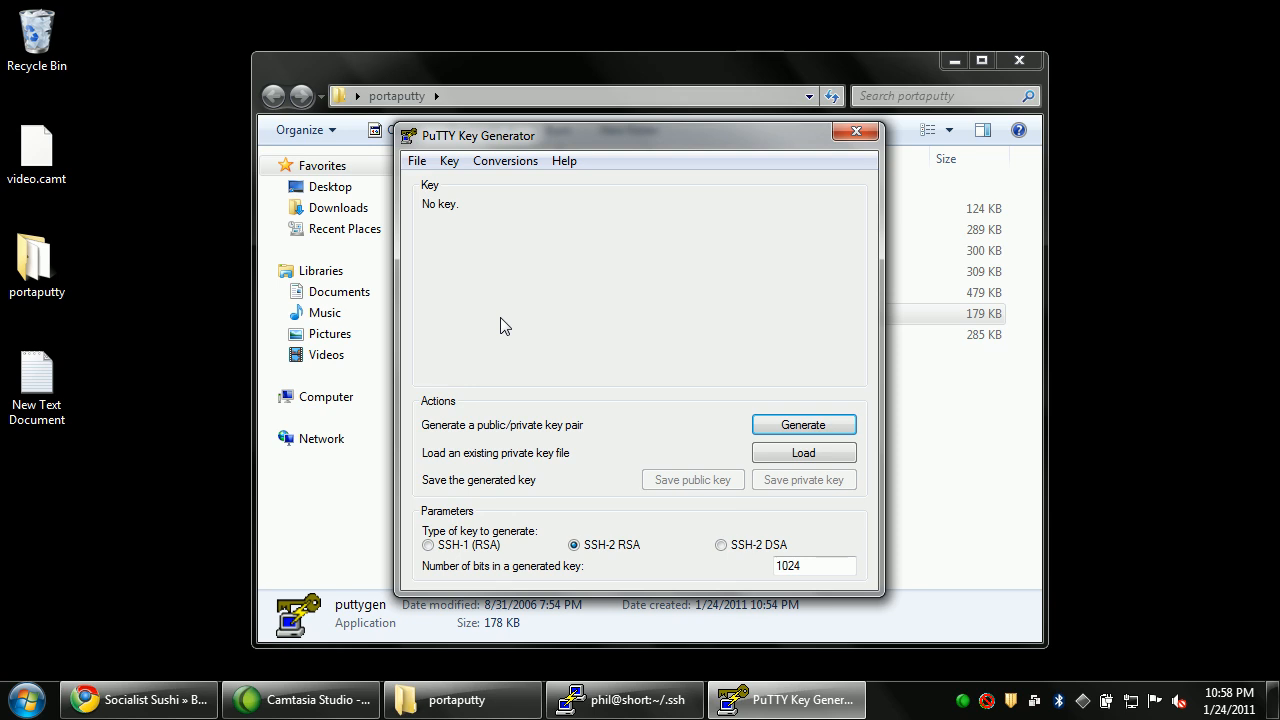
{"action": "mouse_move", "coordinate": [500, 190]}
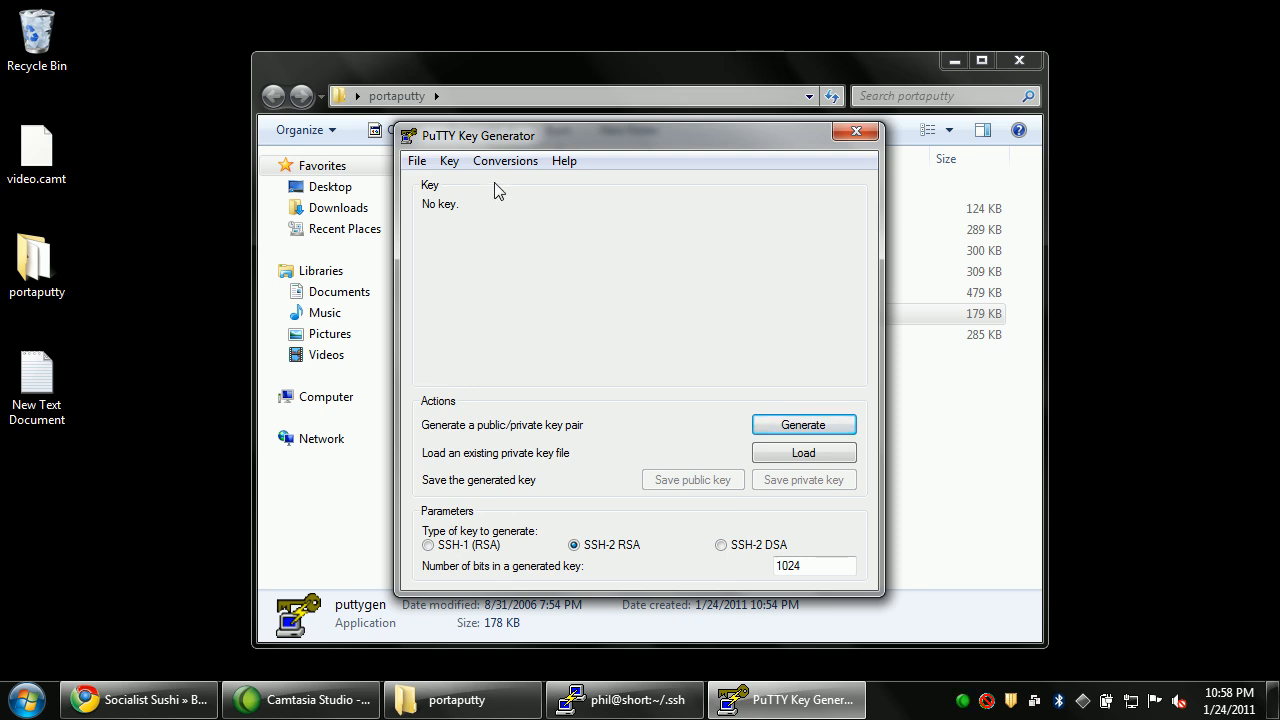
{"action": "left_click", "coordinate": [504, 160]}
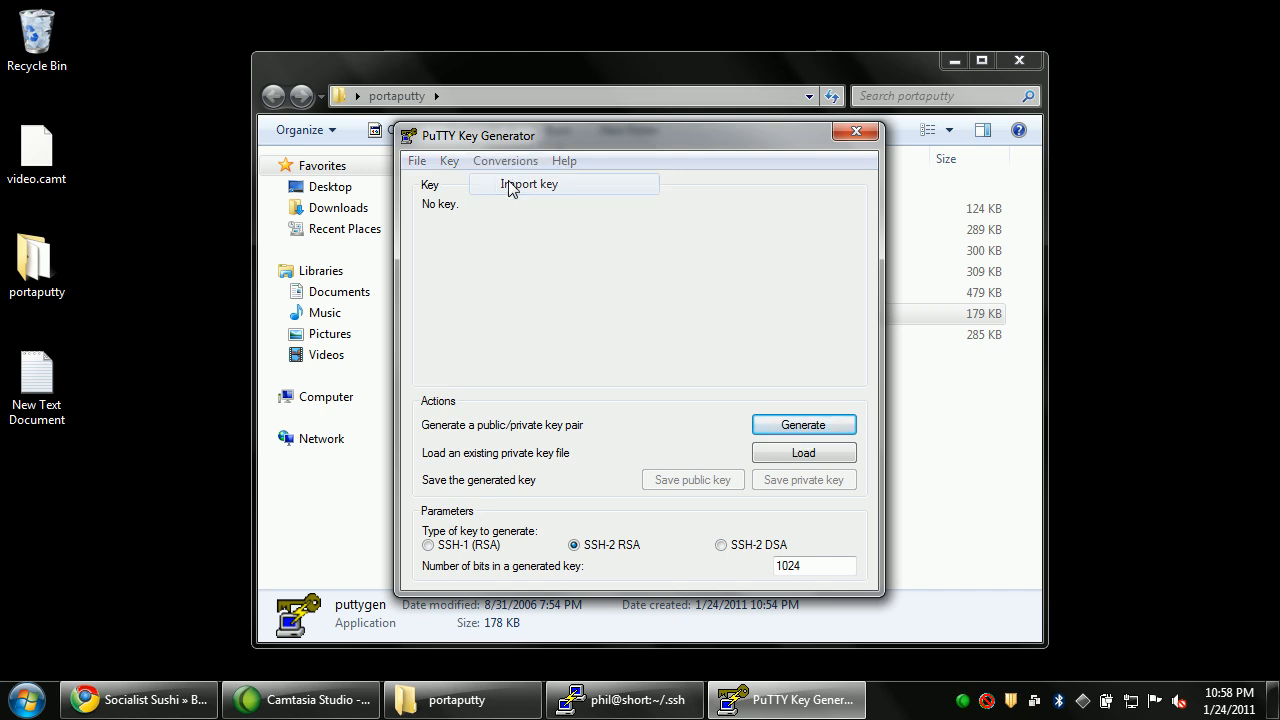
{"action": "left_click", "coordinate": [804, 452]}
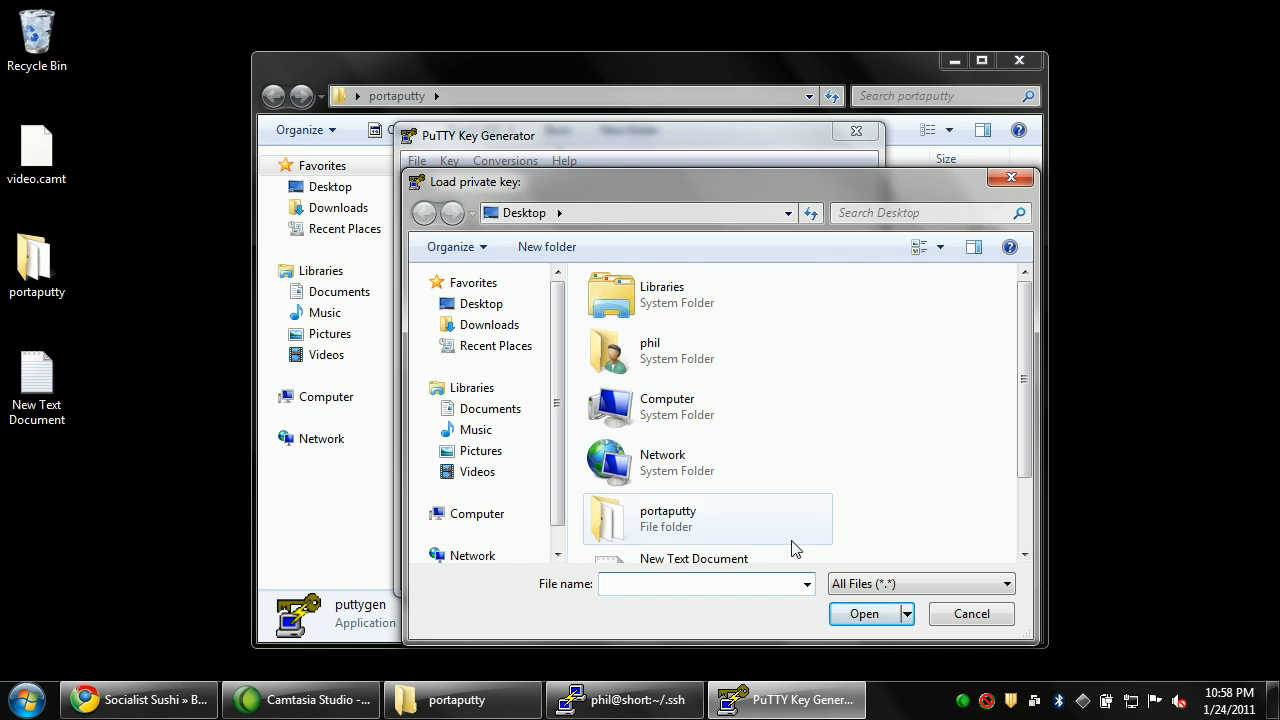
{"action": "left_click", "coordinate": [692, 558]}
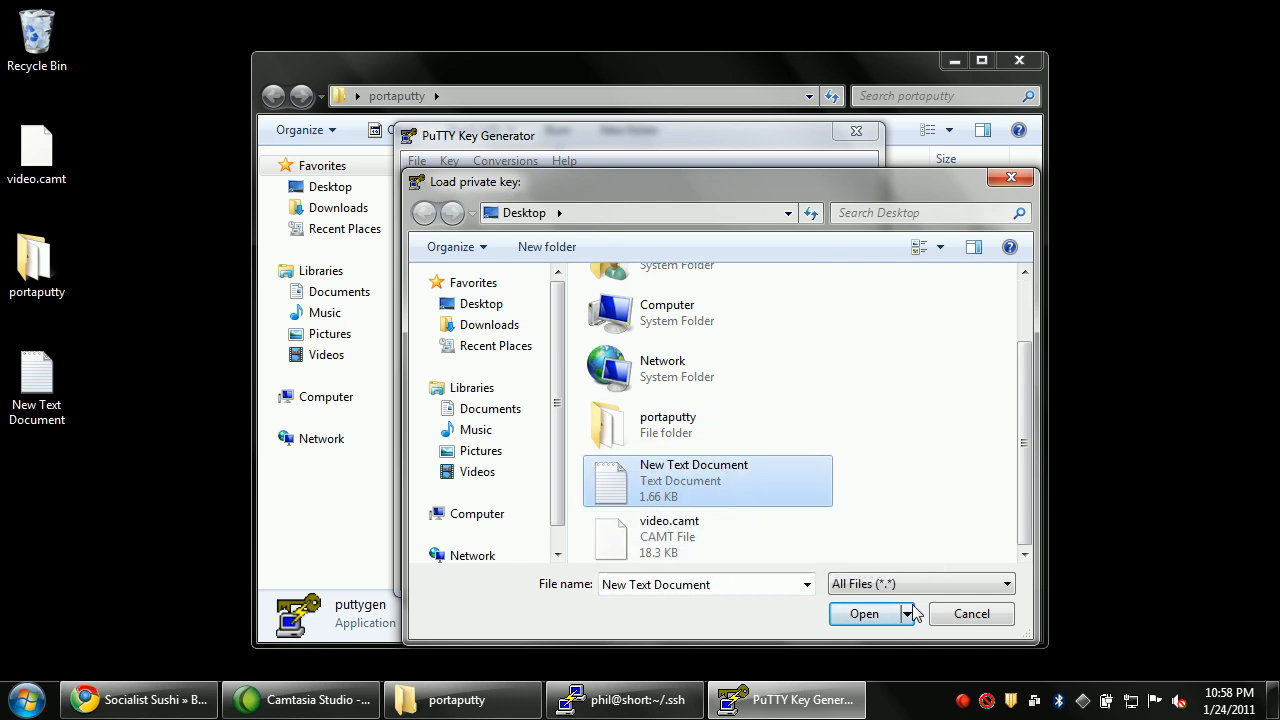
{"action": "left_click", "coordinate": [864, 612]}
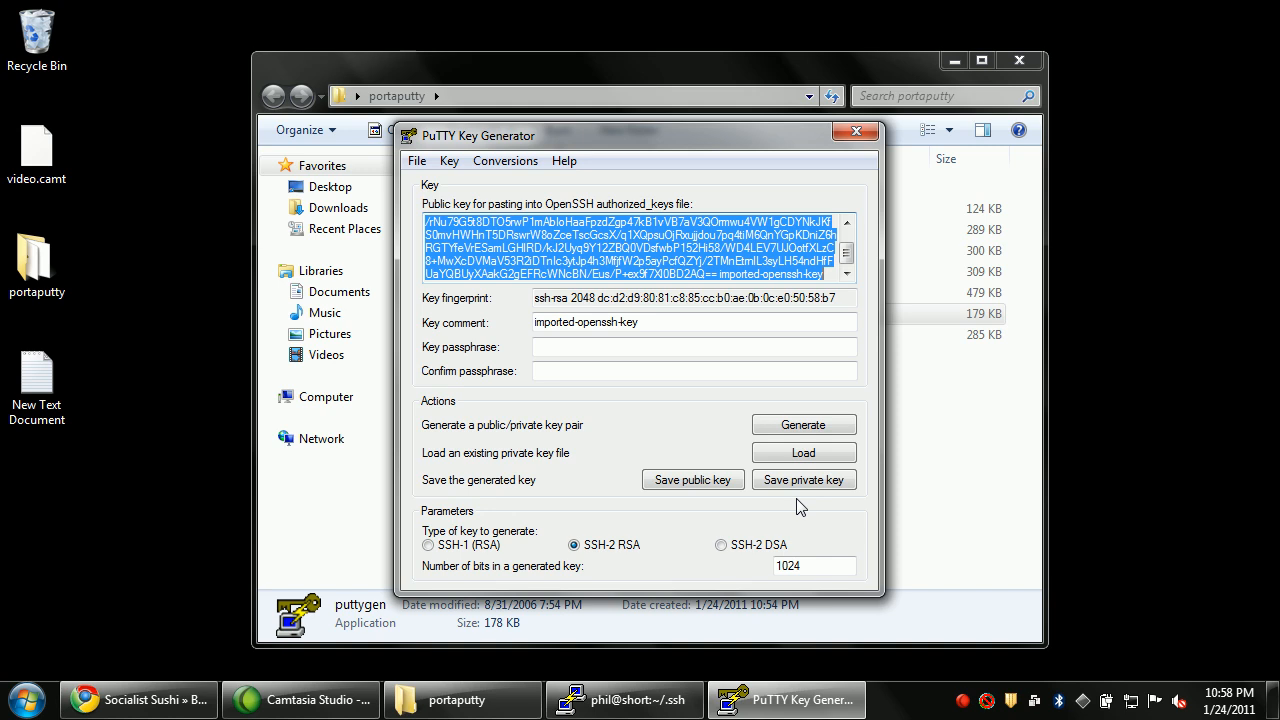
{"action": "mouse_move", "coordinate": [804, 480]}
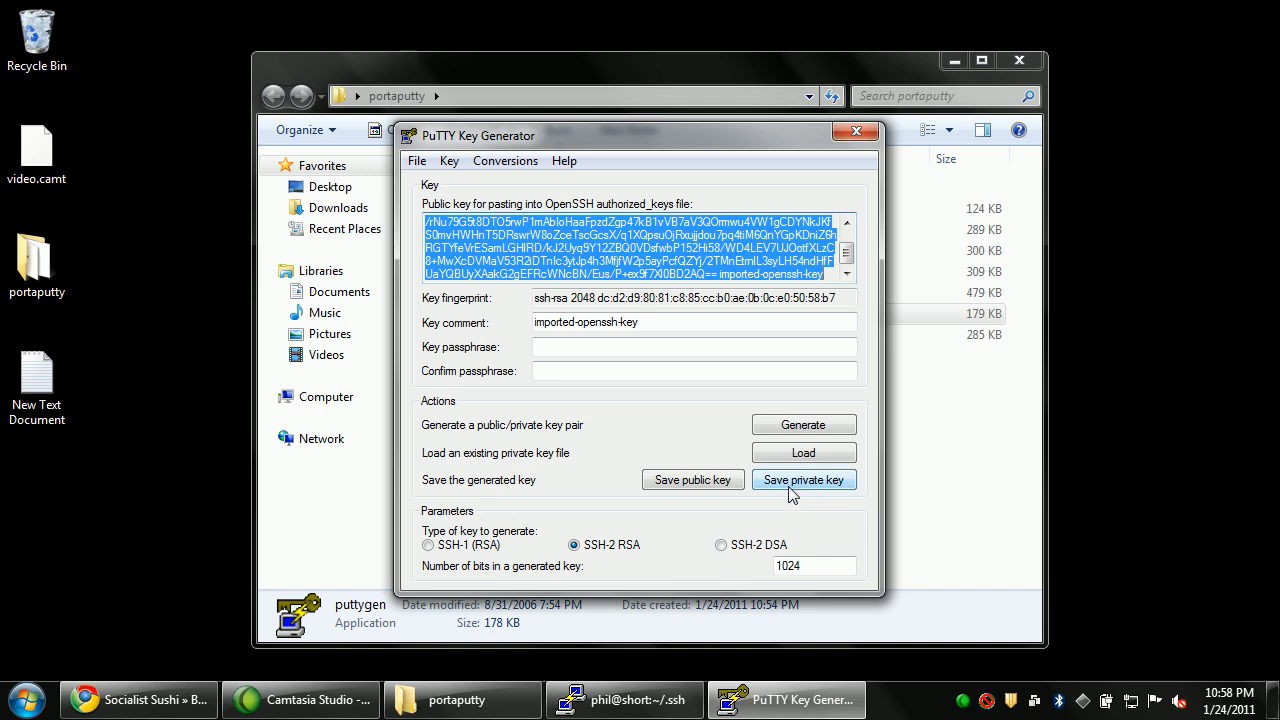
- Save the imported private key without a passphrase as philkeyshort on the Desktop
{"action": "left_click", "coordinate": [804, 480]}
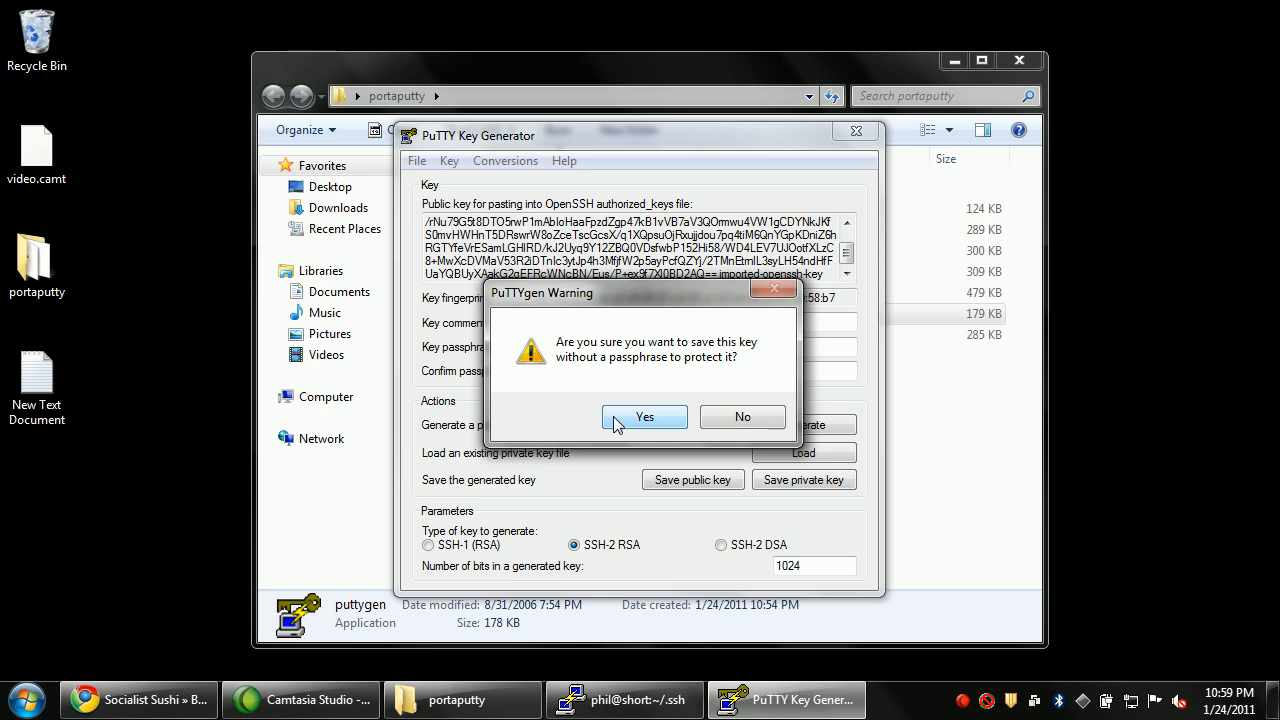
{"action": "mouse_move", "coordinate": [636, 436]}
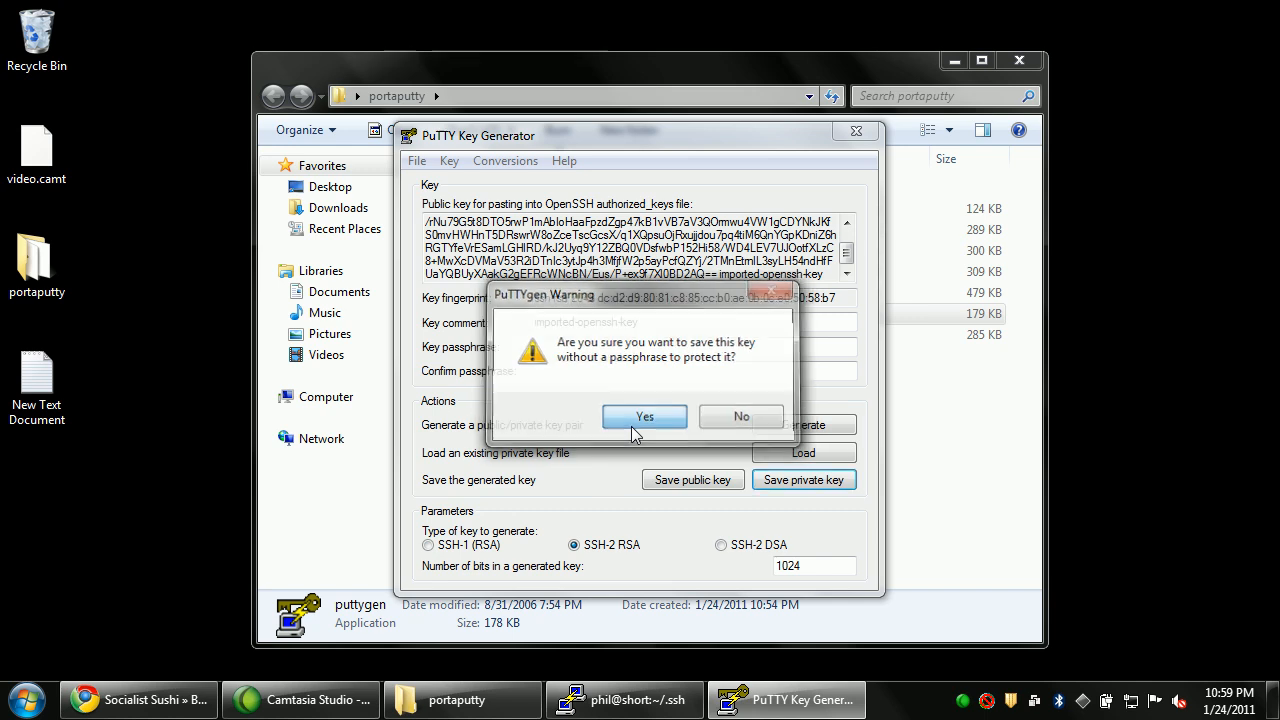
{"action": "left_click", "coordinate": [644, 416]}
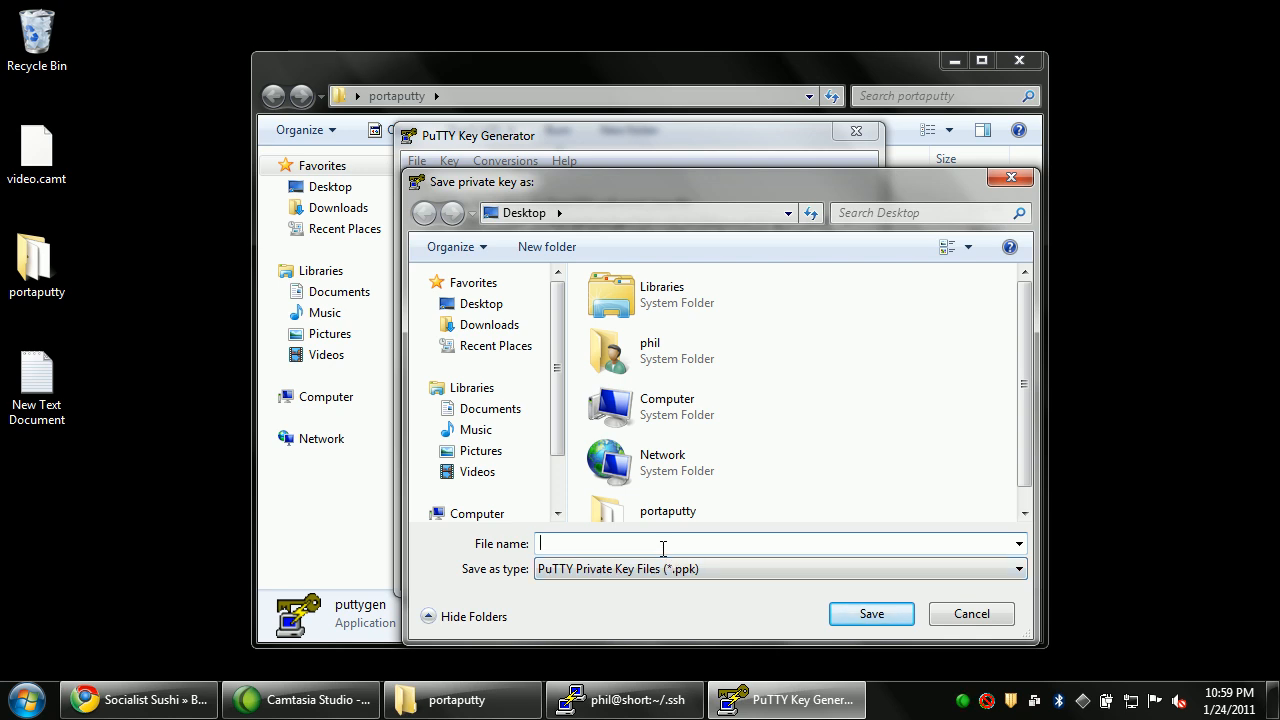
{"action": "type", "text": "philkey"}
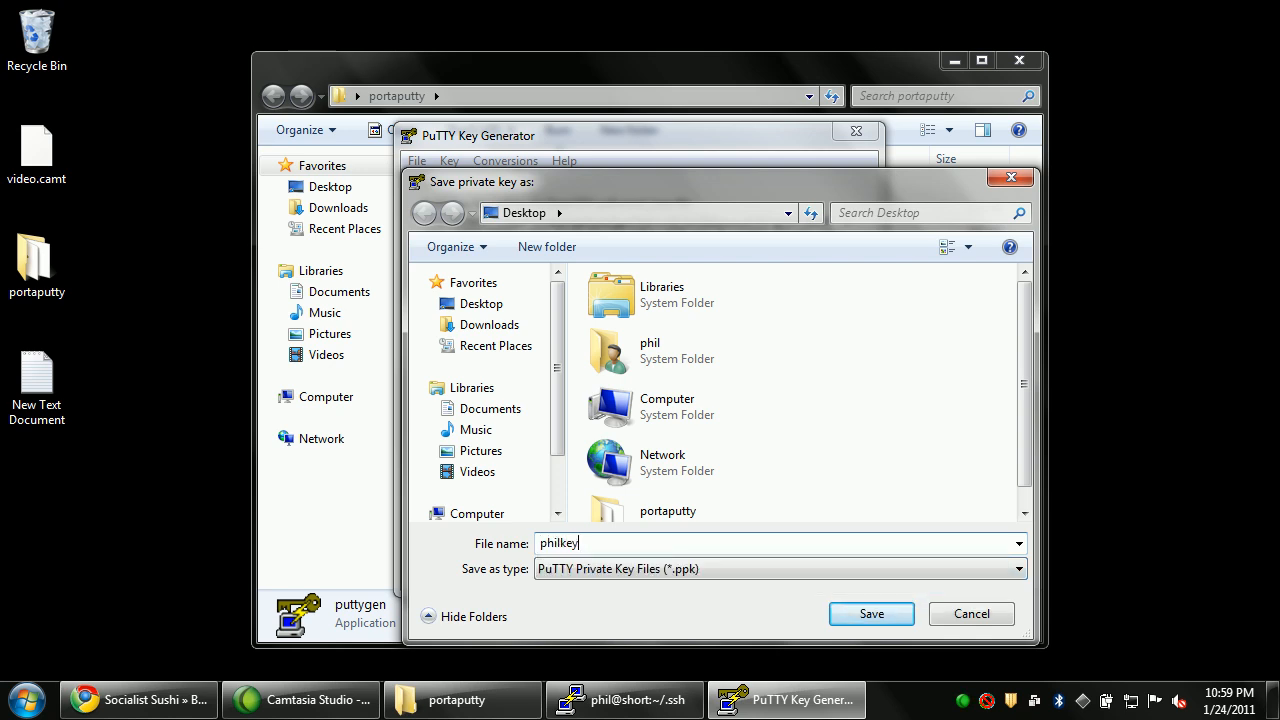
{"action": "type", "text": "short"}
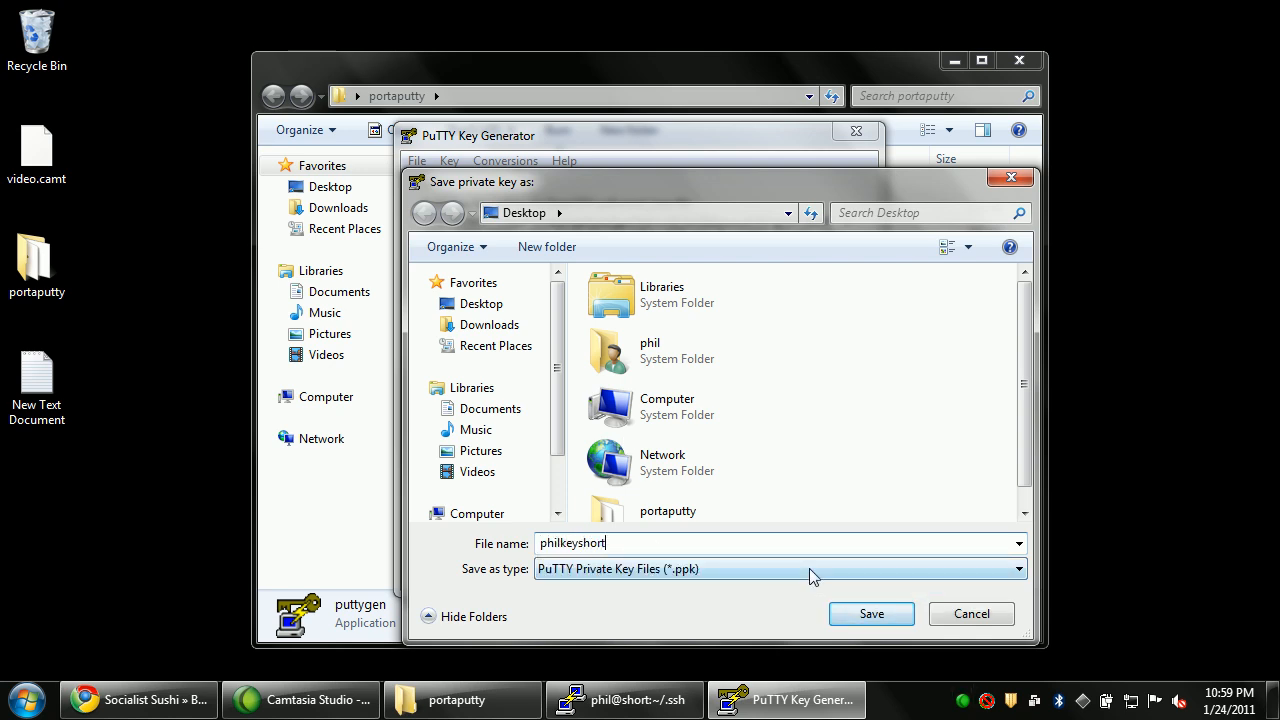
{"action": "left_click", "coordinate": [872, 612]}
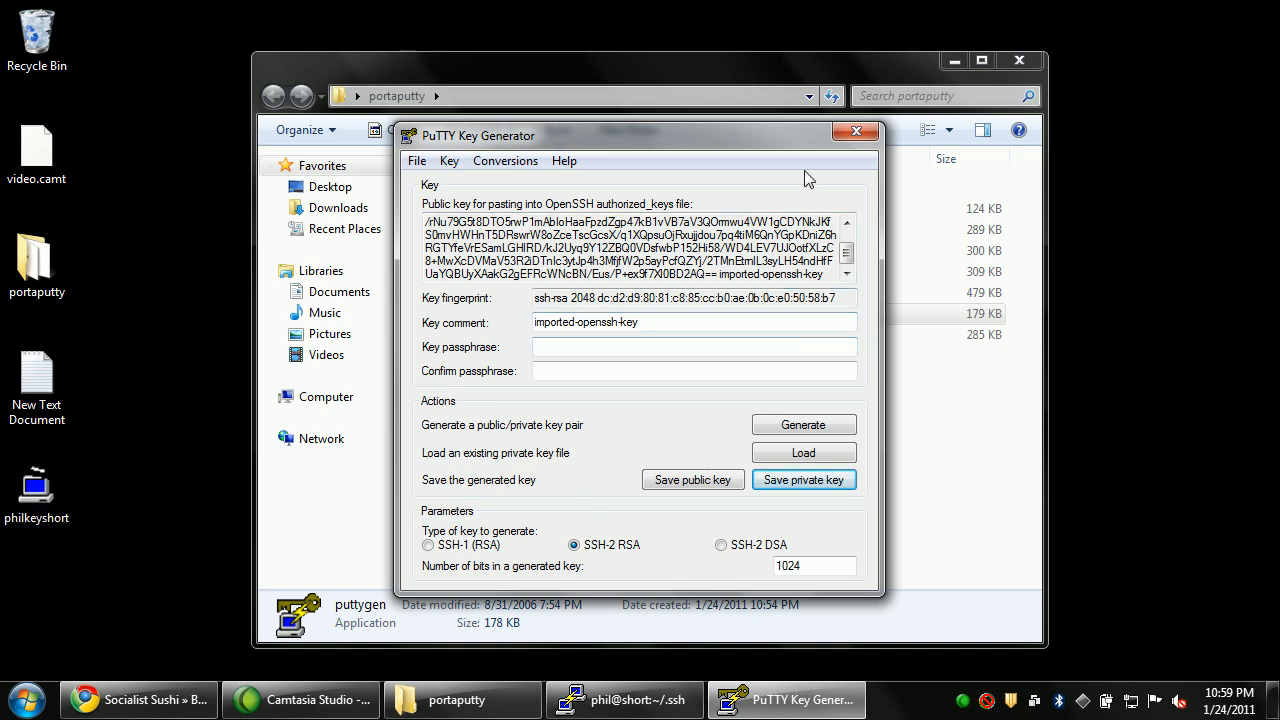
- Close PuTTYgen and the old SSH session, then relaunch PuTTY from portaputty
{"action": "left_click", "coordinate": [856, 132]}
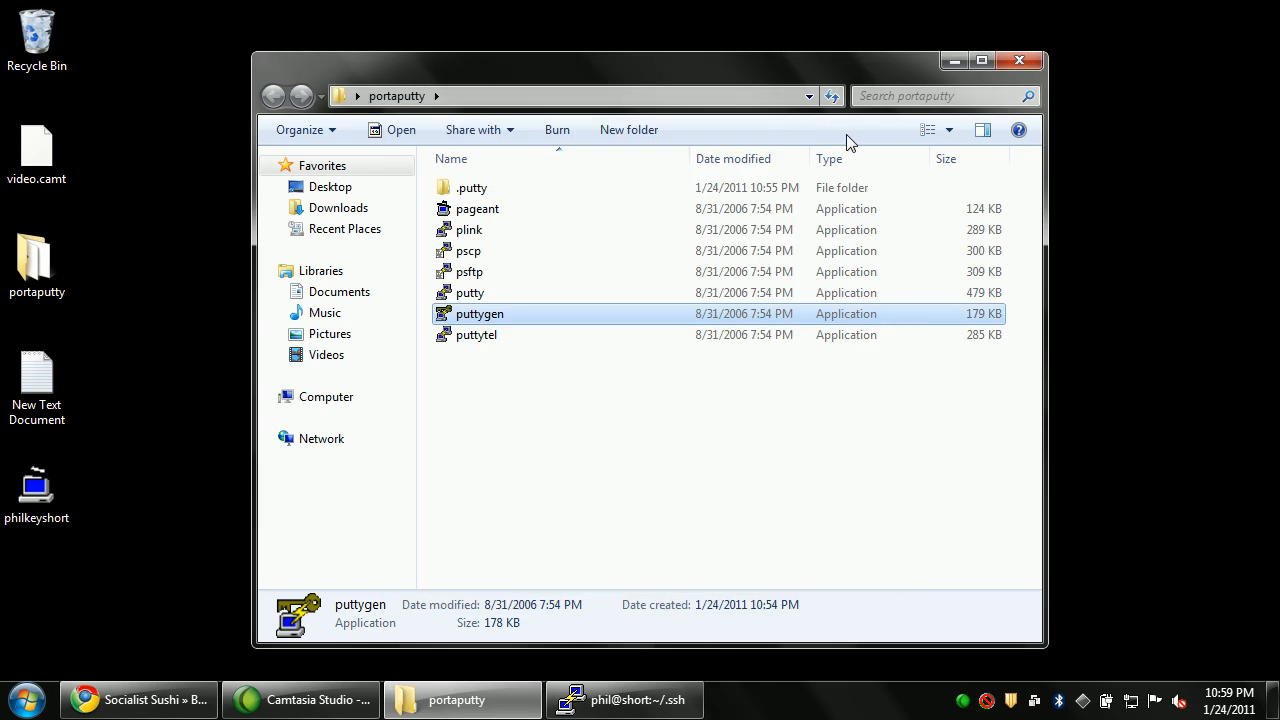
{"action": "left_click", "coordinate": [624, 700]}
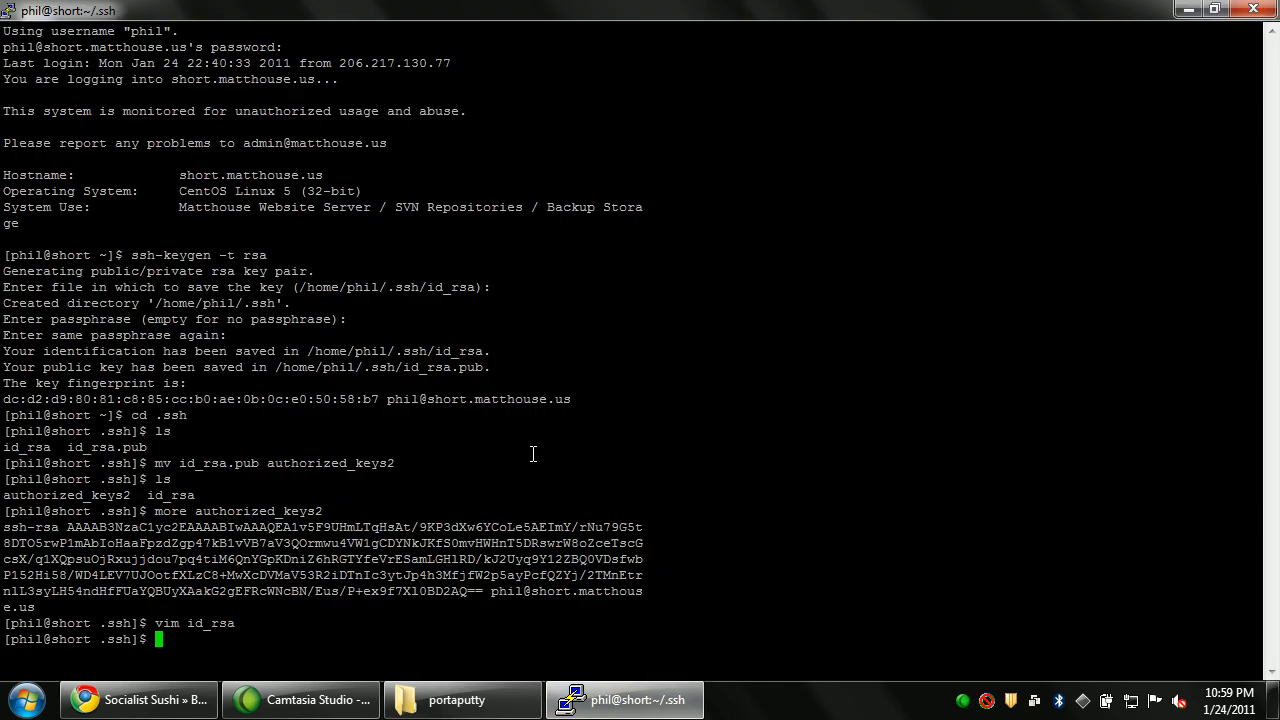
{"action": "left_click", "coordinate": [456, 700]}
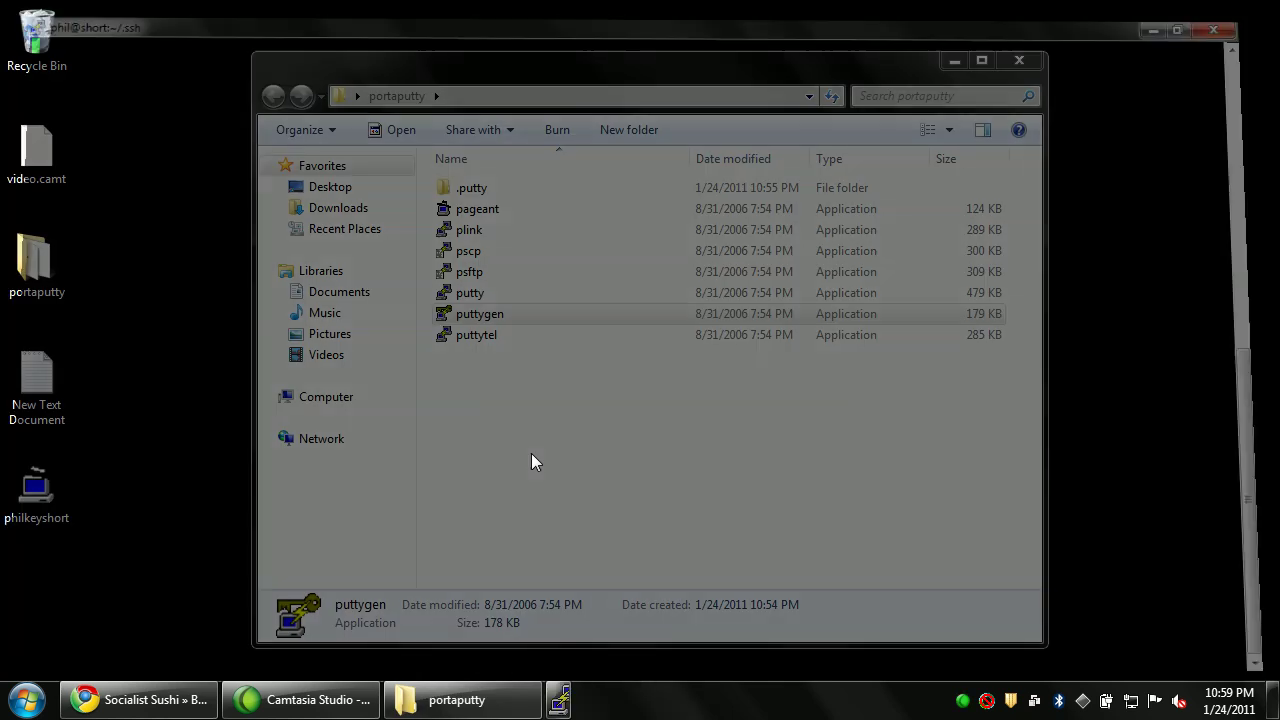
{"action": "left_click", "coordinate": [470, 292]}
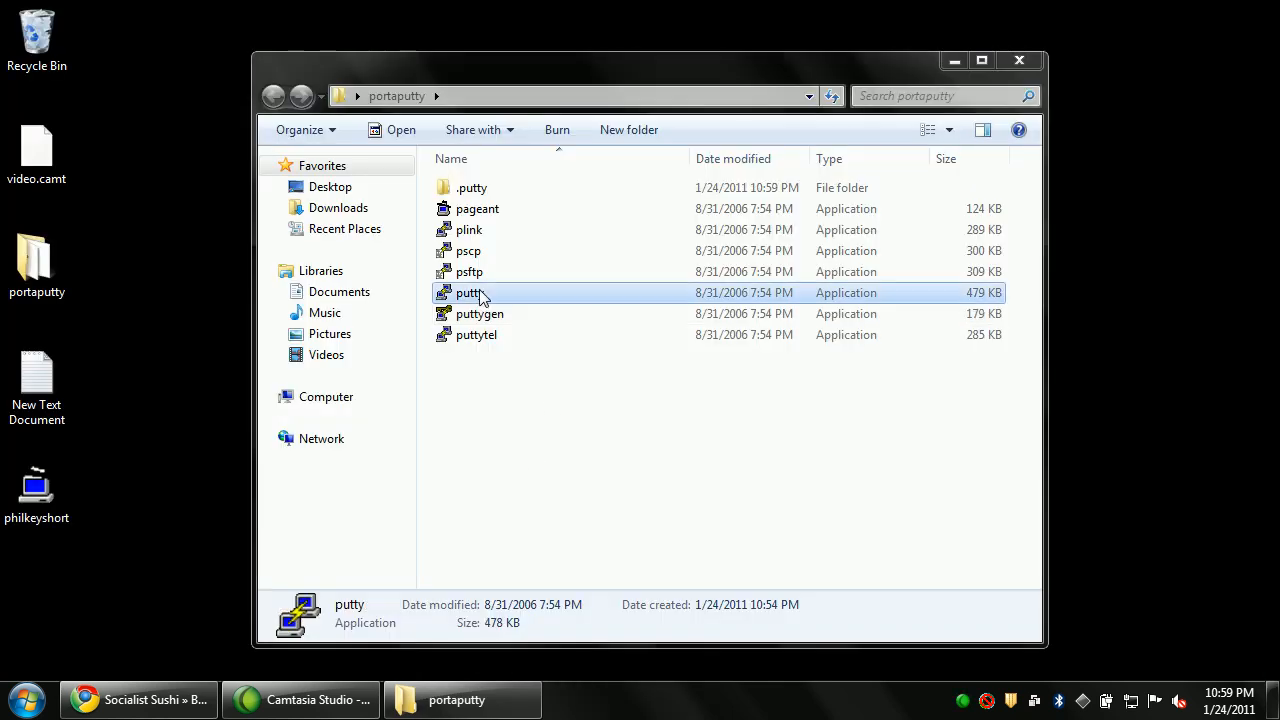
{"action": "double_click", "coordinate": [468, 292]}
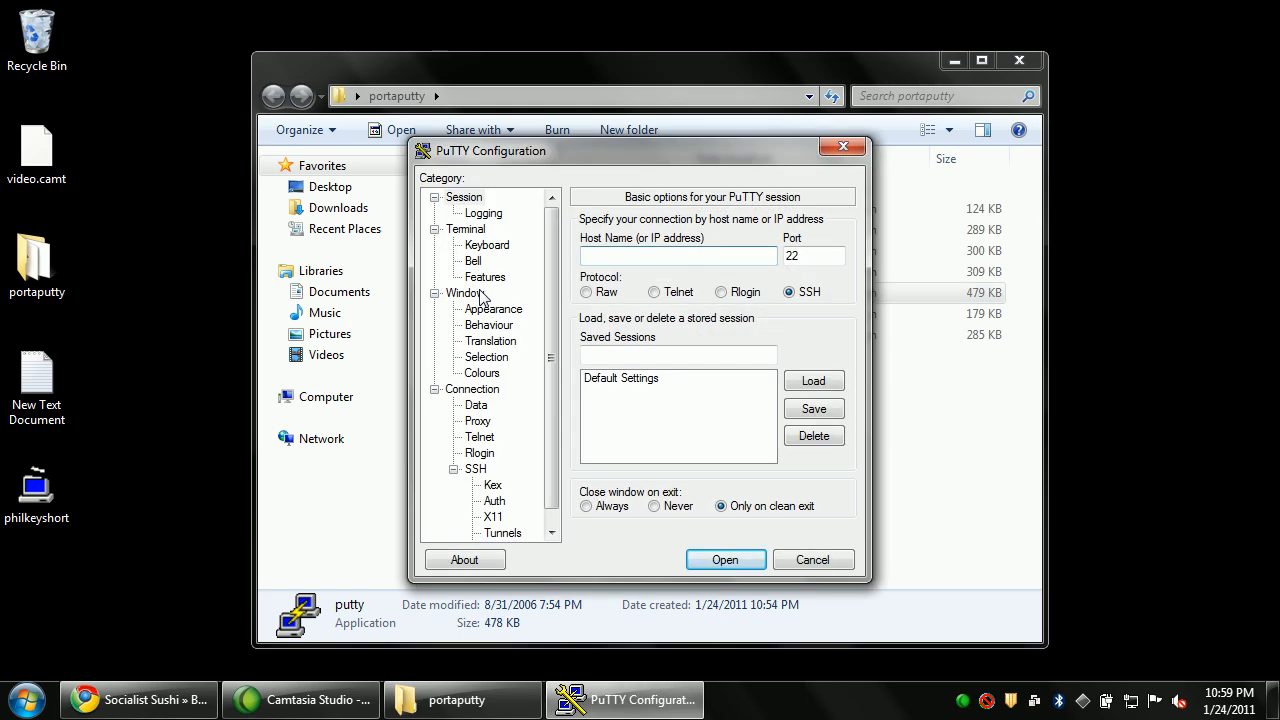
{"action": "type", "text": "p"}
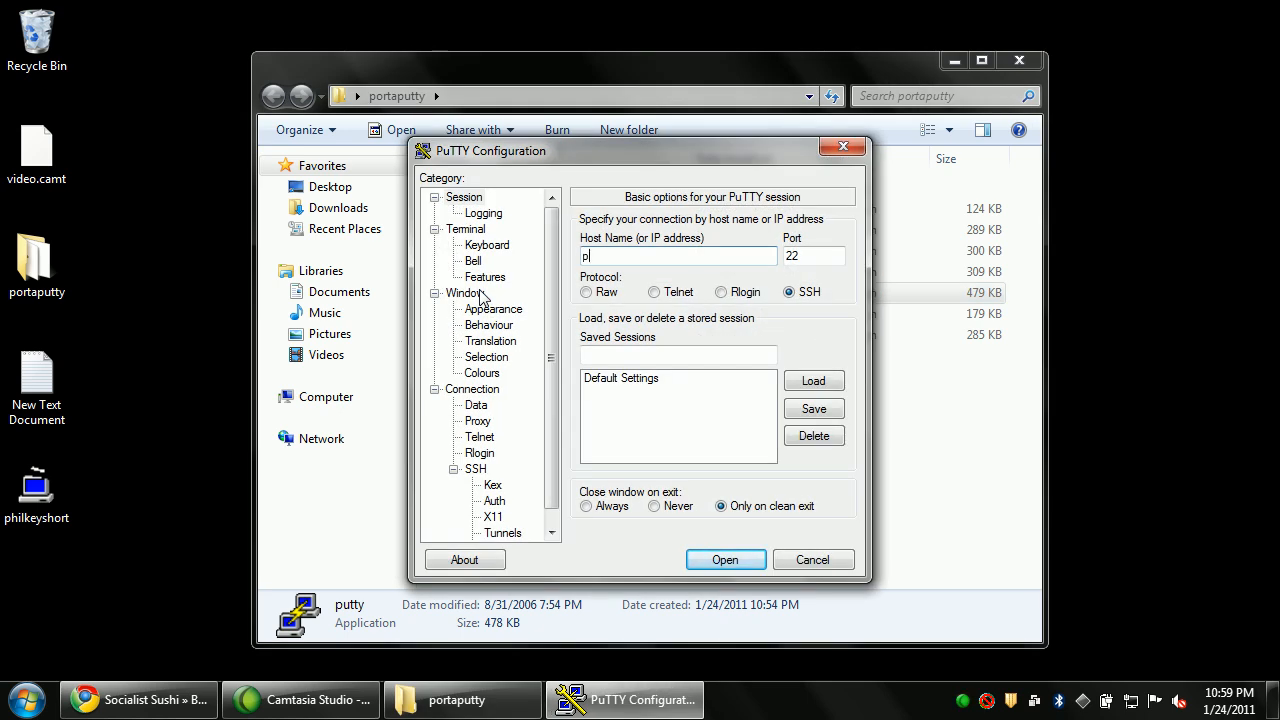
{"action": "type", "text": "hil@short."}
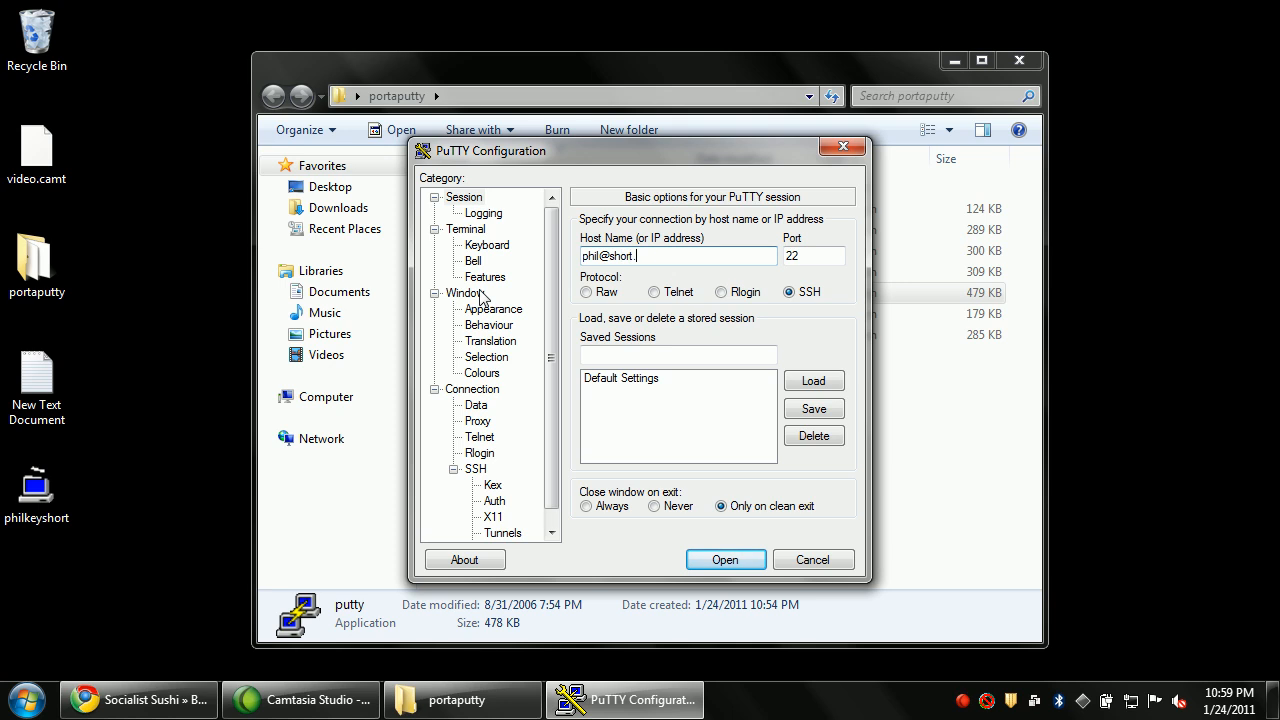
{"action": "type", "text": "matthouse.us"}
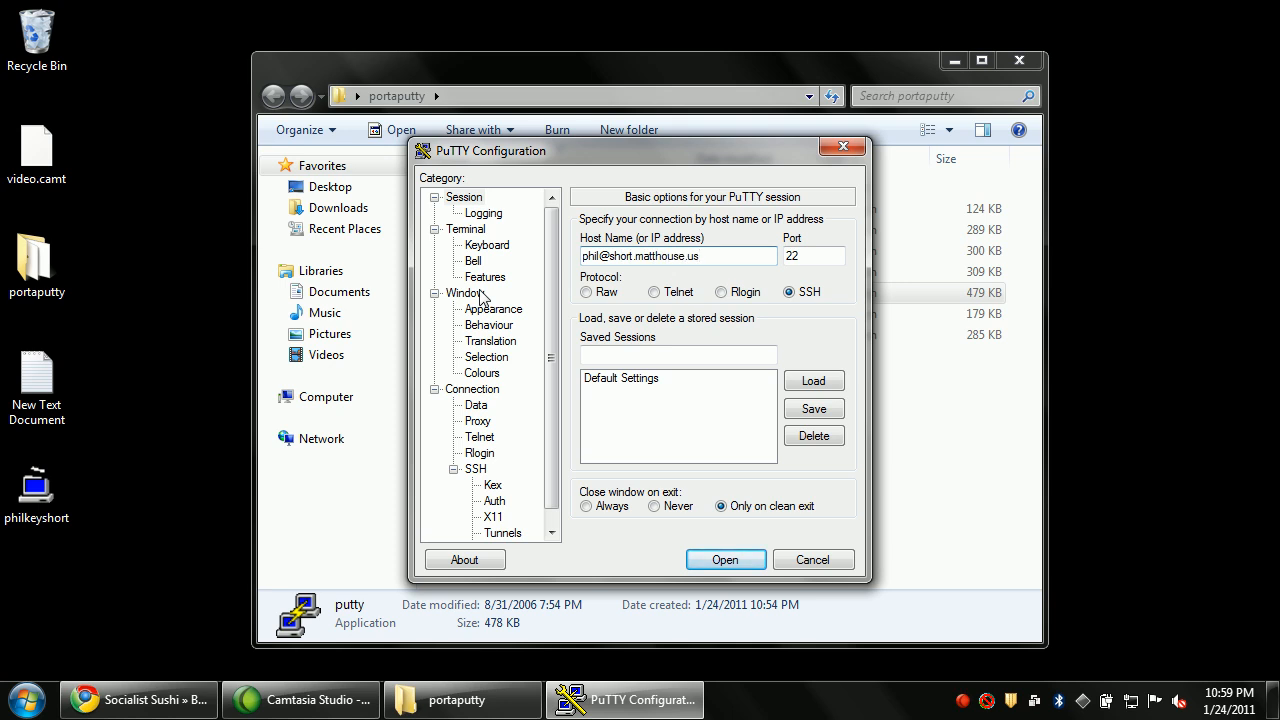
{"action": "mouse_move", "coordinate": [504, 310]}
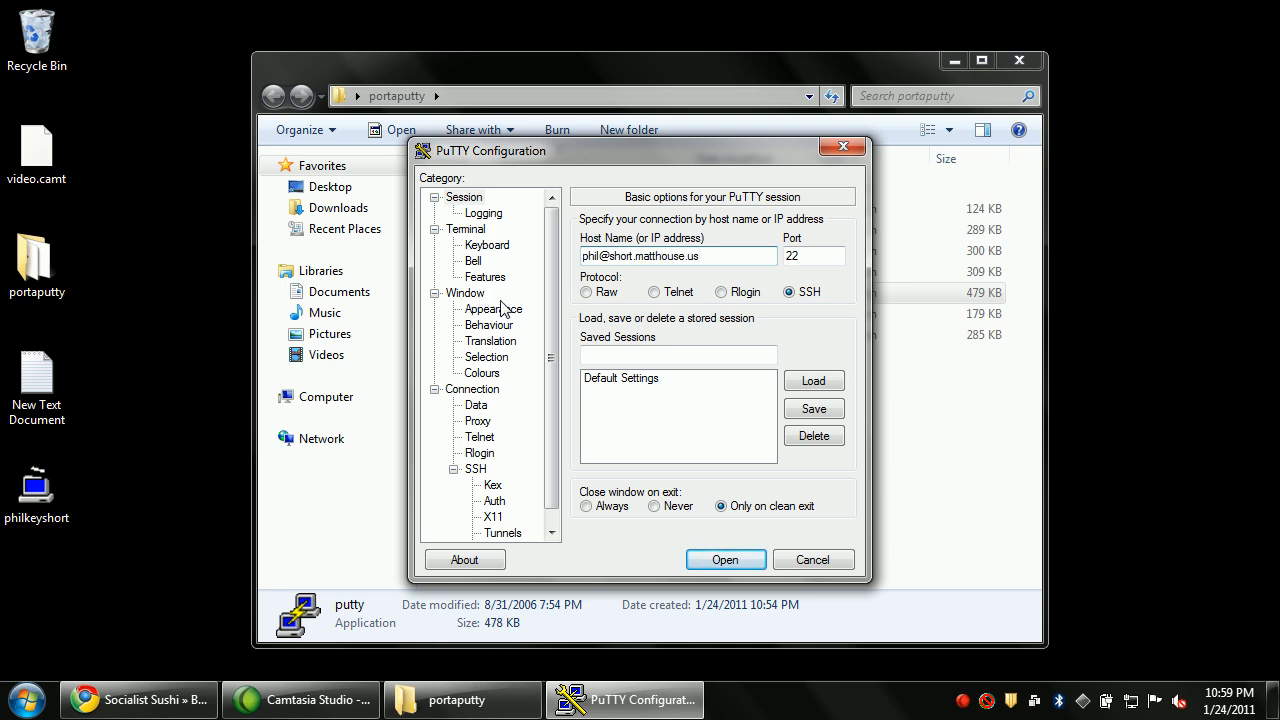
{"action": "mouse_move", "coordinate": [510, 292]}
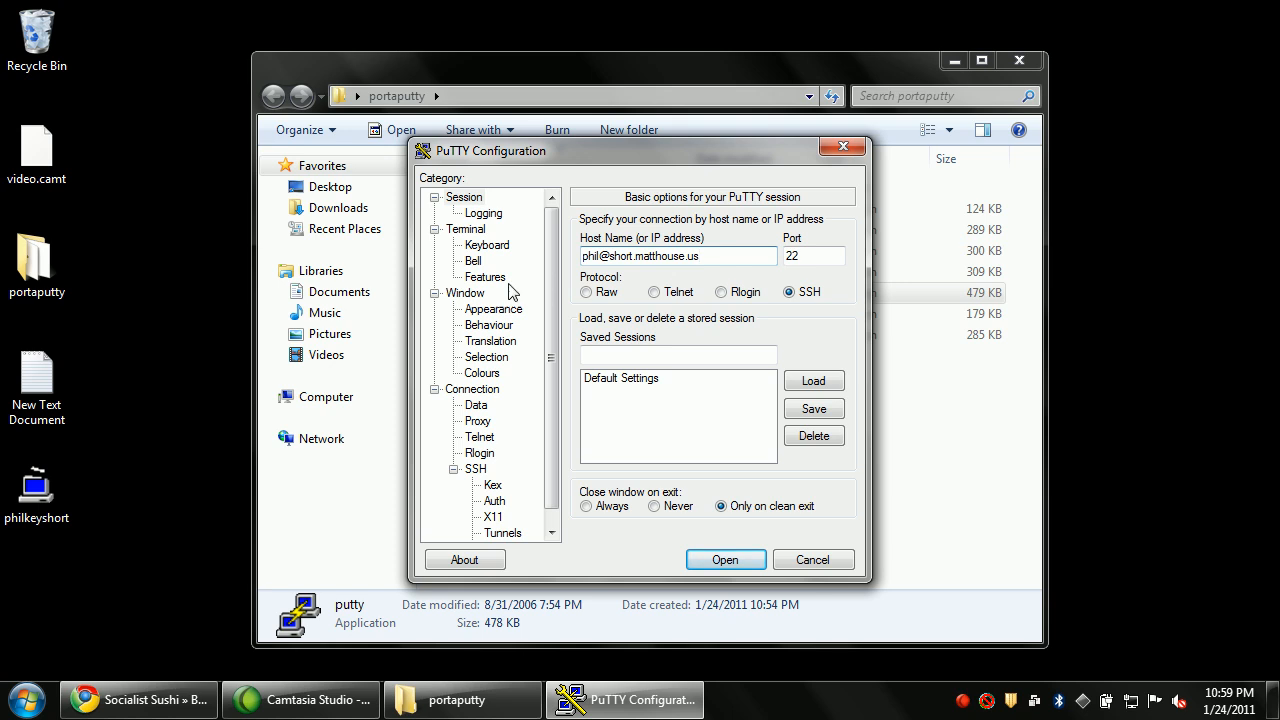
- In the Connection category, set seconds between keepalives to 30
{"action": "scroll", "scroll_direction": "down", "scroll_amount": 3}
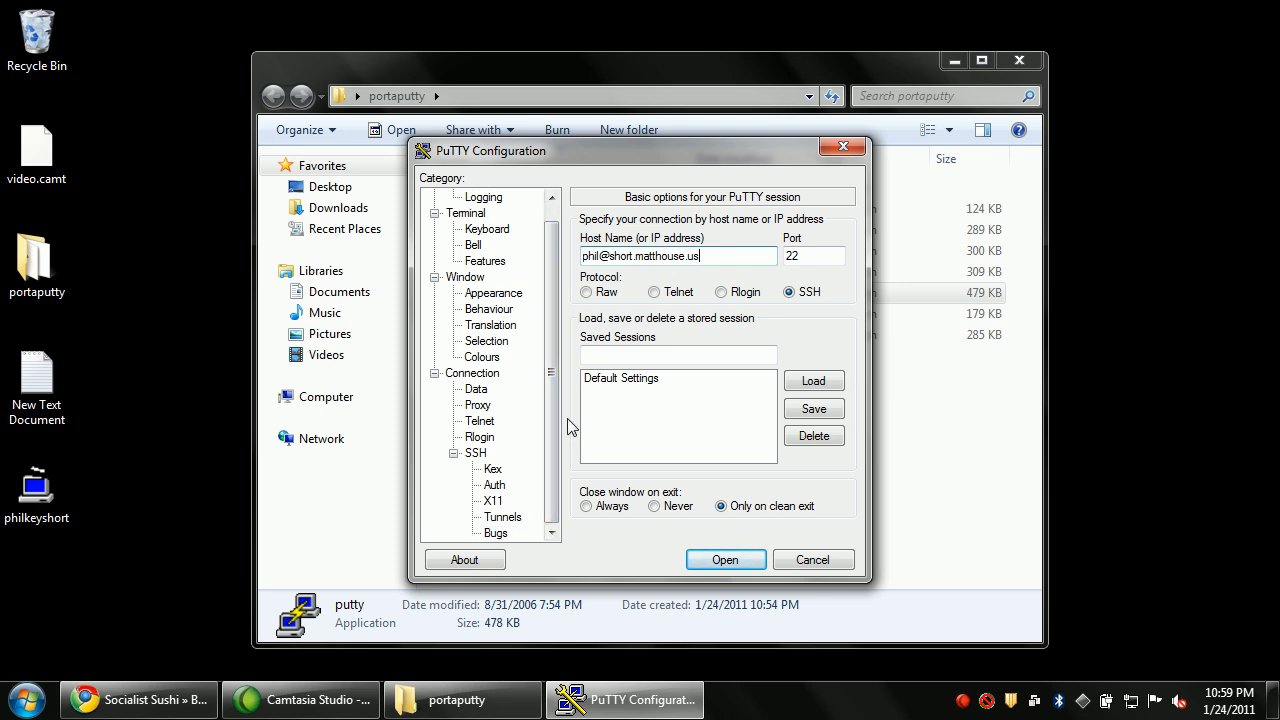
{"action": "left_click", "coordinate": [472, 374]}
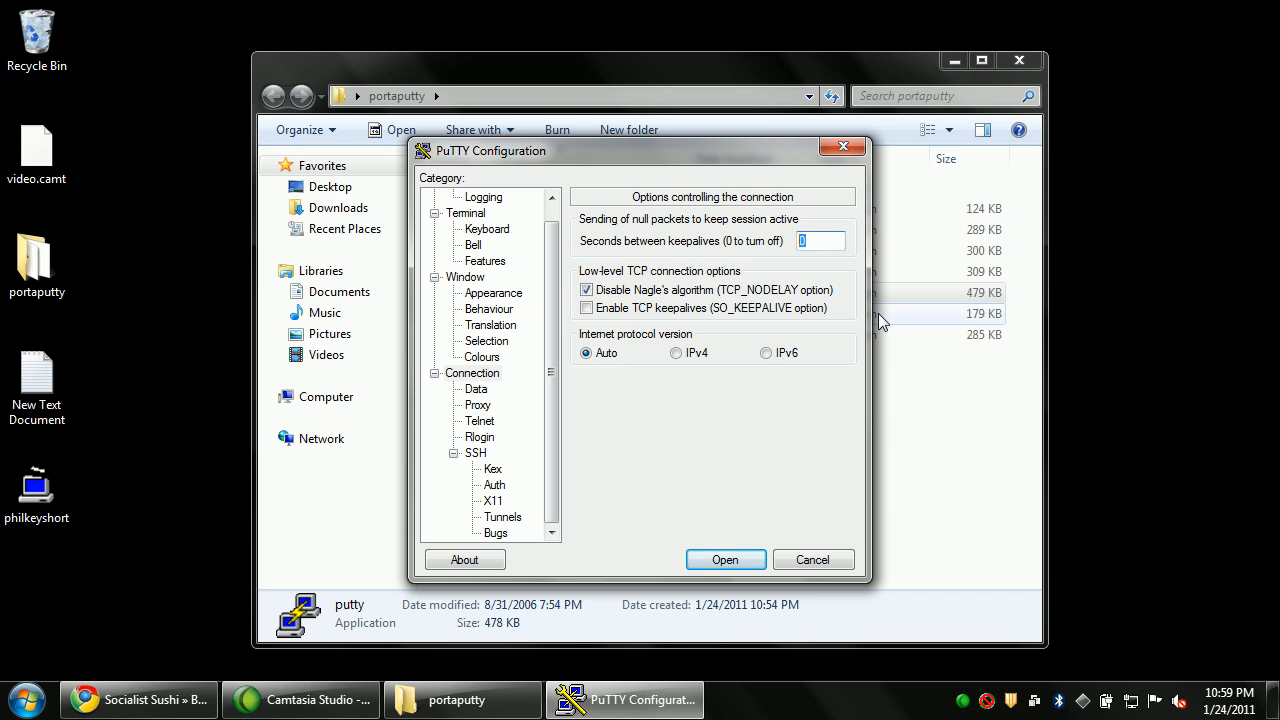
{"action": "type", "text": "30"}
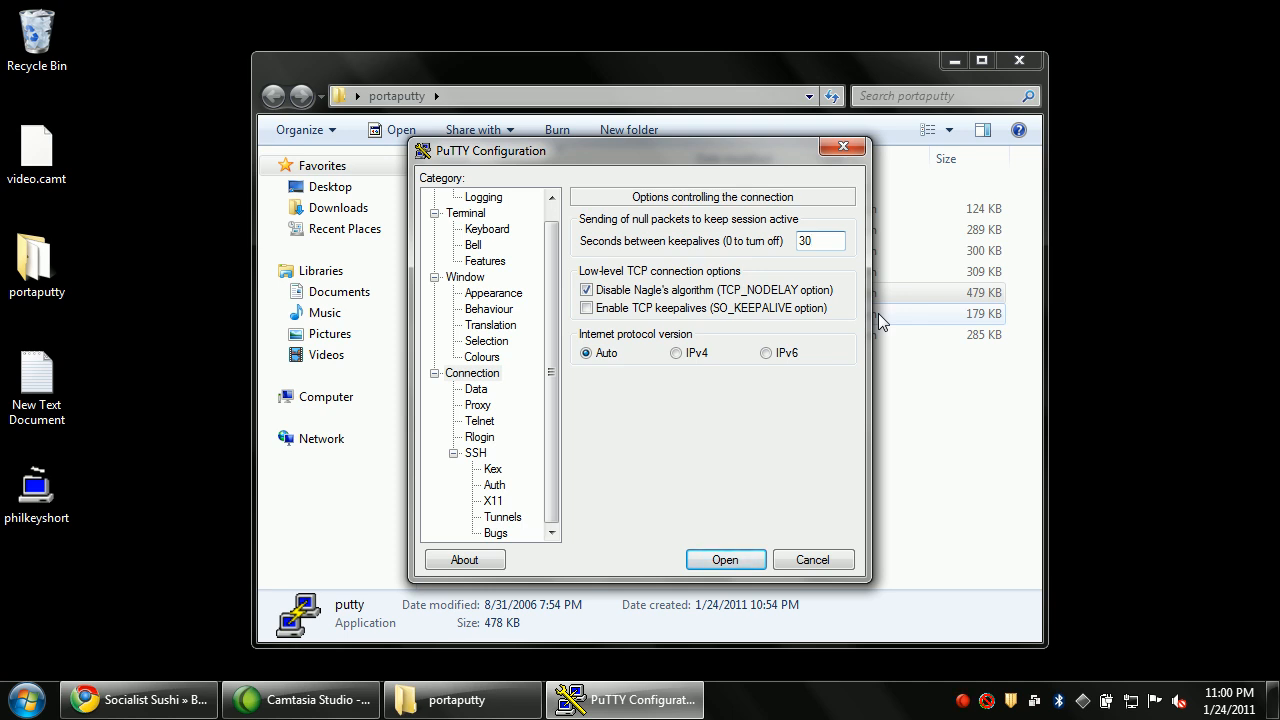
{"action": "left_click", "coordinate": [820, 240]}
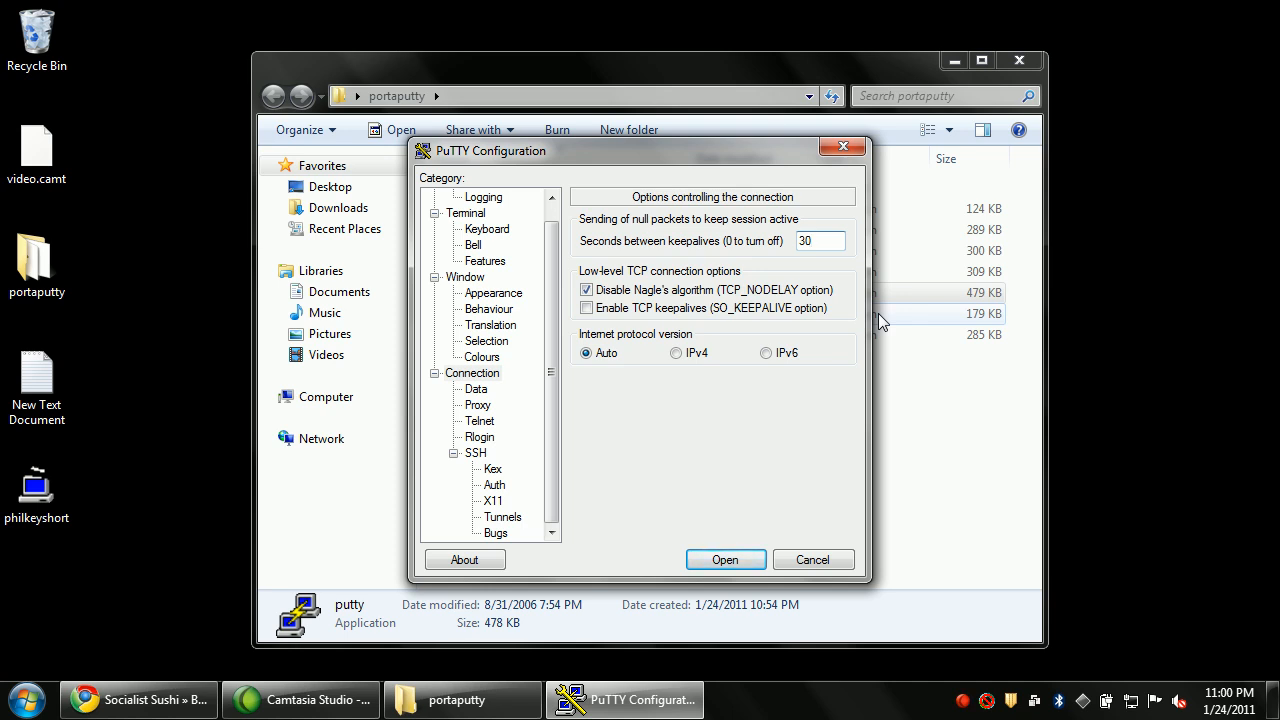
{"action": "mouse_move", "coordinate": [538, 486]}
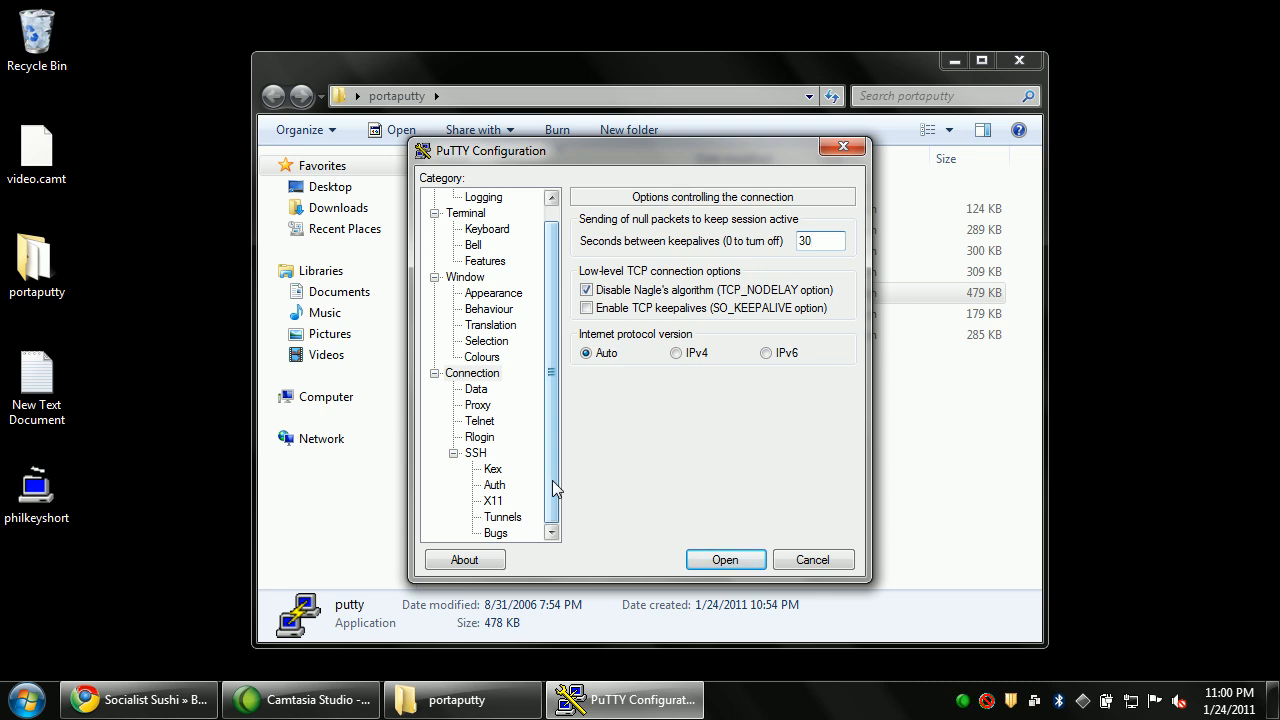
{"action": "left_click", "coordinate": [820, 240]}
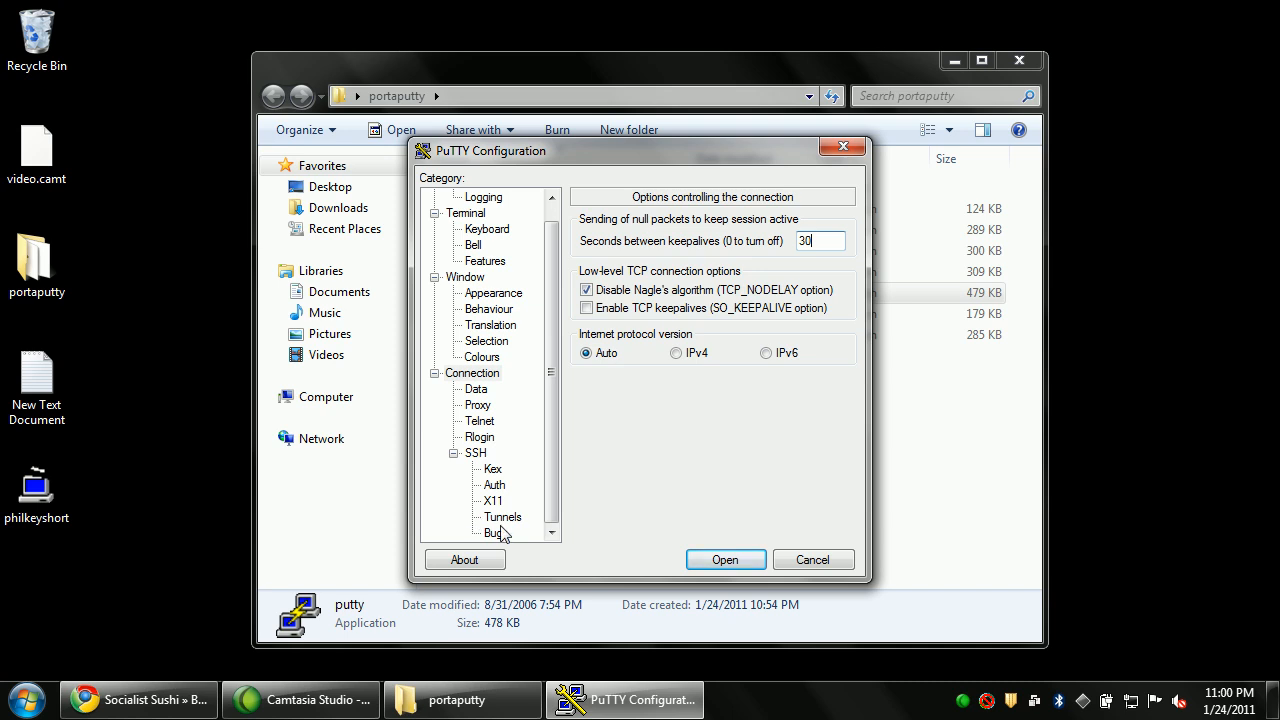
- Under Connection > SSH > Auth, choose philkeyshort.ppk from the Desktop as the private key
{"action": "left_click", "coordinate": [502, 516]}
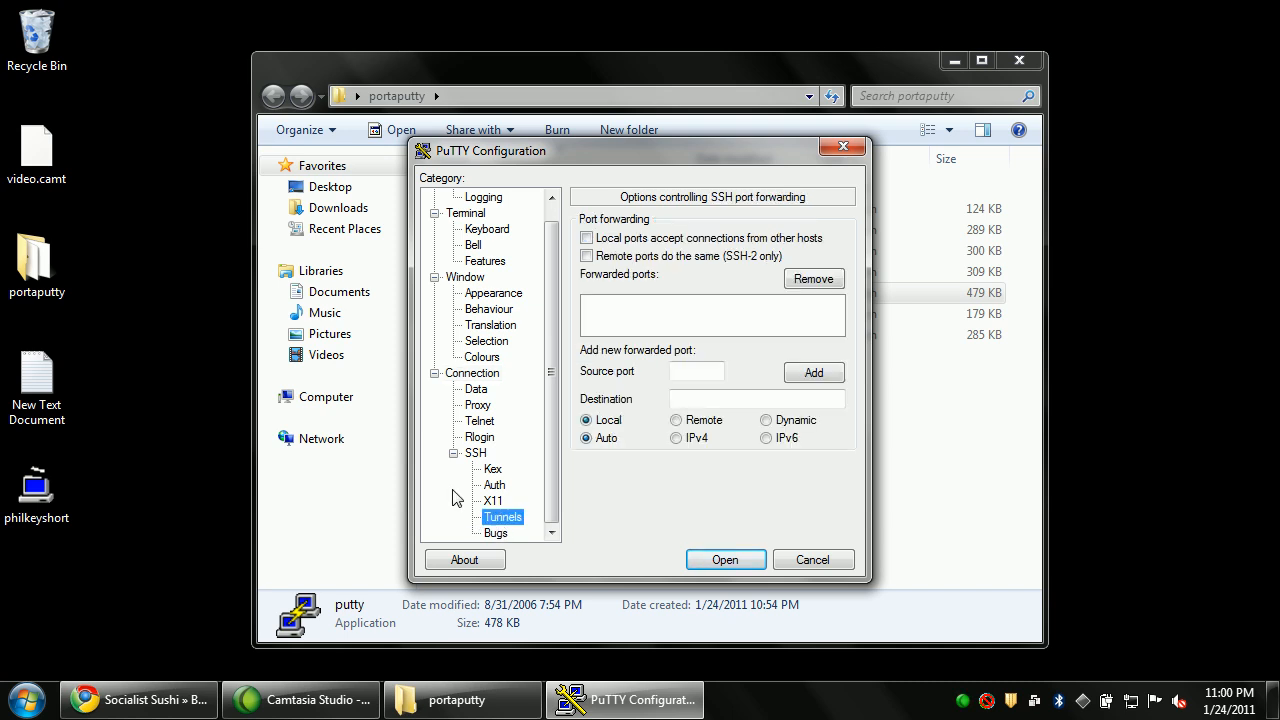
{"action": "left_click", "coordinate": [494, 486]}
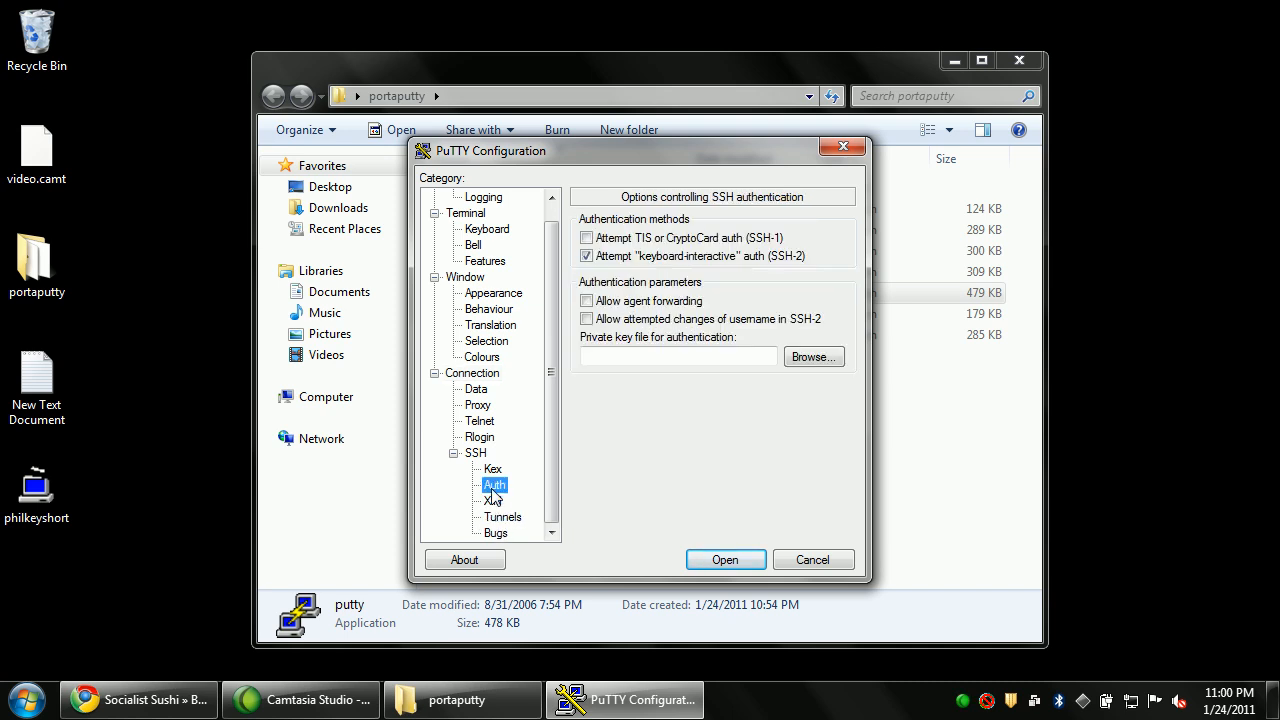
{"action": "mouse_move", "coordinate": [824, 372]}
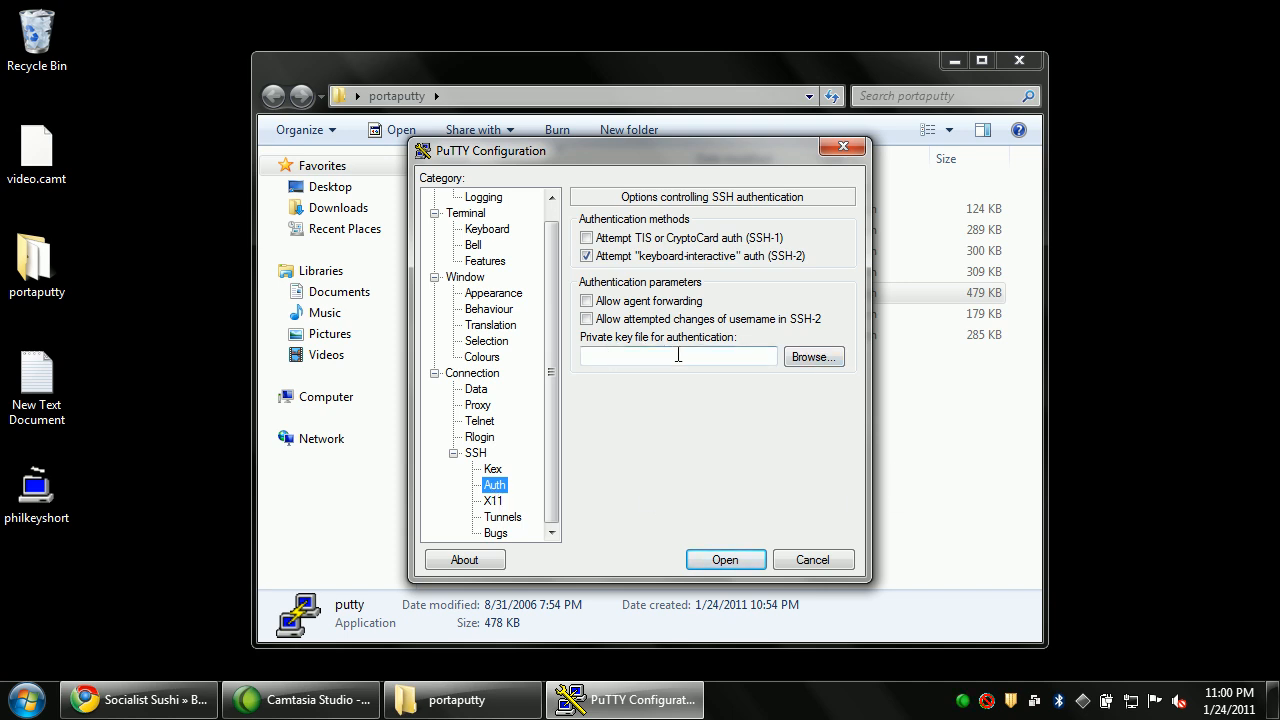
{"action": "left_click", "coordinate": [812, 356]}
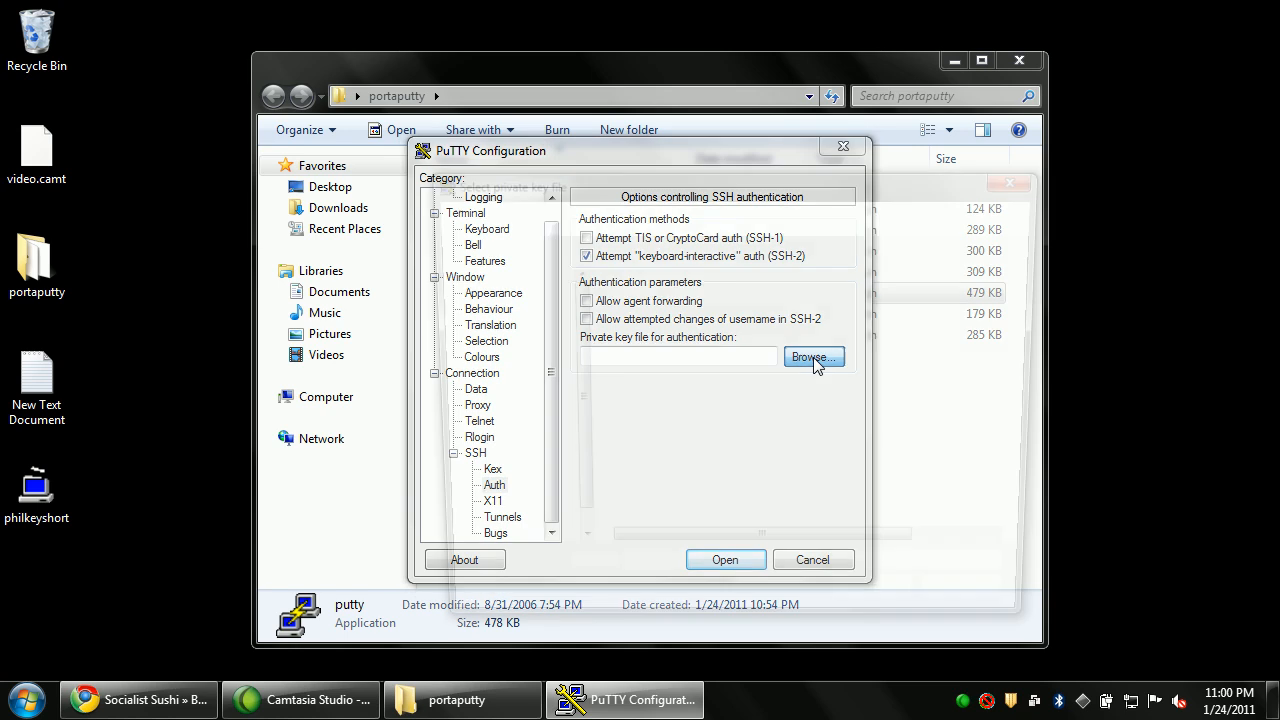
{"action": "left_click", "coordinate": [812, 356]}
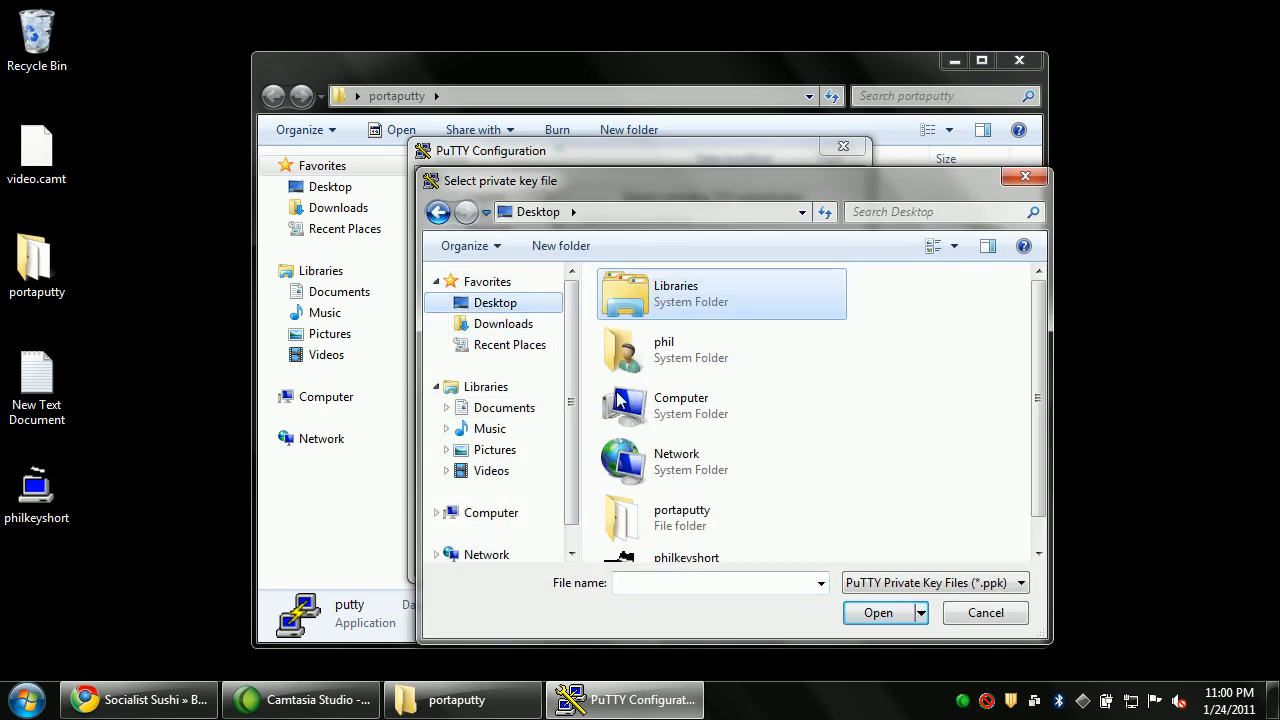
{"action": "left_click", "coordinate": [878, 612]}
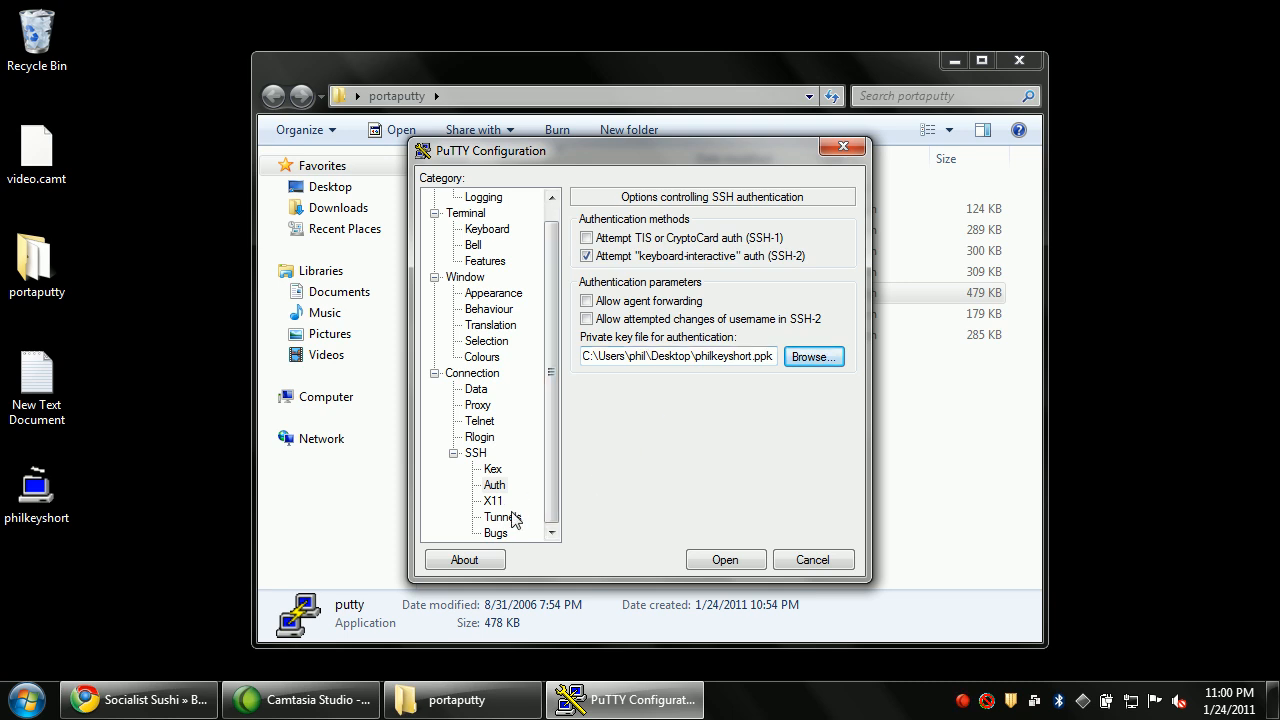
- Review the X11 and port-forwarding pages without adding tunnels, ending on Terminal > Keyboard
{"action": "left_click", "coordinate": [492, 500]}
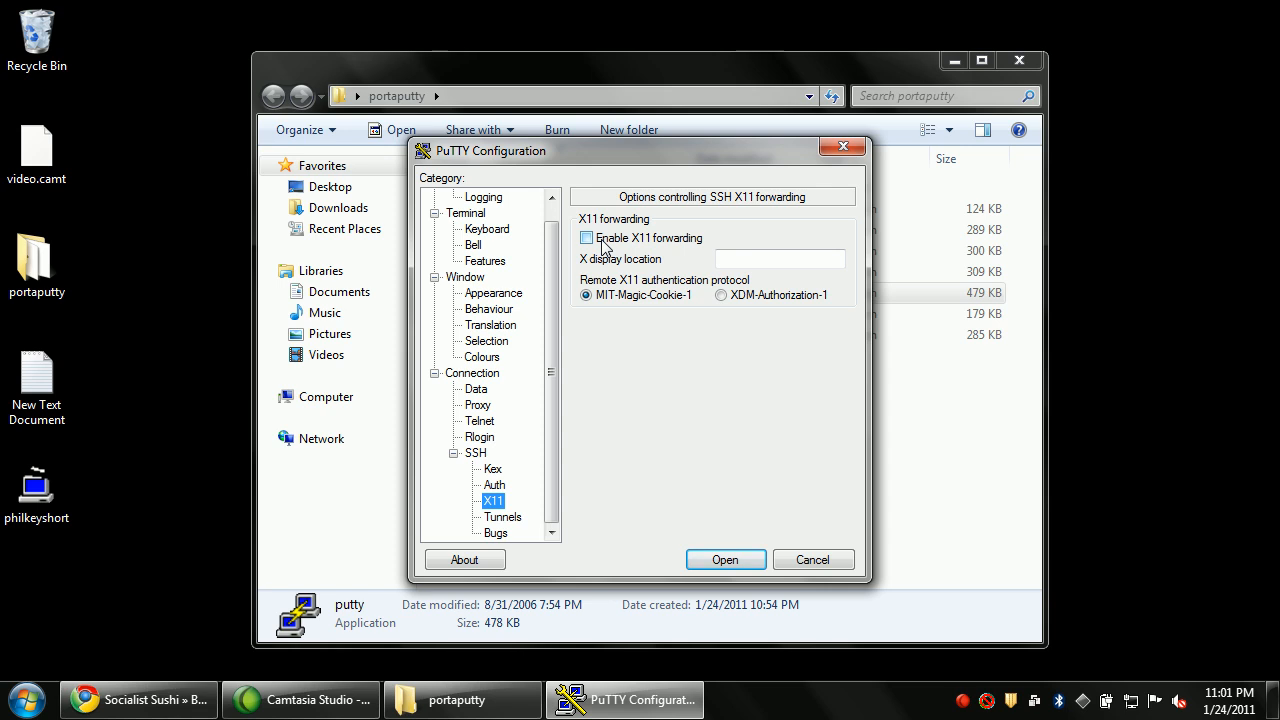
{"action": "left_click", "coordinate": [502, 516]}
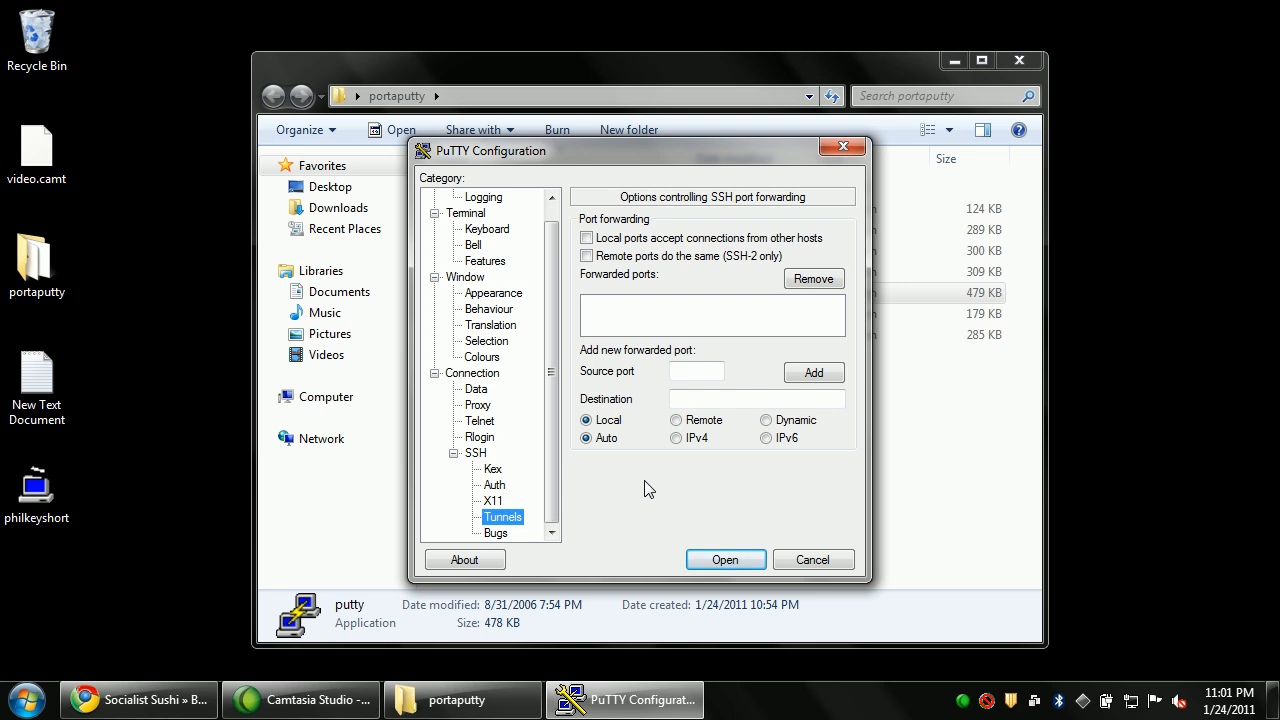
{"action": "mouse_move", "coordinate": [570, 424]}
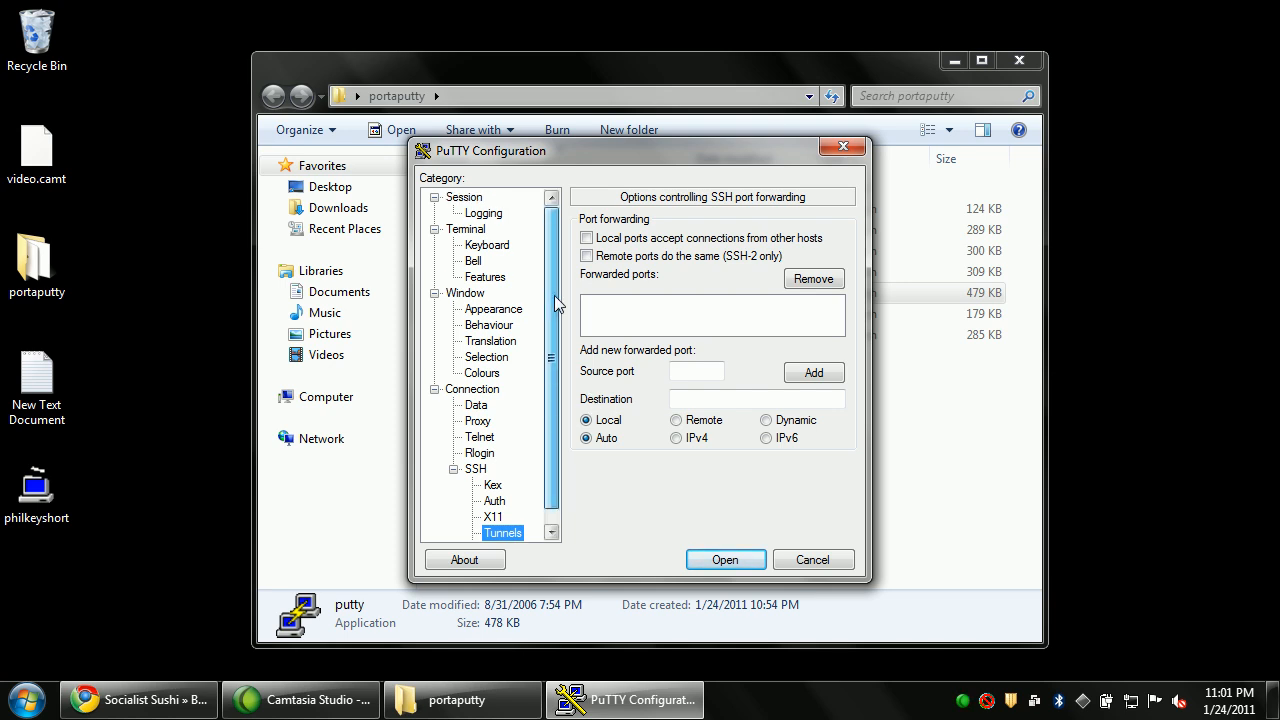
{"action": "mouse_move", "coordinate": [444, 244]}
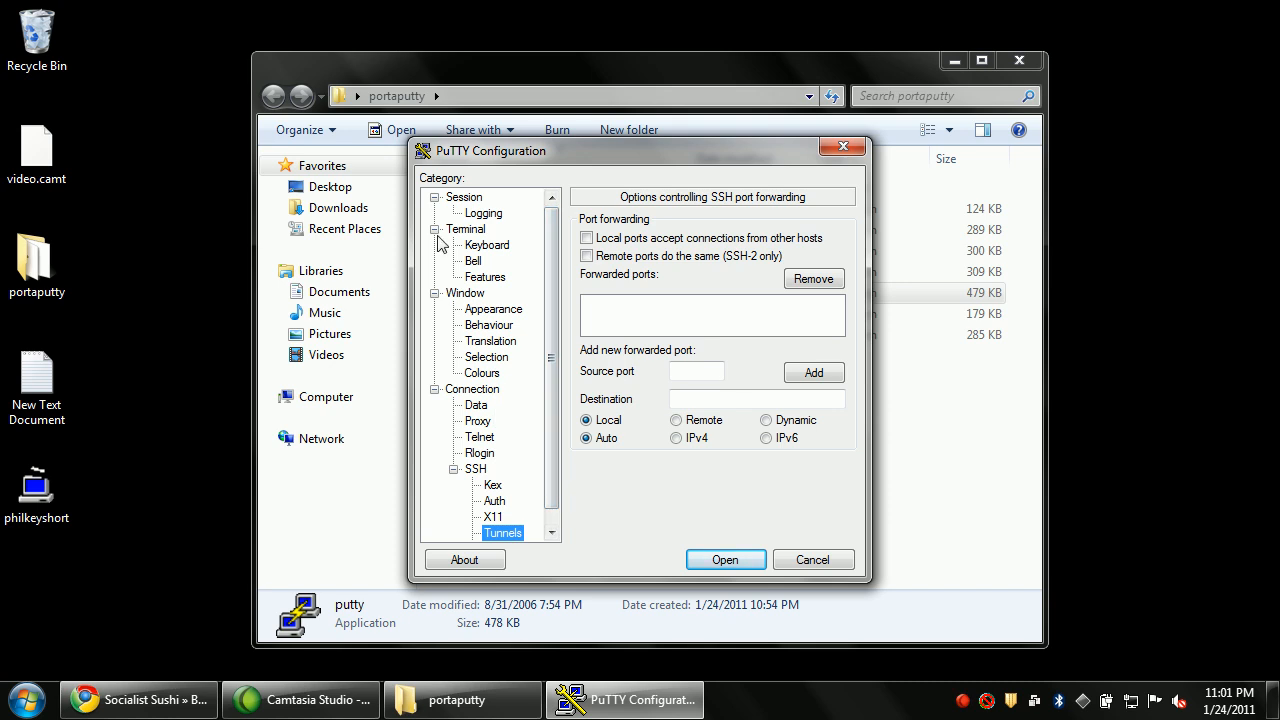
{"action": "mouse_move", "coordinate": [504, 260]}
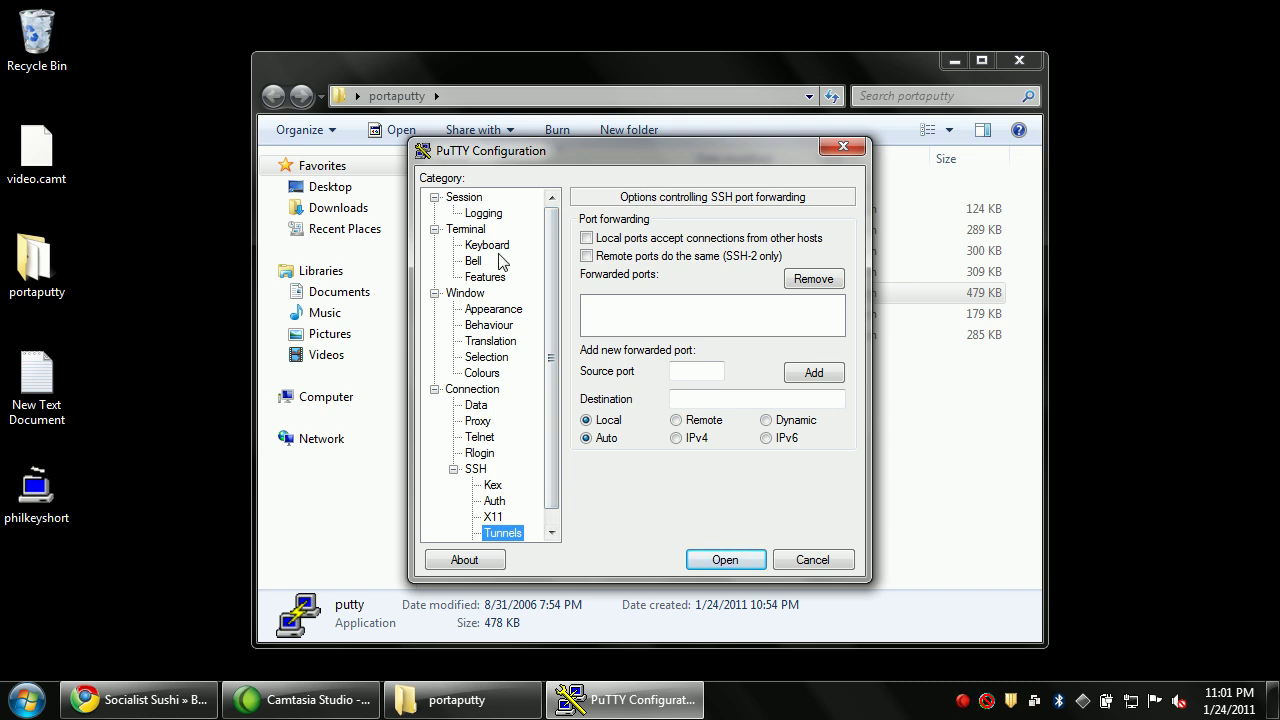
{"action": "left_click", "coordinate": [488, 244]}
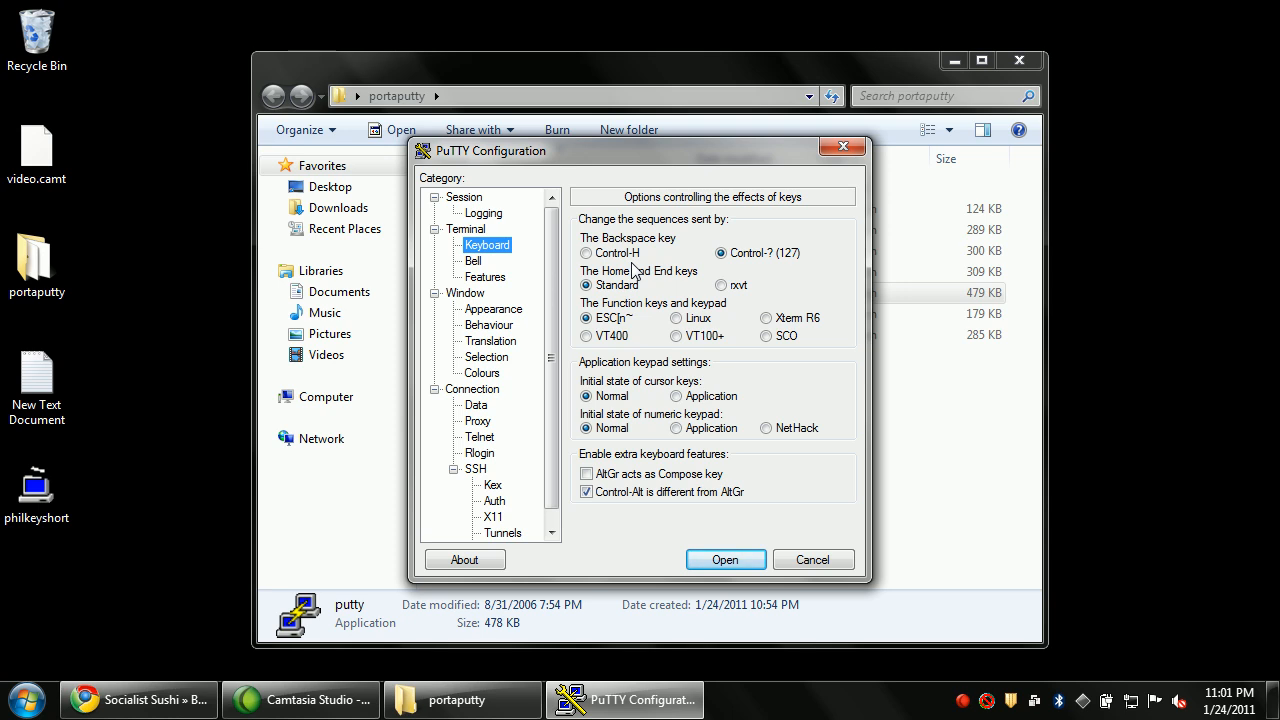
{"action": "mouse_move", "coordinate": [456, 210]}
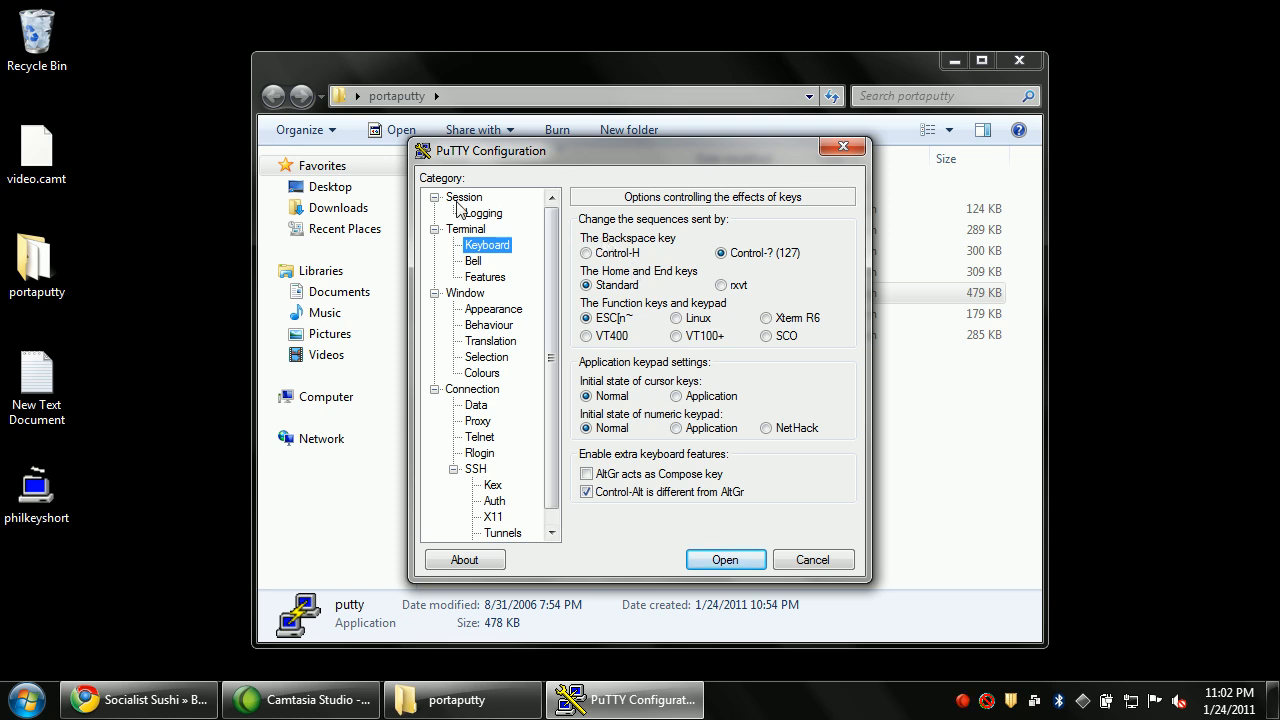
- Save the settings as session 'phil@short' and open the connection to the server
{"action": "left_click", "coordinate": [464, 198]}
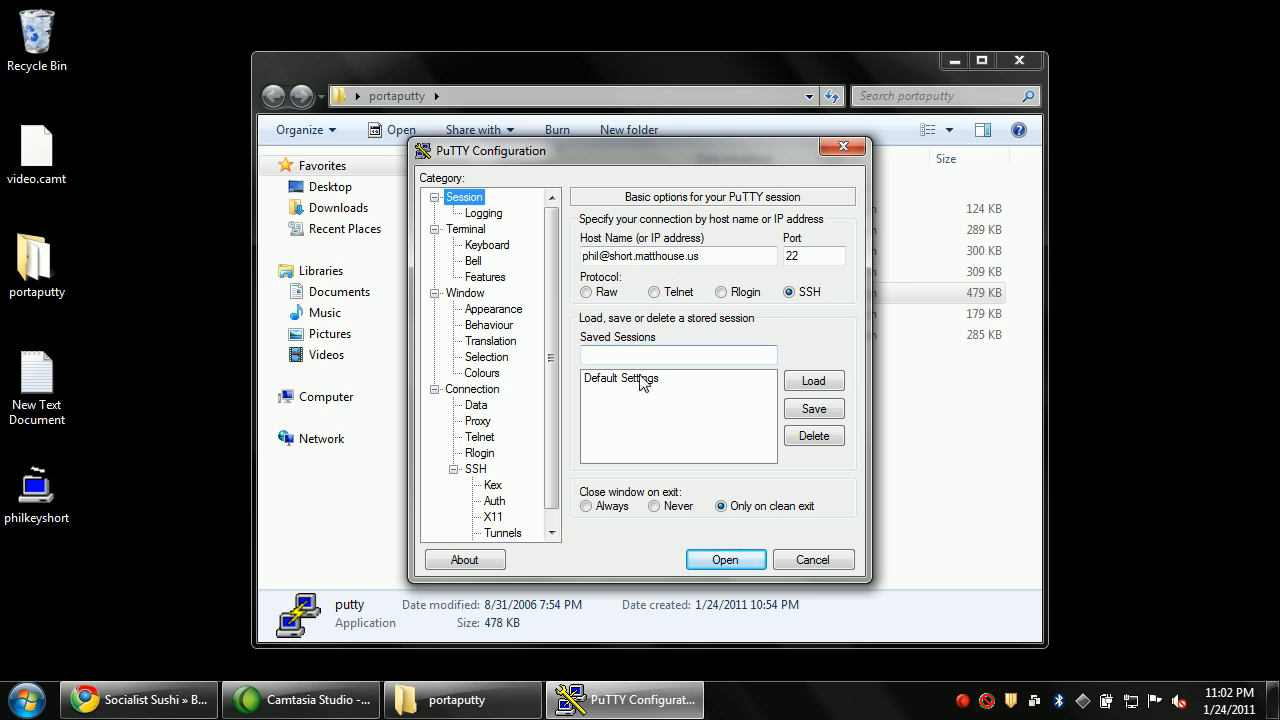
{"action": "left_click", "coordinate": [676, 356]}
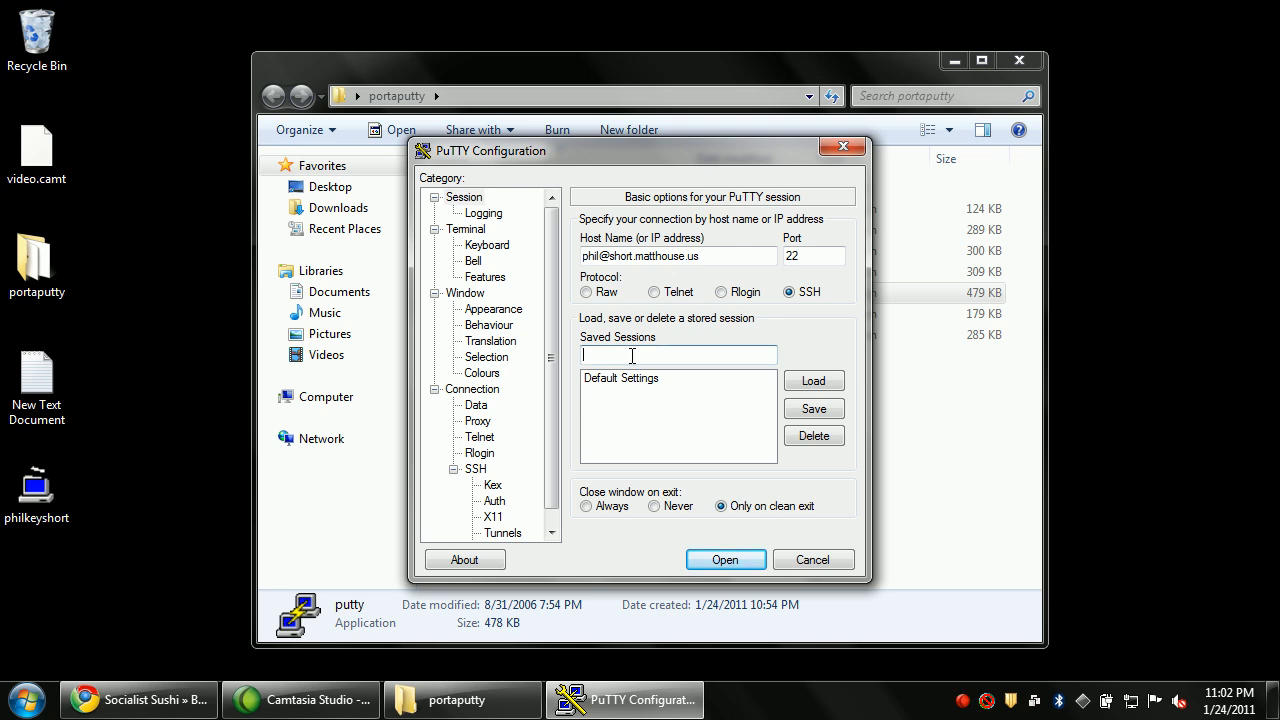
{"action": "type", "text": "phil@short"}
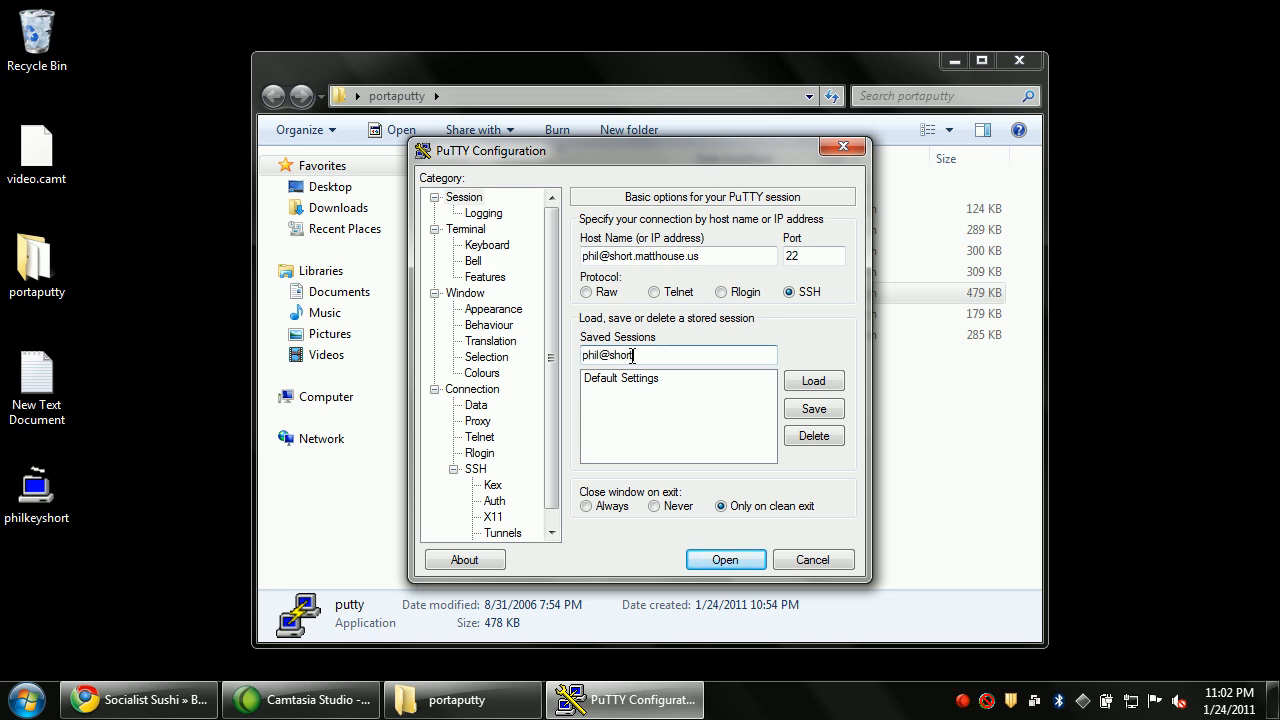
{"action": "left_click", "coordinate": [812, 408]}
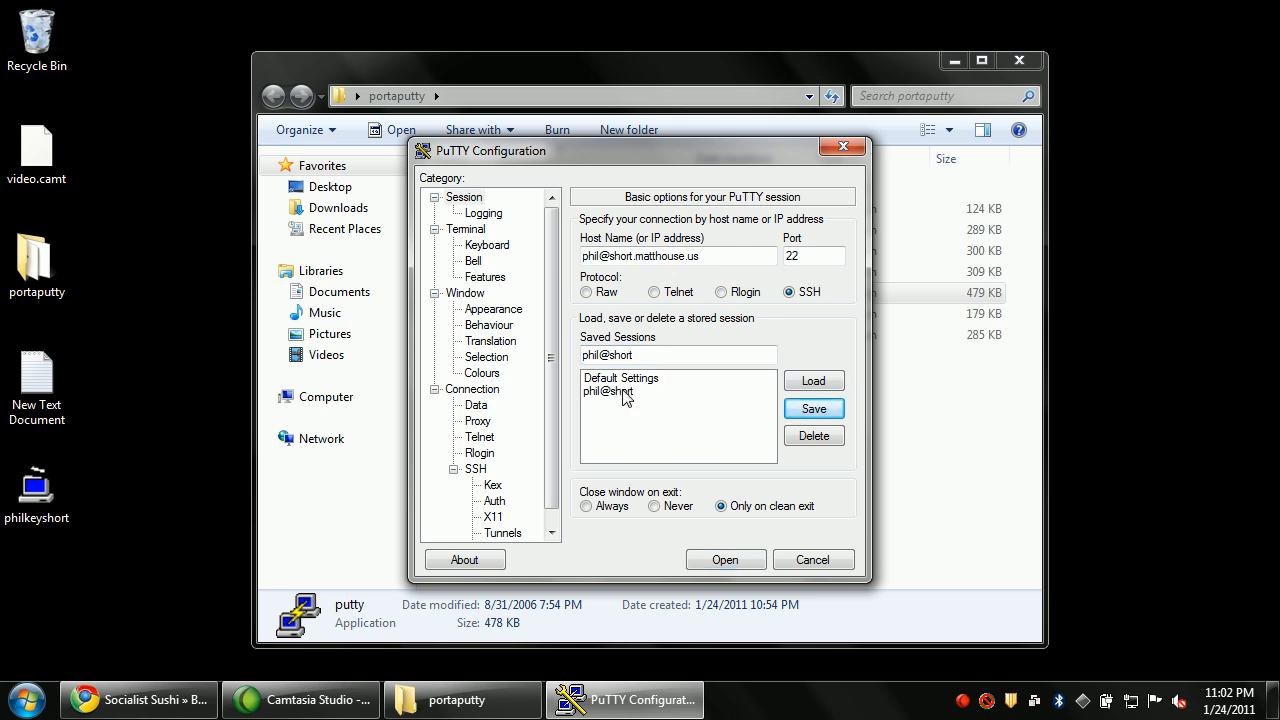
{"action": "left_click", "coordinate": [724, 560]}
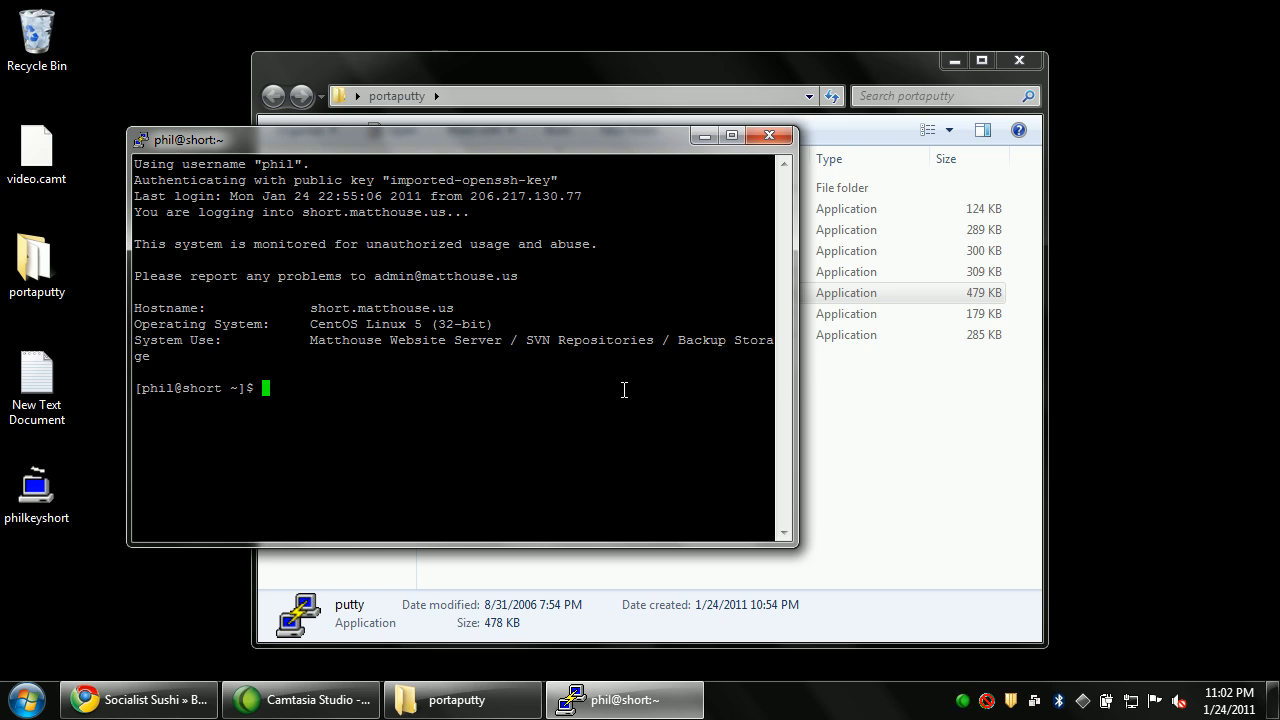
{"action": "mouse_move", "coordinate": [478, 486]}
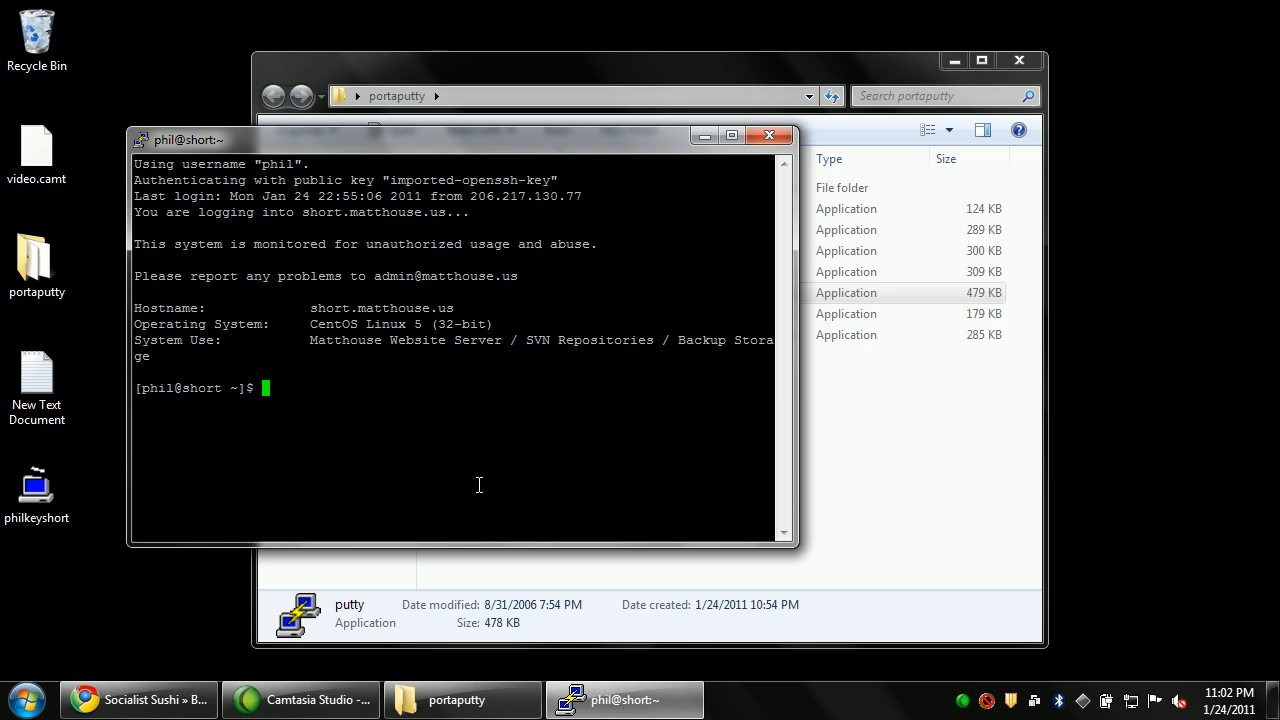
- In the shell, change into .ssh and open authorized_keys2 in vim
{"action": "type", "text": "cd .ssh"}
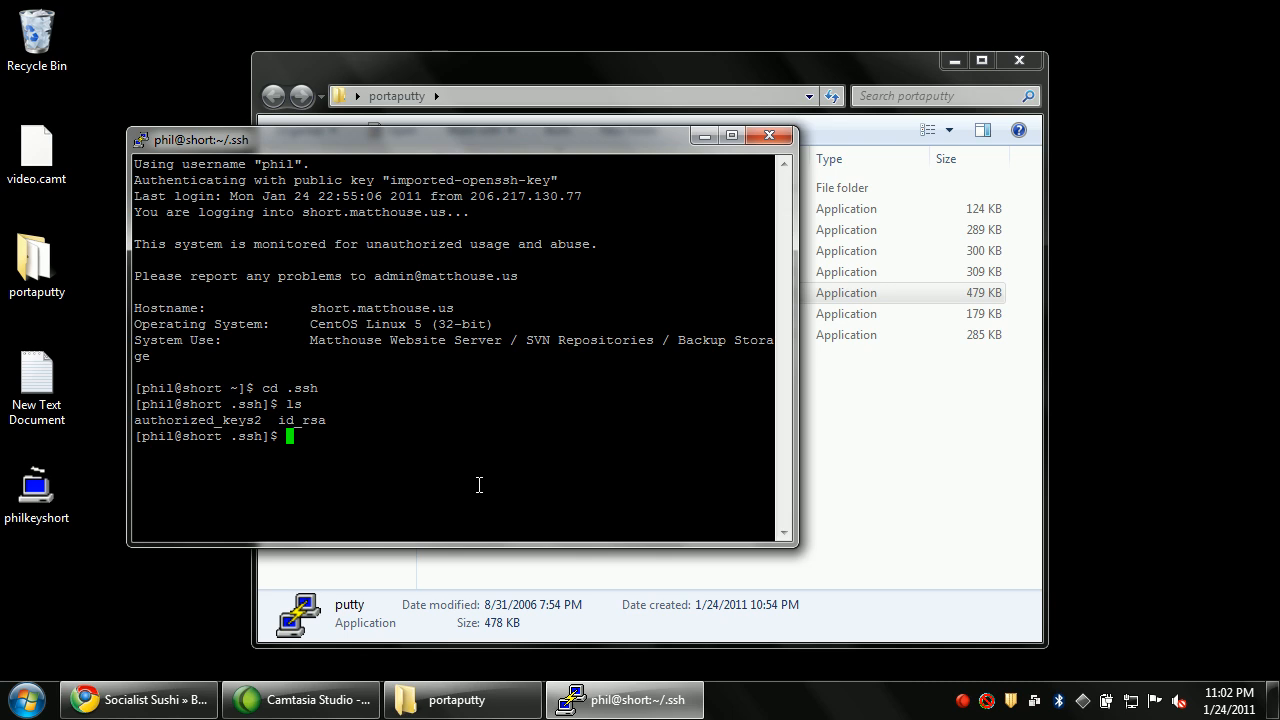
{"action": "type", "text": "vim authorized_keys2"}
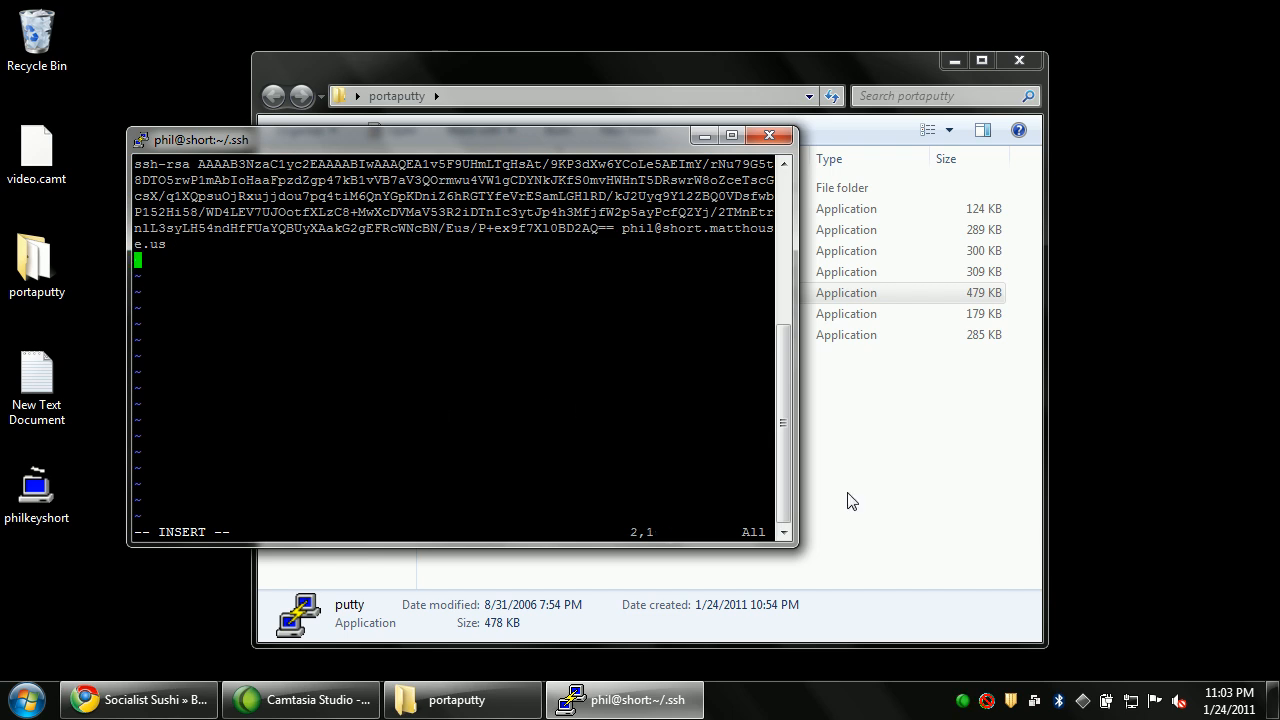
{"action": "mouse_move", "coordinate": [958, 454]}
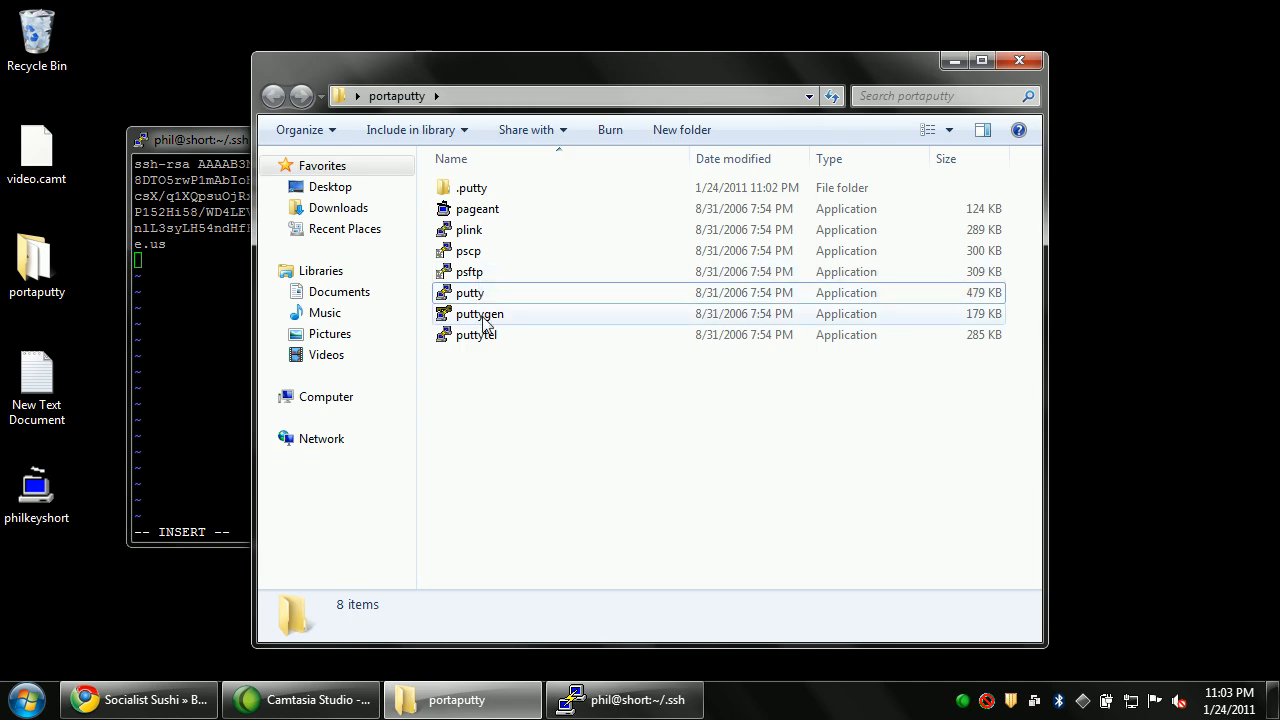
- Launch PuTTYgen and generate a new 1024-bit SSH-2 RSA key pair
{"action": "double_click", "coordinate": [480, 312]}
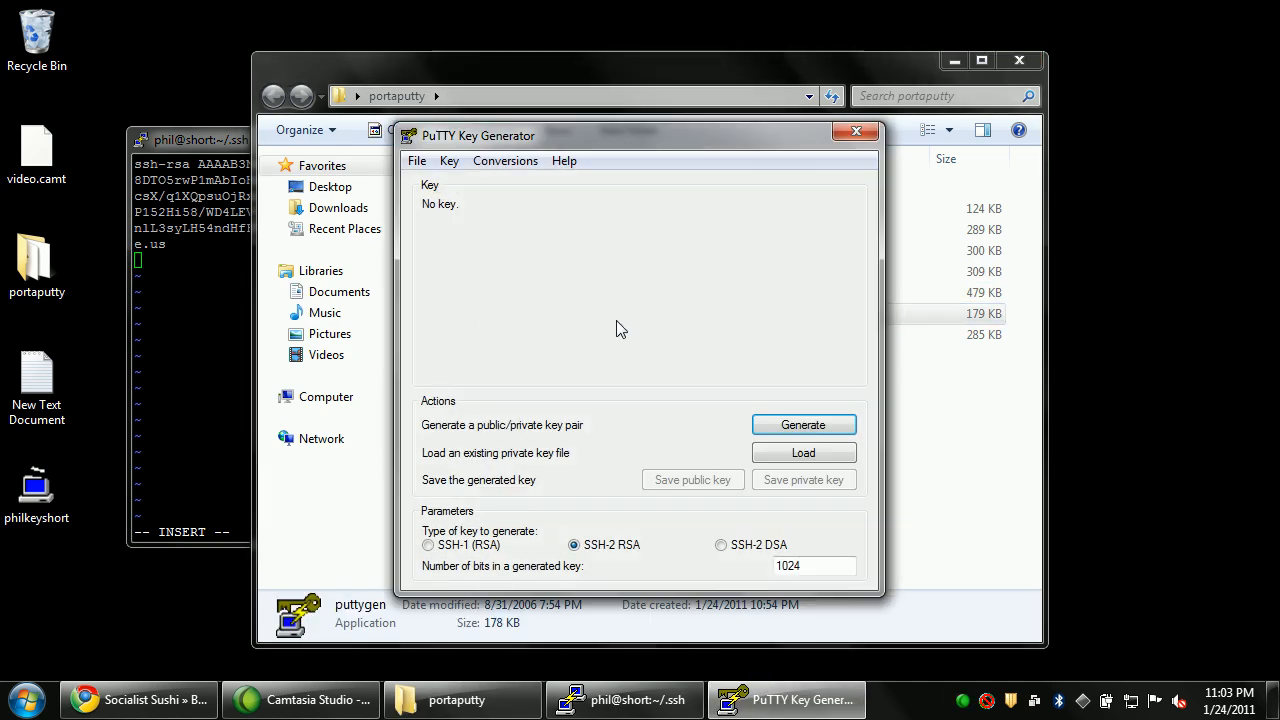
{"action": "left_click", "coordinate": [804, 424]}
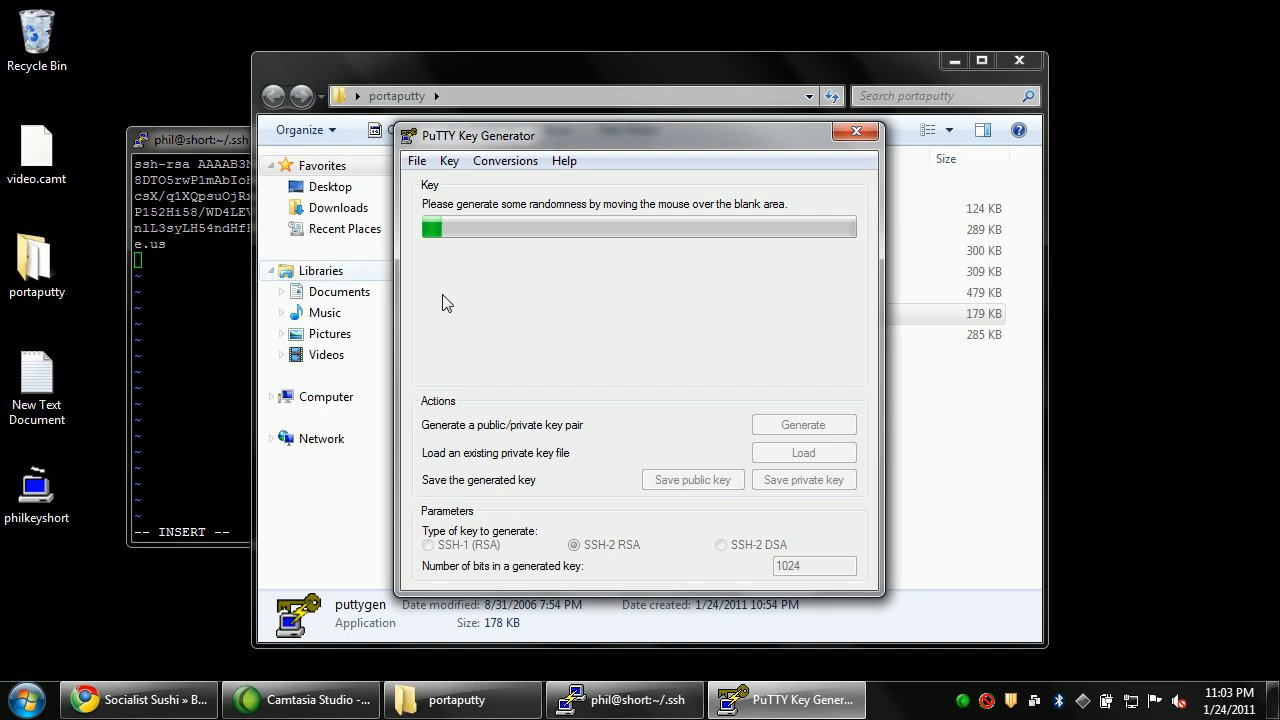
{"action": "mouse_move", "coordinate": [744, 314]}
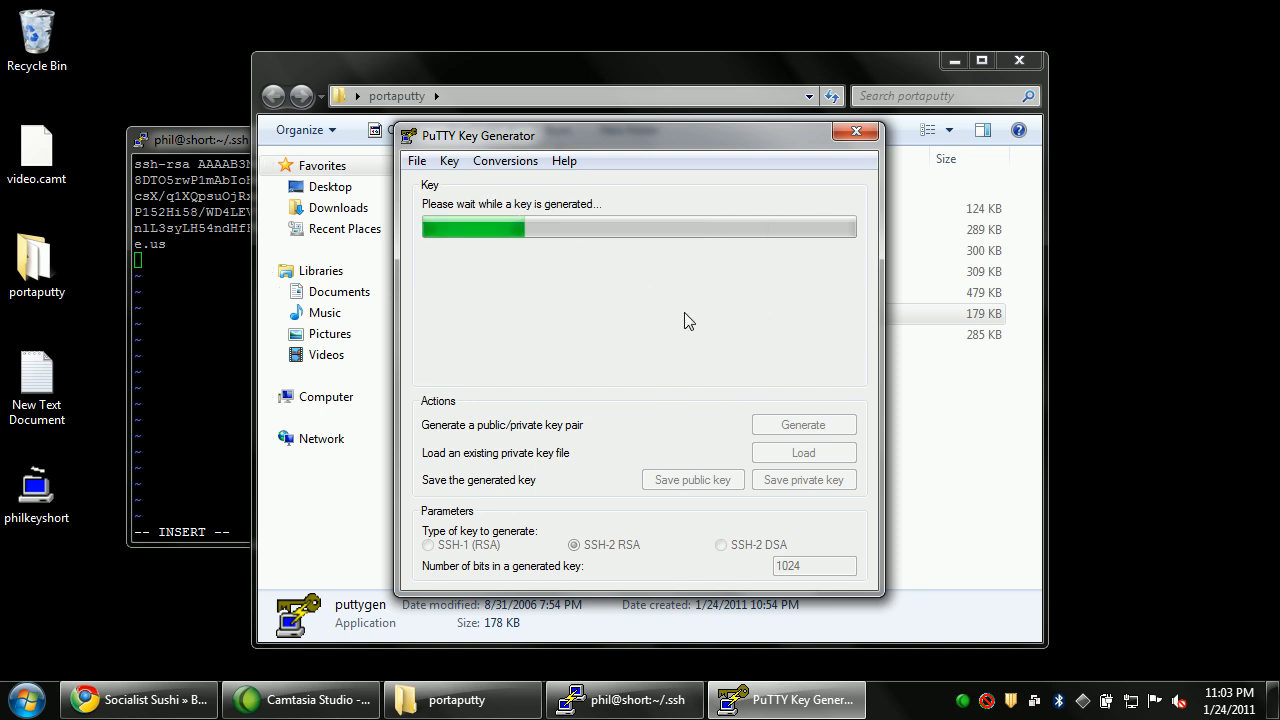
{"action": "left_click", "coordinate": [804, 424]}
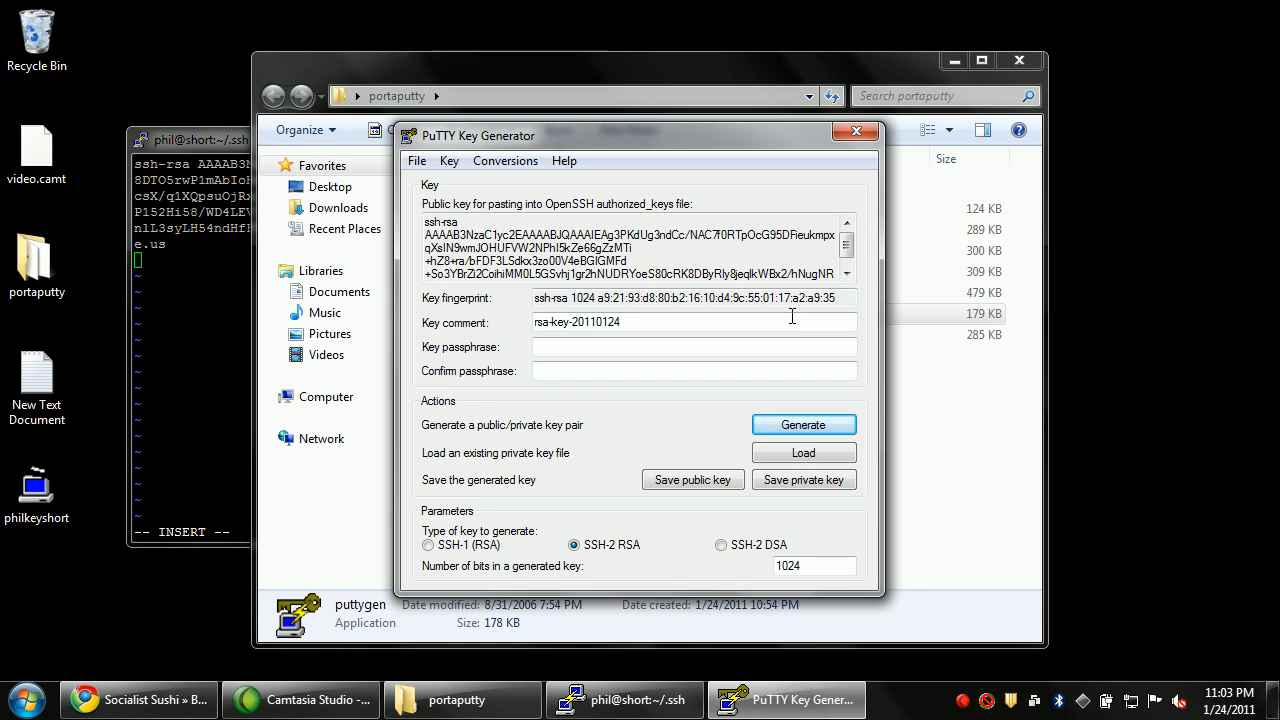
{"action": "mouse_move", "coordinate": [792, 488]}
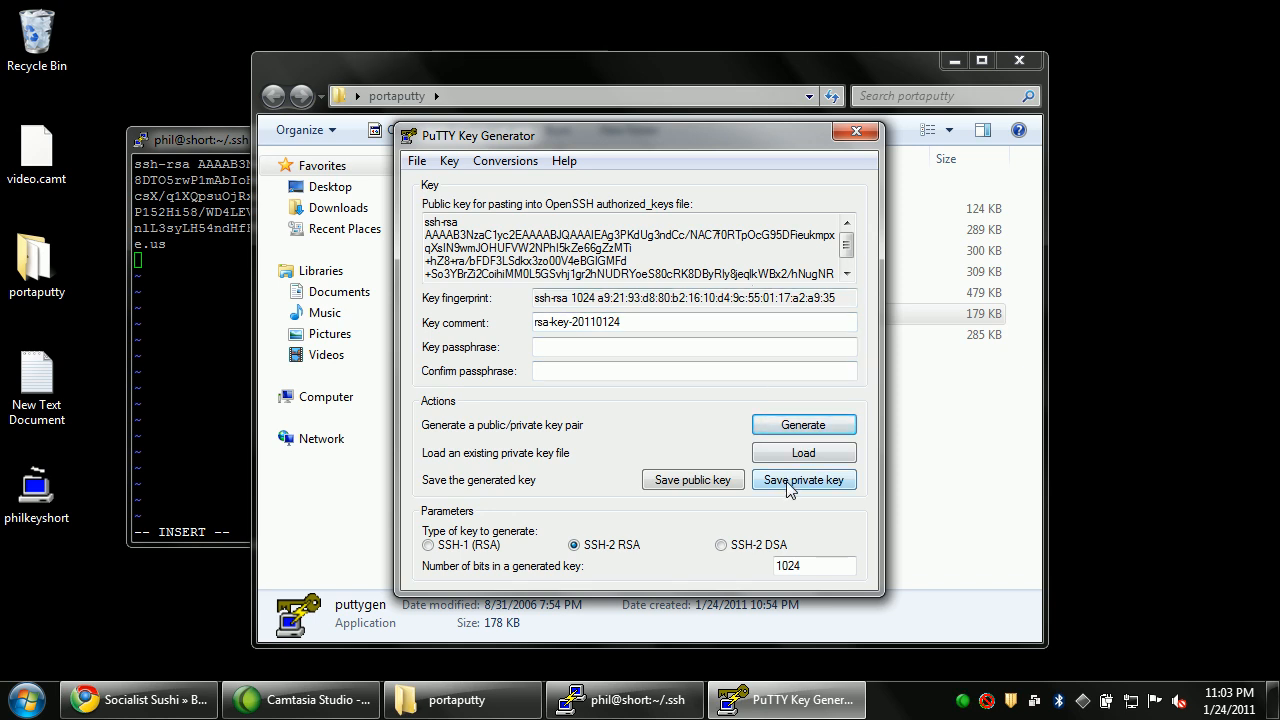
- Save the new private key without a passphrase as keyshortphil2 on the desktop
{"action": "left_click", "coordinate": [804, 480]}
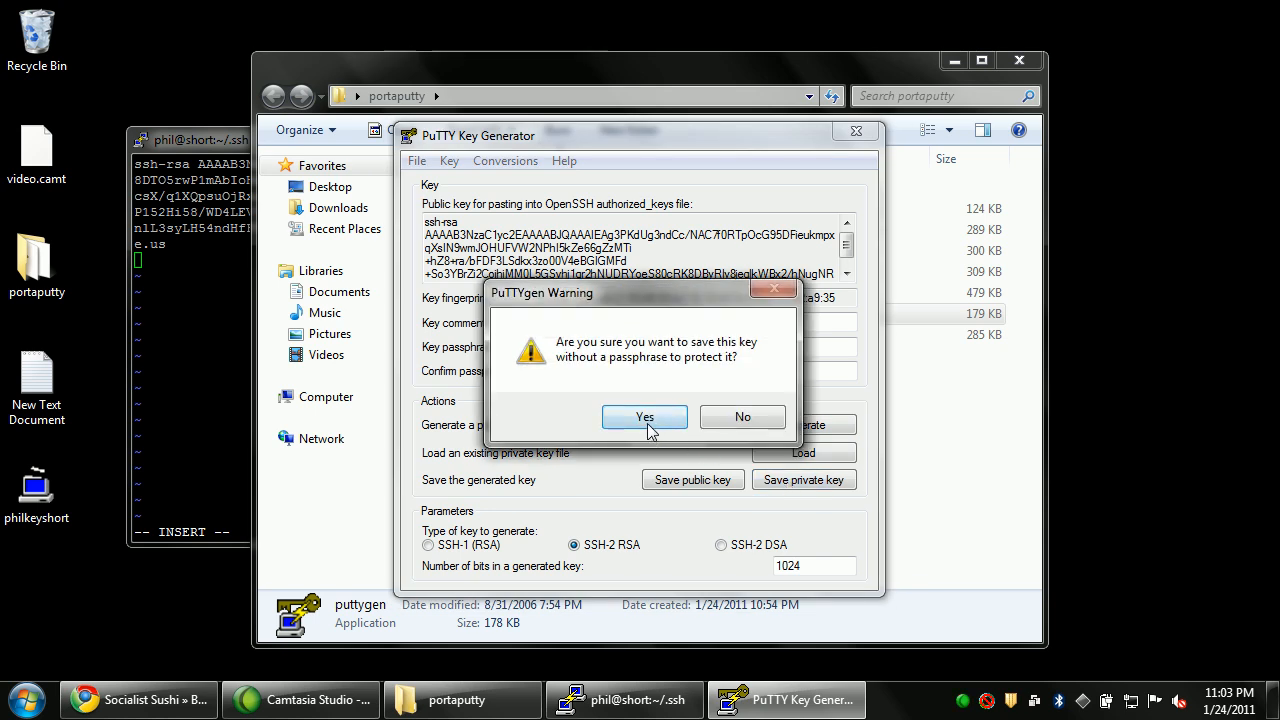
{"action": "left_click", "coordinate": [644, 418]}
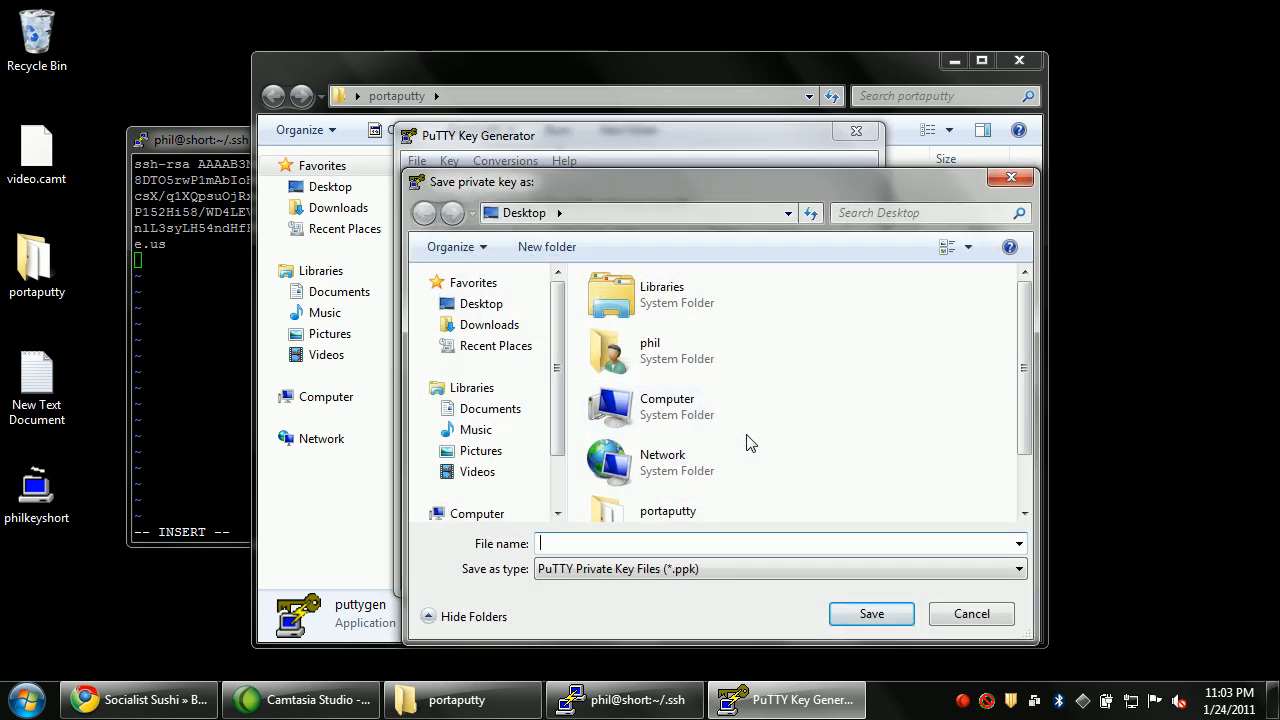
{"action": "type", "text": "k"}
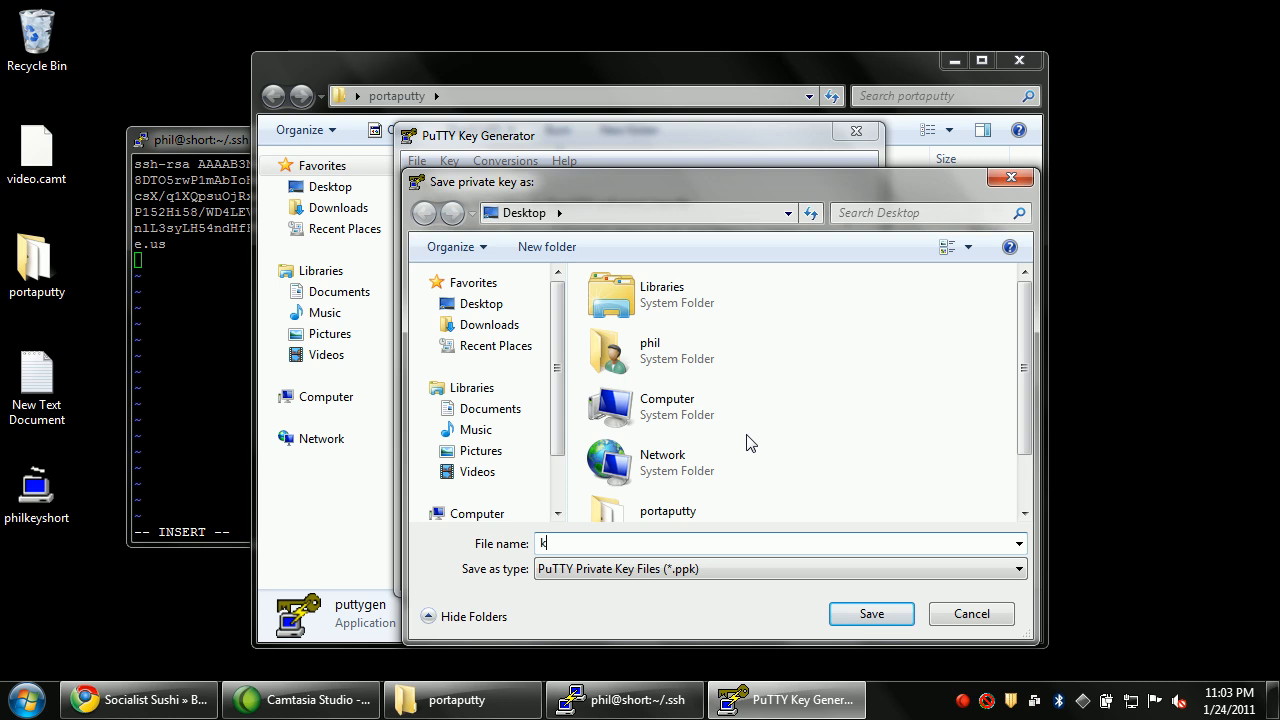
{"action": "type", "text": "eyshortphil2"}
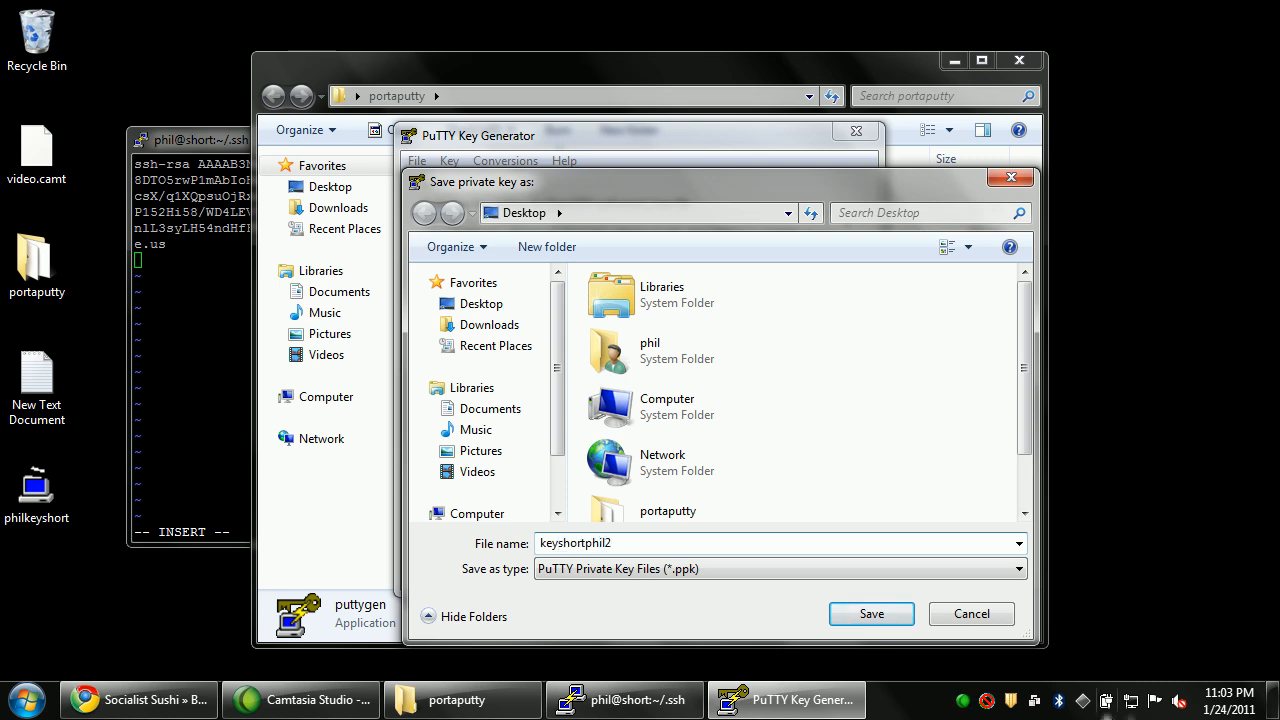
{"action": "left_click", "coordinate": [870, 612]}
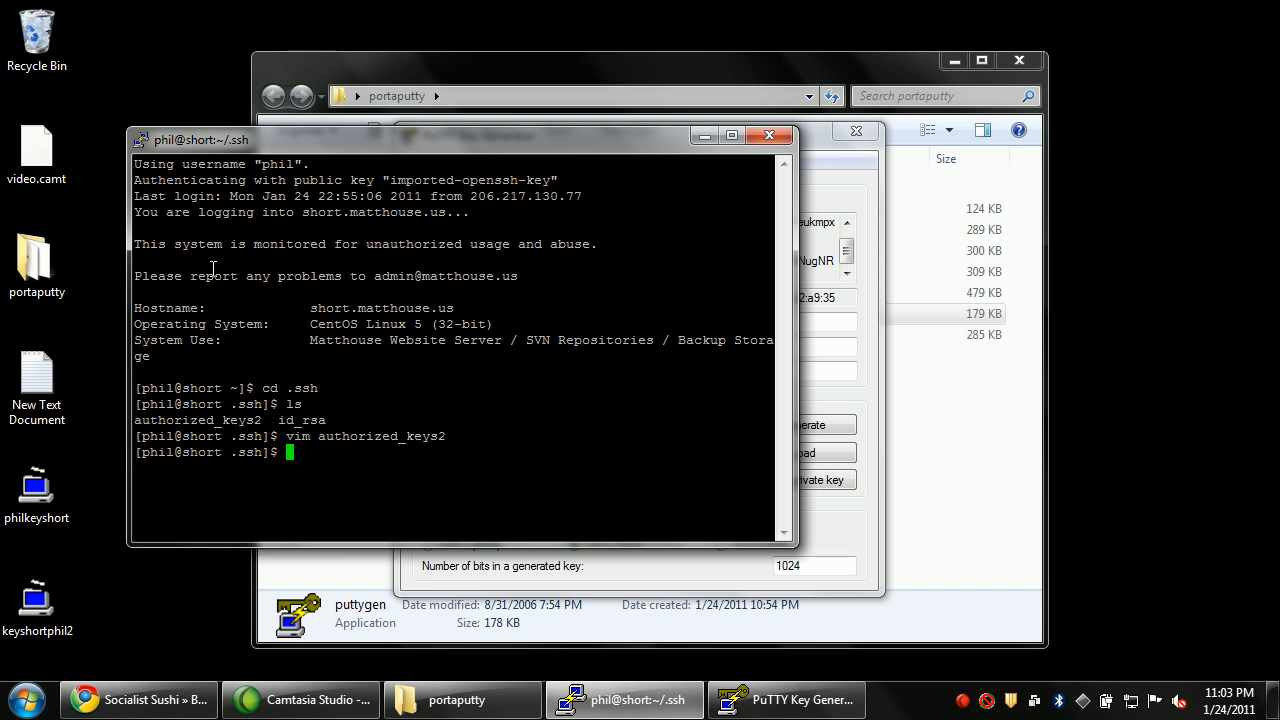
{"action": "mouse_move", "coordinate": [148, 336]}
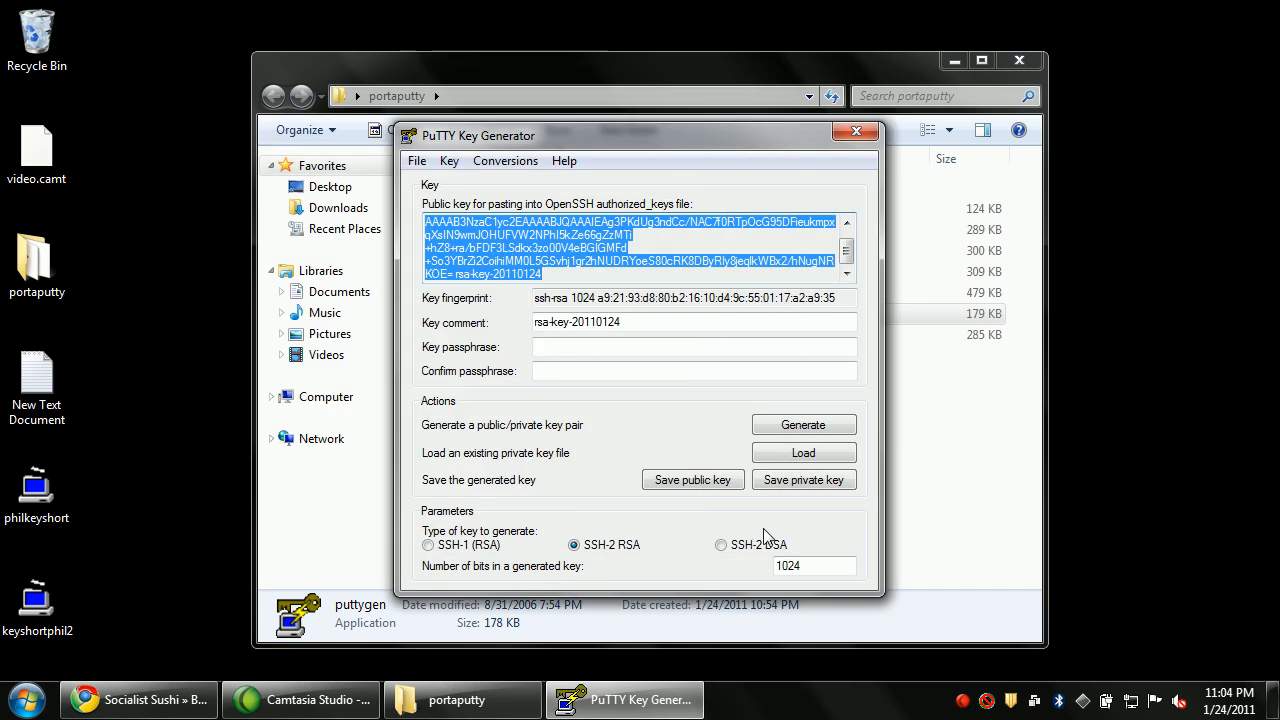
- Bring PuTTYgen back to the front with the new key's OpenSSH public key text shown
{"action": "left_click", "coordinate": [856, 132]}
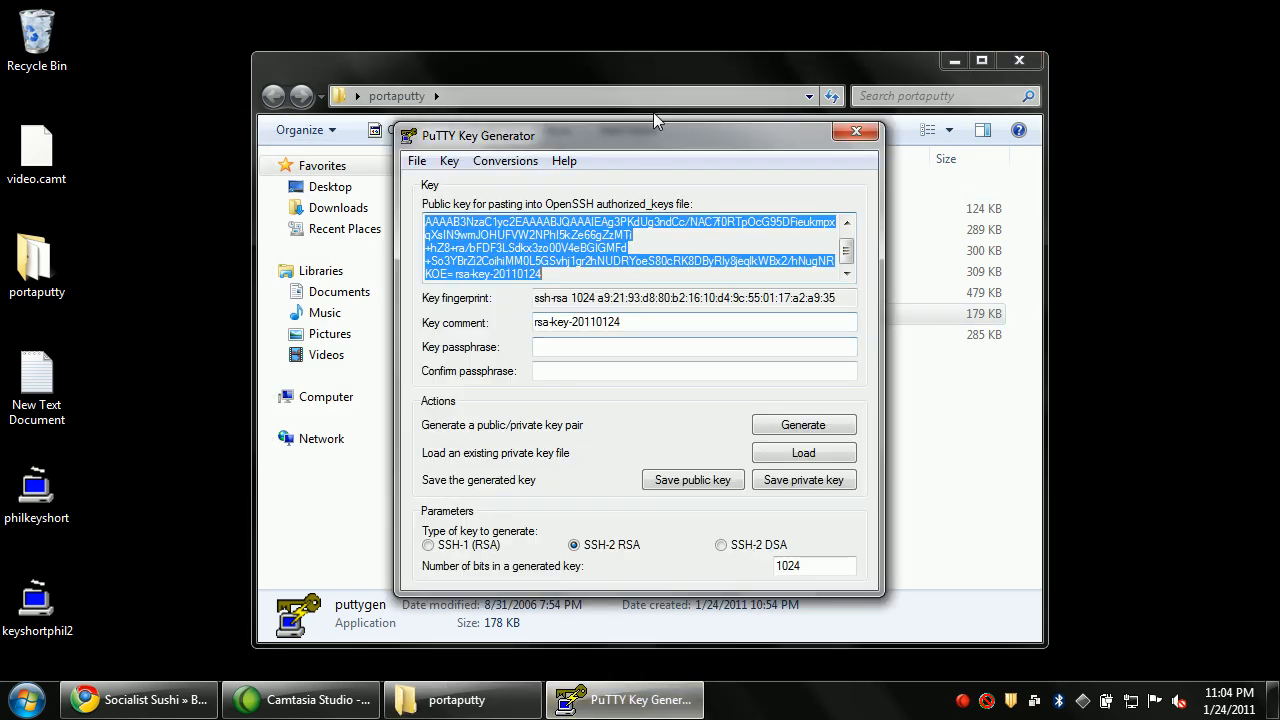
- Close PuTTYgen, relaunch PuTTY and load the saved phil@short session
{"action": "left_click", "coordinate": [856, 132]}
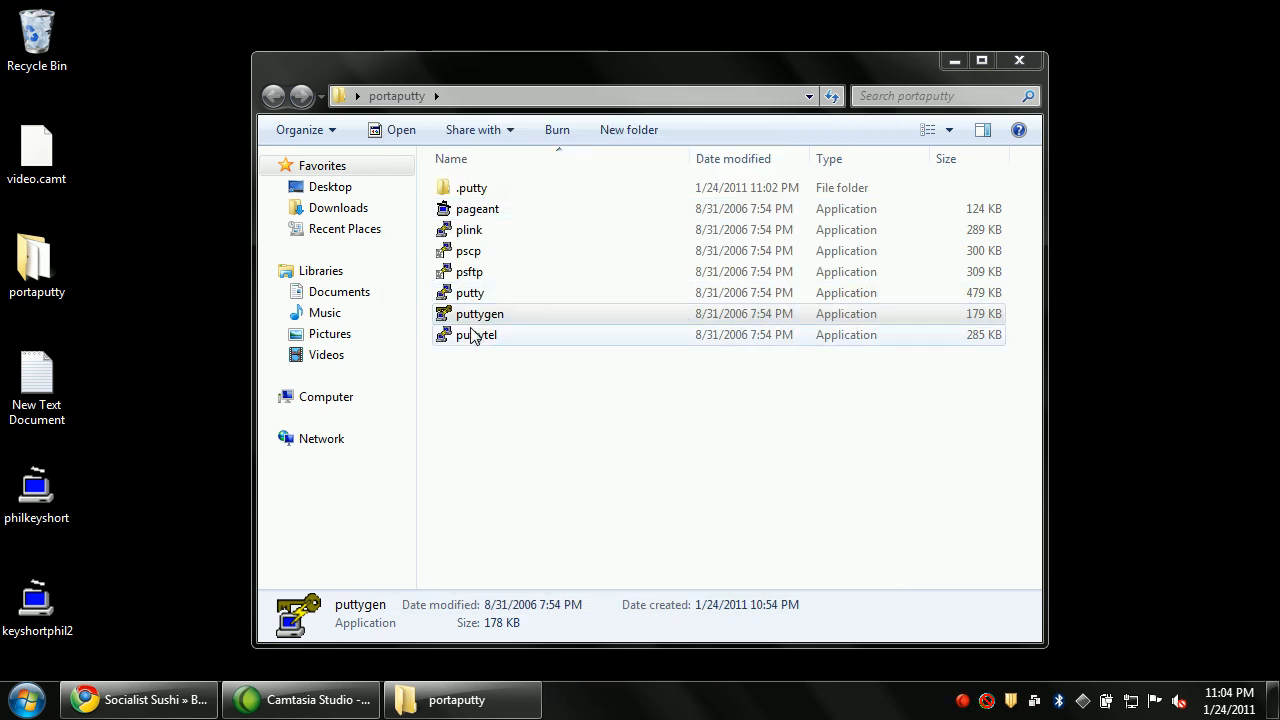
{"action": "double_click", "coordinate": [470, 292]}
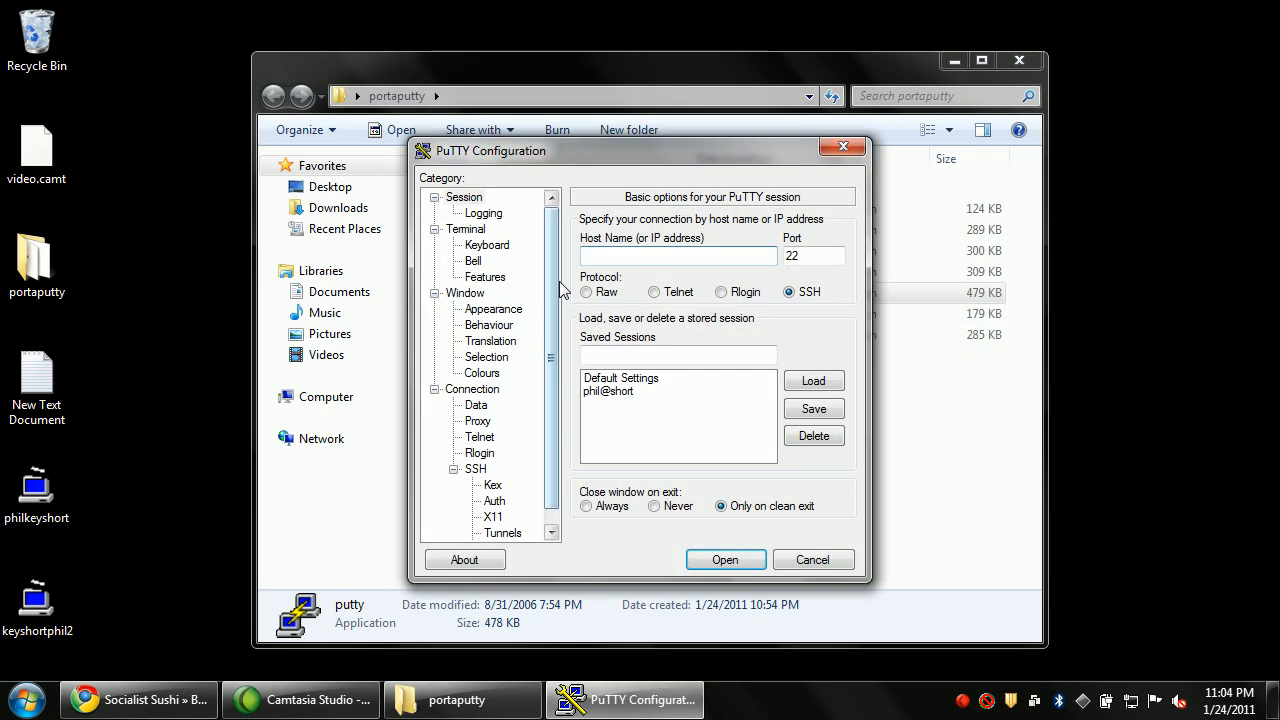
{"action": "left_click", "coordinate": [608, 390]}
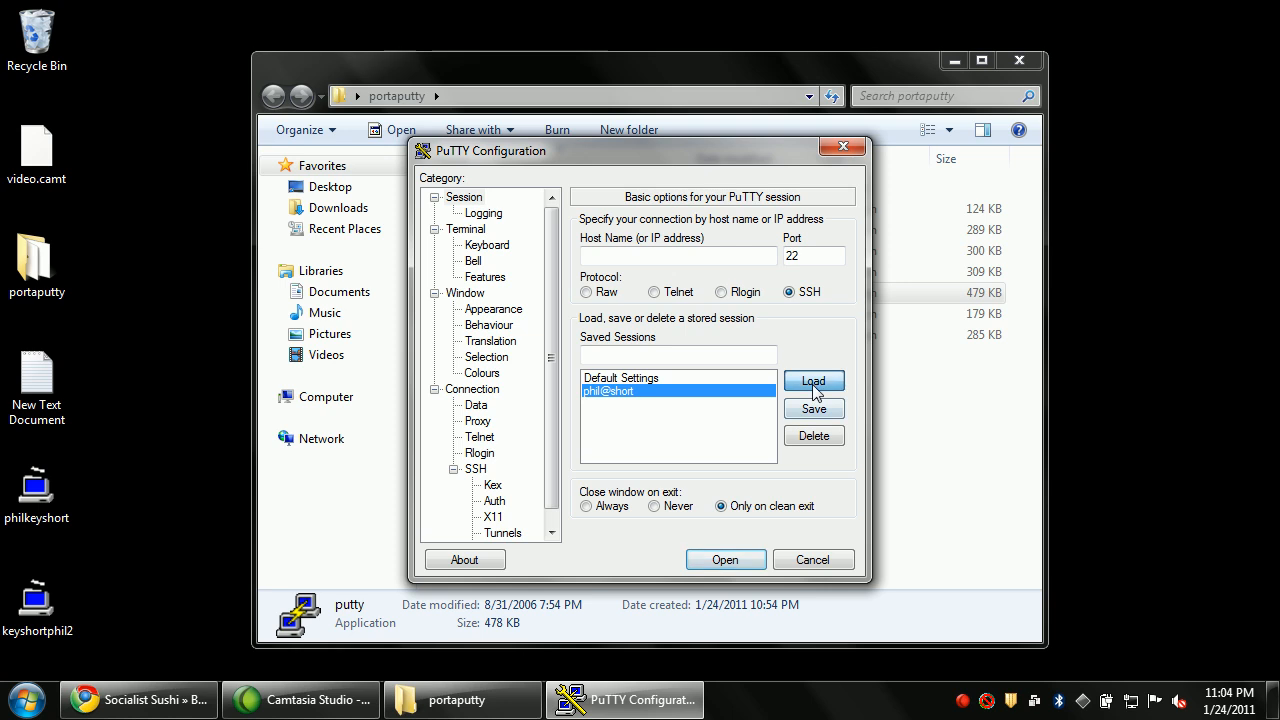
{"action": "left_click", "coordinate": [812, 380]}
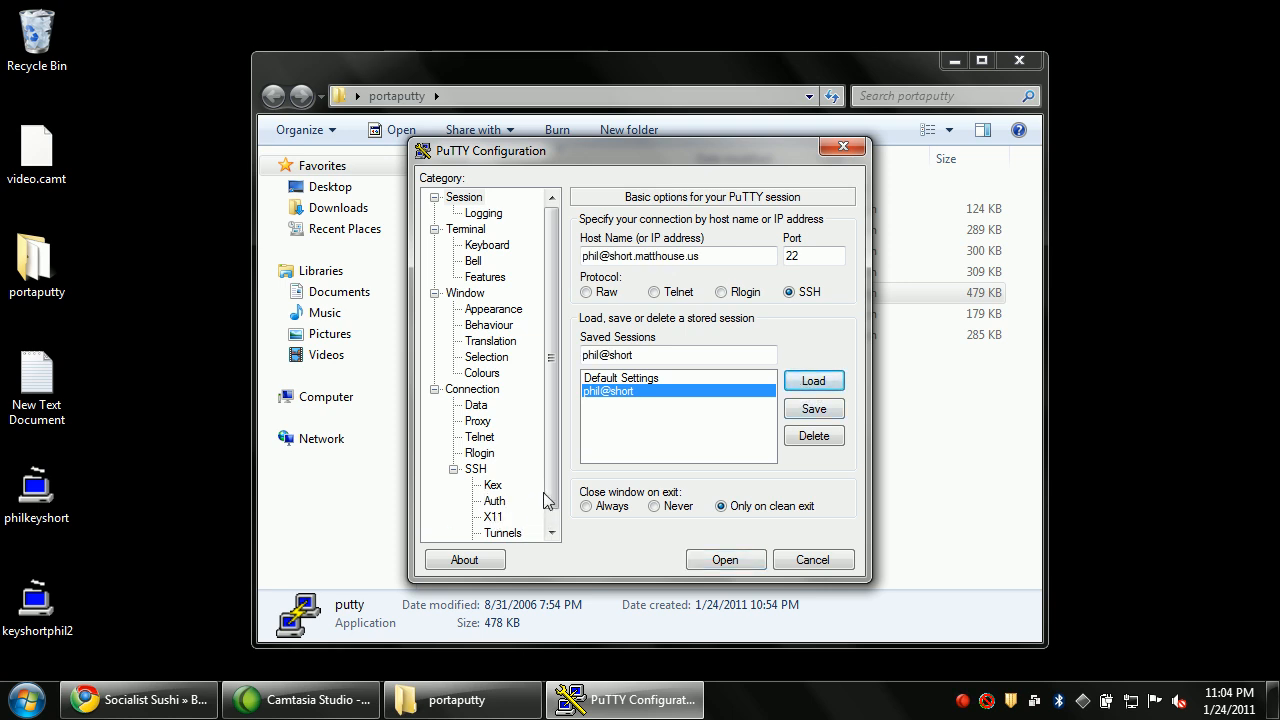
- Set the session's private key to keyshortphil2.ppk and open the SSH connection
{"action": "left_click", "coordinate": [494, 500]}
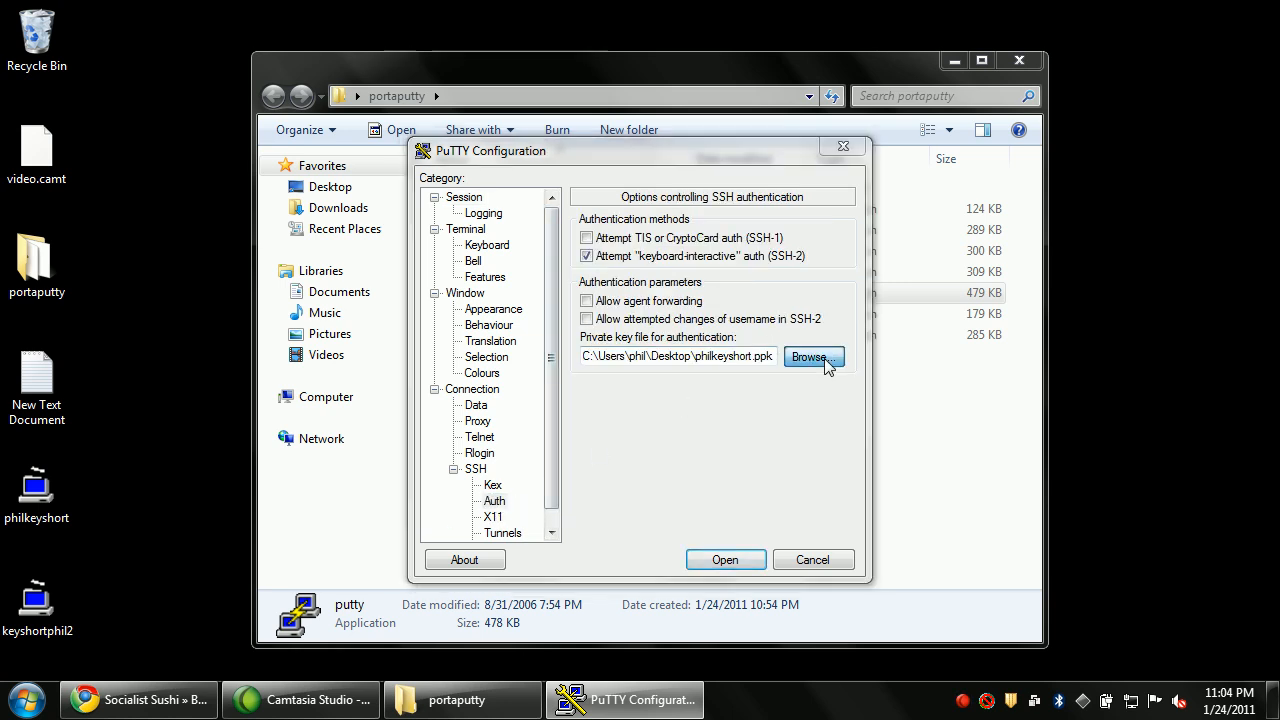
{"action": "left_click", "coordinate": [808, 356]}
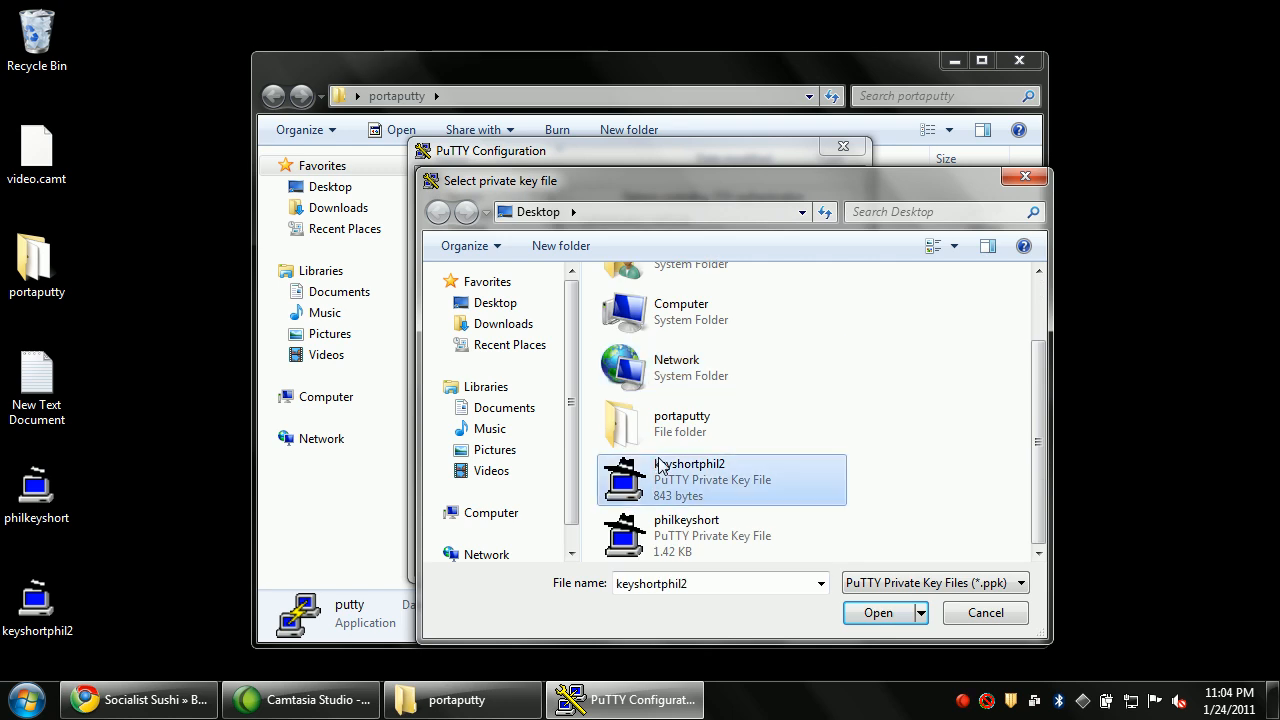
{"action": "left_click", "coordinate": [878, 612]}
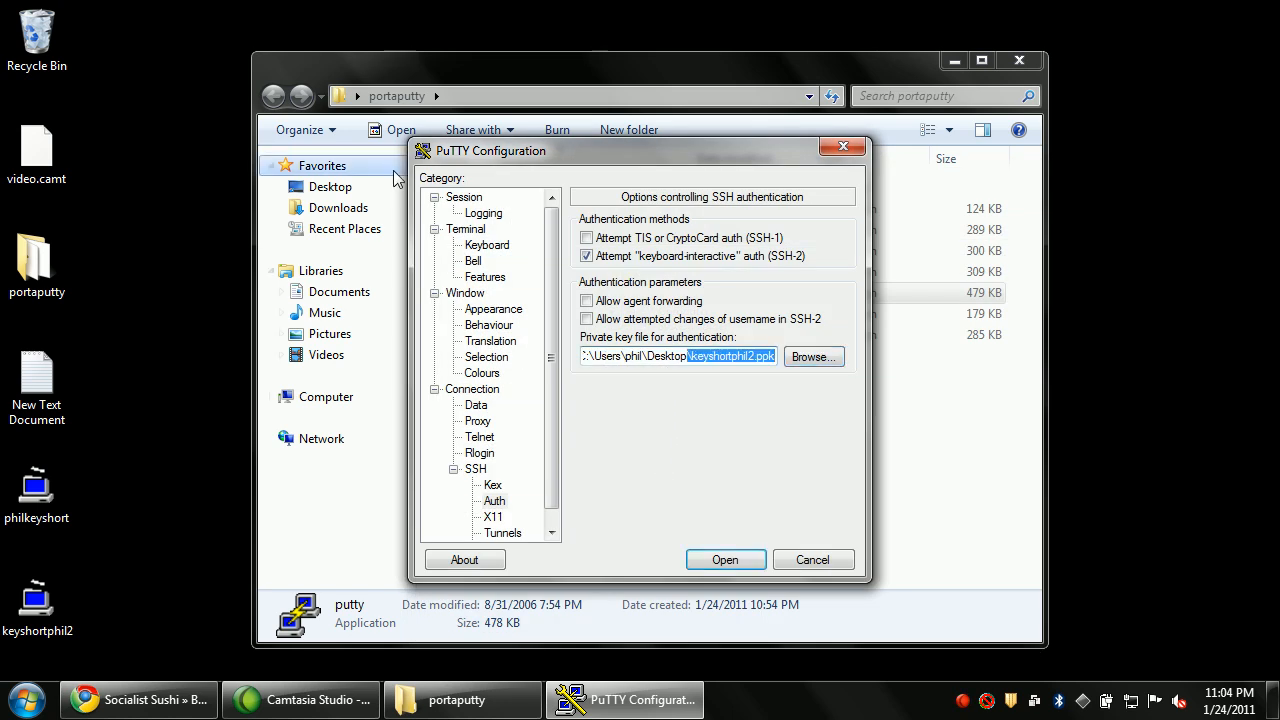
{"action": "left_click", "coordinate": [464, 196]}
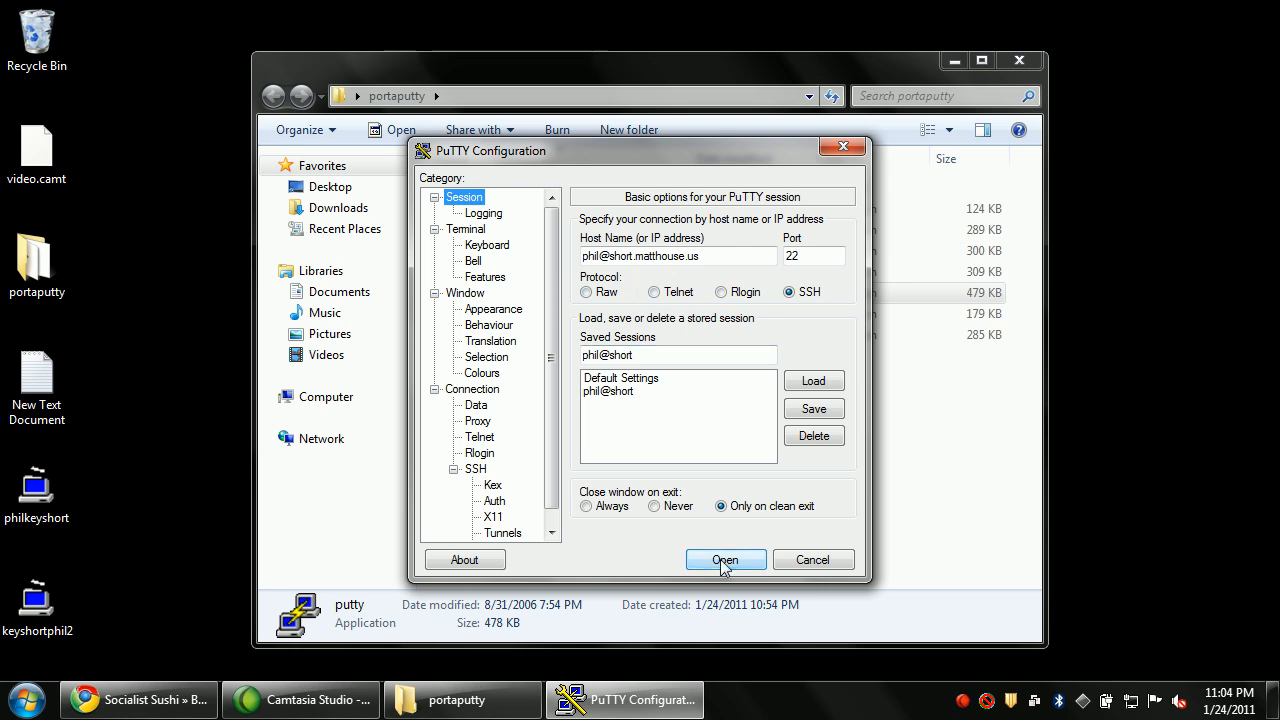
{"action": "left_click", "coordinate": [724, 560]}
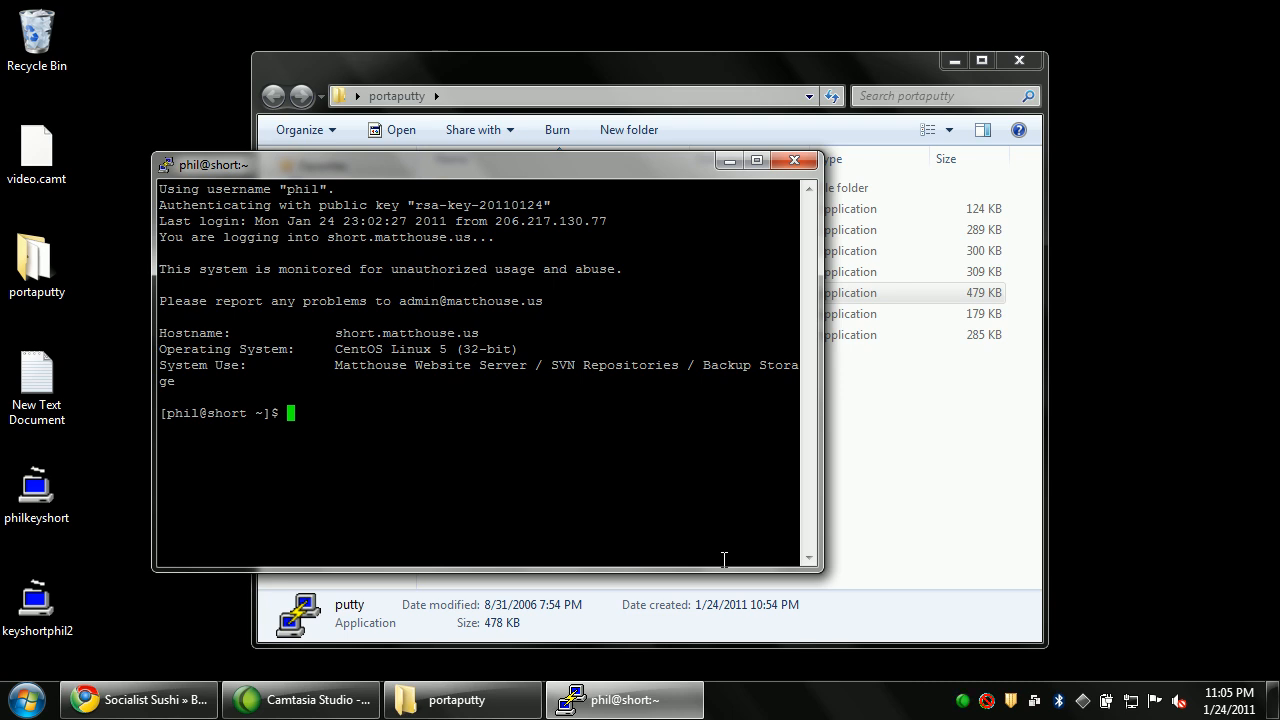
{"action": "mouse_move", "coordinate": [600, 410]}
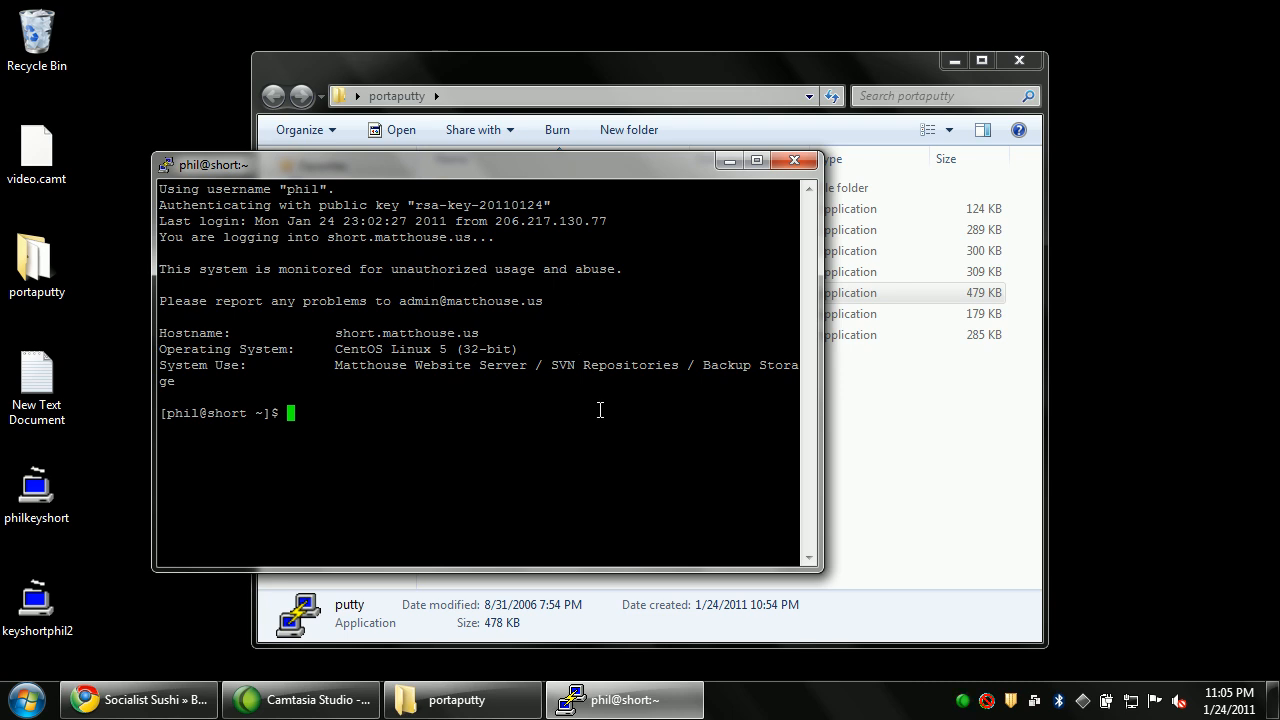
- End the passwordless public-key session on short.matthouse.us by exiting the shell
{"action": "type", "text": "exit"}
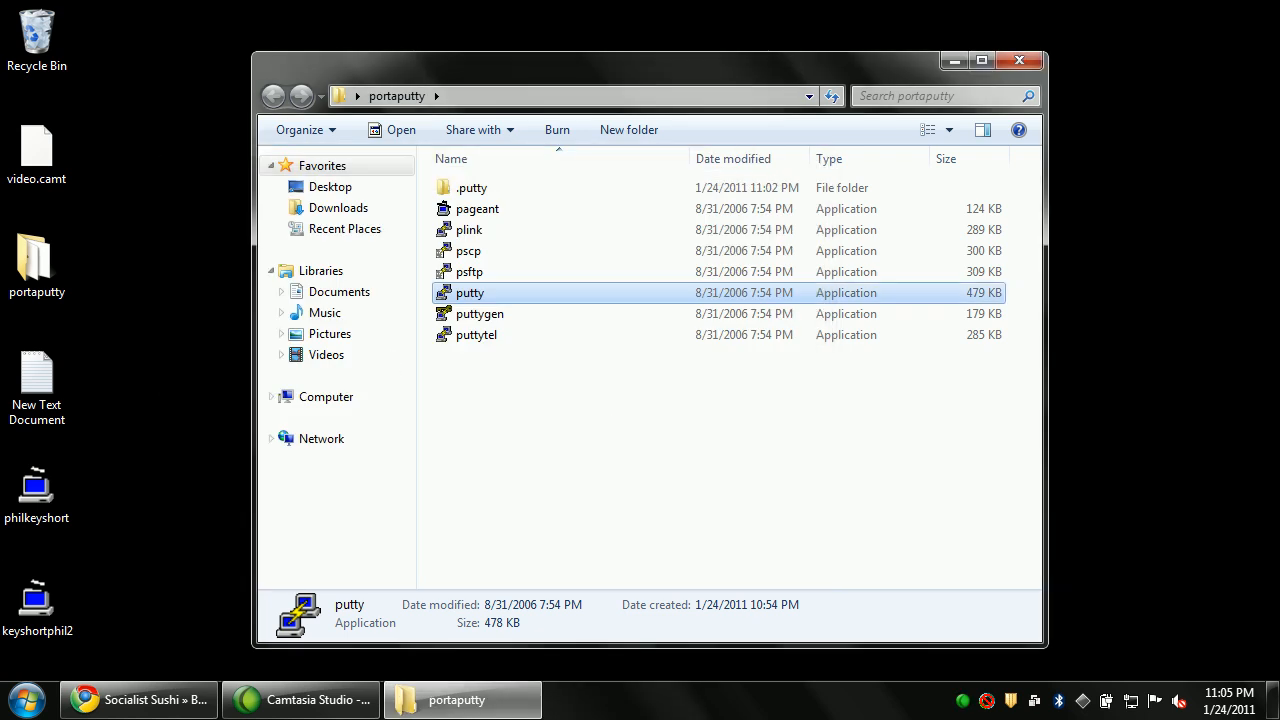
- Browse All Programs in the Start Menu down toward the Xming X server entry
{"action": "left_click", "coordinate": [26, 700]}
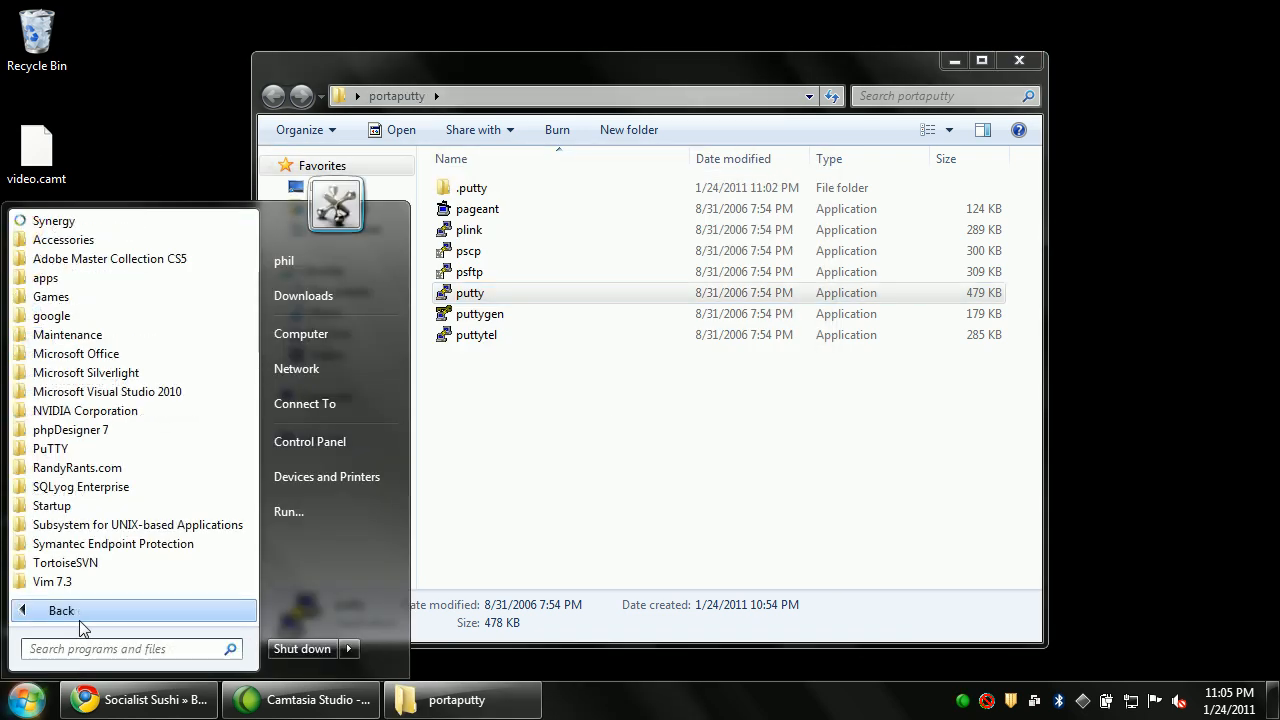
{"action": "mouse_move", "coordinate": [78, 288]}
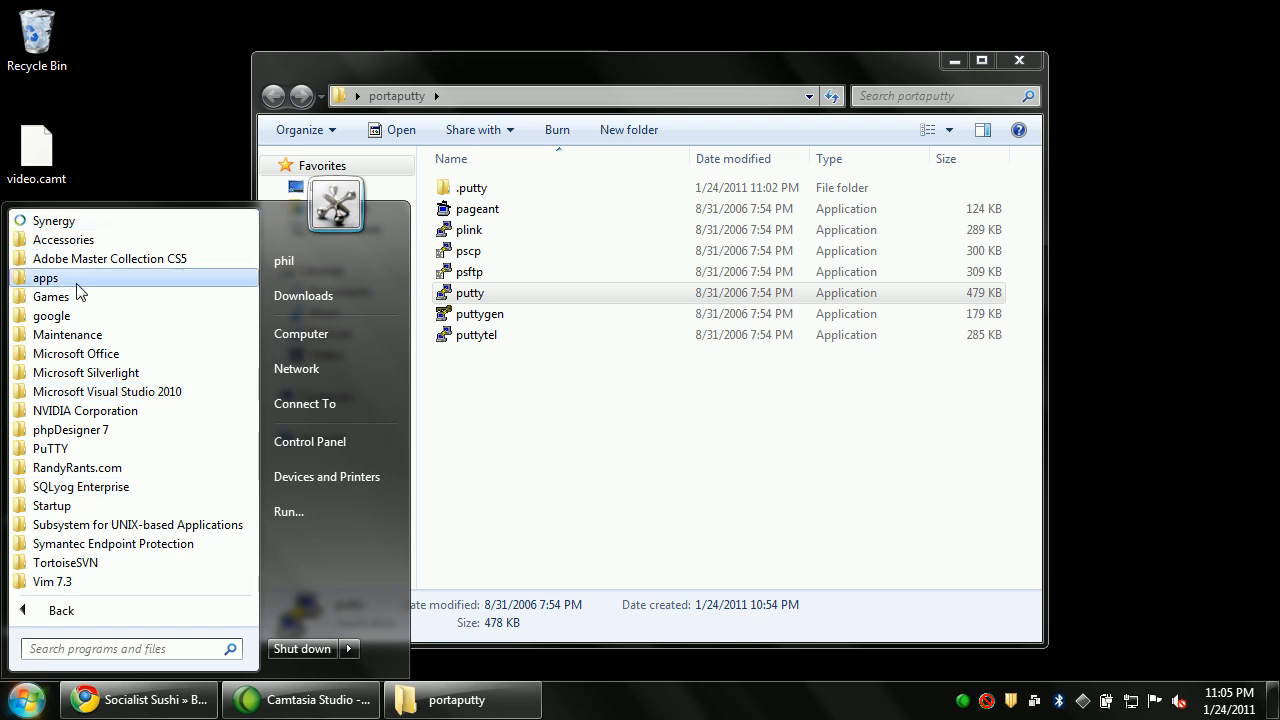
{"action": "scroll", "scroll_direction": "down", "scroll_amount": 3}
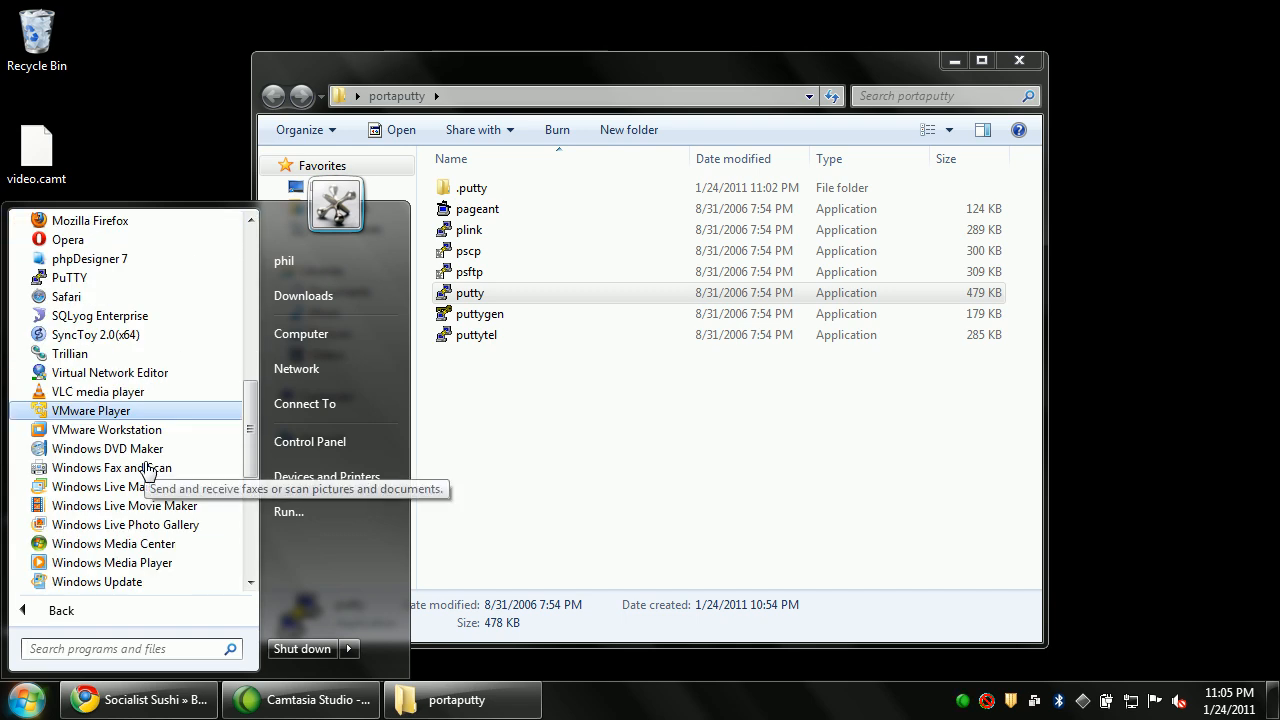
{"action": "scroll", "scroll_direction": "down", "scroll_amount": 3}
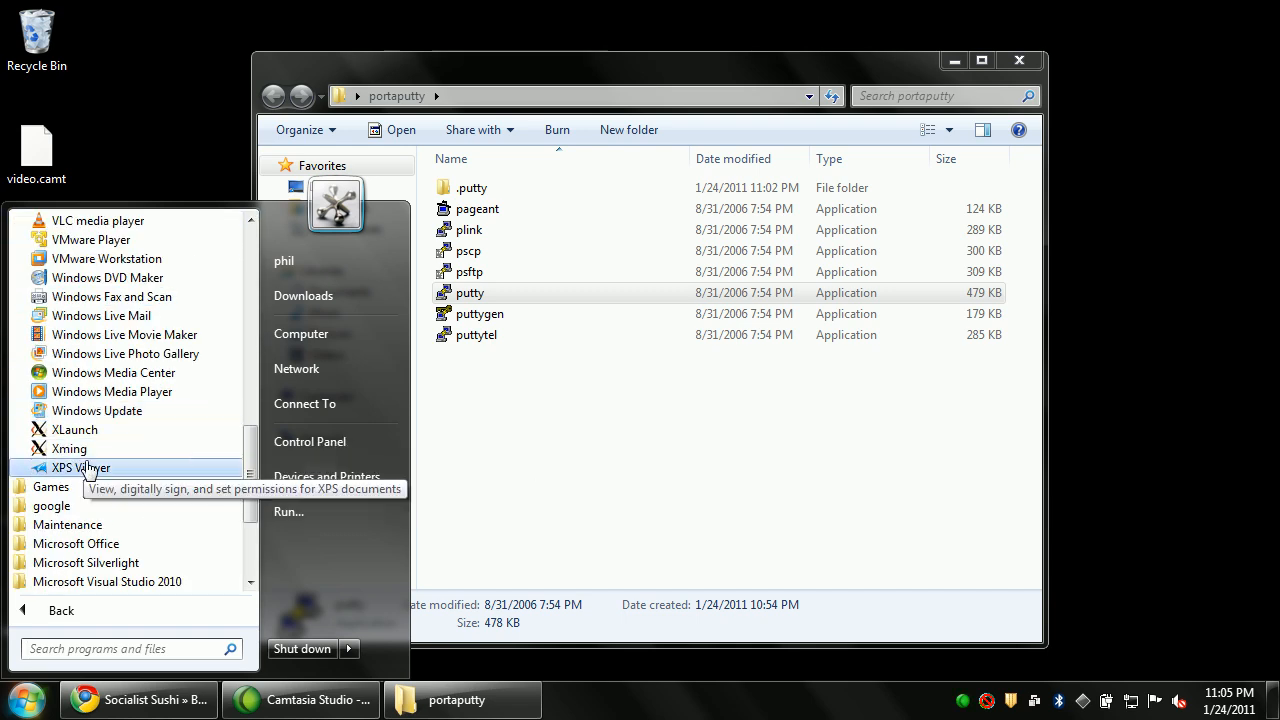
{"action": "mouse_move", "coordinate": [70, 448]}
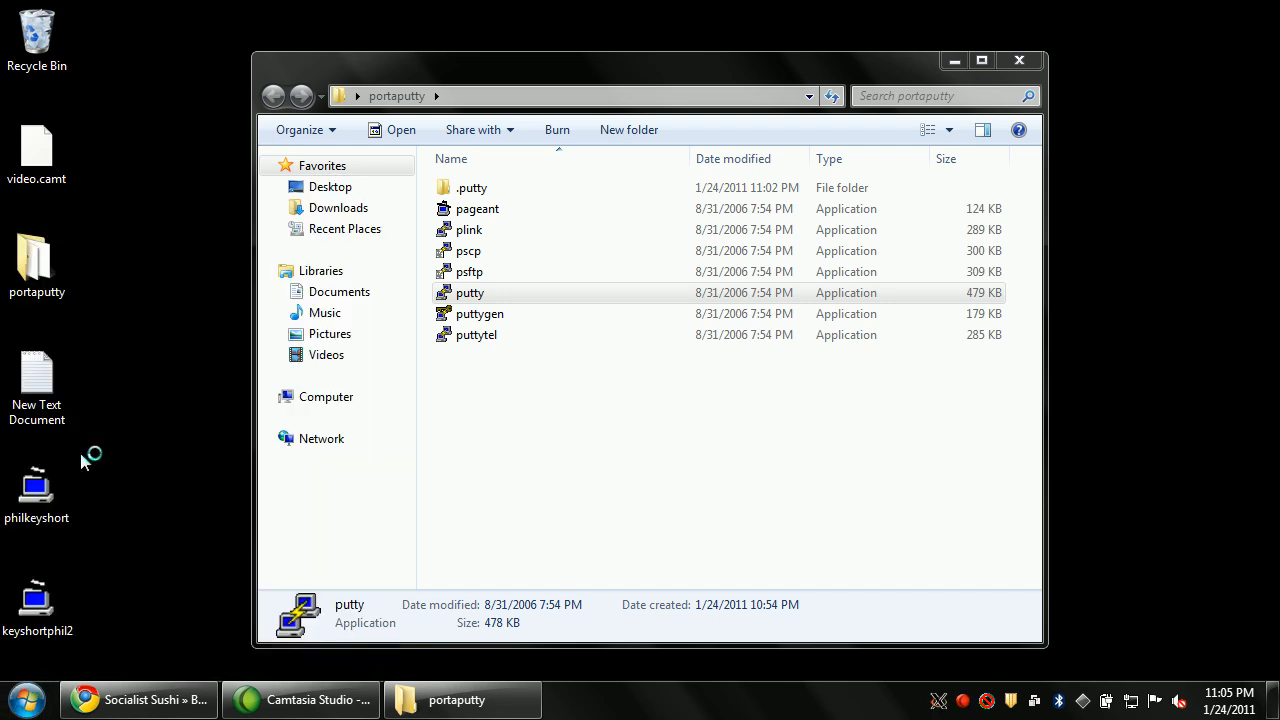
{"action": "mouse_move", "coordinate": [84, 462]}
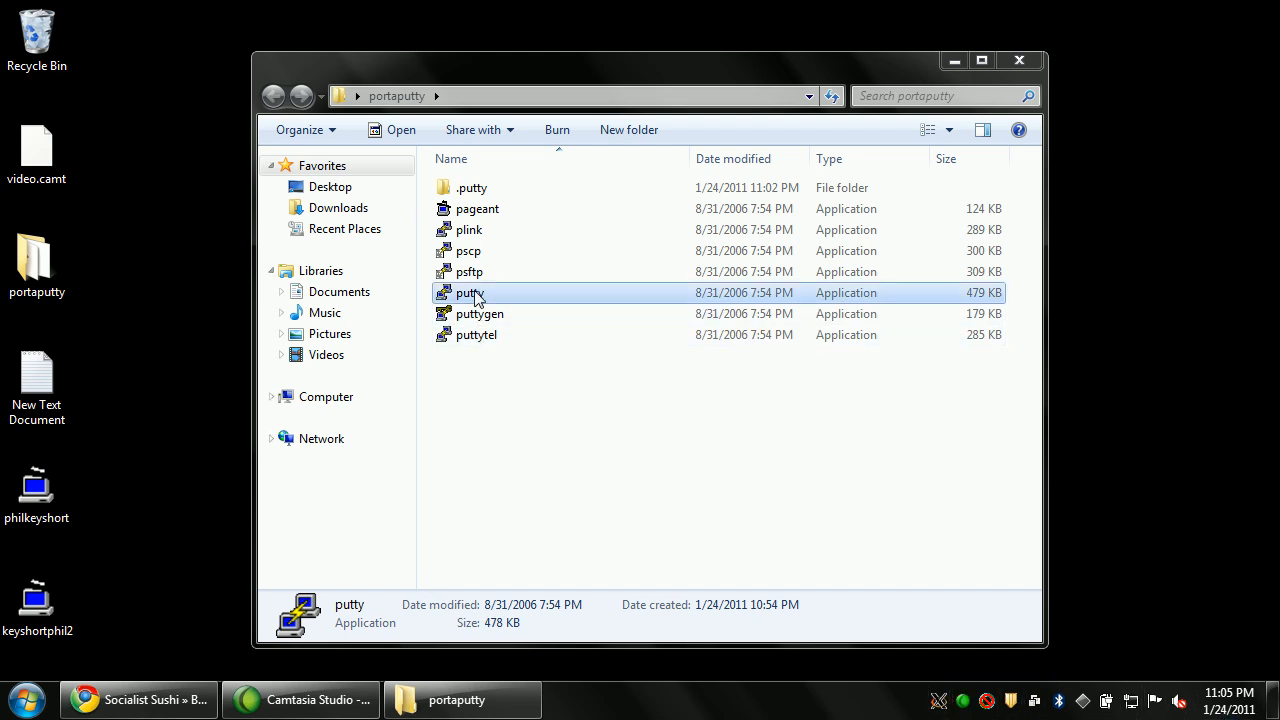
{"action": "double_click", "coordinate": [470, 292]}
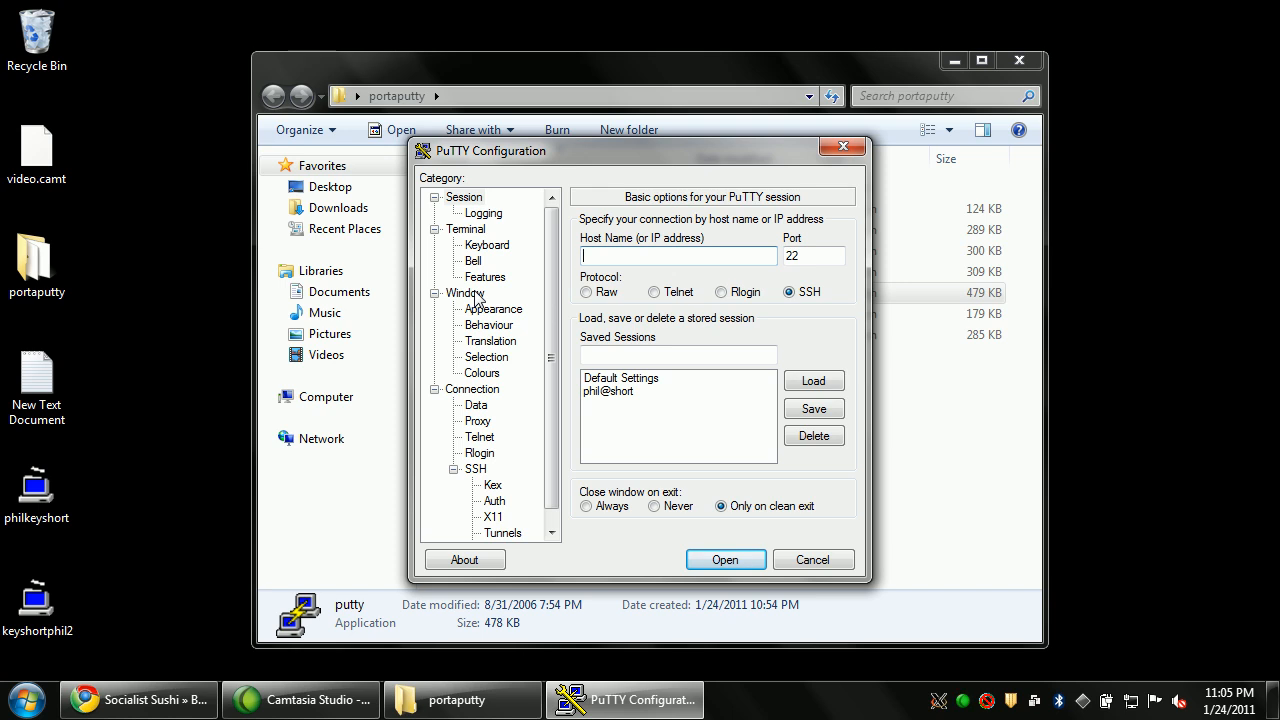
{"action": "type", "text": "pjm35@"}
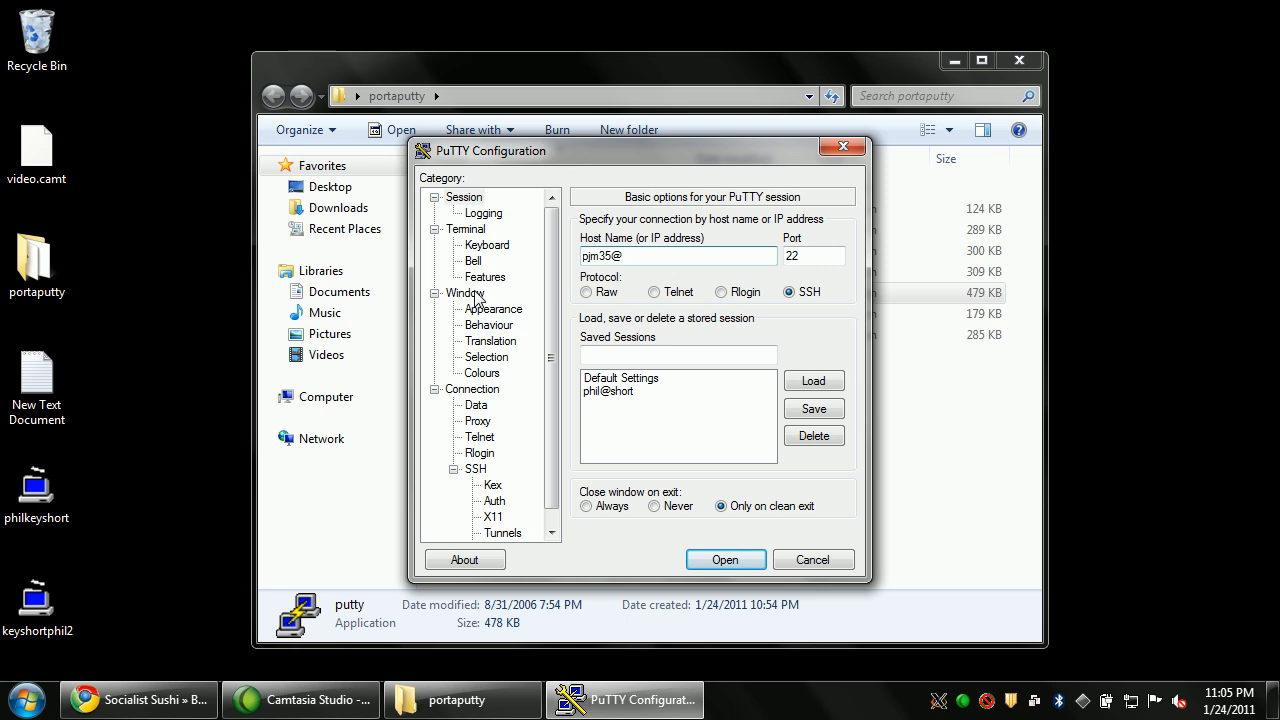
{"action": "type", "text": "nickelback.cse.buffalo."}
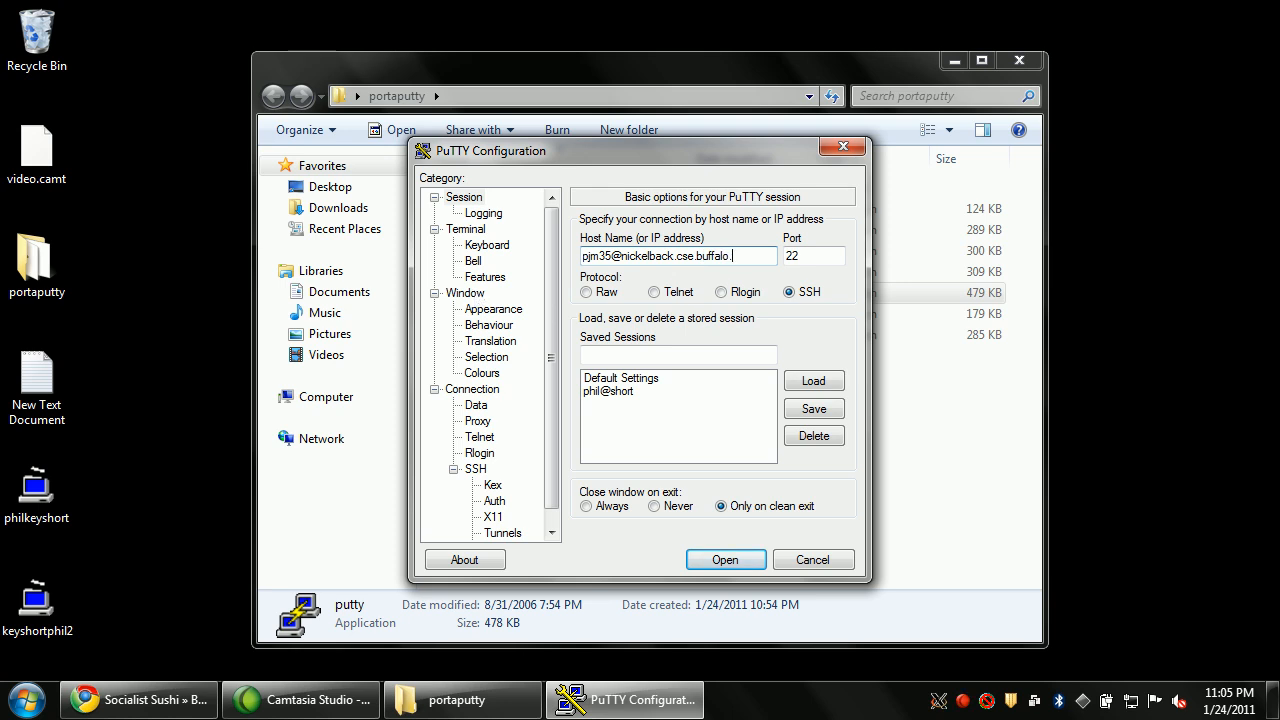
{"action": "type", "text": "edu"}
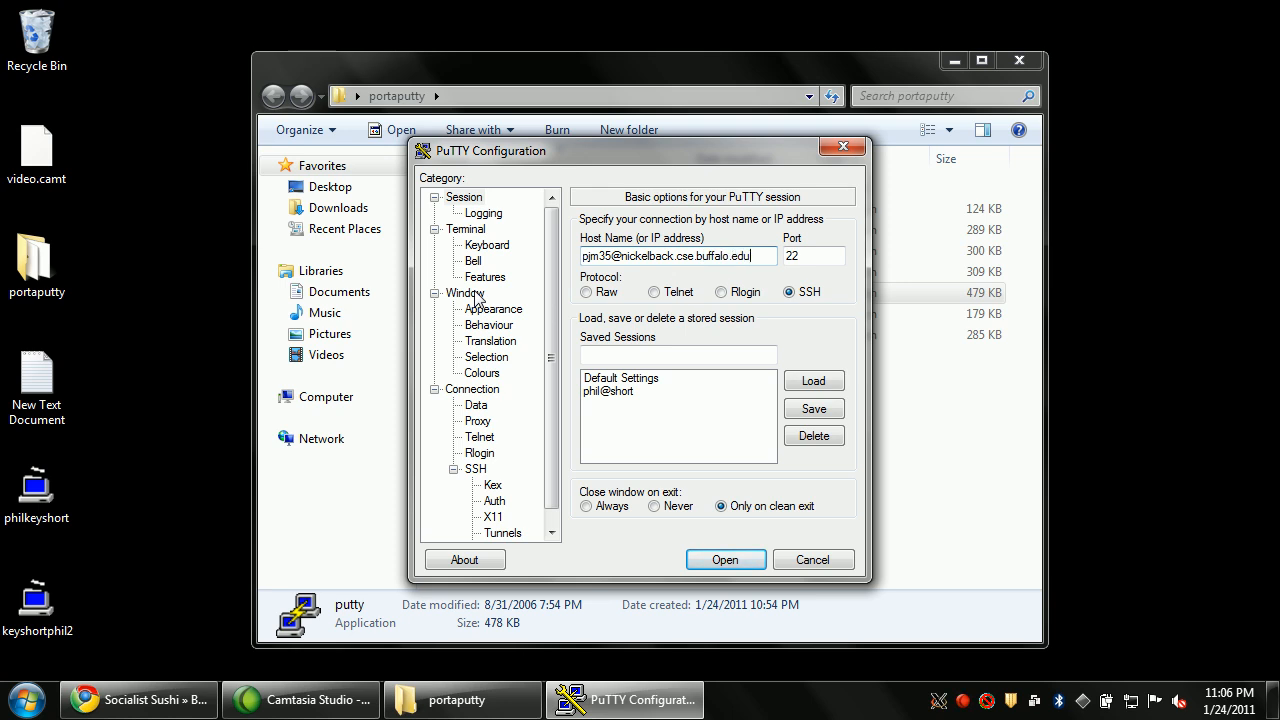
- Connect, accept the unknown host key, then abandon the login at the password prompt
{"action": "left_click", "coordinate": [724, 560]}
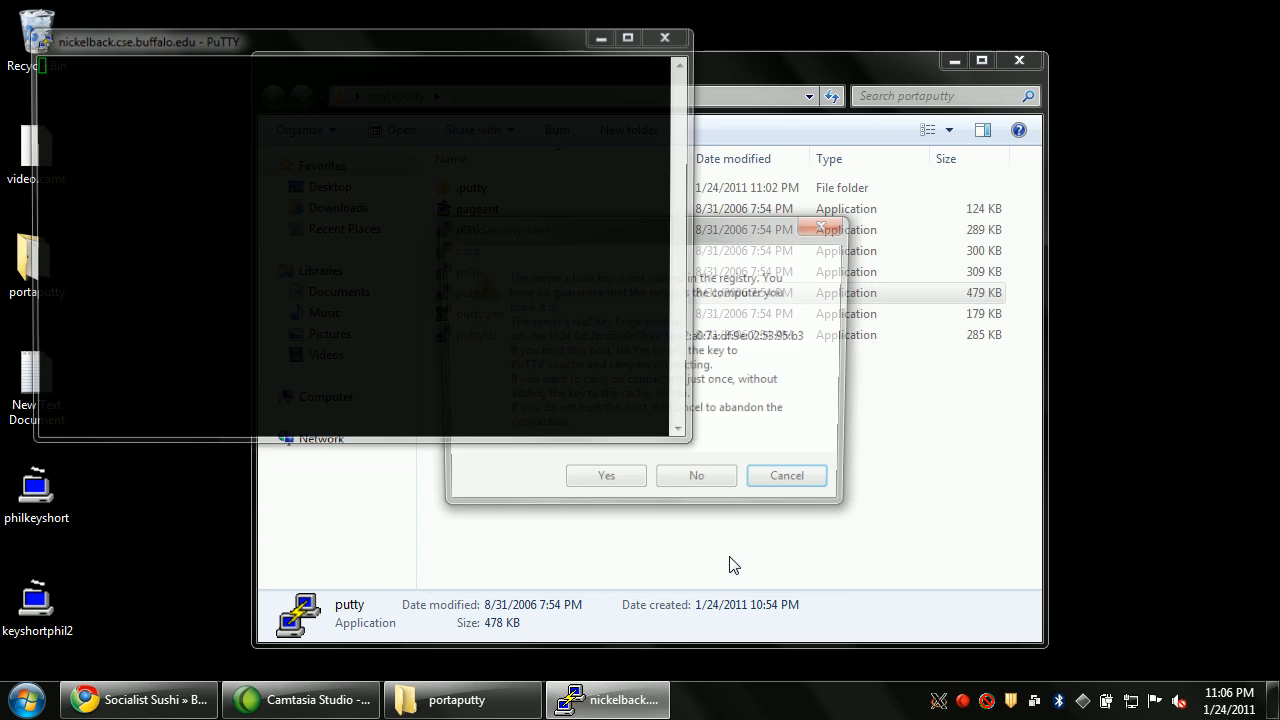
{"action": "left_click", "coordinate": [604, 476]}
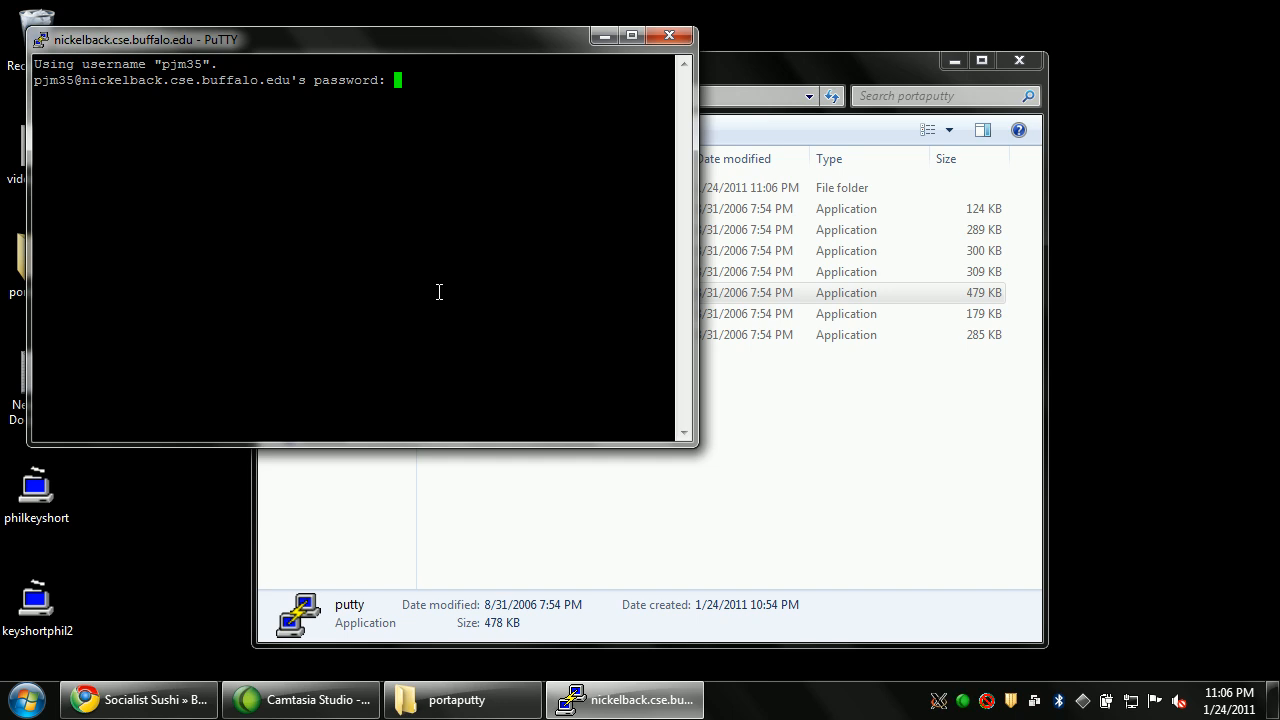
{"action": "key", "text": "Return"}
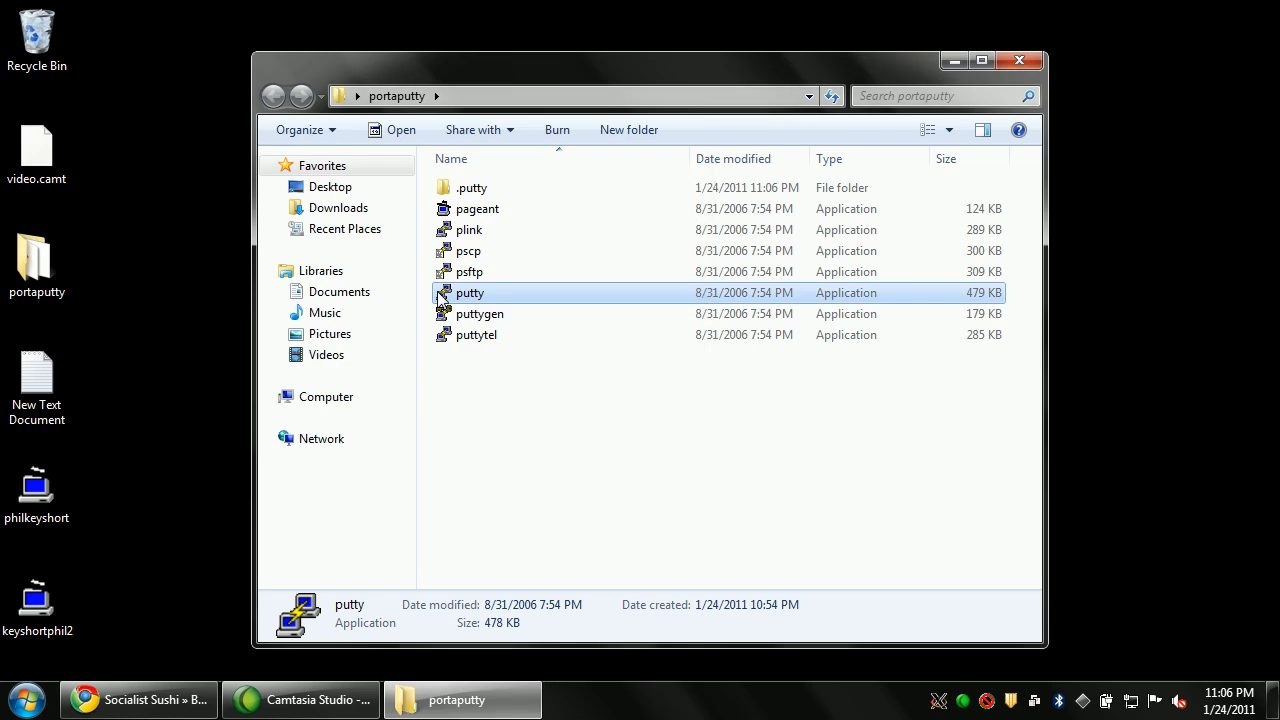
{"action": "double_click", "coordinate": [470, 292]}
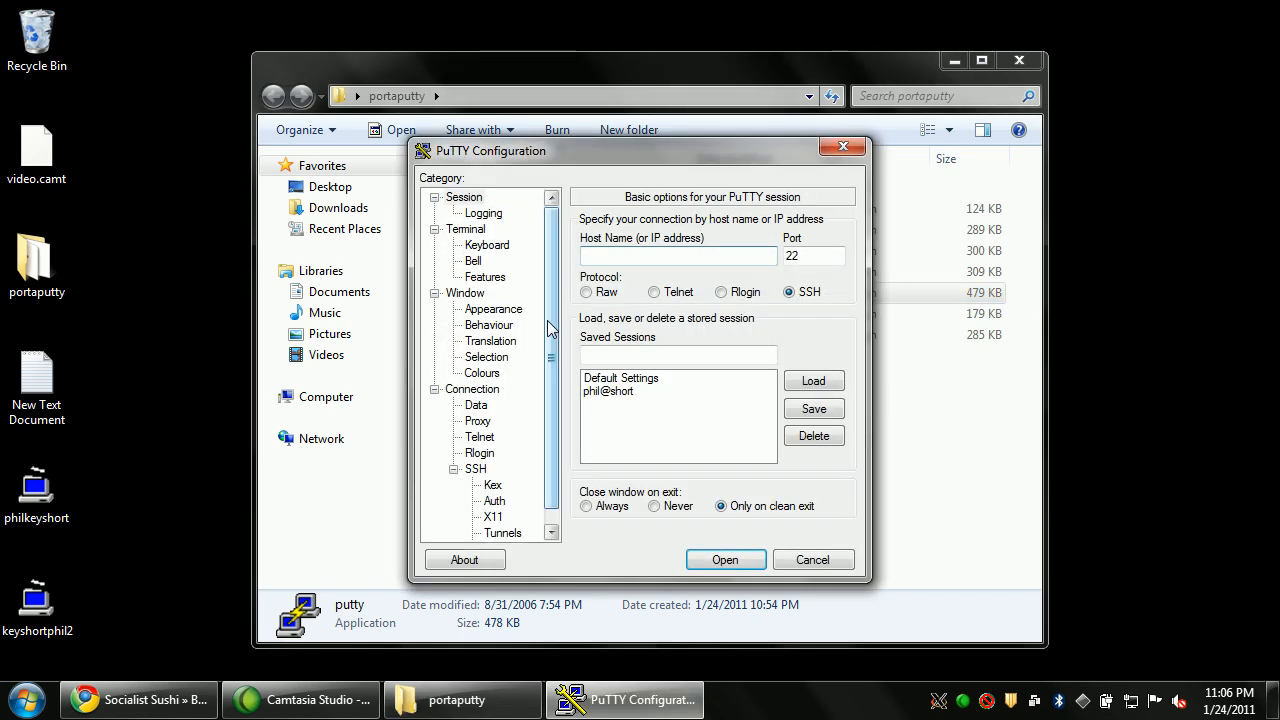
{"action": "type", "text": "pjm35@nickel"}
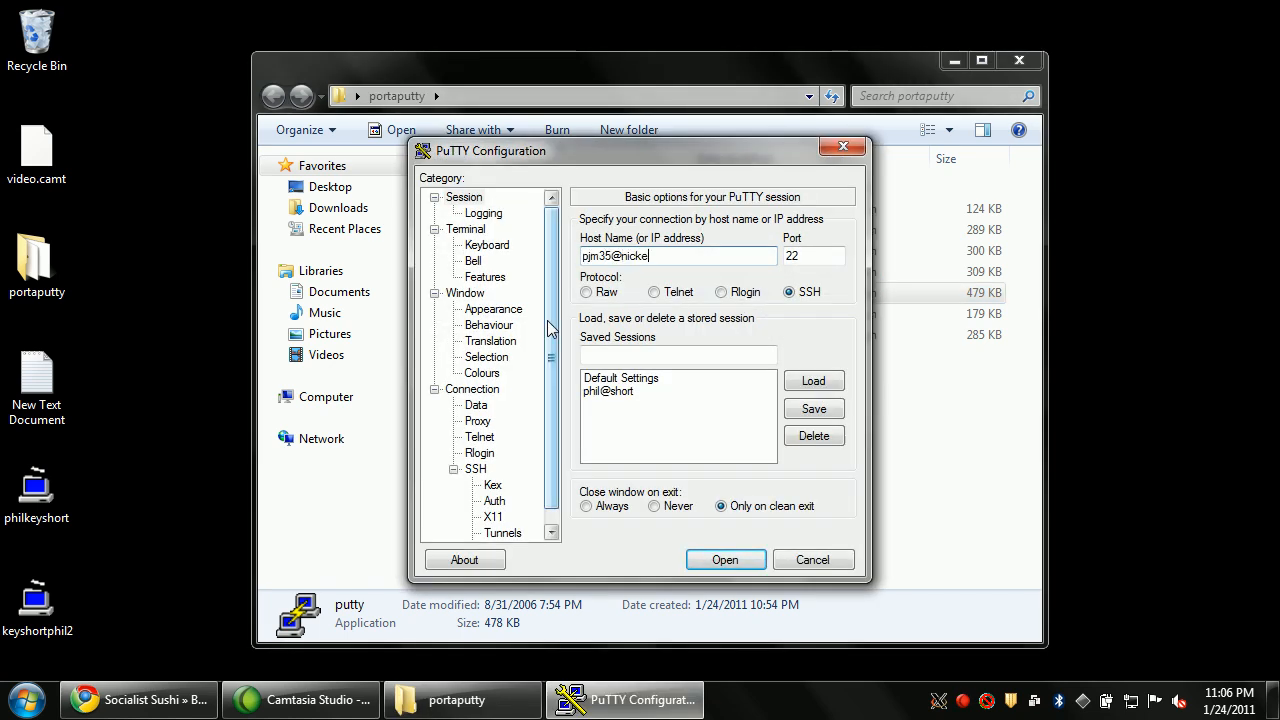
{"action": "type", "text": "back"}
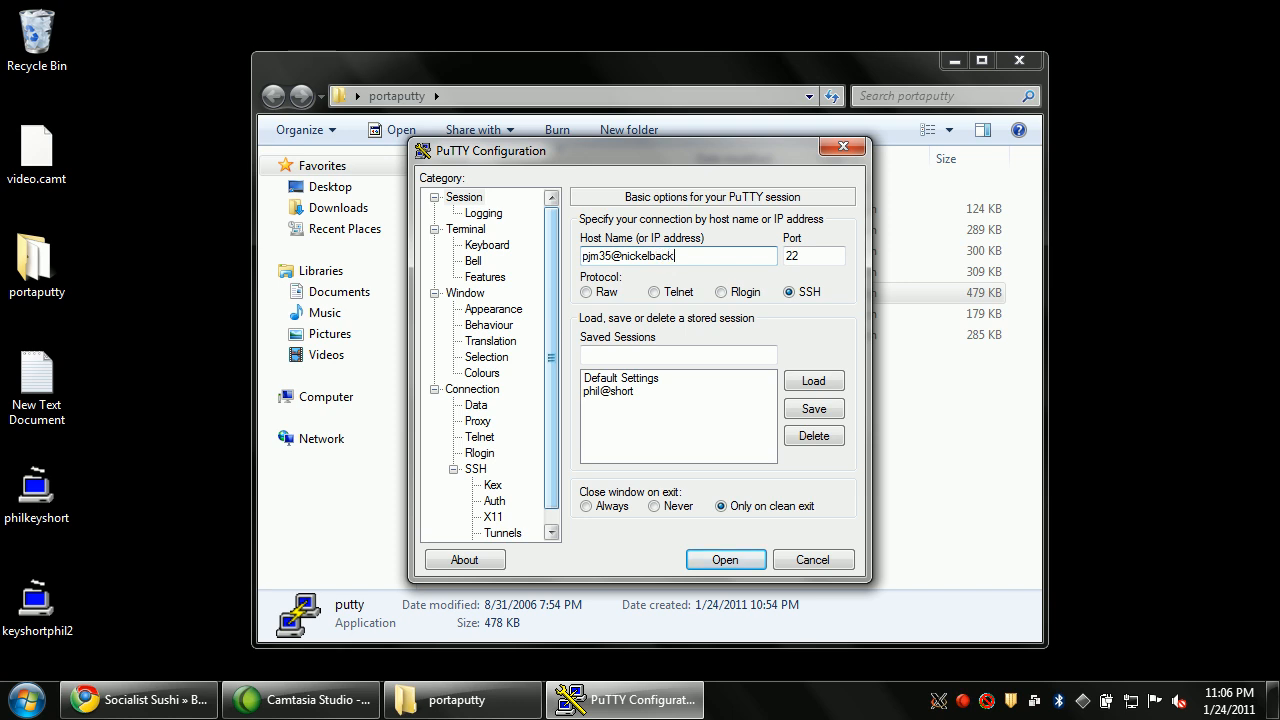
{"action": "type", "text": ".cse.buffalo"}
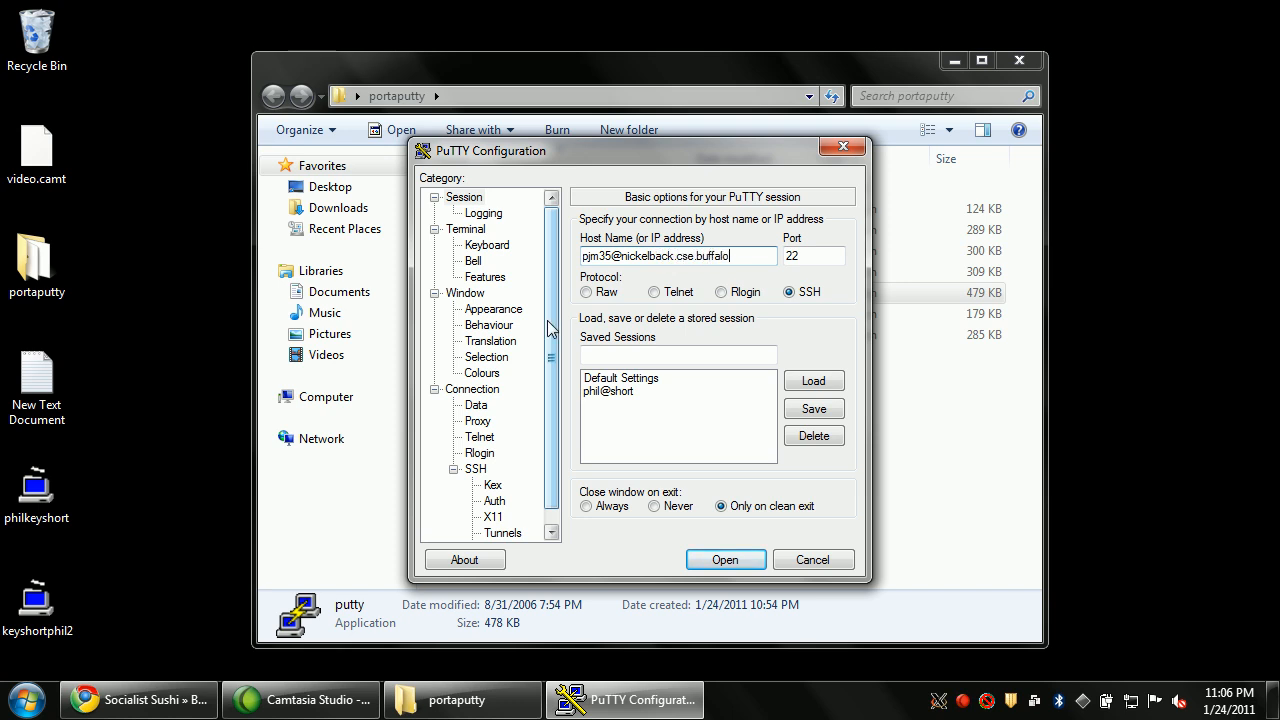
{"action": "type", "text": ".edu"}
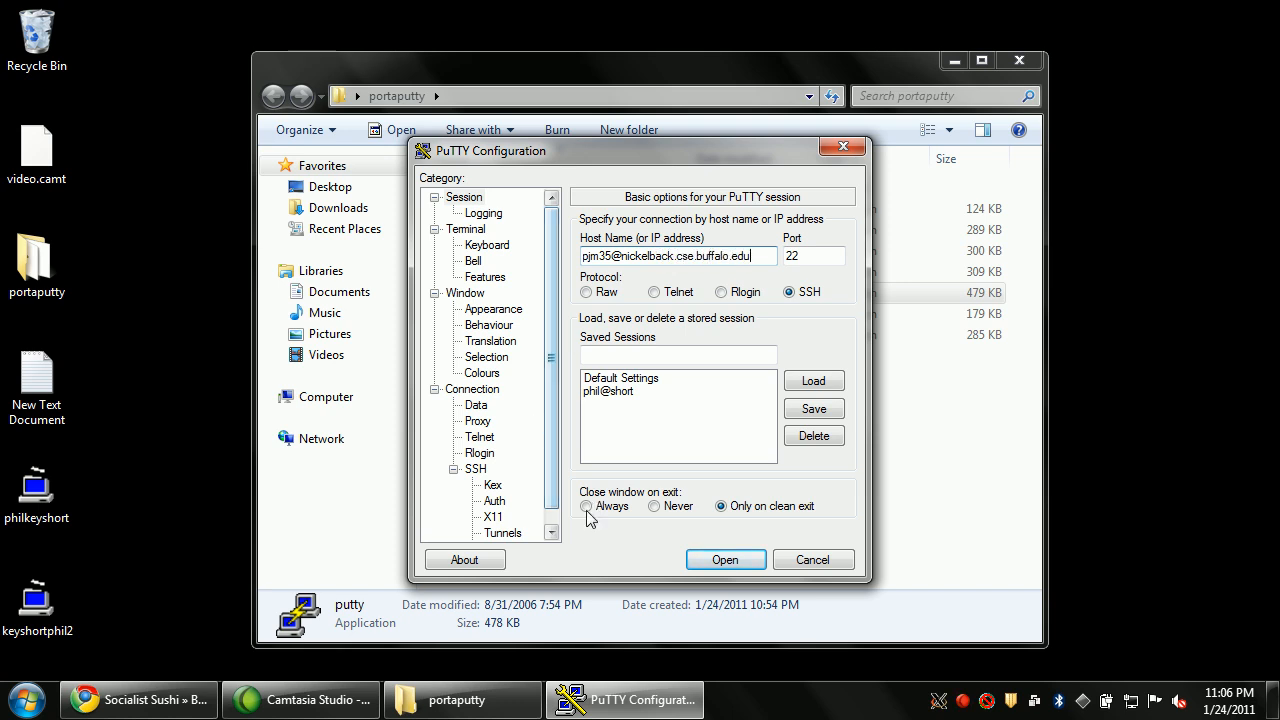
- Enable X11 forwarding under Connection > SSH > X11, connect and log in with the password
{"action": "left_click", "coordinate": [492, 516]}
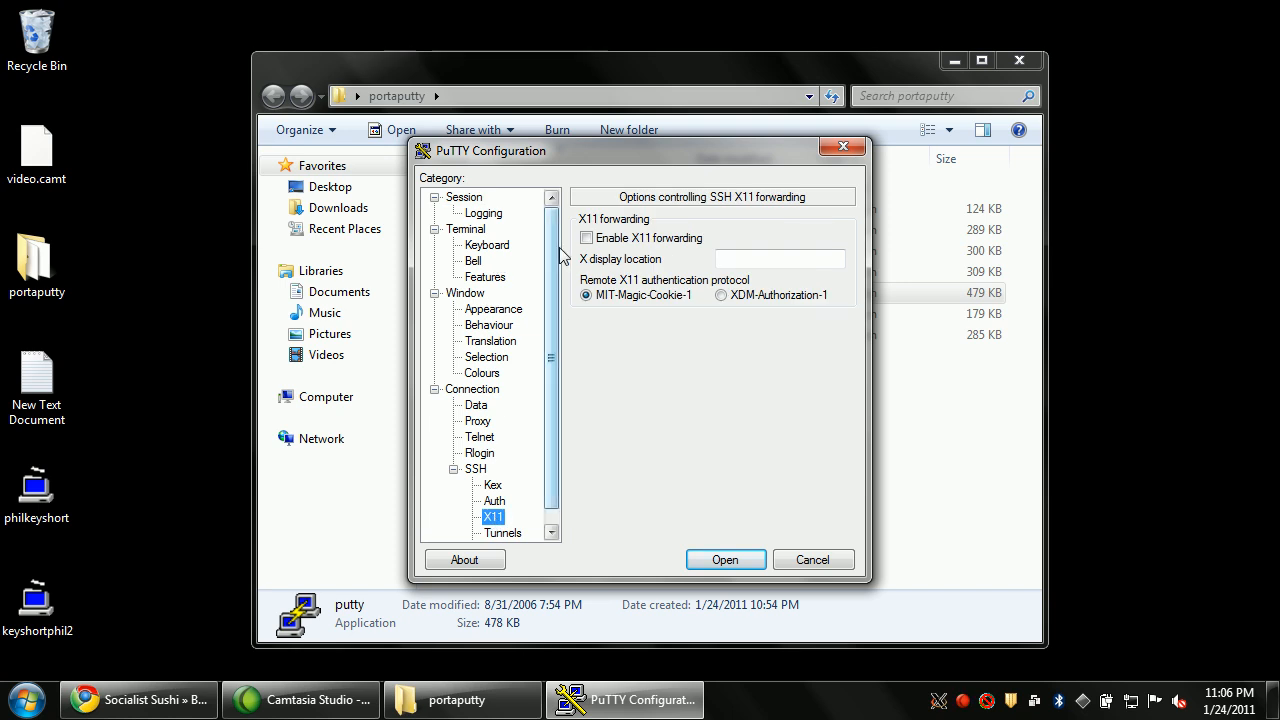
{"action": "left_click", "coordinate": [586, 238]}
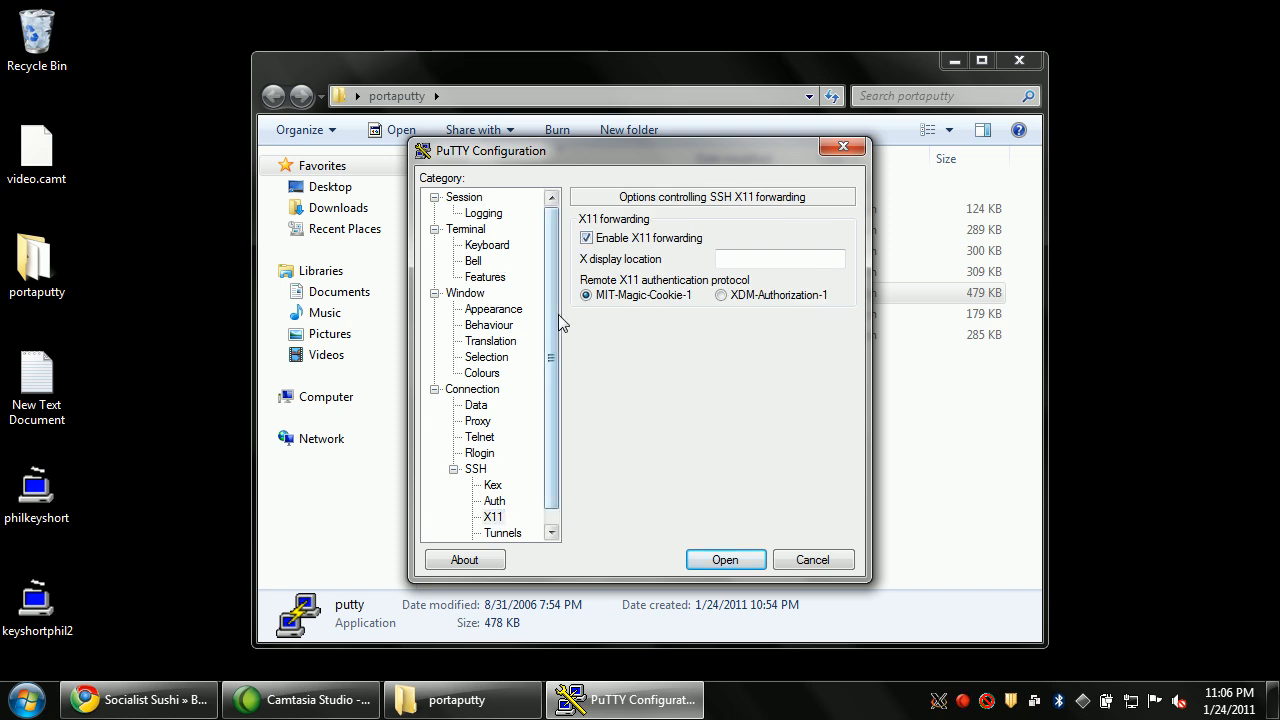
{"action": "left_click", "coordinate": [464, 198]}
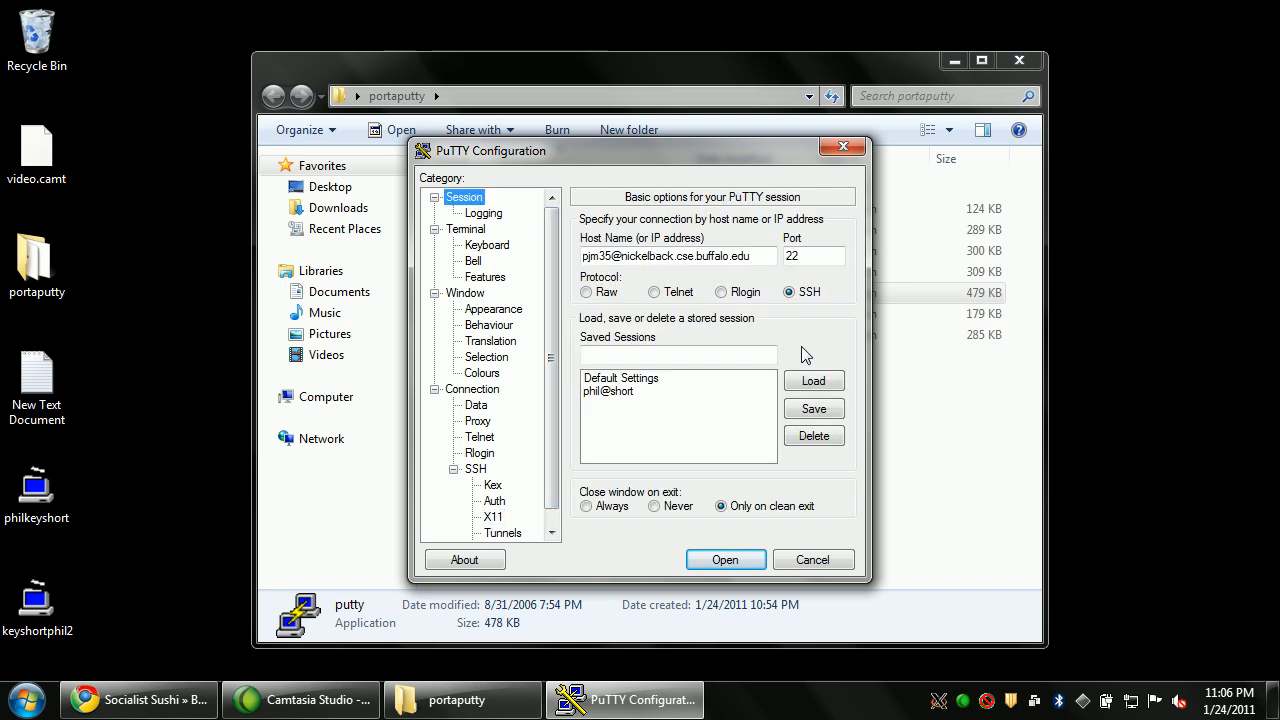
{"action": "left_click", "coordinate": [724, 560]}
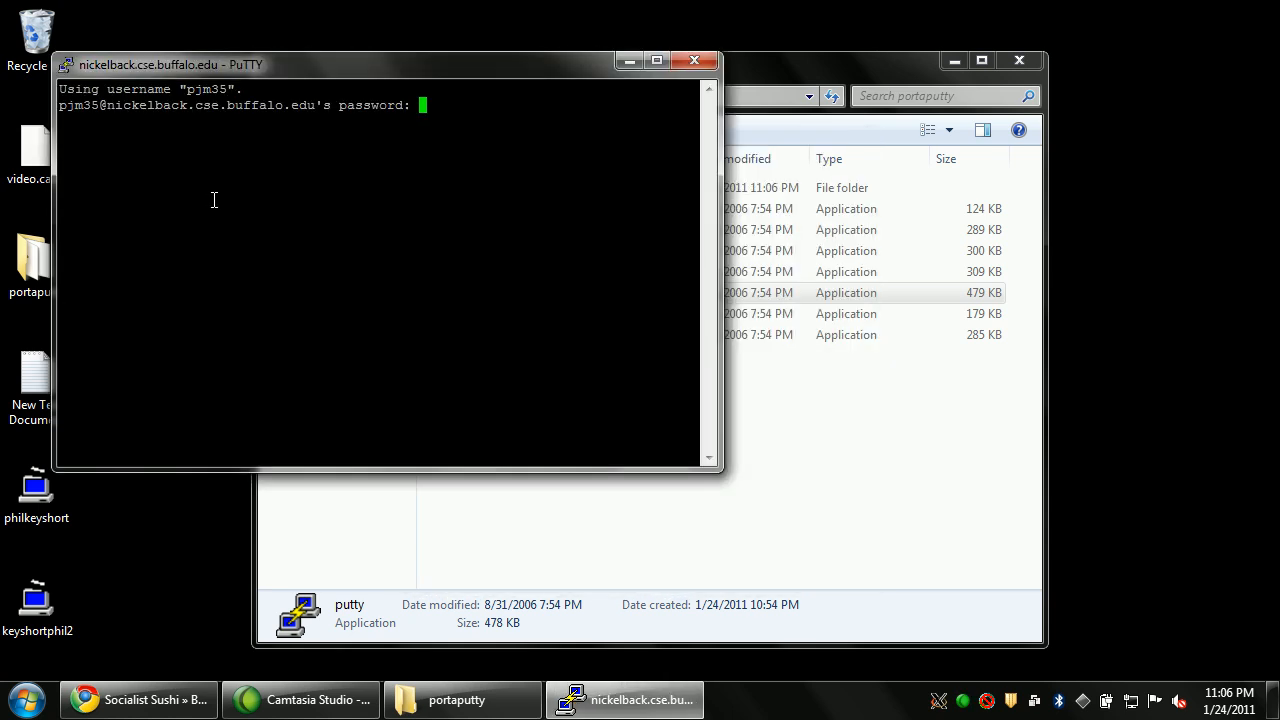
{"action": "key", "text": "Return"}
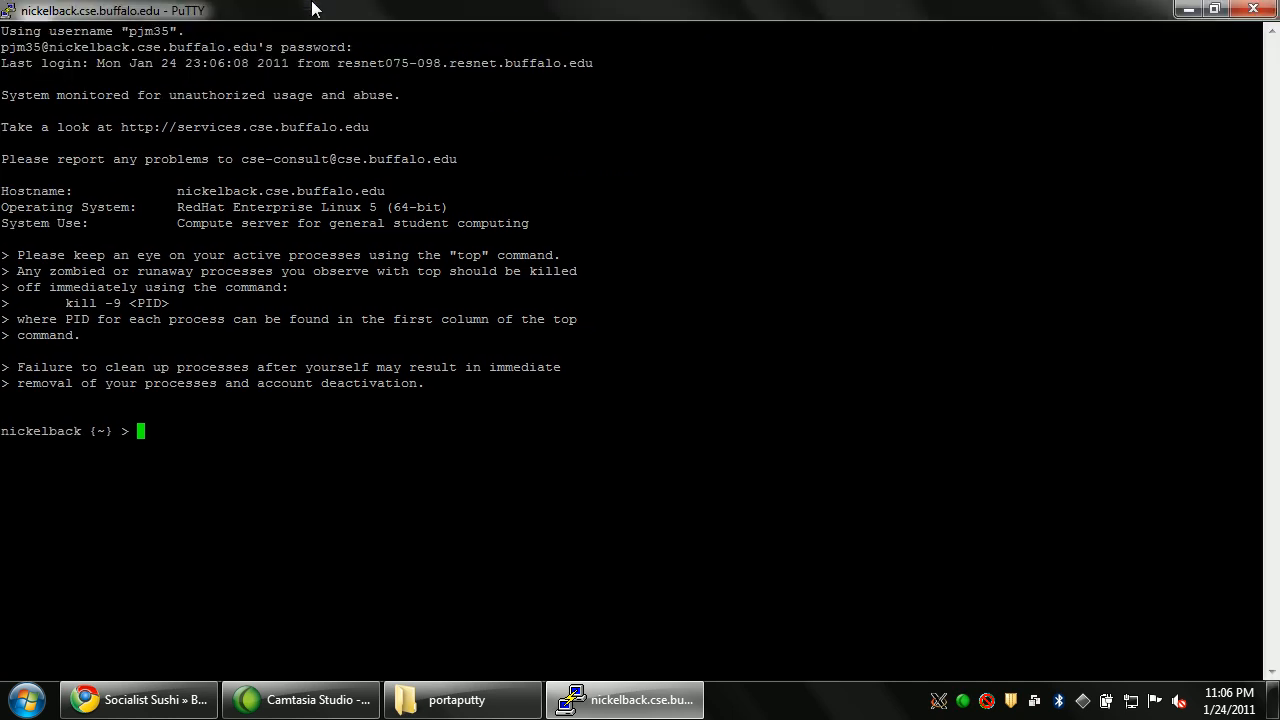
- Run 'firefox &' on the server and bring the forwarded Firefox window to the front
{"action": "type", "text": "fir"}
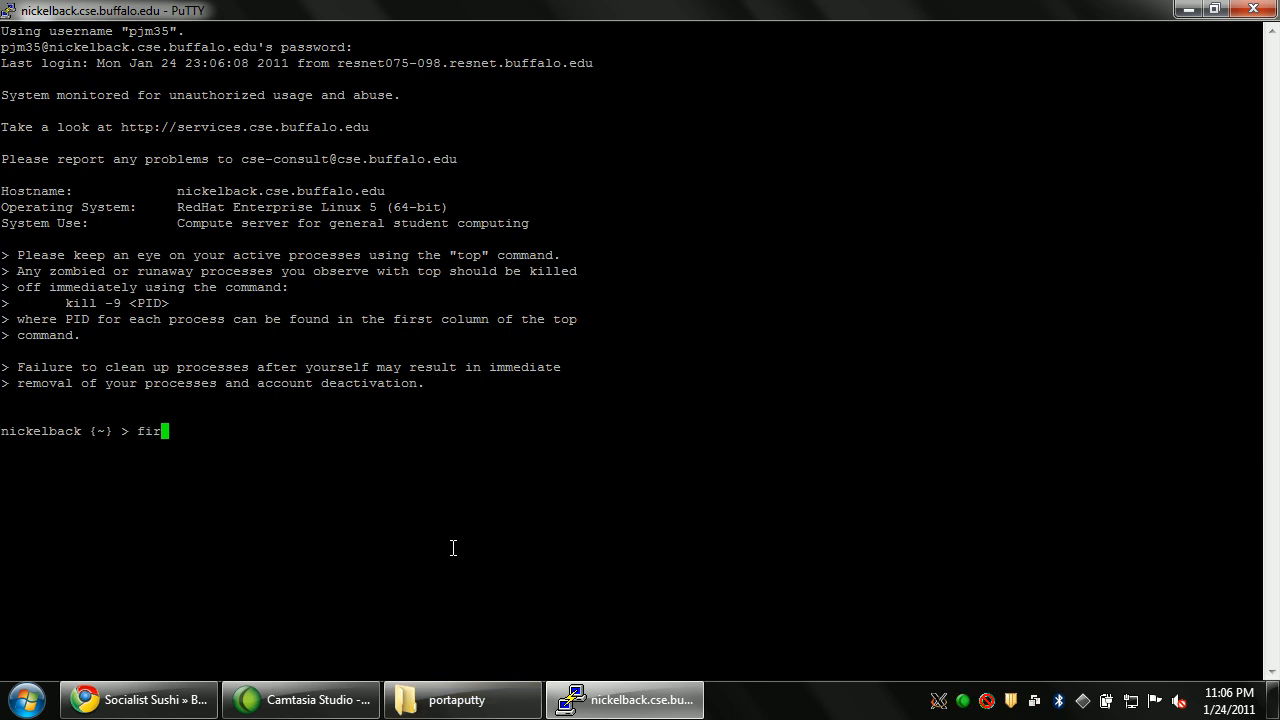
{"action": "type", "text": "efox"}
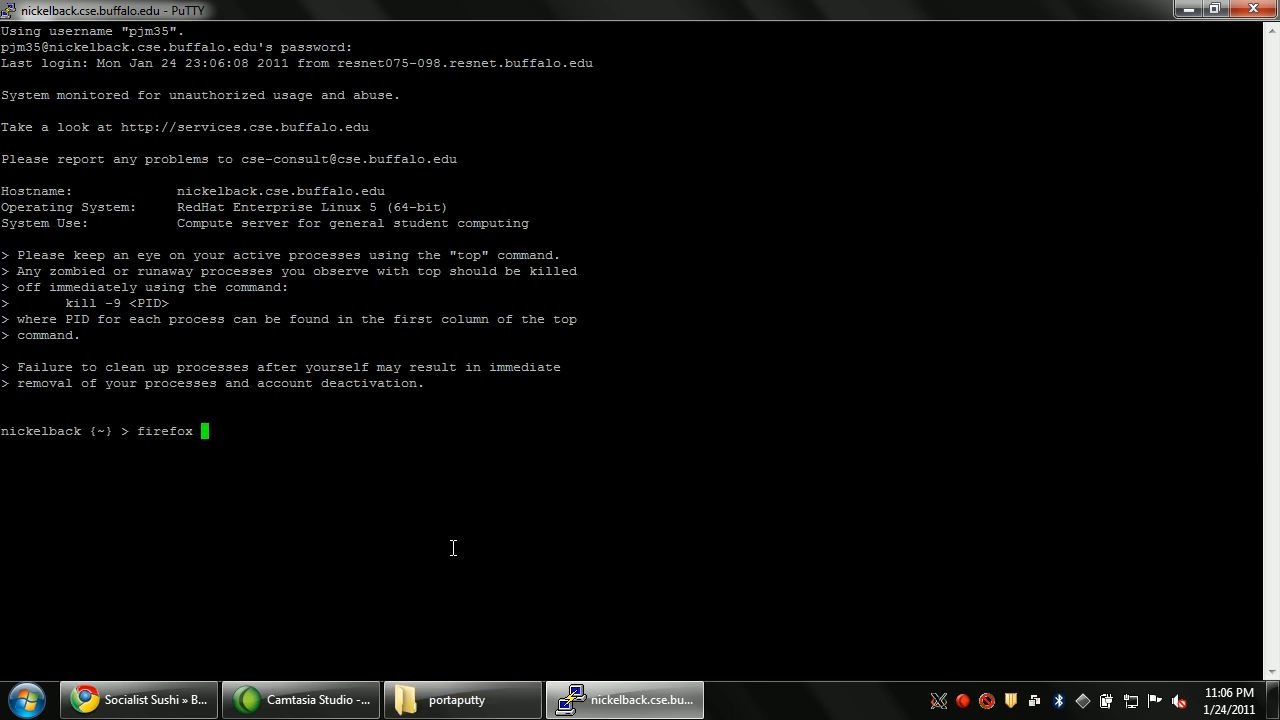
{"action": "type", "text": "&"}
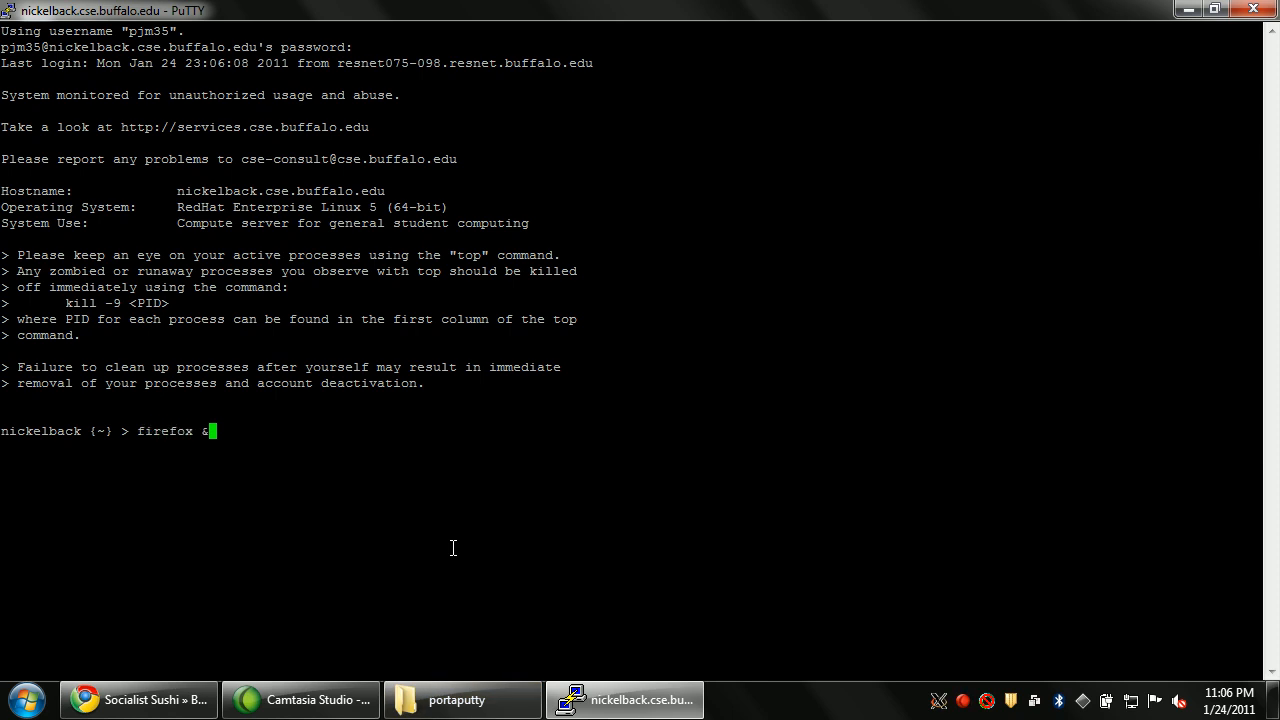
{"action": "key", "text": "Return"}
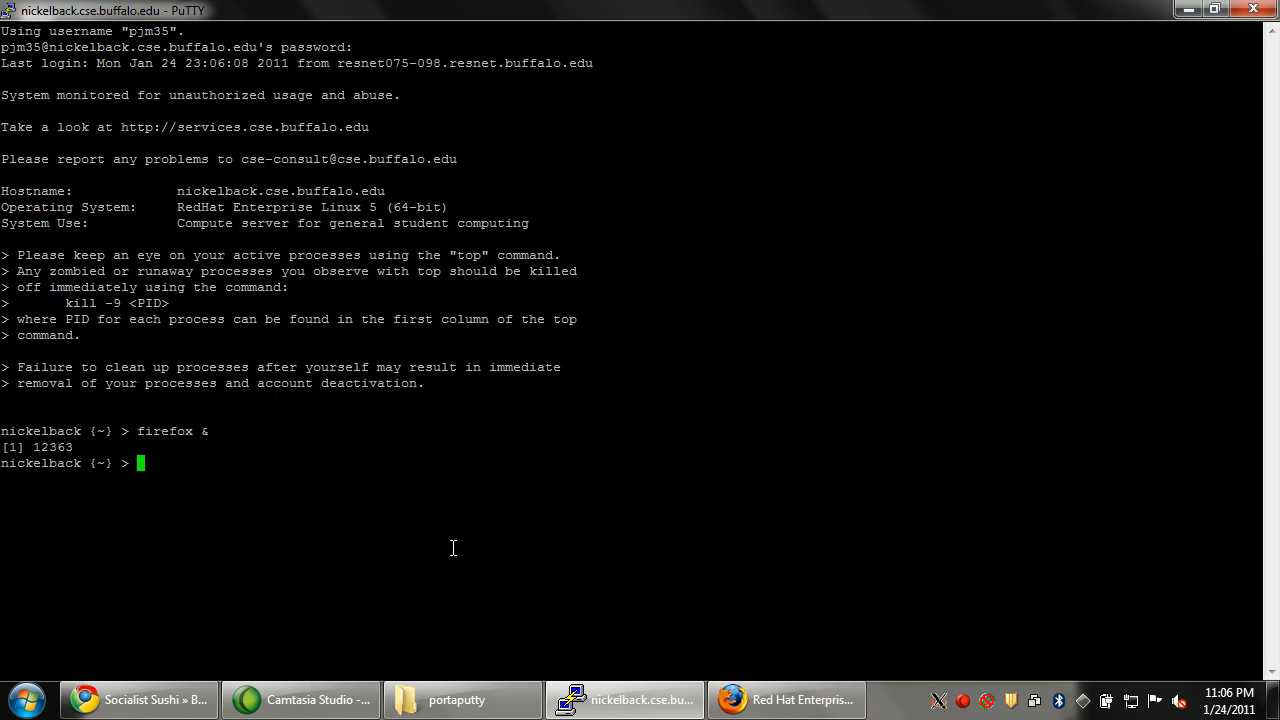
{"action": "left_click", "coordinate": [786, 700]}
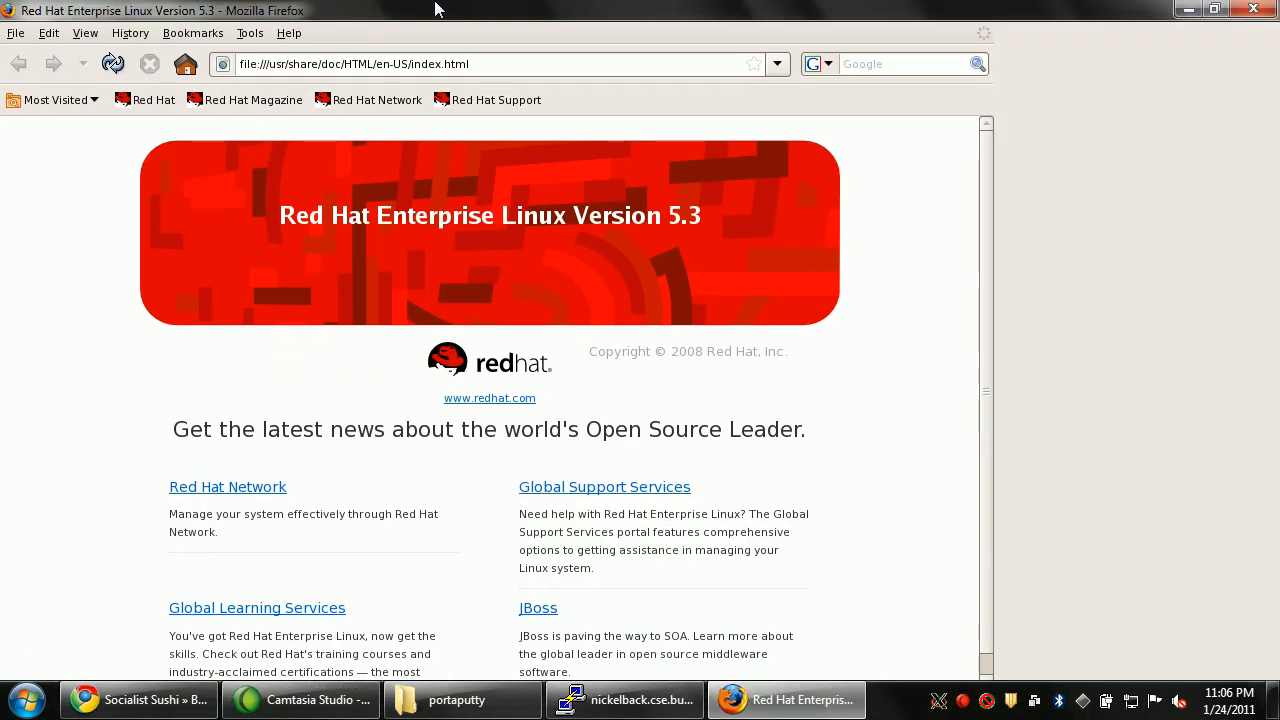
- Load whatismyip.com in the remote Firefox, showing the server IP 128.205.35.24
{"action": "left_click", "coordinate": [400, 64]}
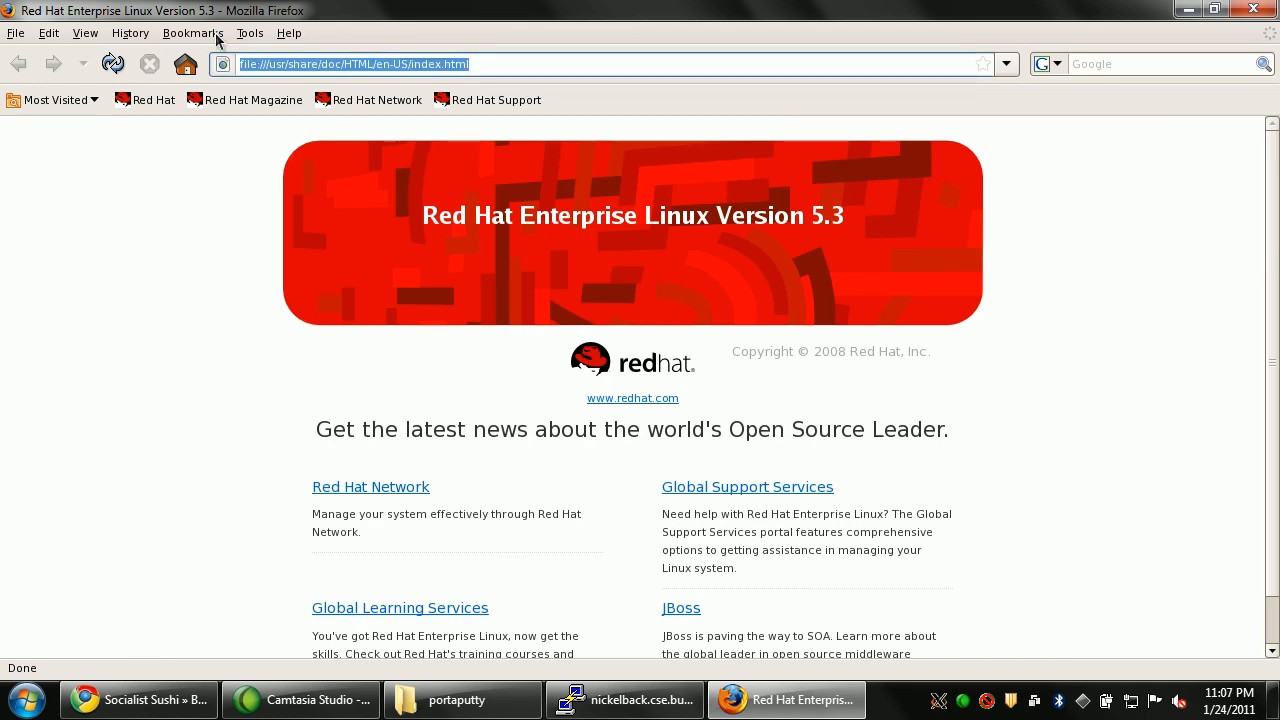
{"action": "type", "text": "whatismyip"}
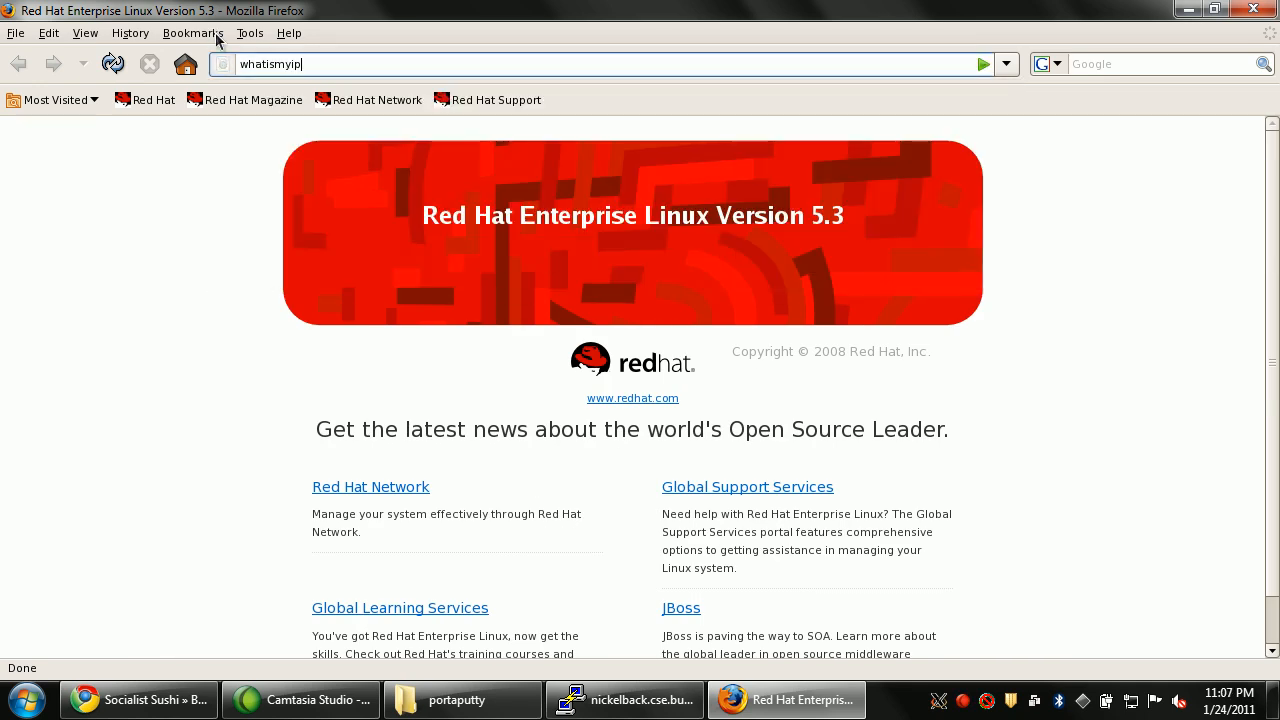
{"action": "key", "text": "Return"}
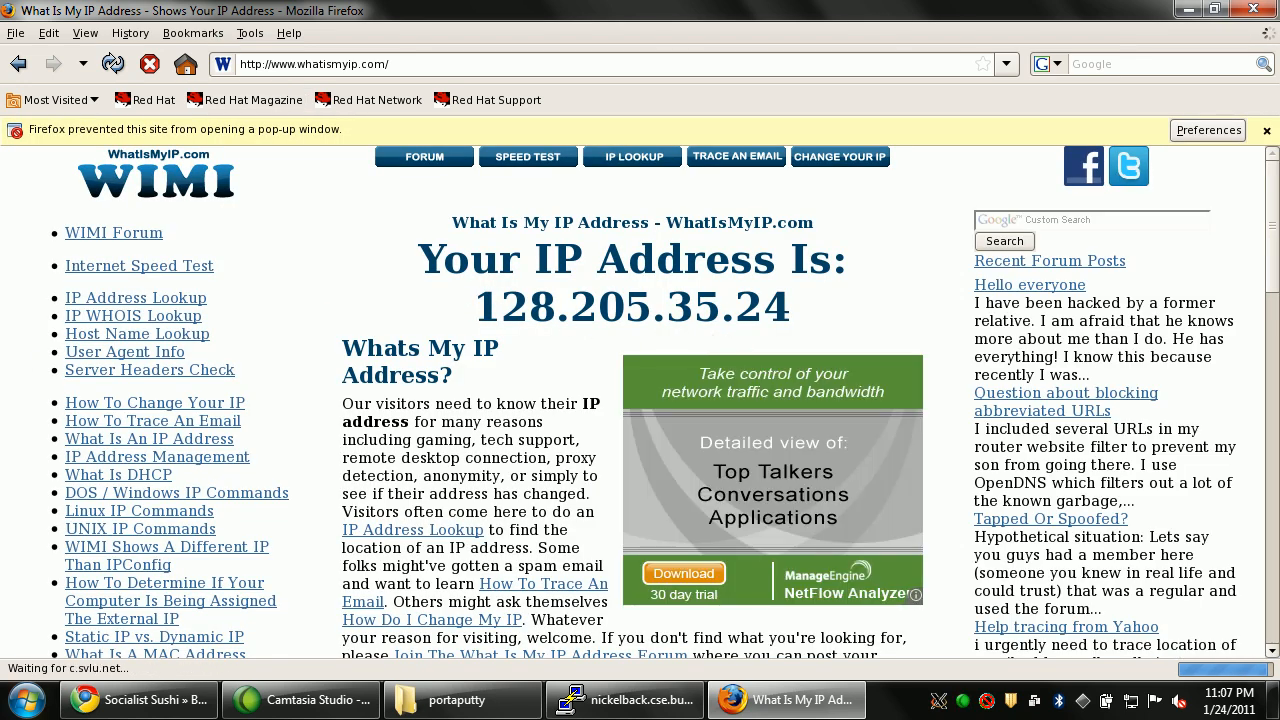
{"action": "left_click", "coordinate": [18, 700]}
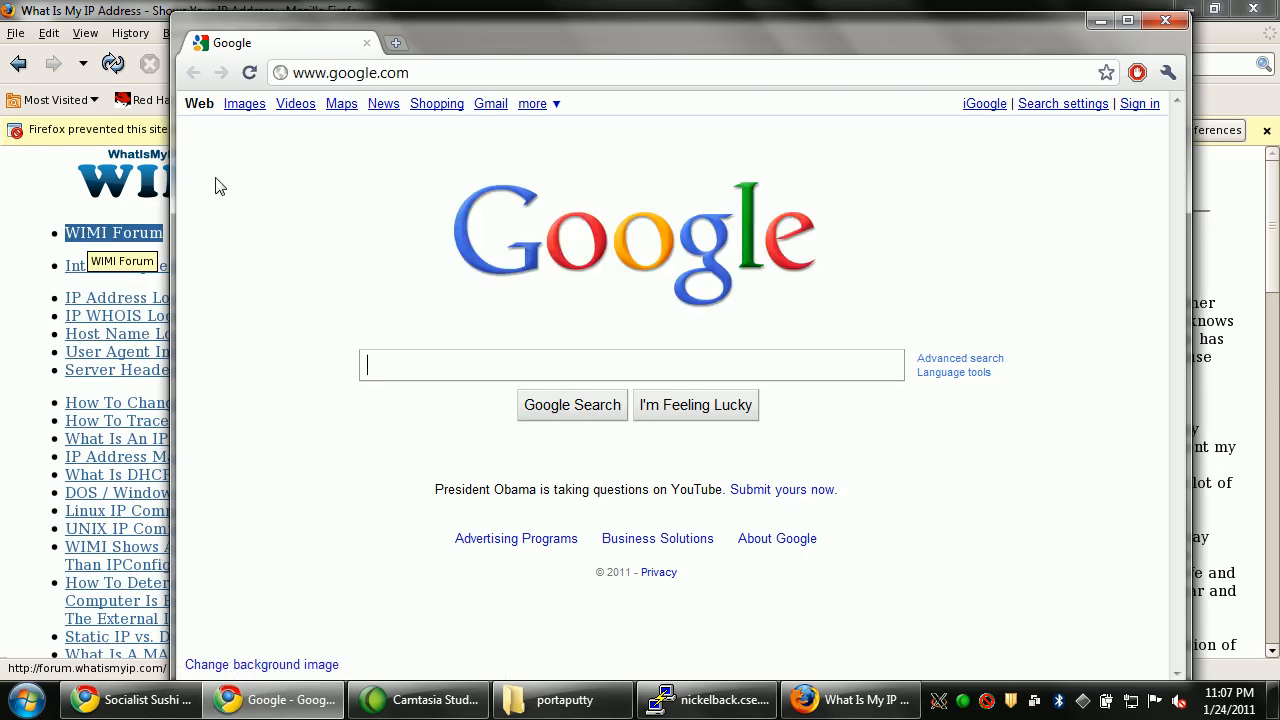
- Start typing whatismyi in local Chrome's address bar, then close the remote Firefox window
{"action": "left_click", "coordinate": [350, 72]}
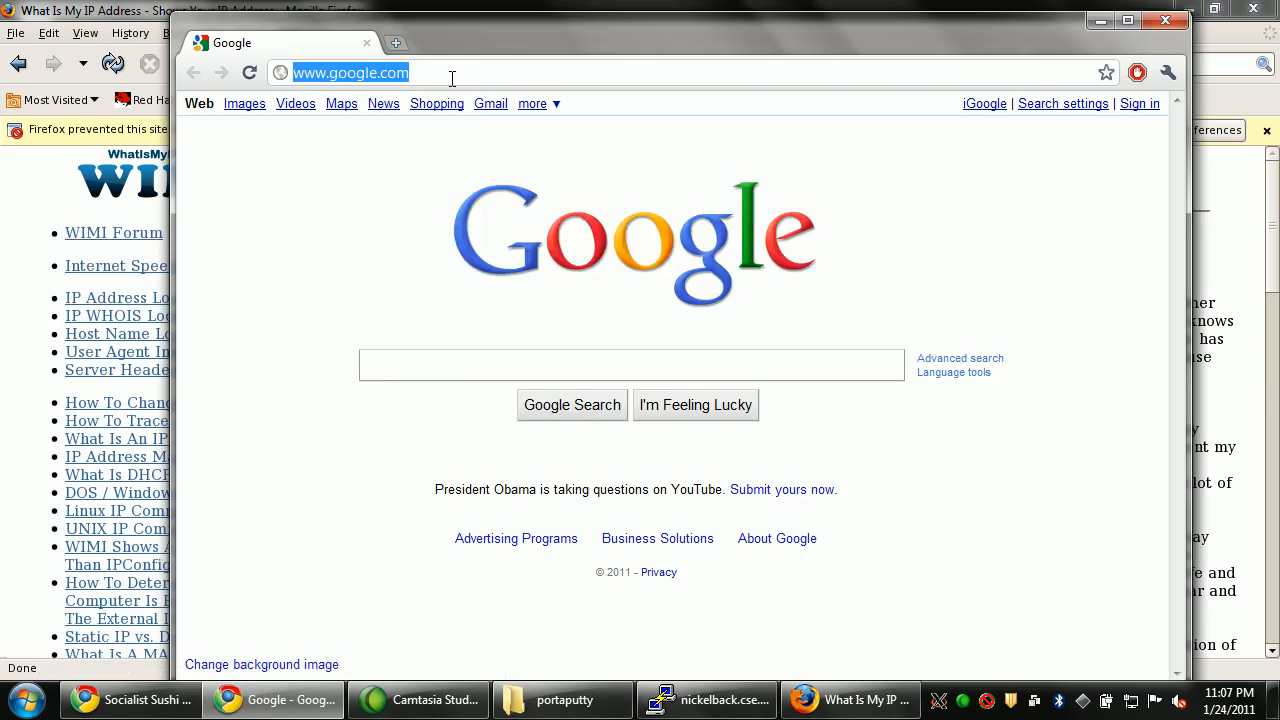
{"action": "type", "text": "whatismyi"}
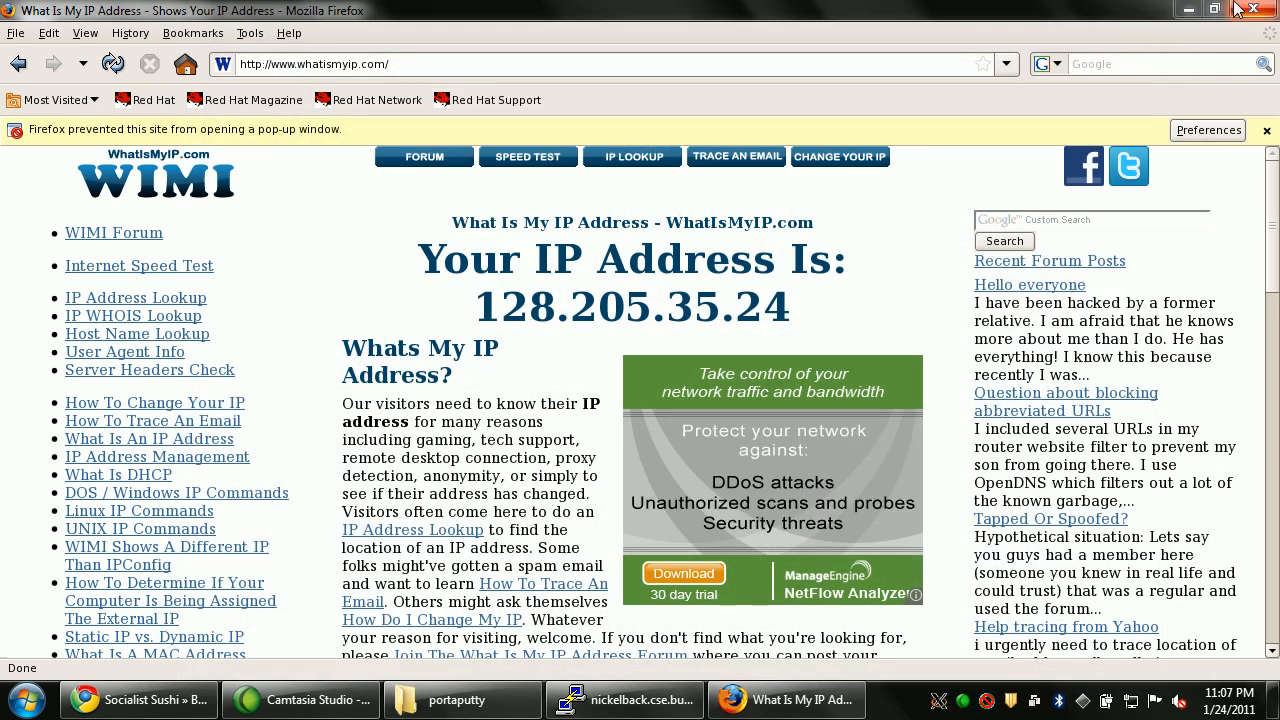
{"action": "mouse_move", "coordinate": [1250, 8]}
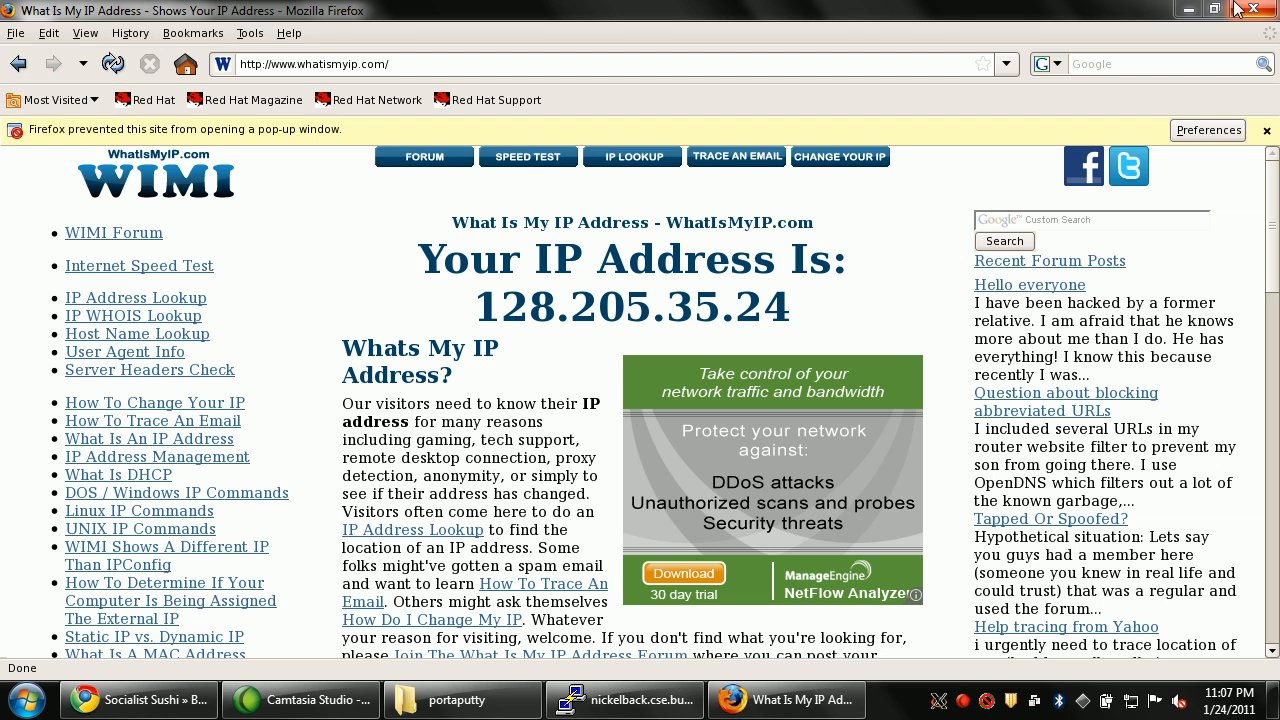
{"action": "left_click", "coordinate": [624, 700]}
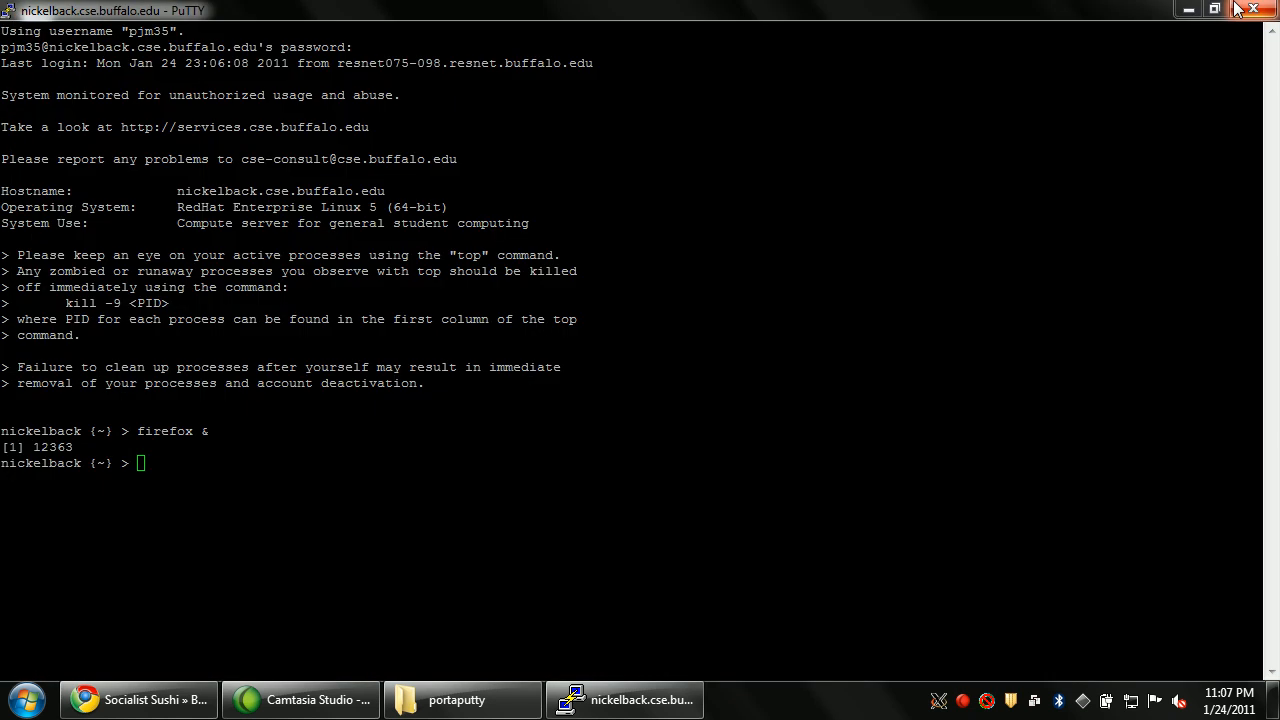
{"action": "mouse_move", "coordinate": [1258, 10]}
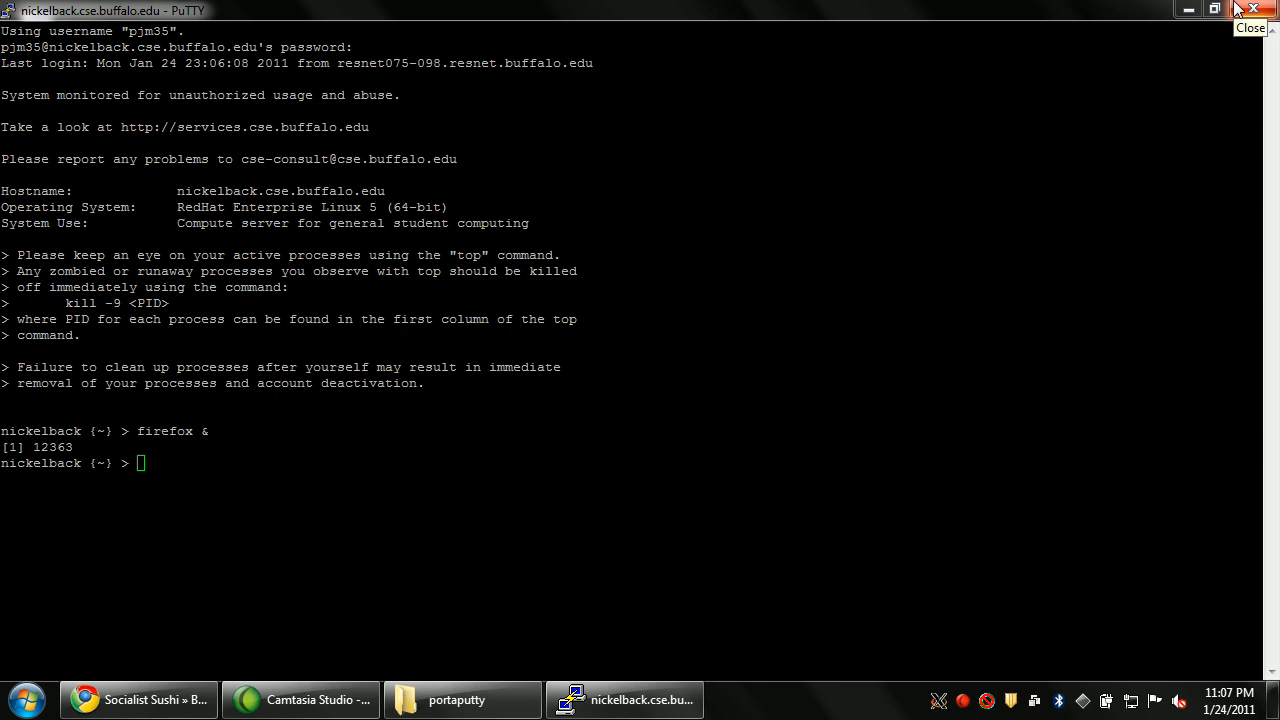
{"action": "mouse_move", "coordinate": [1220, 88]}
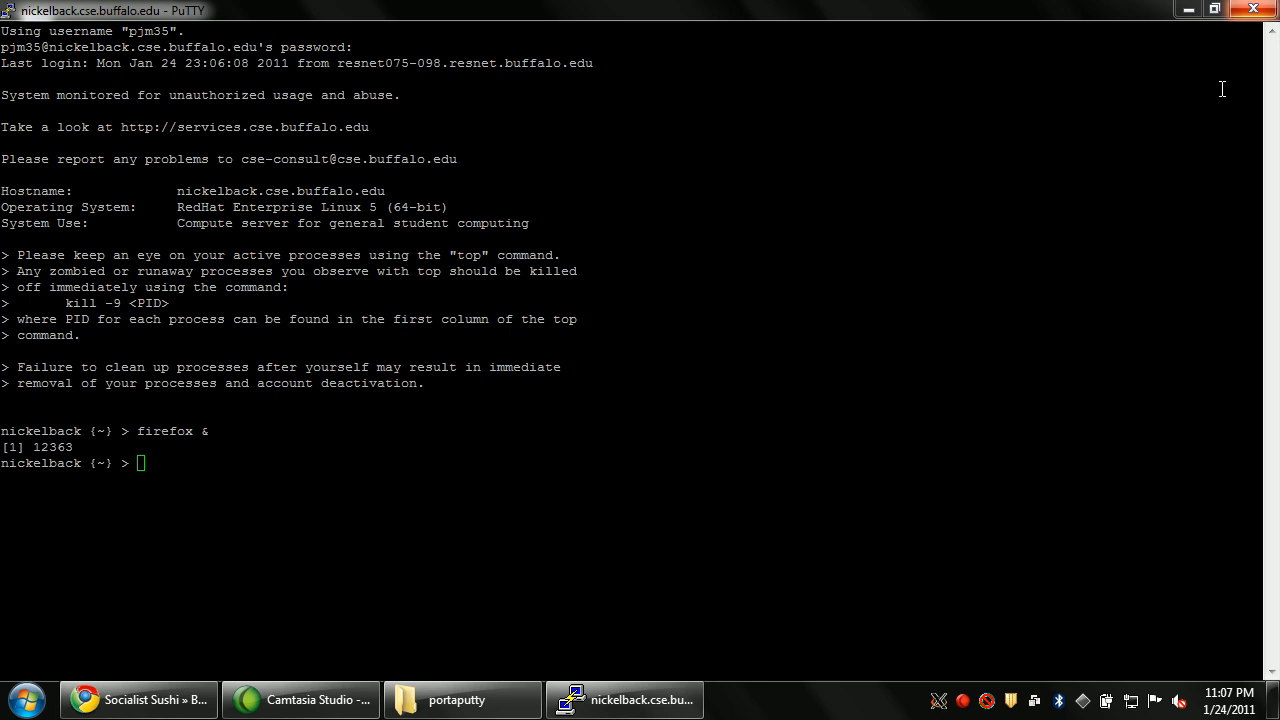
- Exit the shell to log out of nickelback.cse.buffalo.edu and close PuTTY
{"action": "type", "text": "ex"}
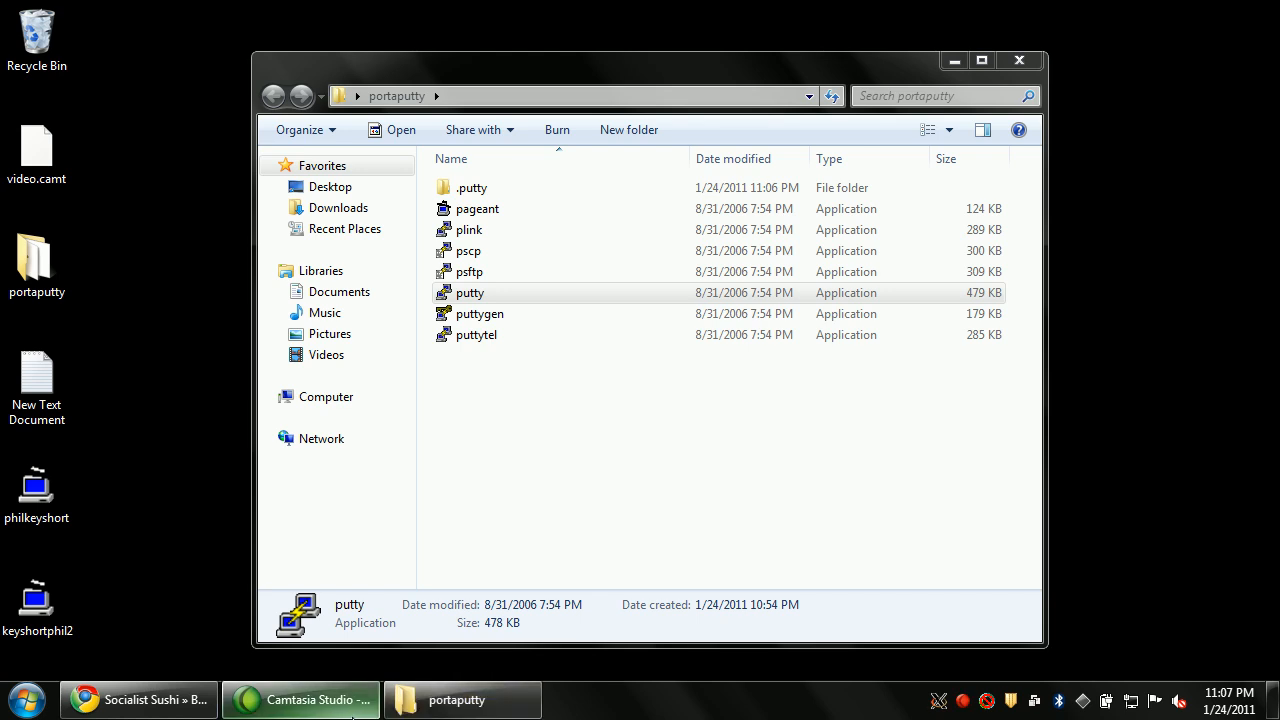
{"action": "left_click", "coordinate": [300, 700]}
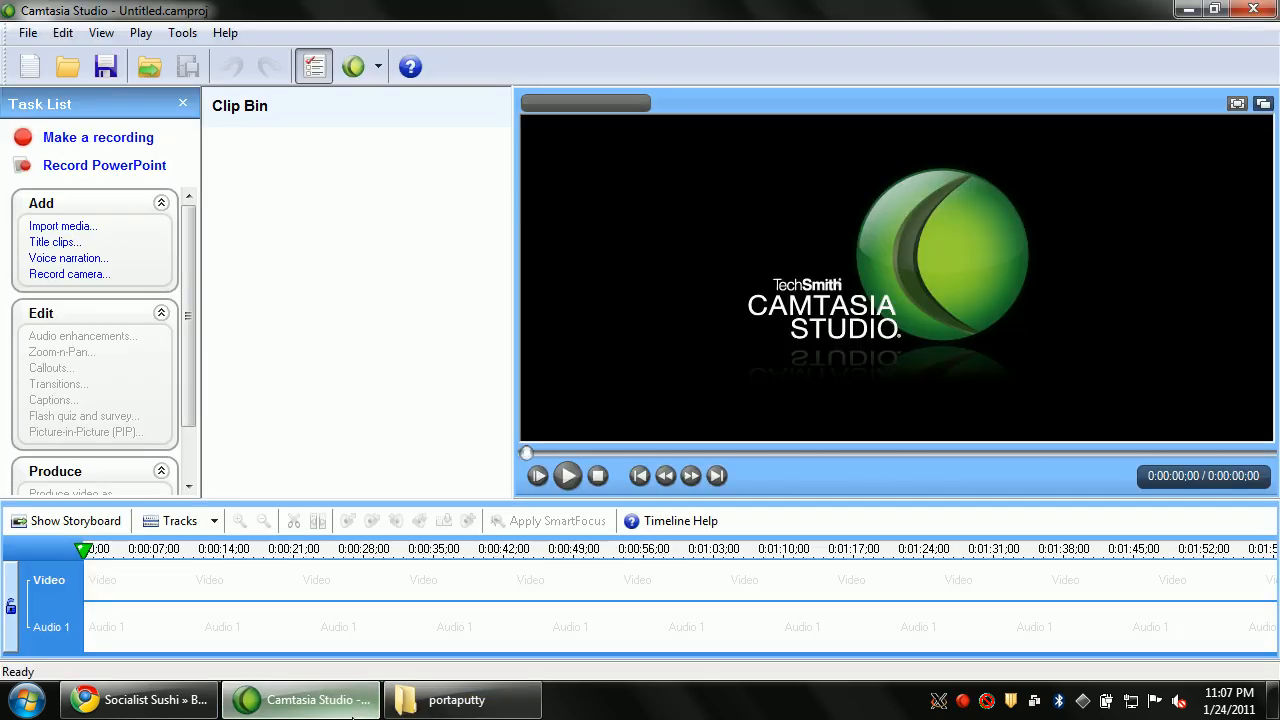
{"action": "left_click", "coordinate": [460, 700]}
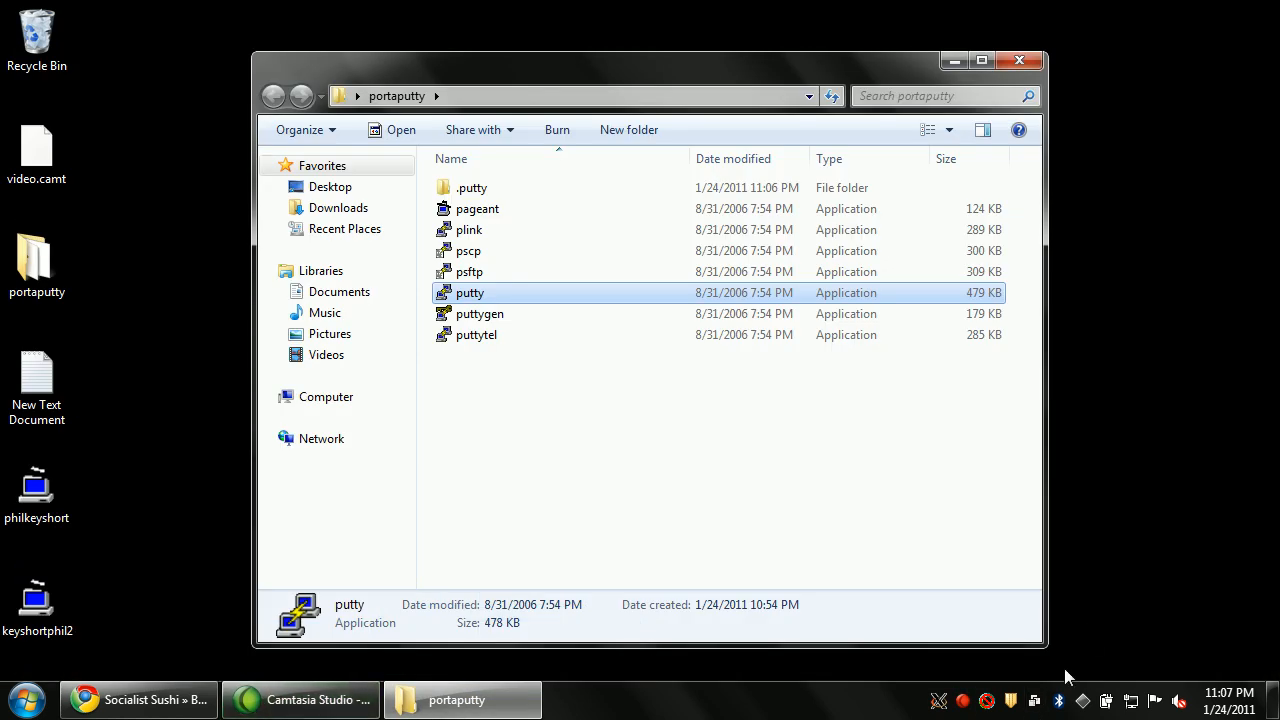
{"action": "mouse_move", "coordinate": [932, 558]}
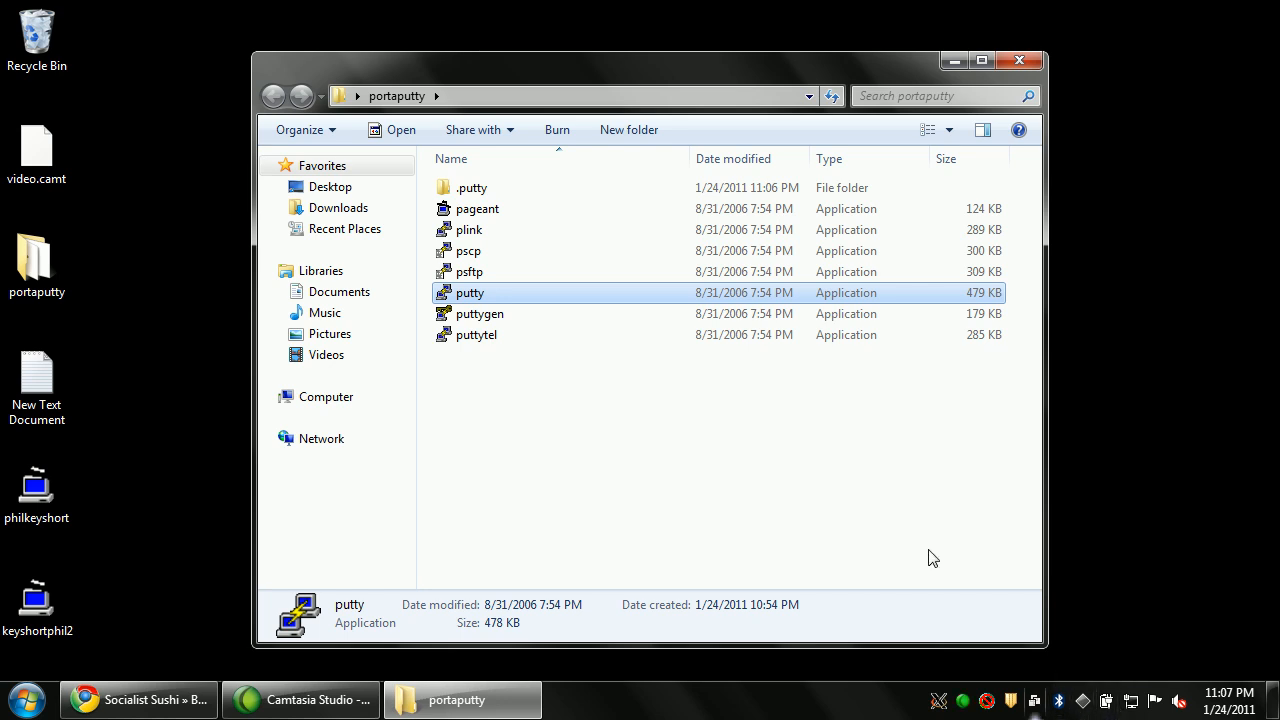
{"action": "mouse_move", "coordinate": [790, 376]}
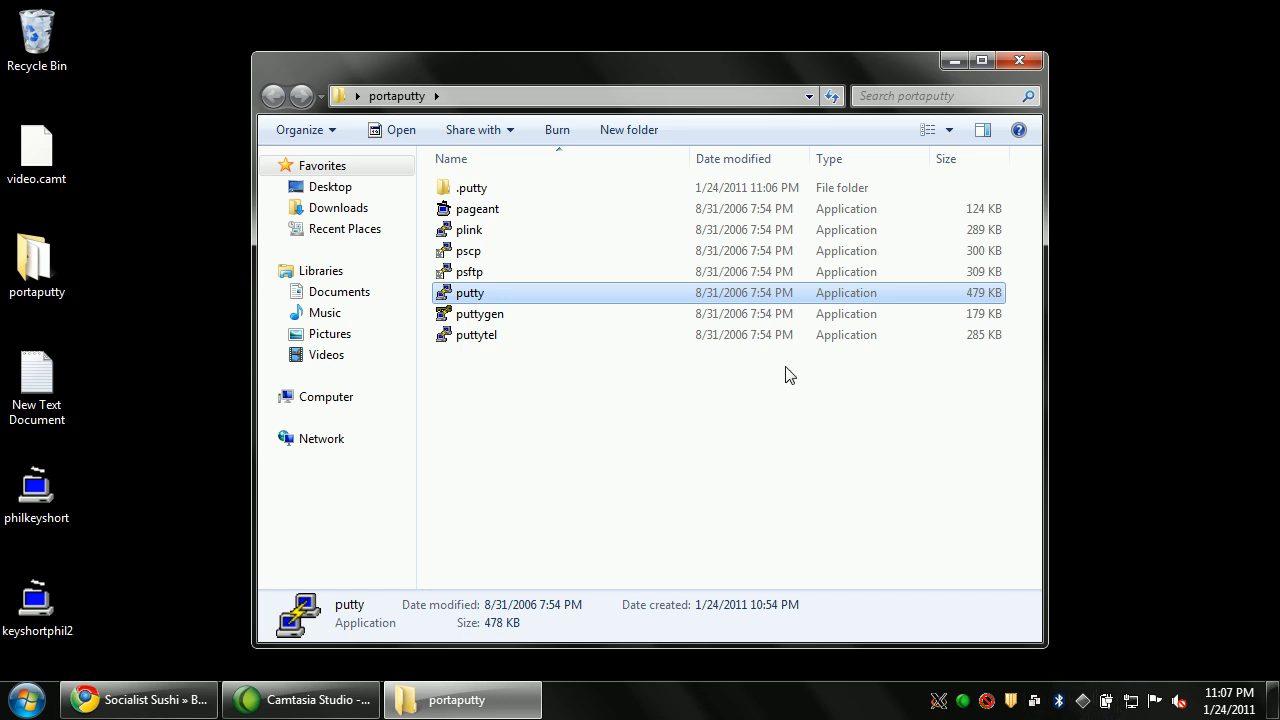
{"action": "mouse_move", "coordinate": [944, 690]}
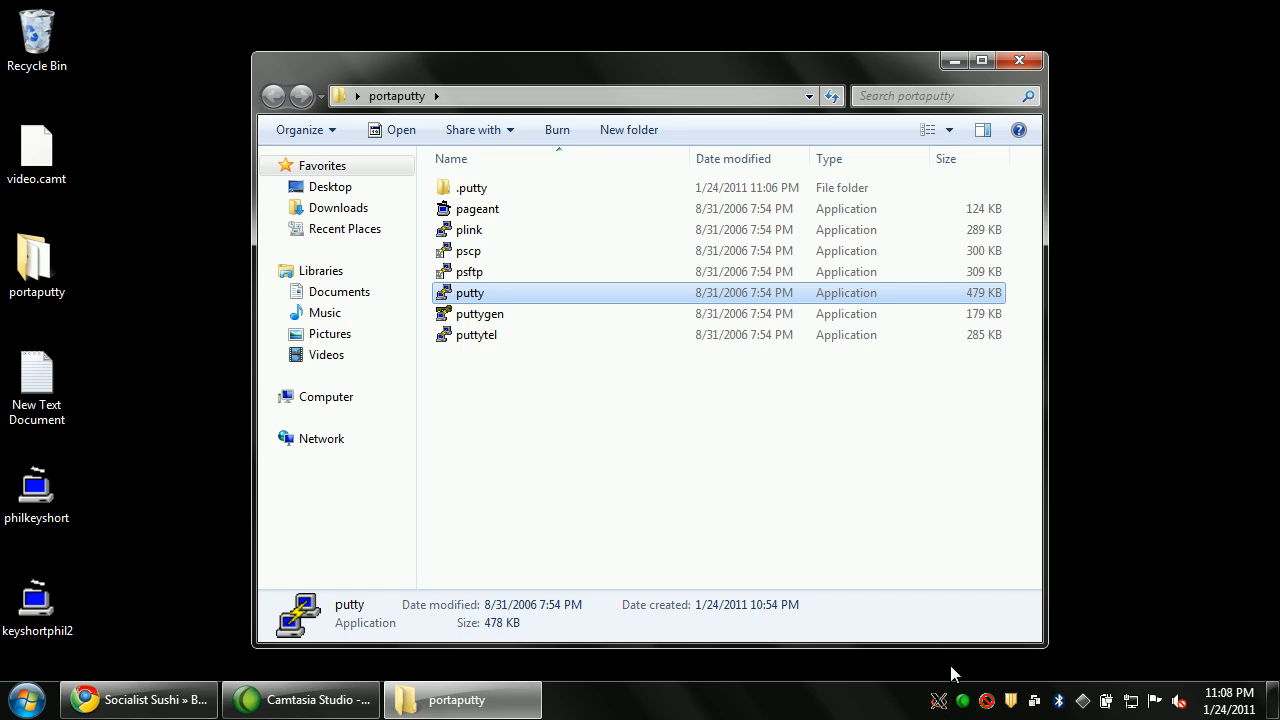
{"action": "mouse_move", "coordinate": [980, 392]}
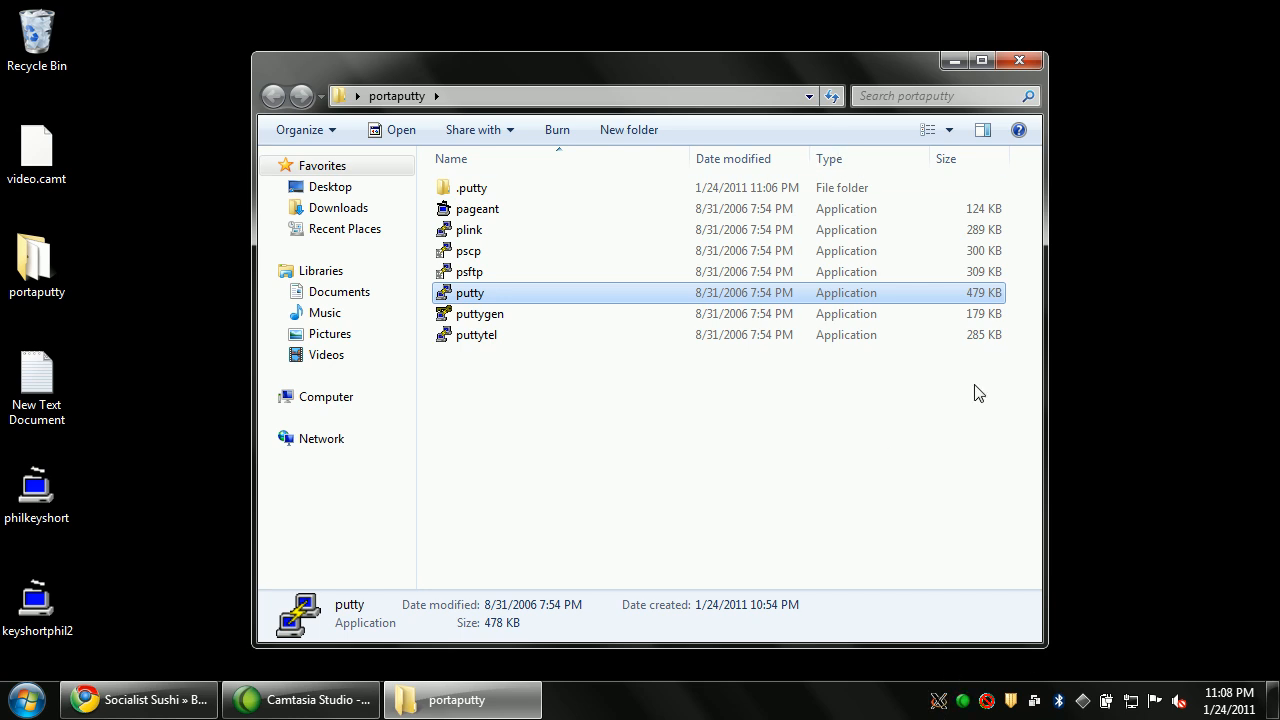
{"action": "mouse_move", "coordinate": [960, 700]}
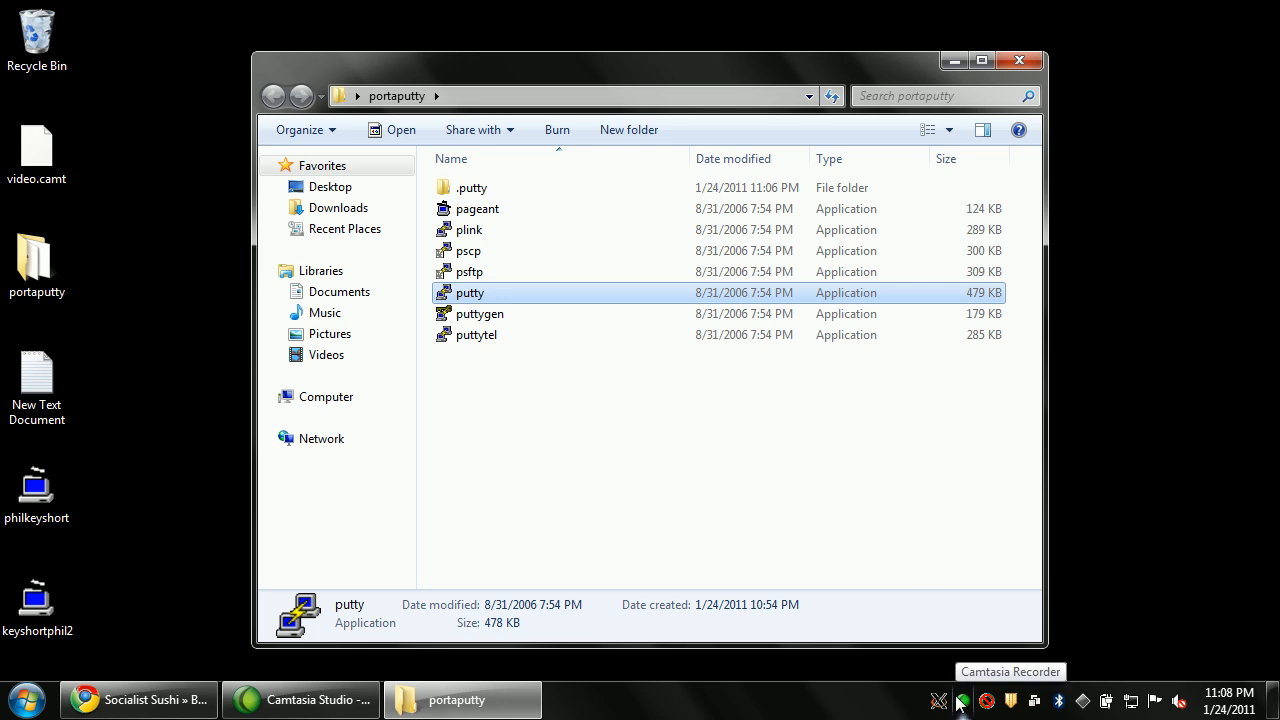